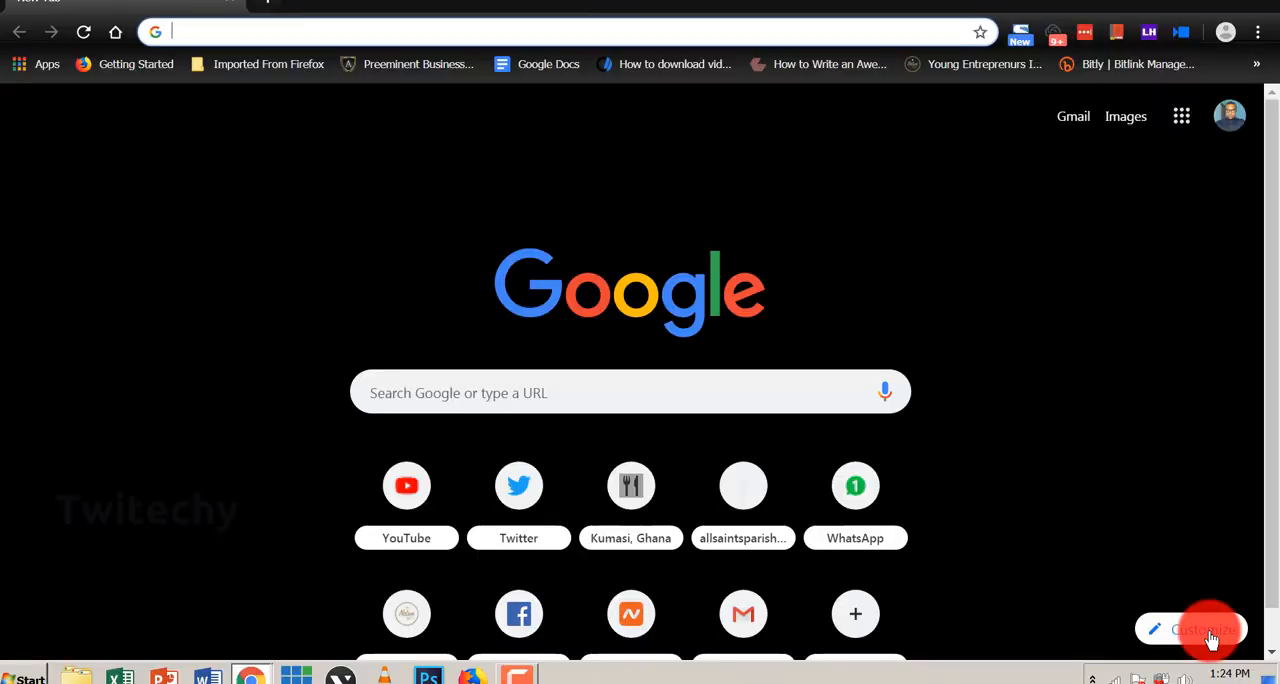
Load paypal.com from the address bar suggestions, reaching the PayPal US home page
type("paypal.com/us/home")
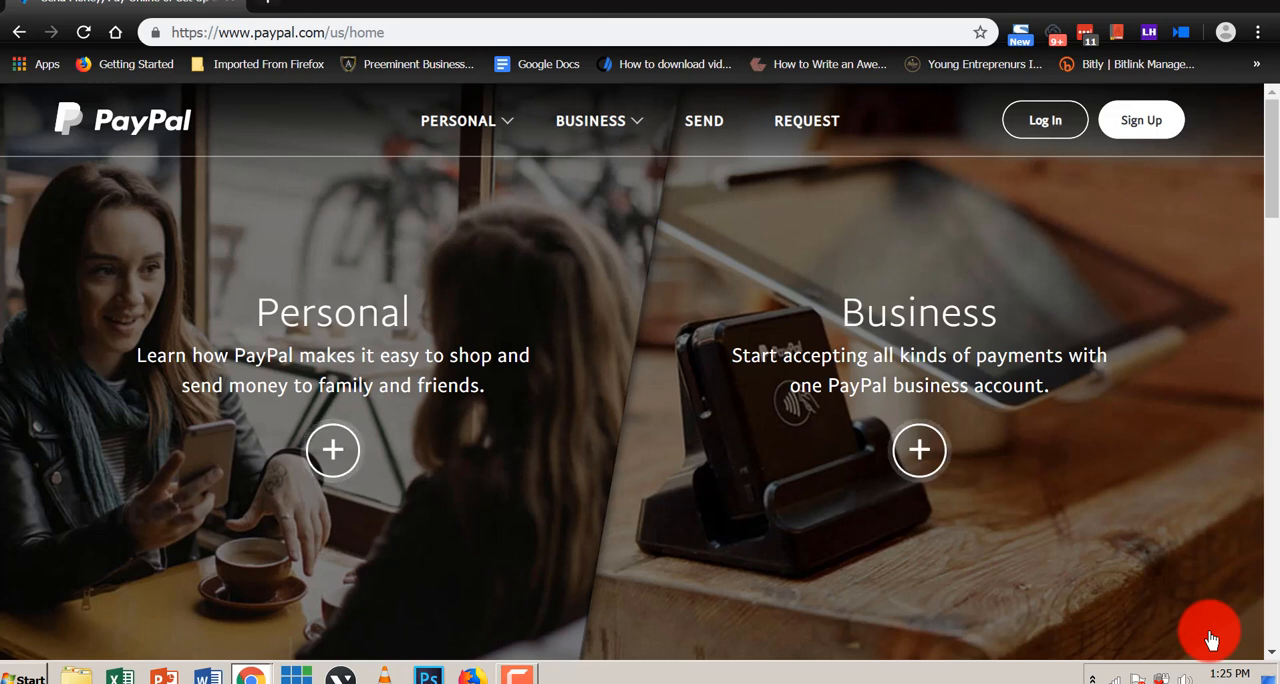
mouse_move(317, 115)
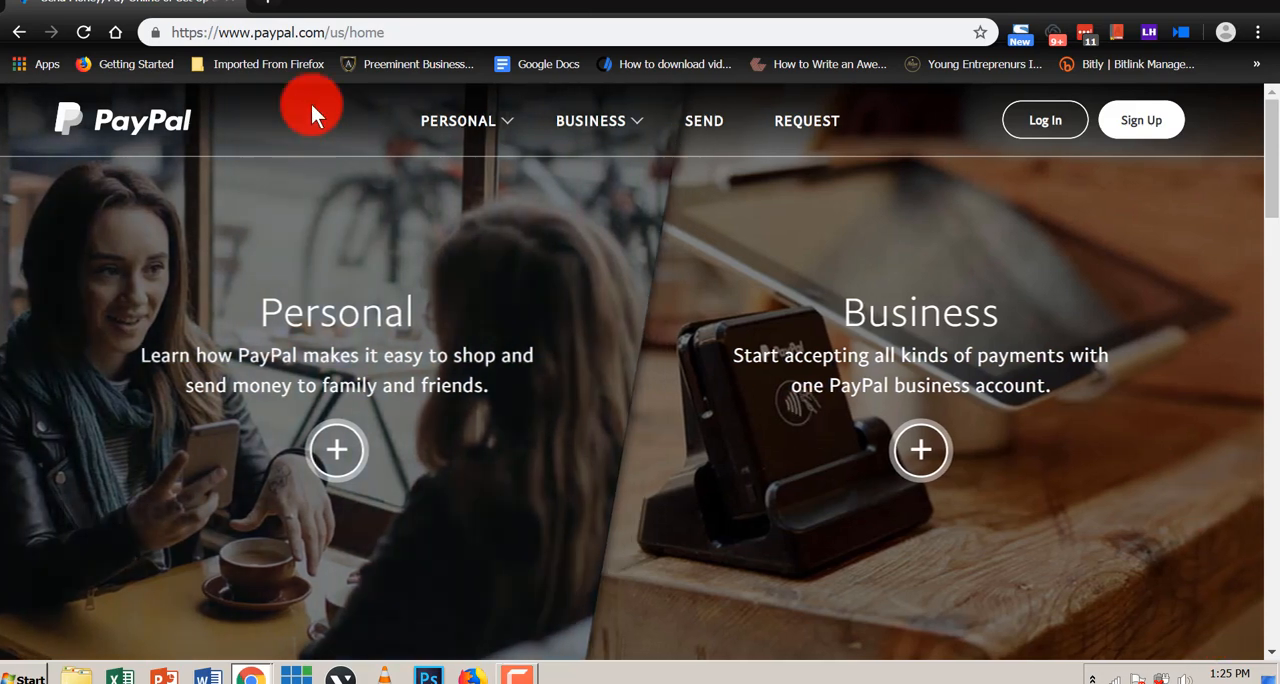
View the temporary email address in the Temp Mail tab and return to PayPal
left_click(265, 10)
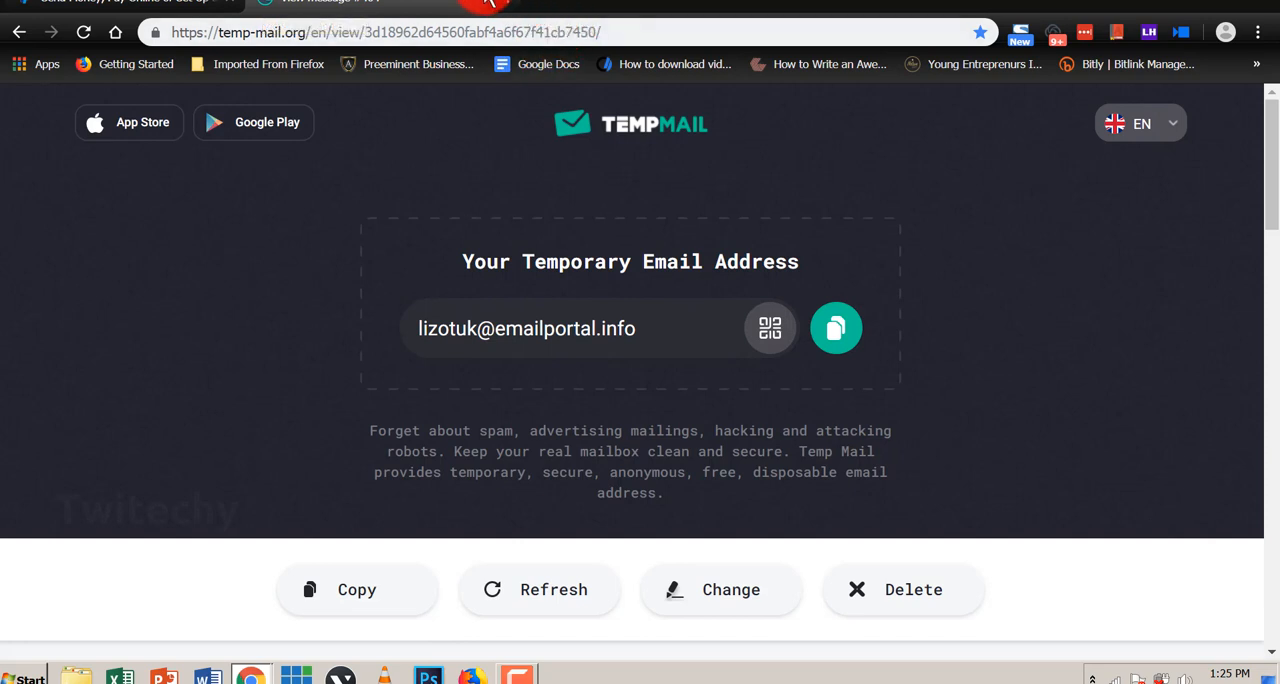
left_click(500, 10)
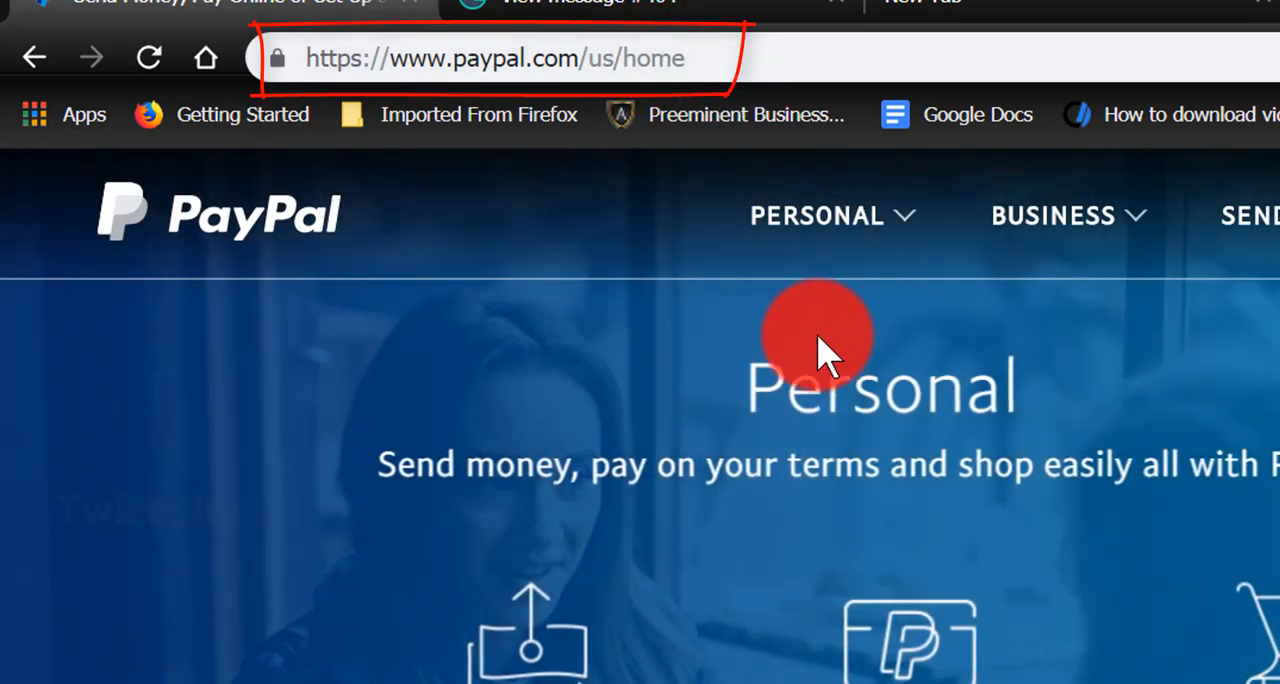
mouse_move(870, 330)
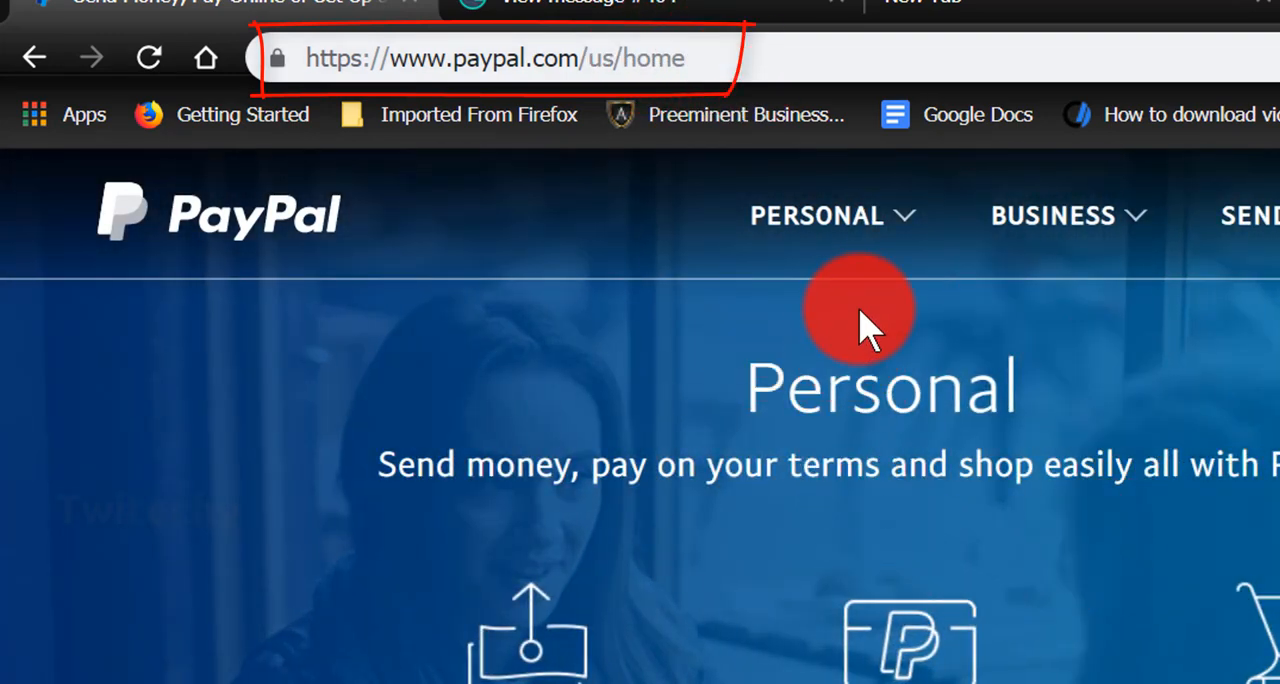
mouse_move(1190, 415)
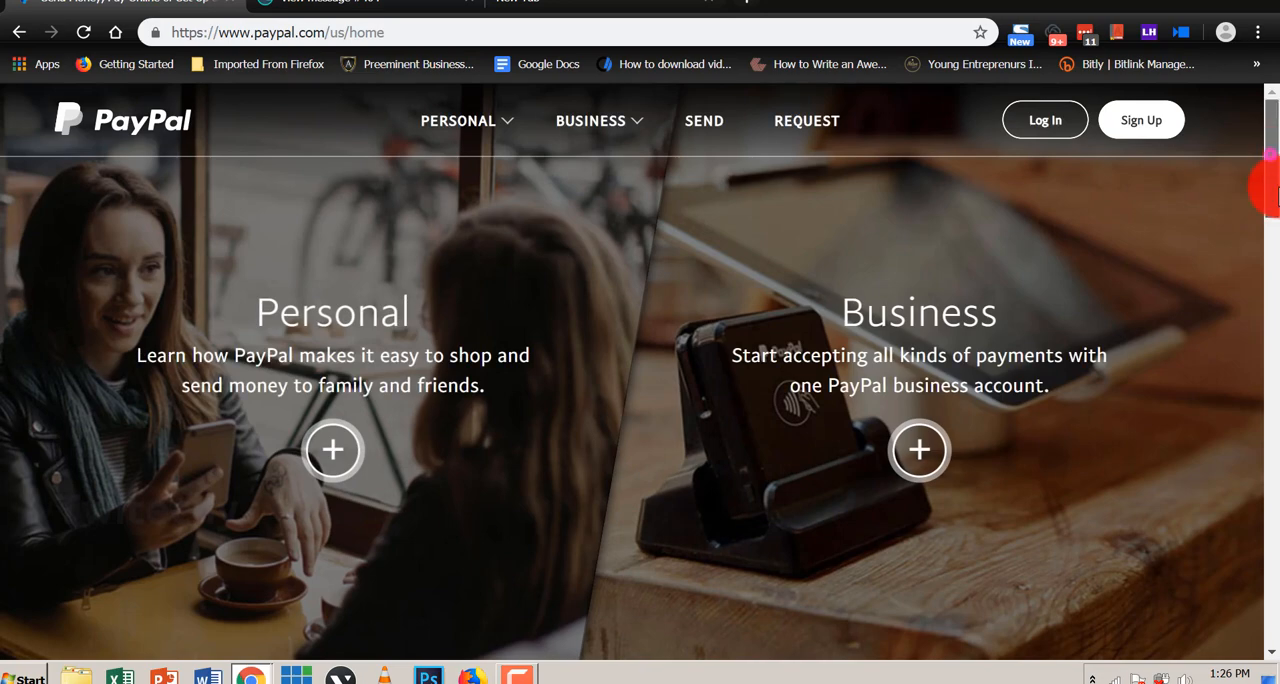
scroll("down", 3)
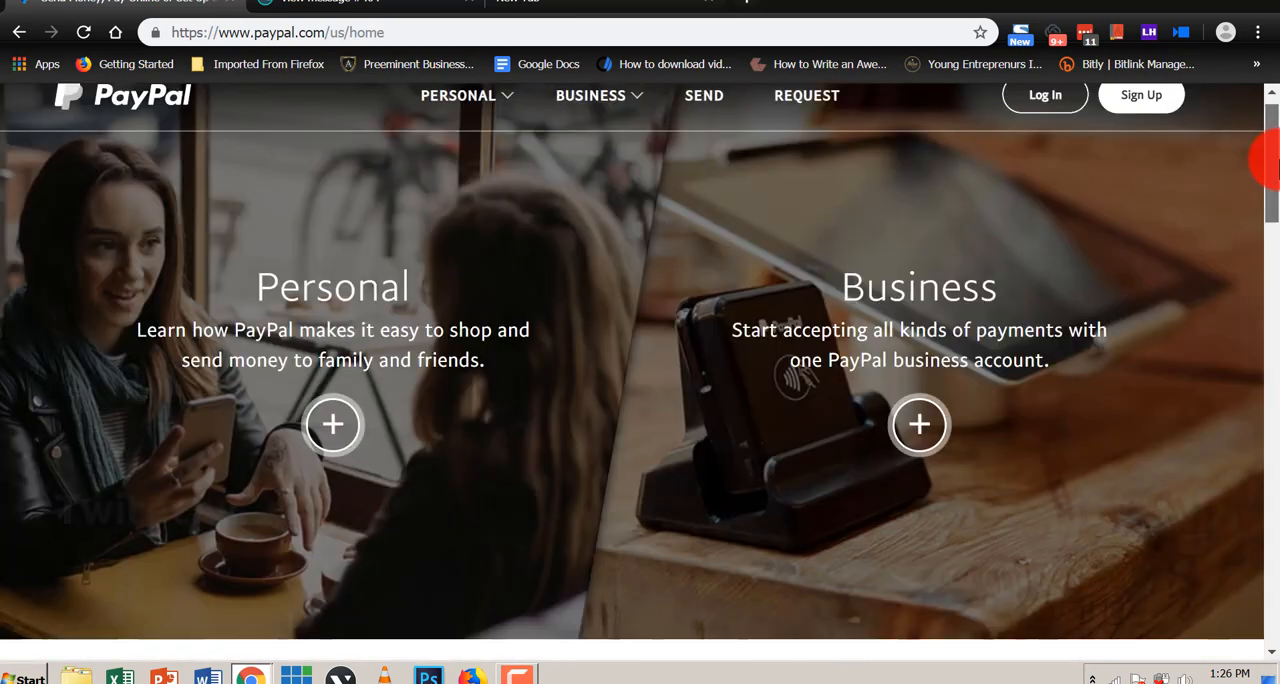
scroll("down", 3)
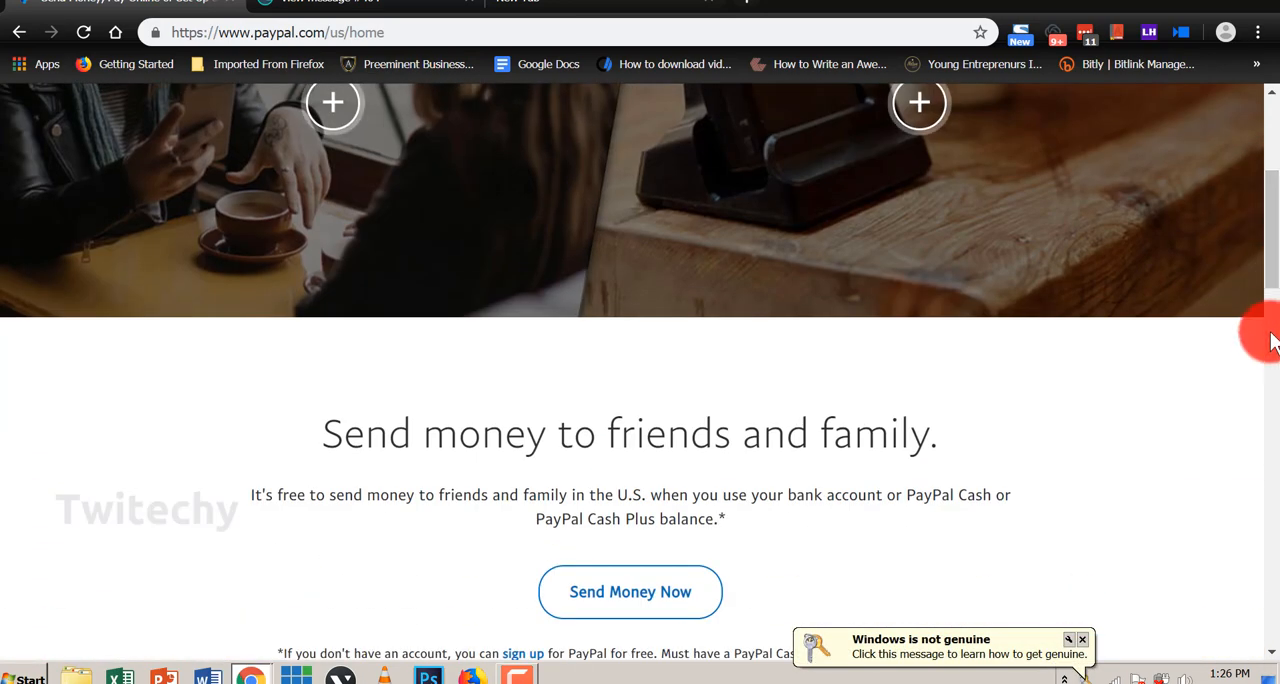
scroll("down", 3)
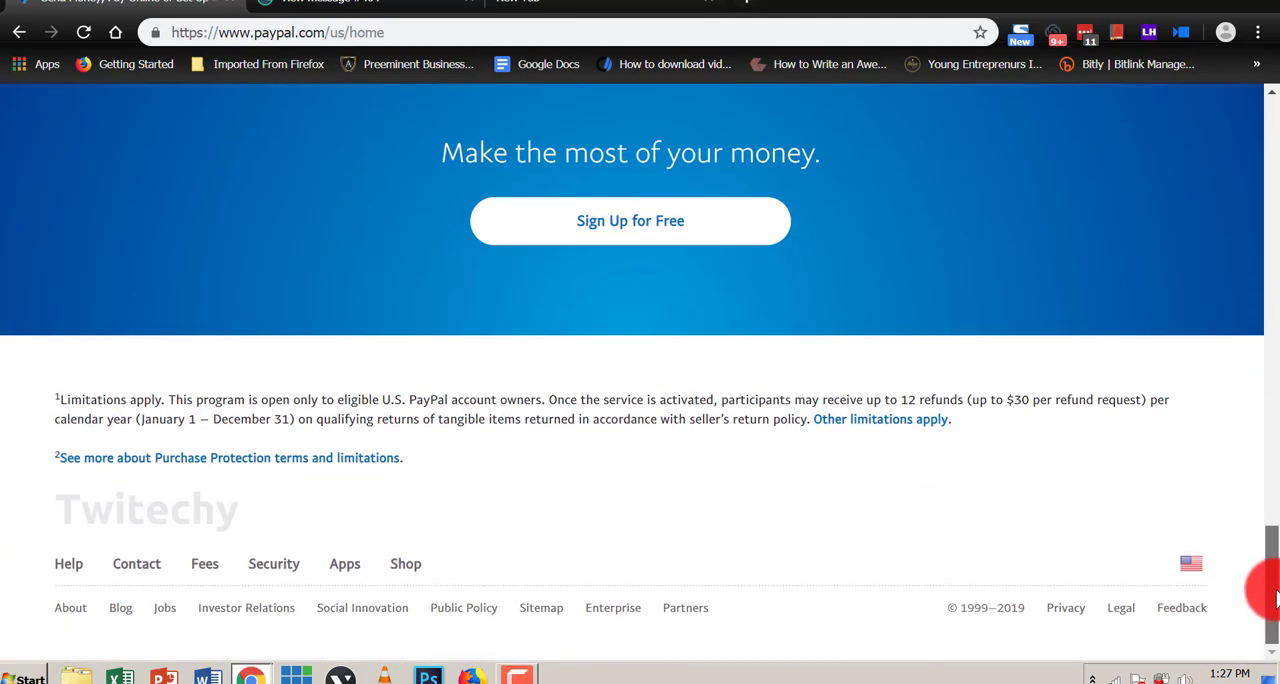
mouse_move(1178, 560)
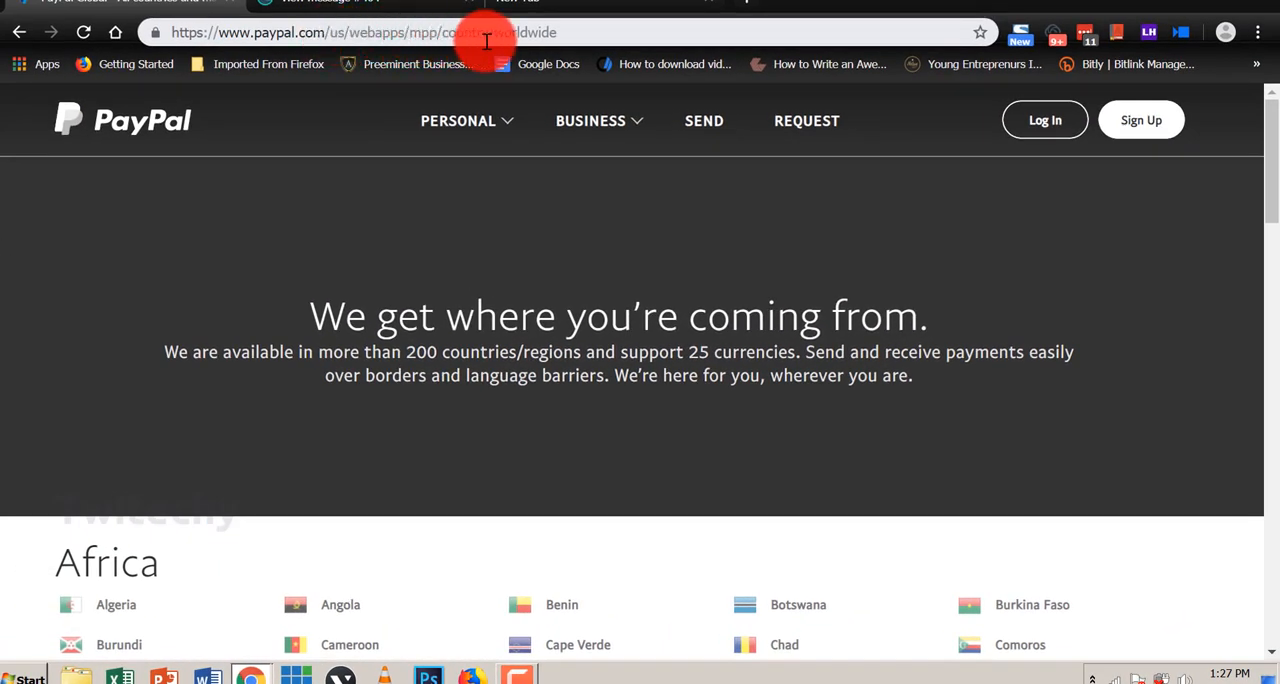
mouse_move(1242, 231)
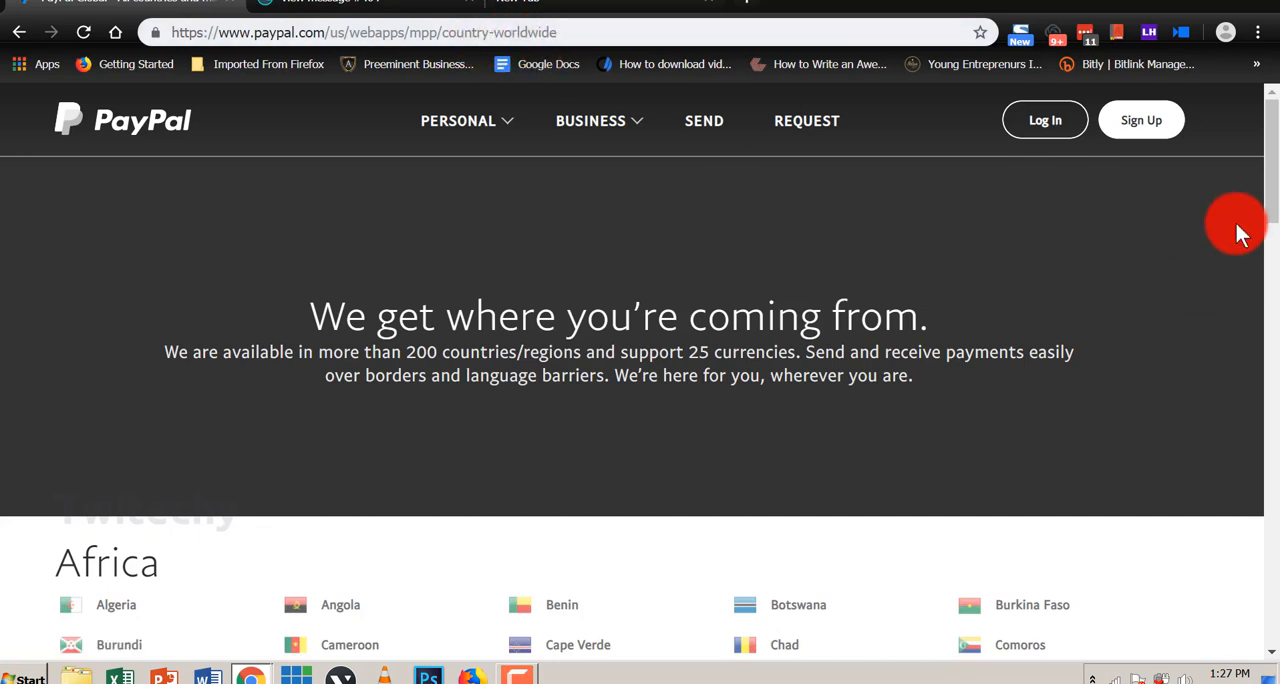
Scroll the country list toward Africa and switch to the PayPal Offerings Worldwide page
scroll("down", 3)
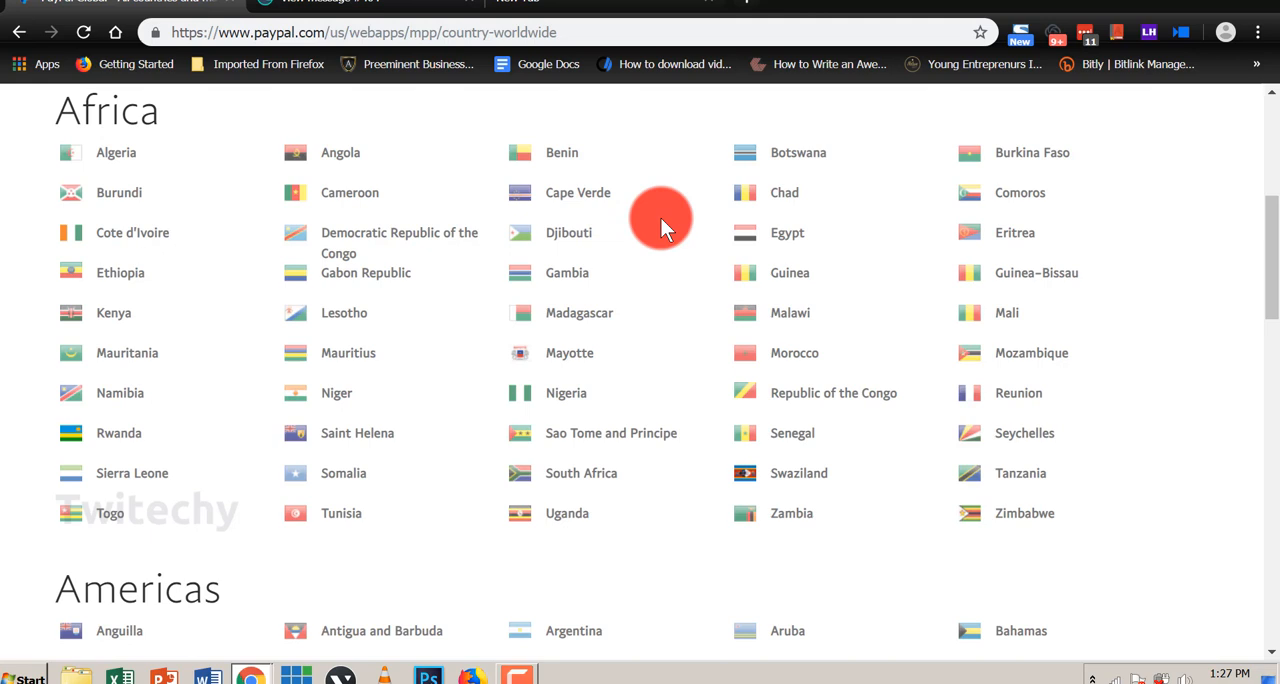
mouse_move(622, 400)
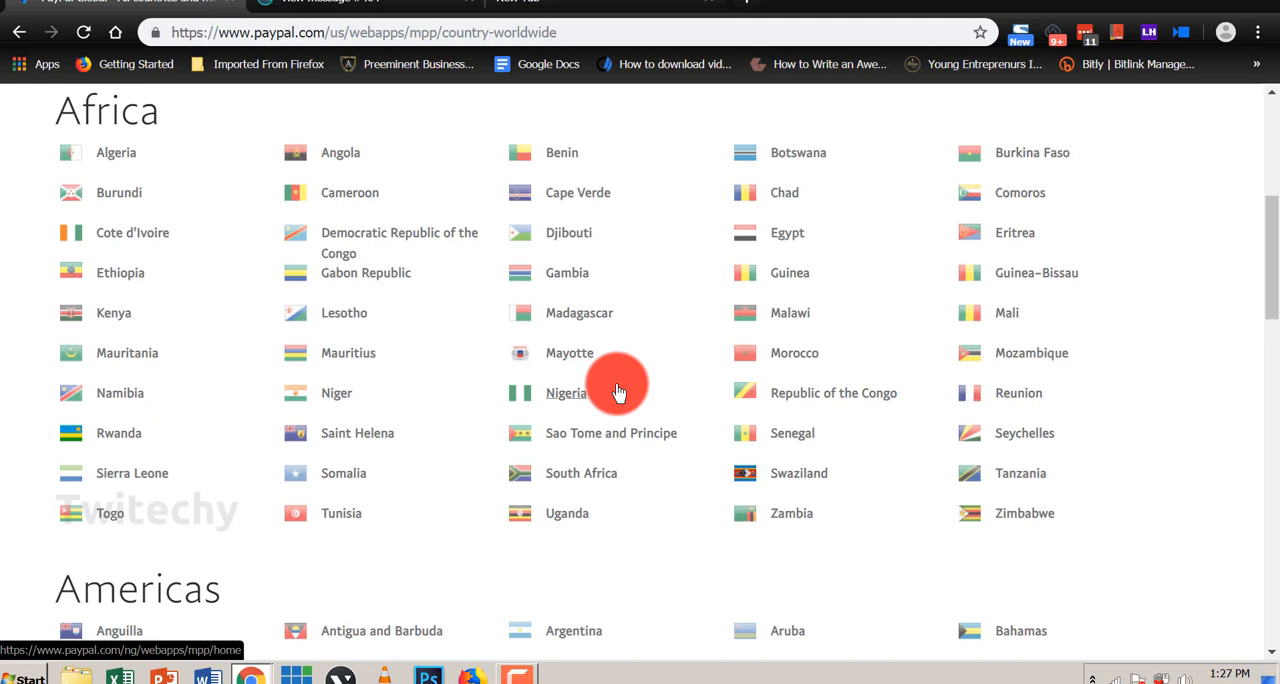
mouse_move(755, 12)
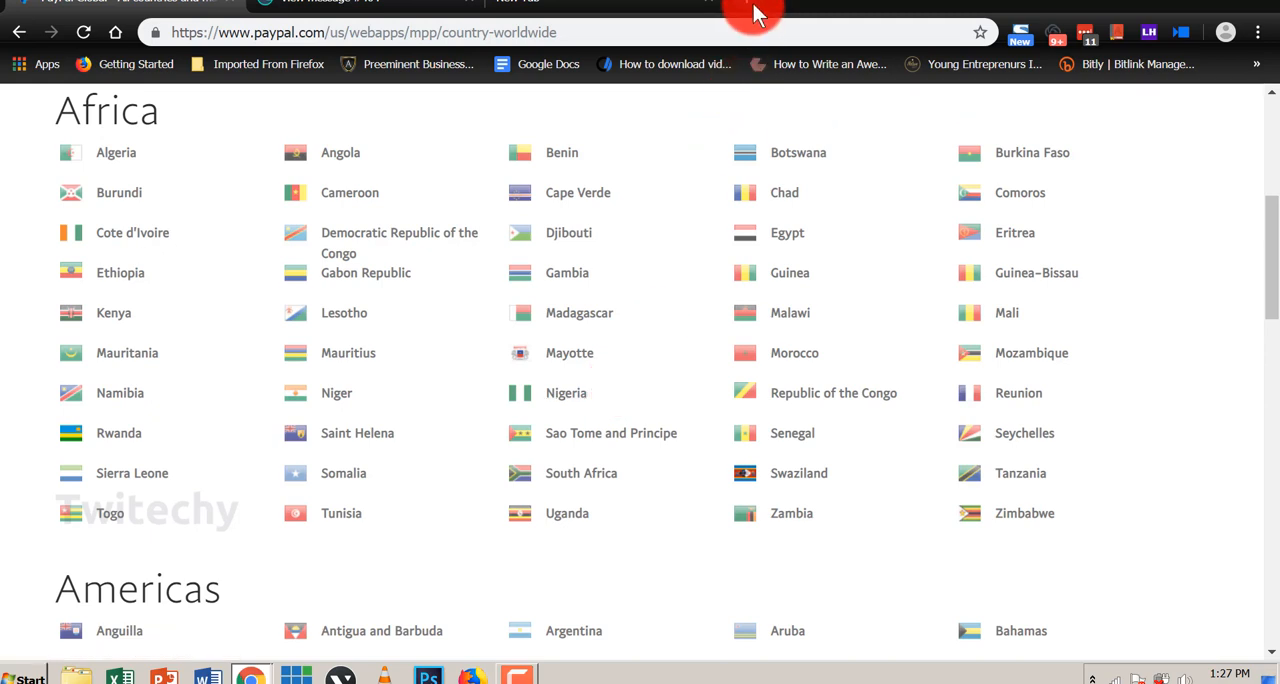
left_click(750, 10)
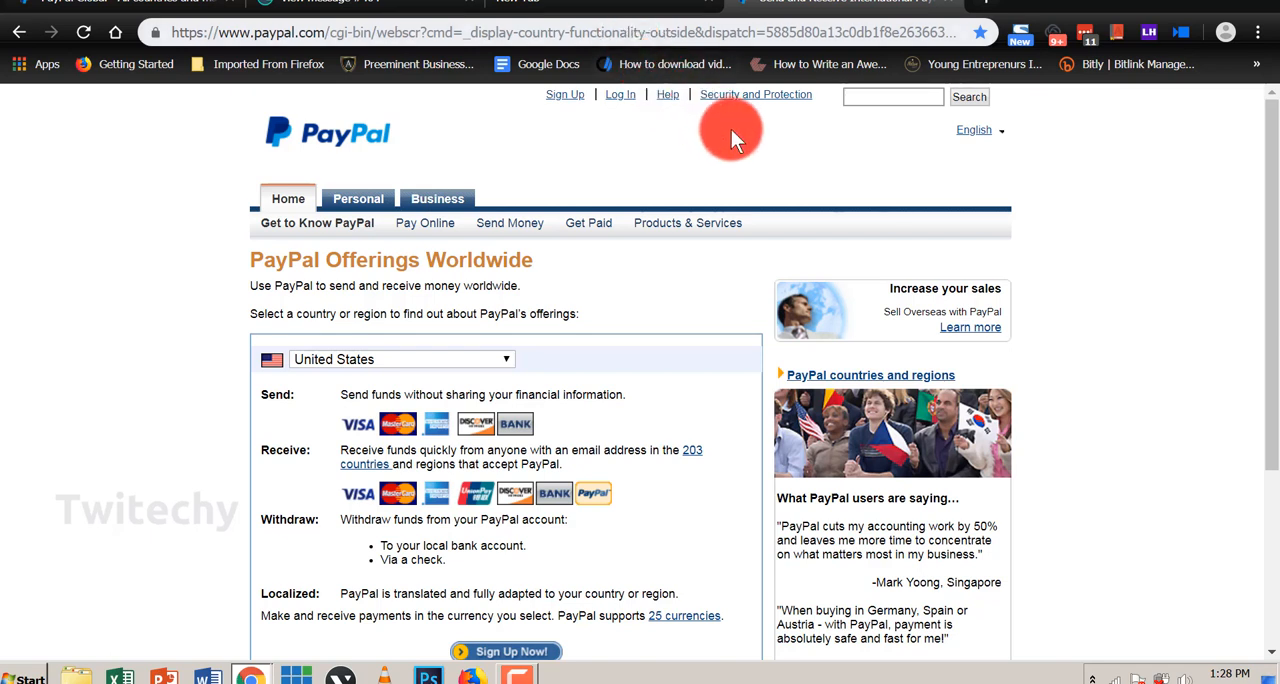
mouse_move(710, 172)
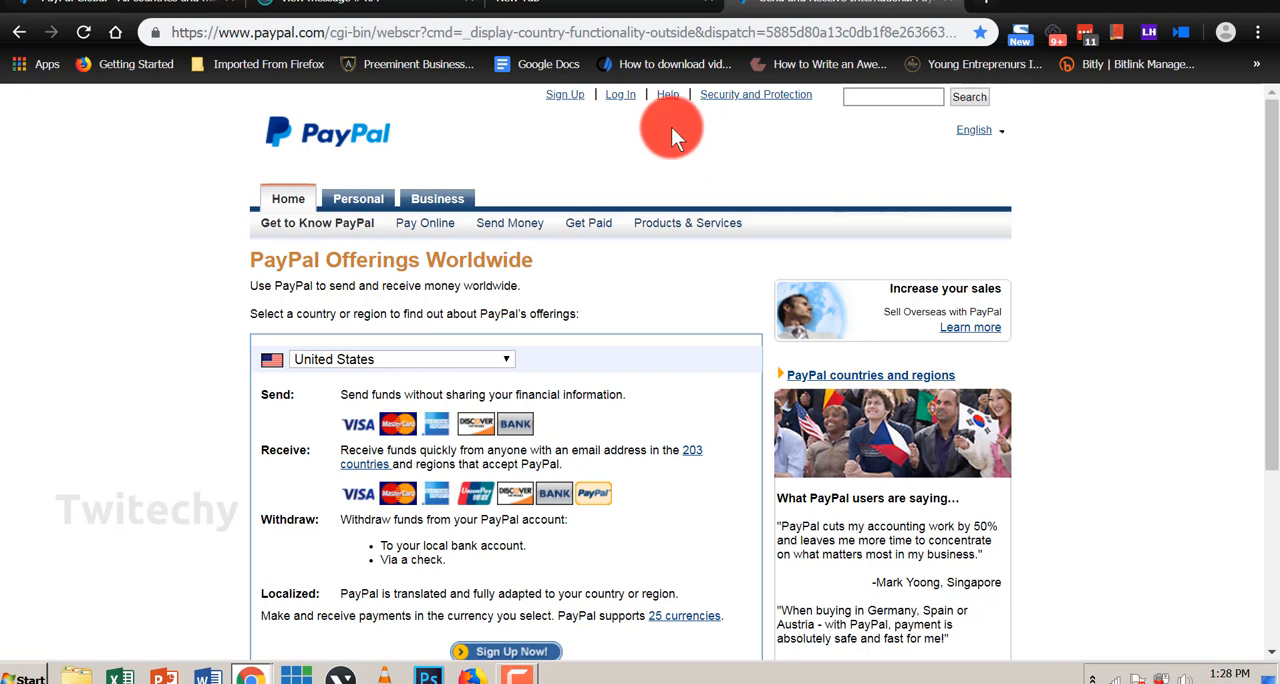
mouse_move(628, 142)
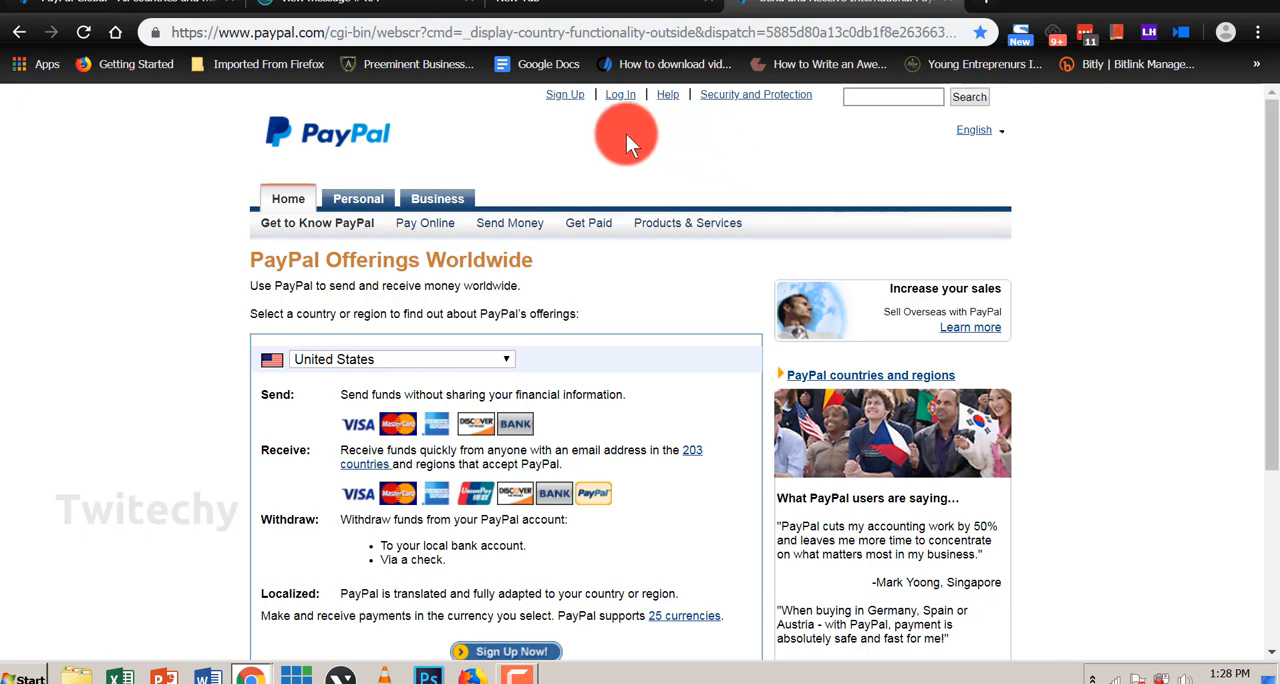
mouse_move(615, 330)
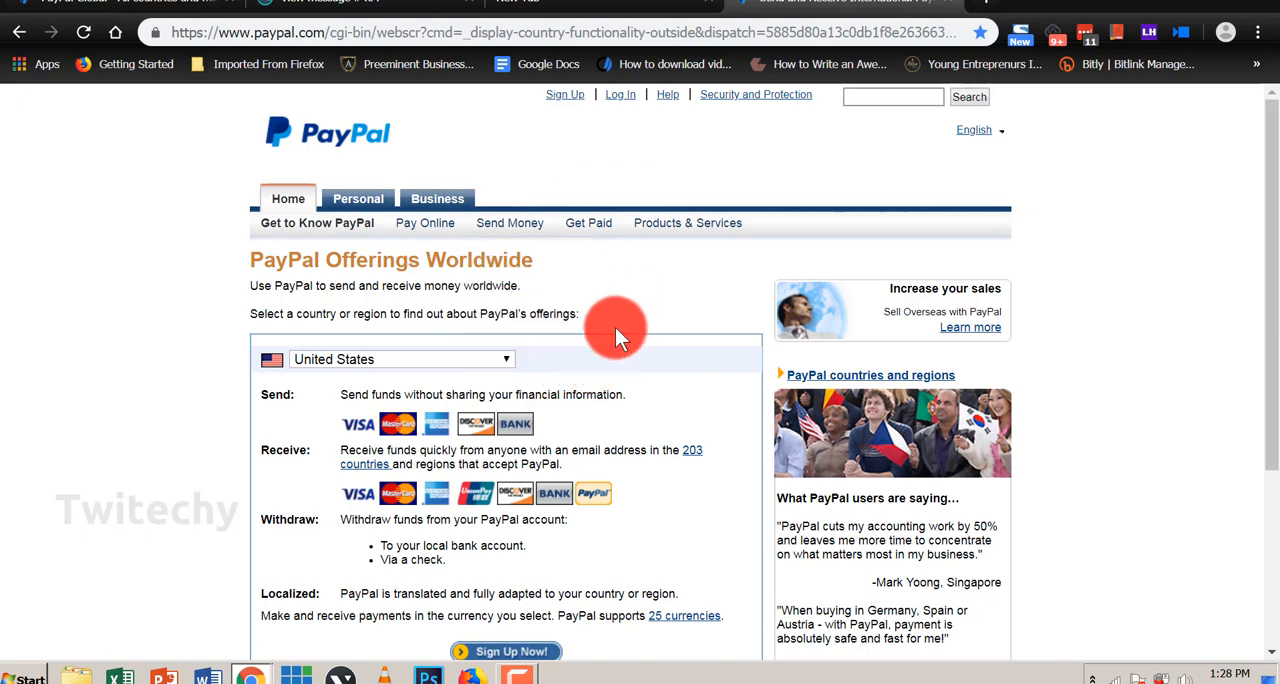
mouse_move(614, 304)
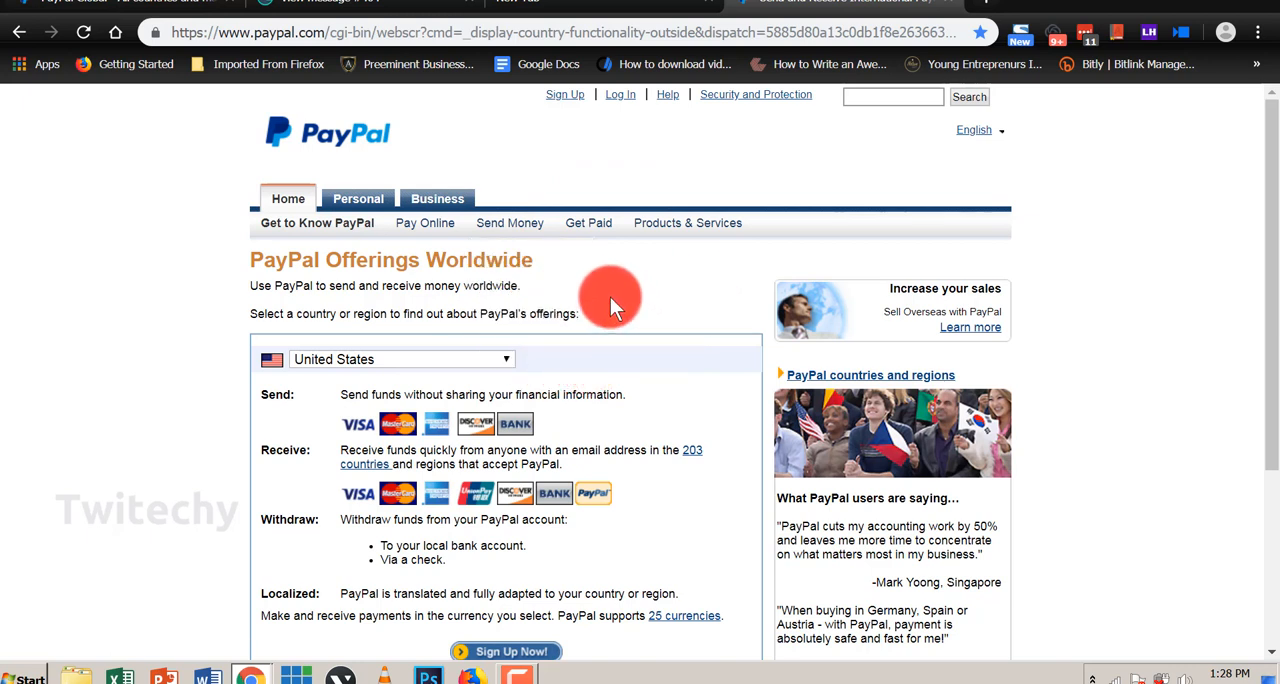
mouse_move(510, 365)
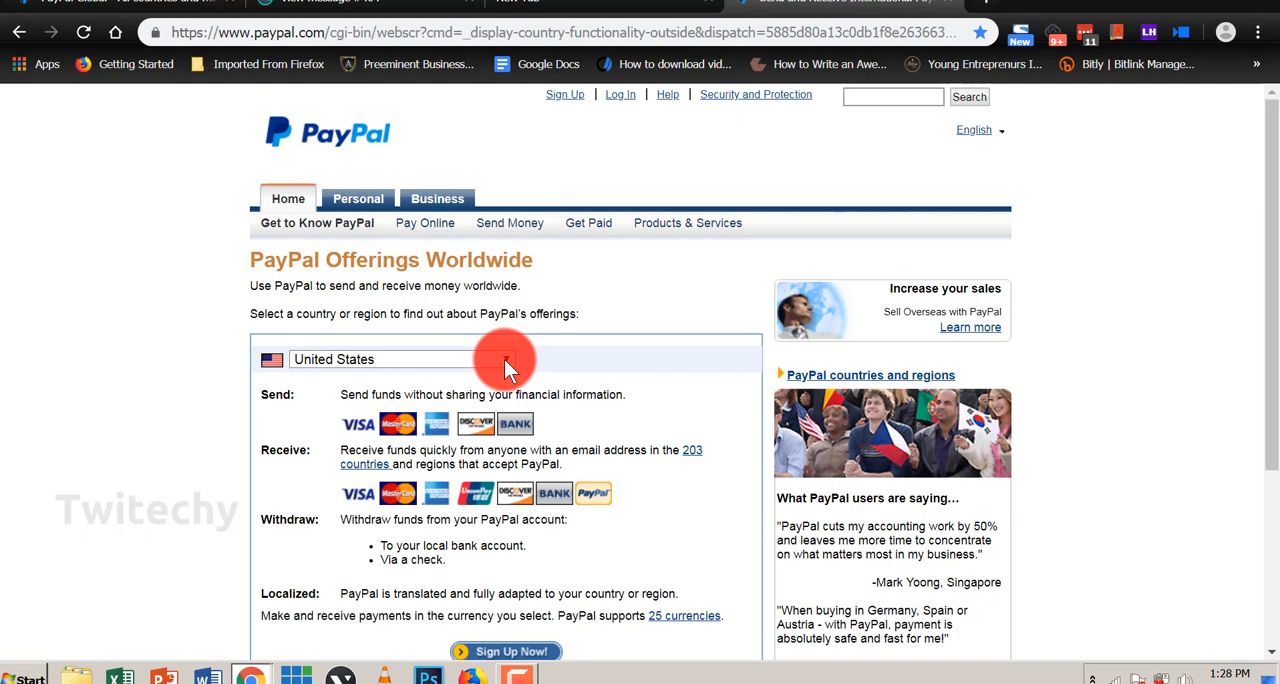
Select Nigeria in the offerings country dropdown, then return to the country list
left_click(508, 359)
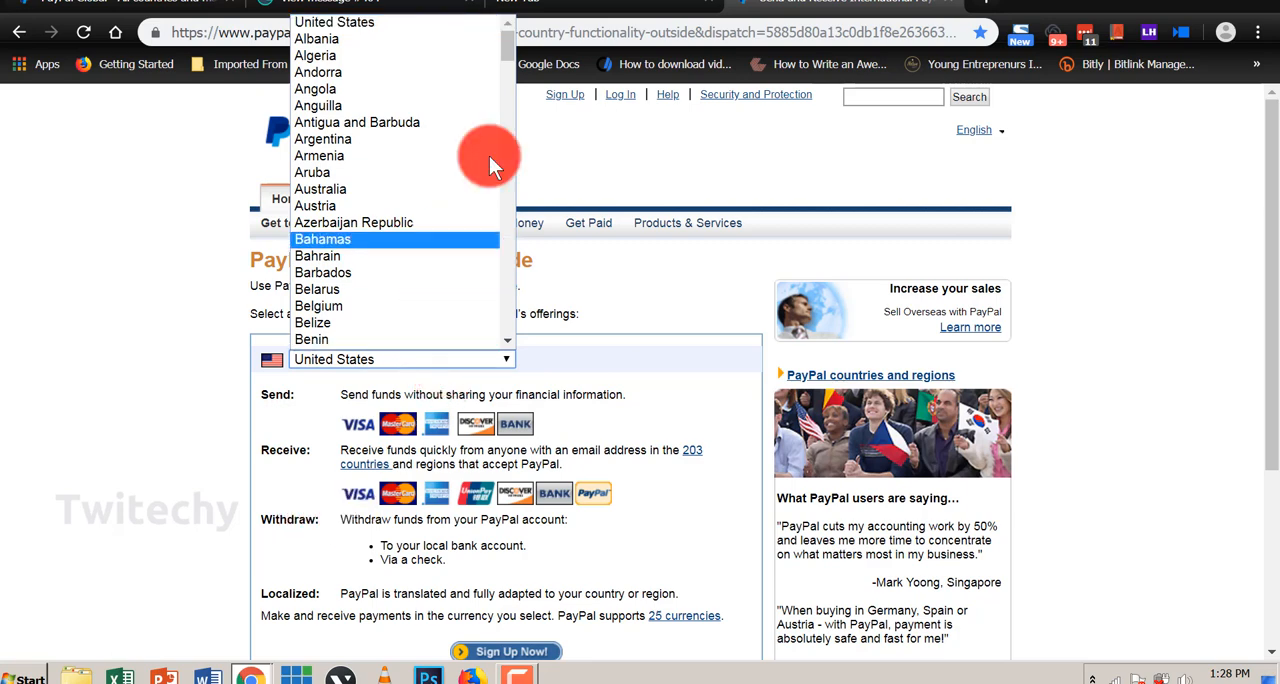
scroll("down", 3)
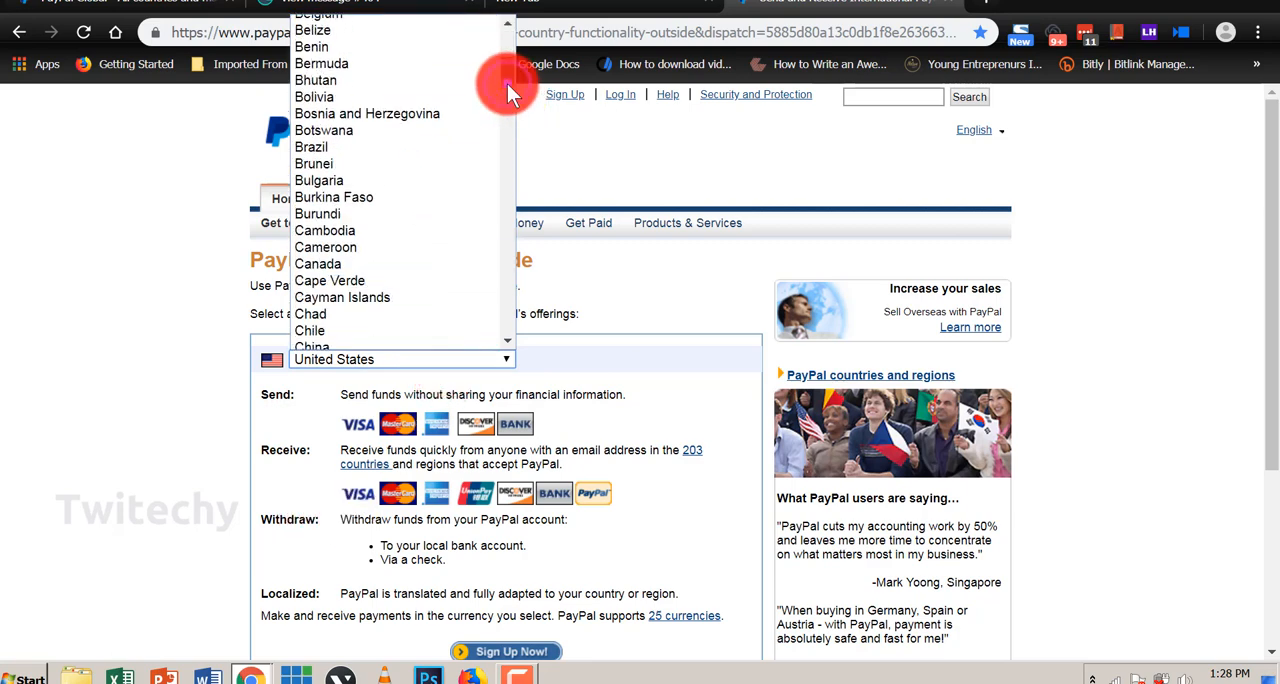
scroll("down", 3)
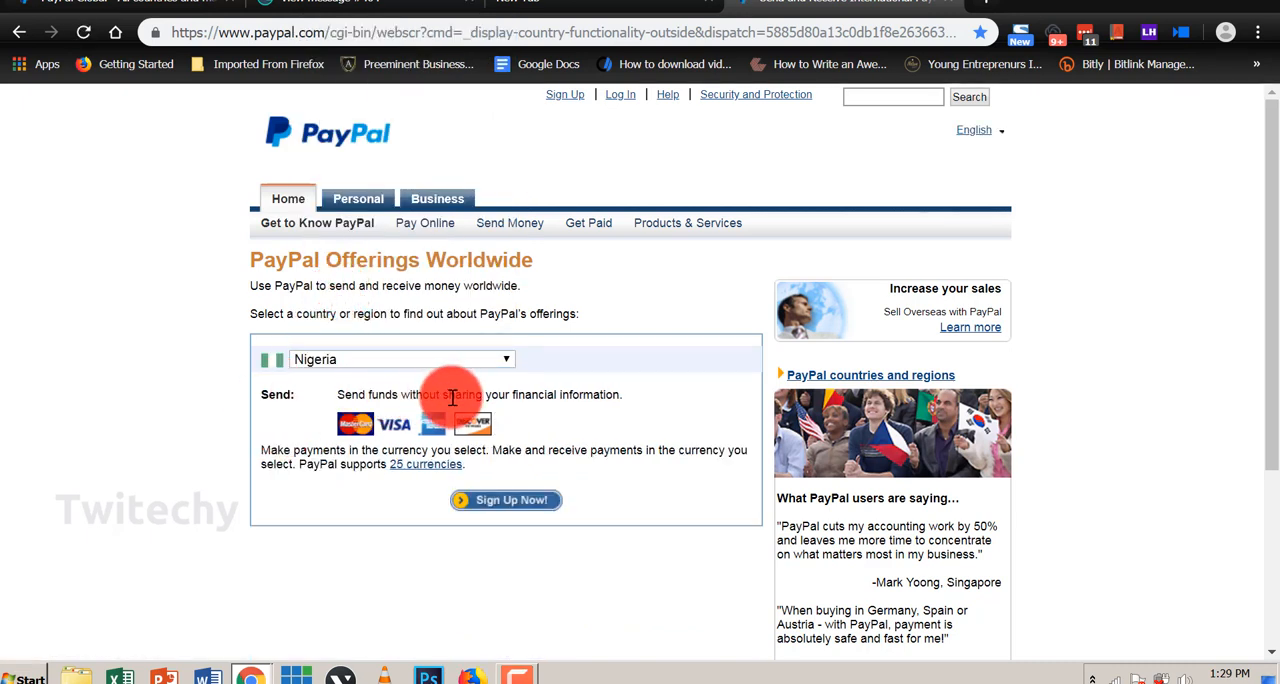
mouse_move(580, 402)
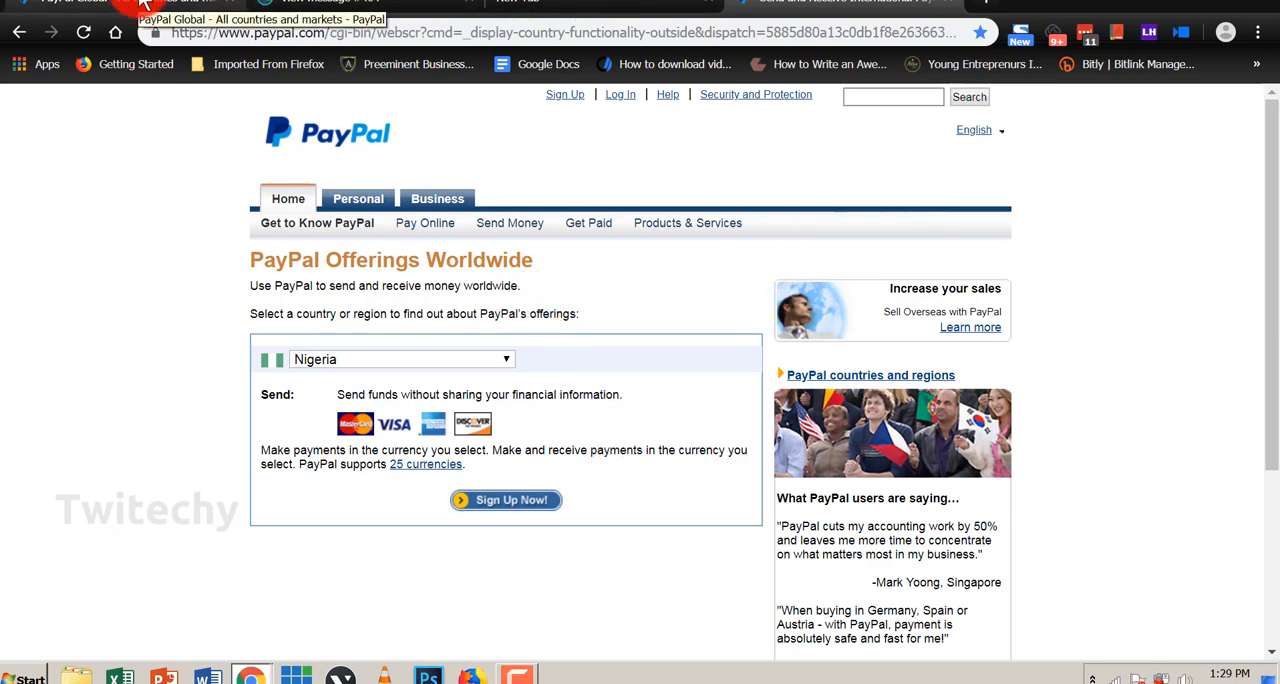
left_click(870, 375)
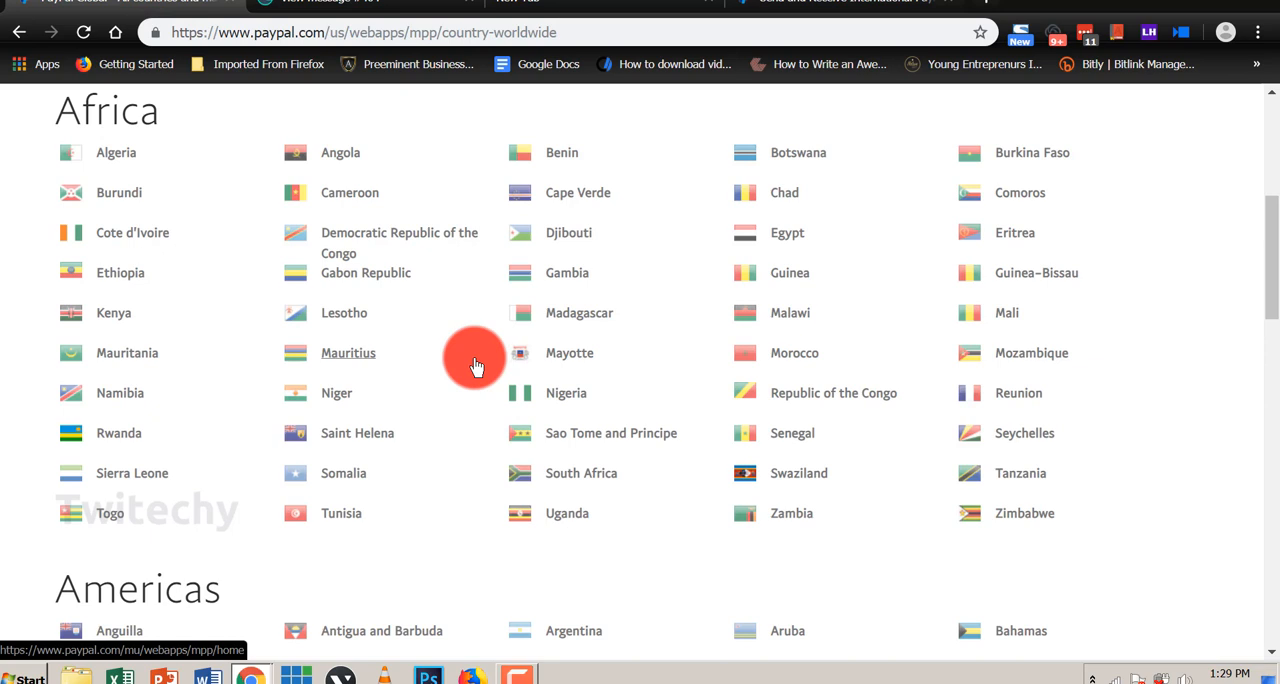
mouse_move(756, 491)
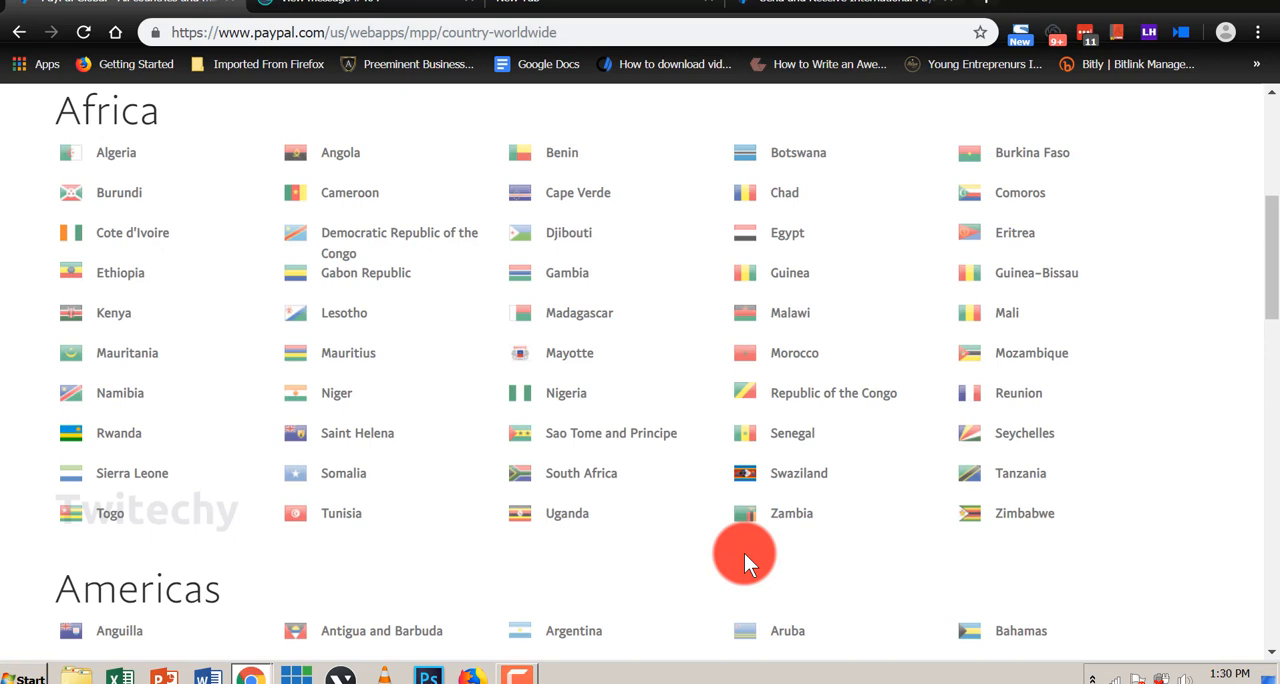
mouse_move(375, 330)
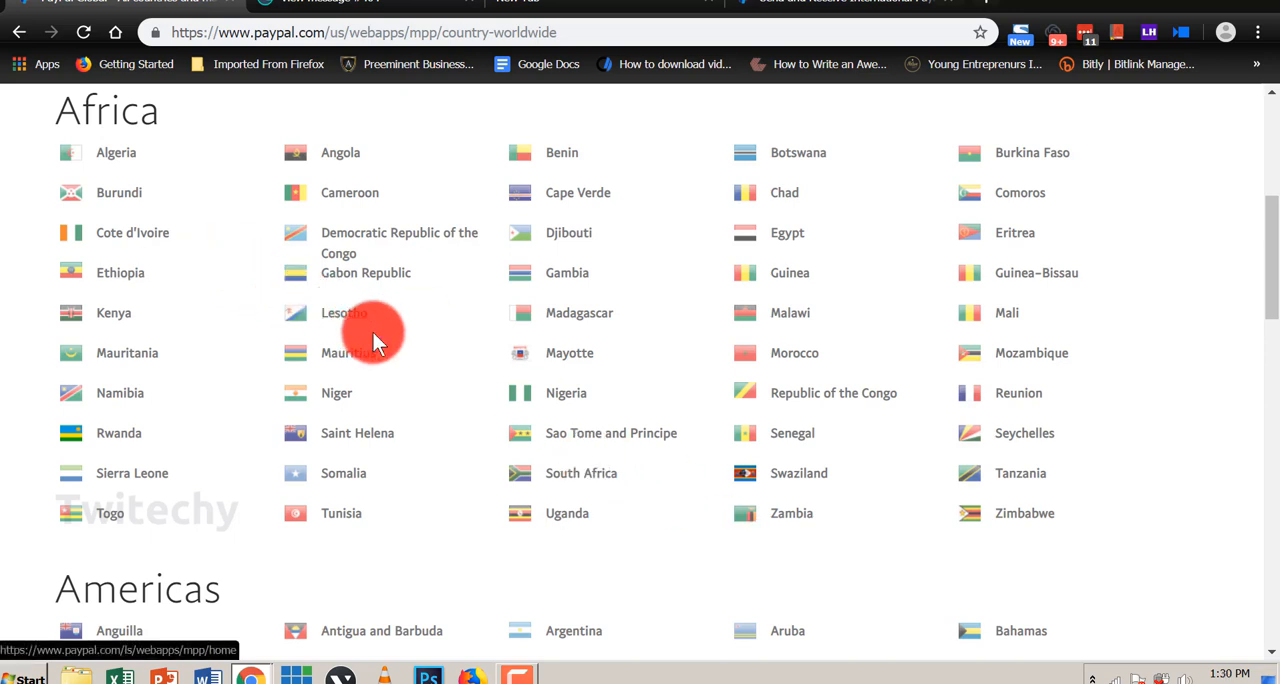
mouse_move(120, 320)
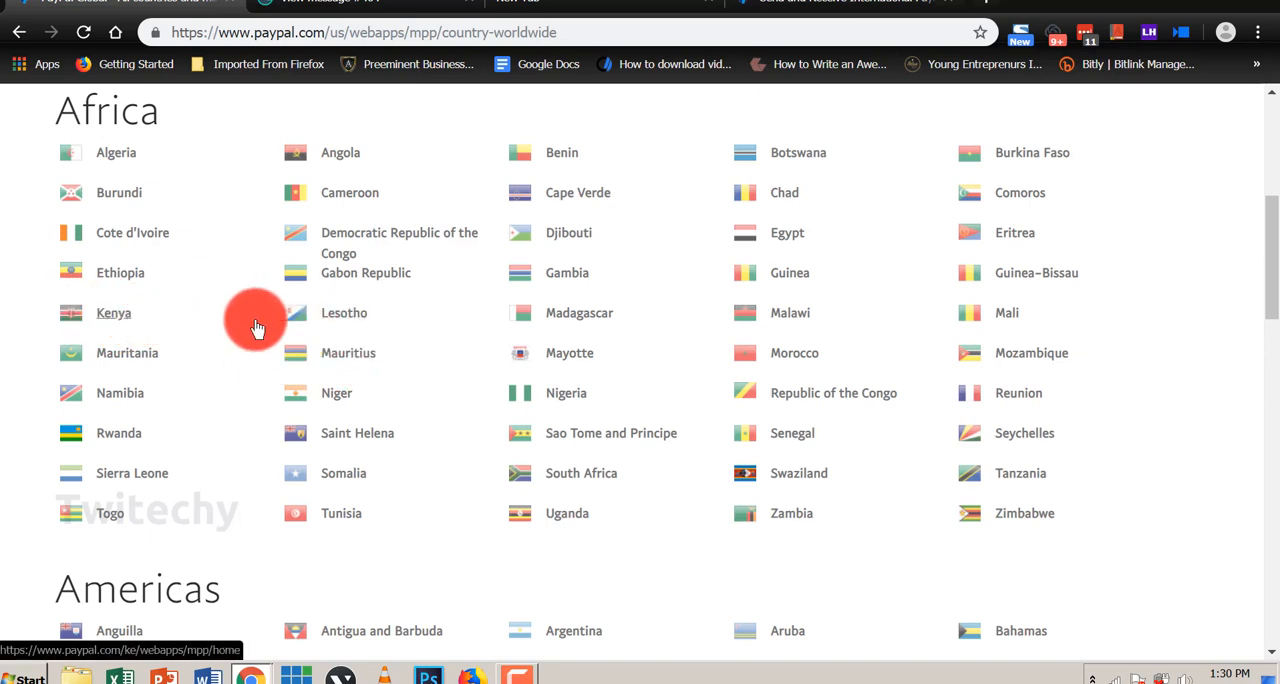
mouse_move(163, 360)
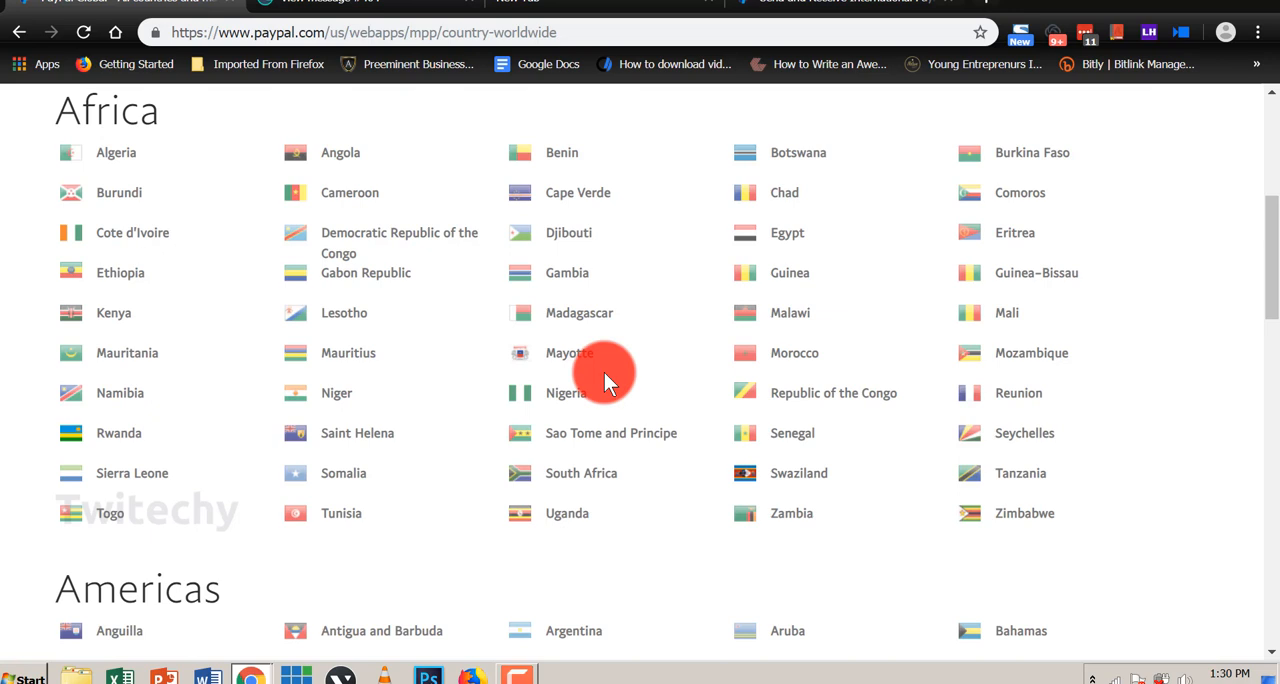
mouse_move(150, 314)
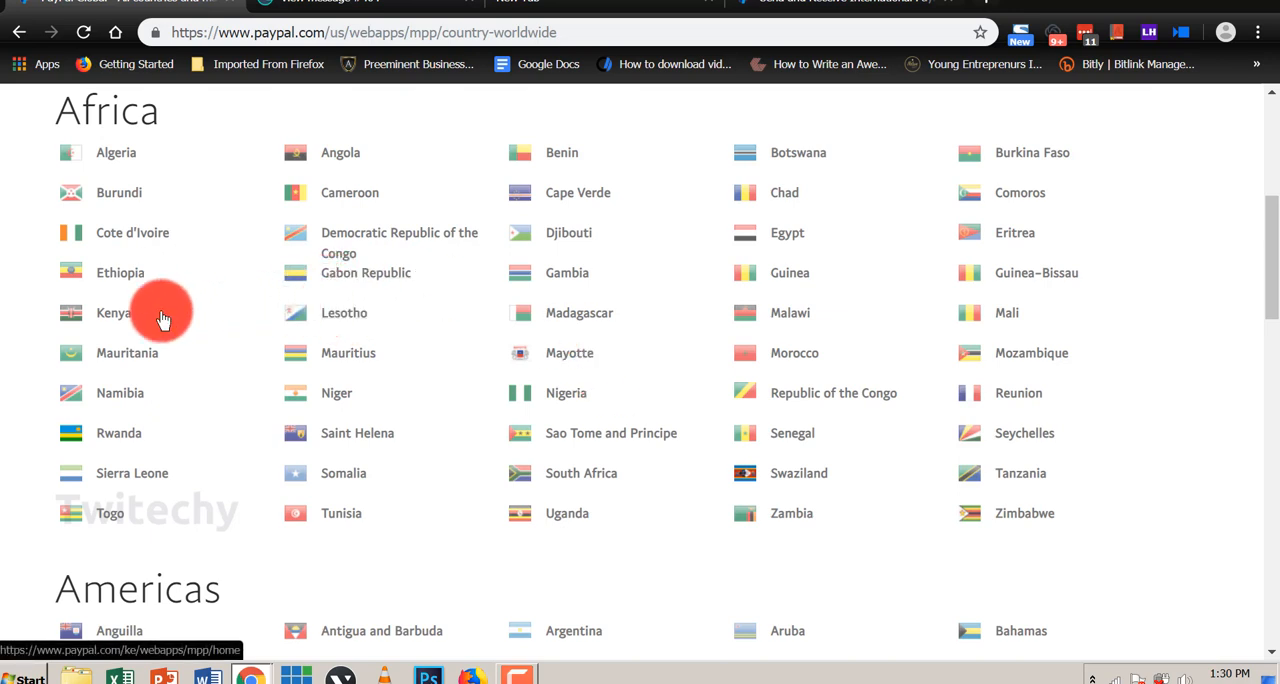
mouse_move(124, 278)
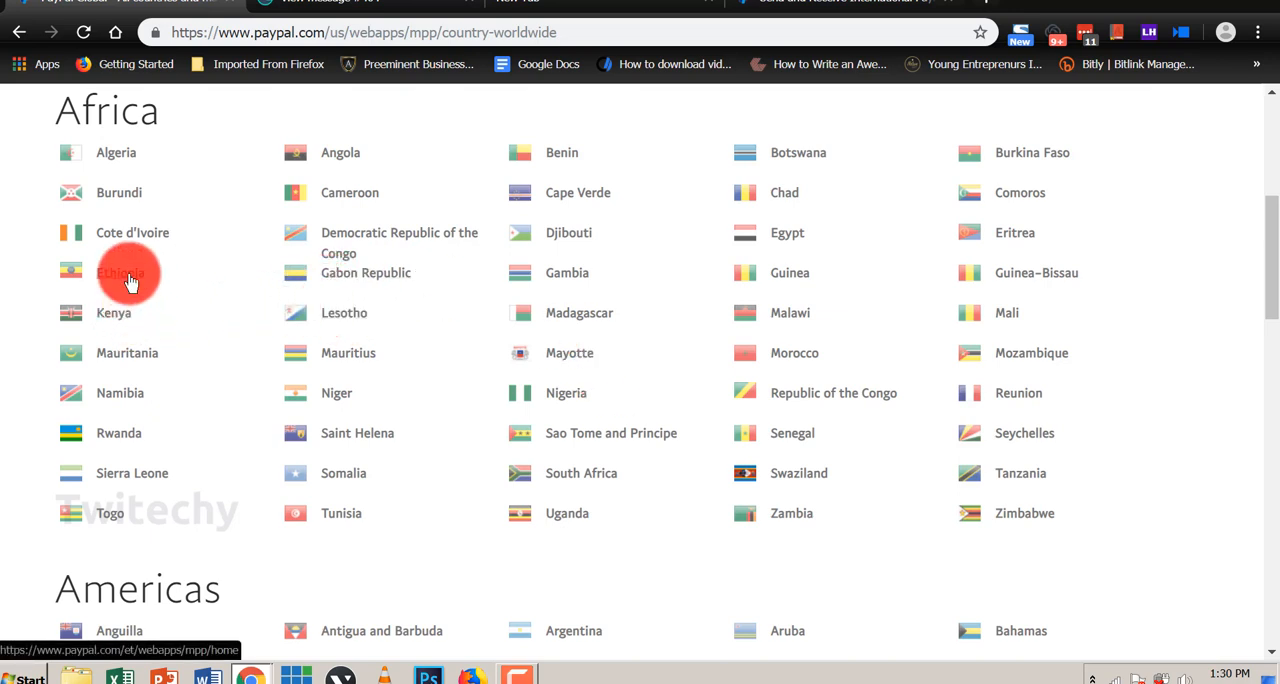
mouse_move(408, 360)
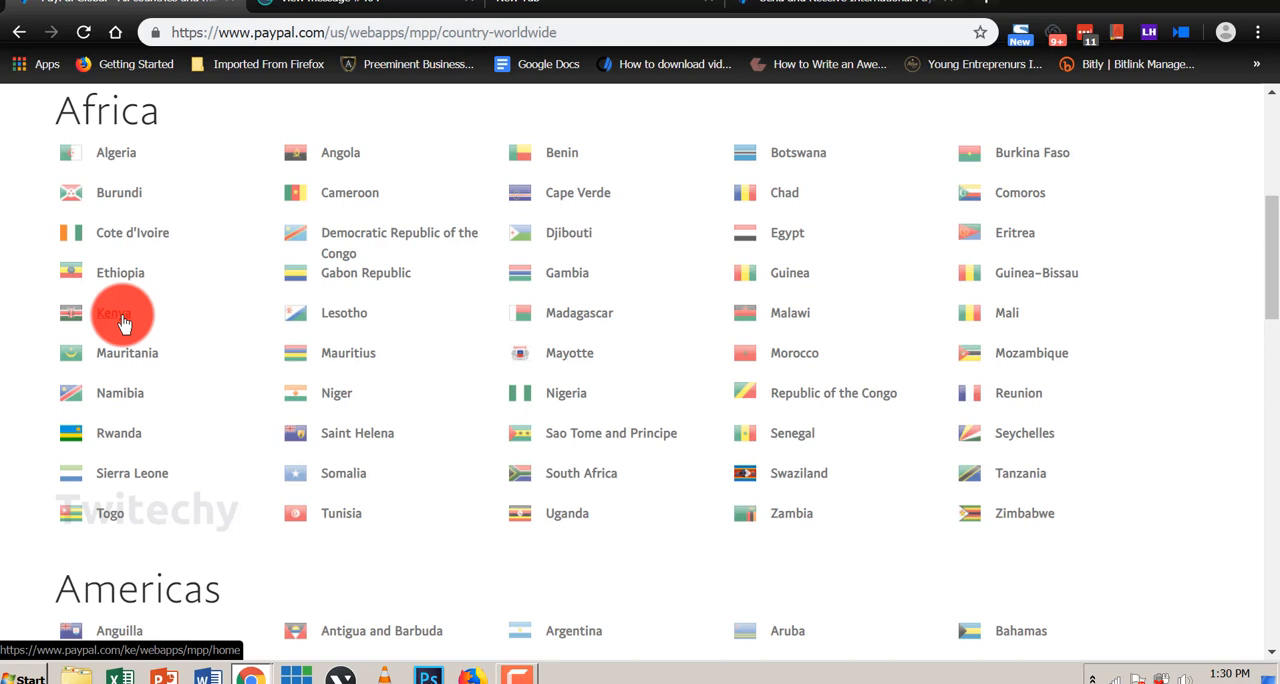
Show Kenya's offerings: sending, receiving and withdrawing funds to a US bank account
left_click(111, 312)
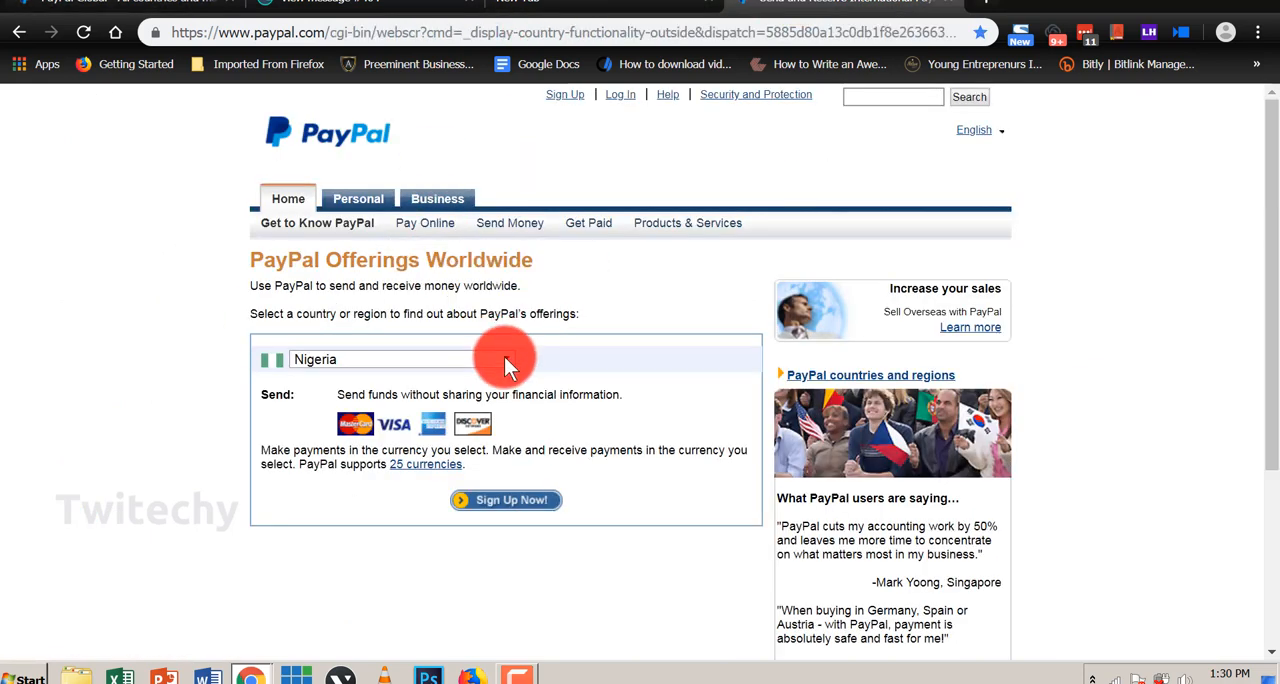
left_click(507, 359)
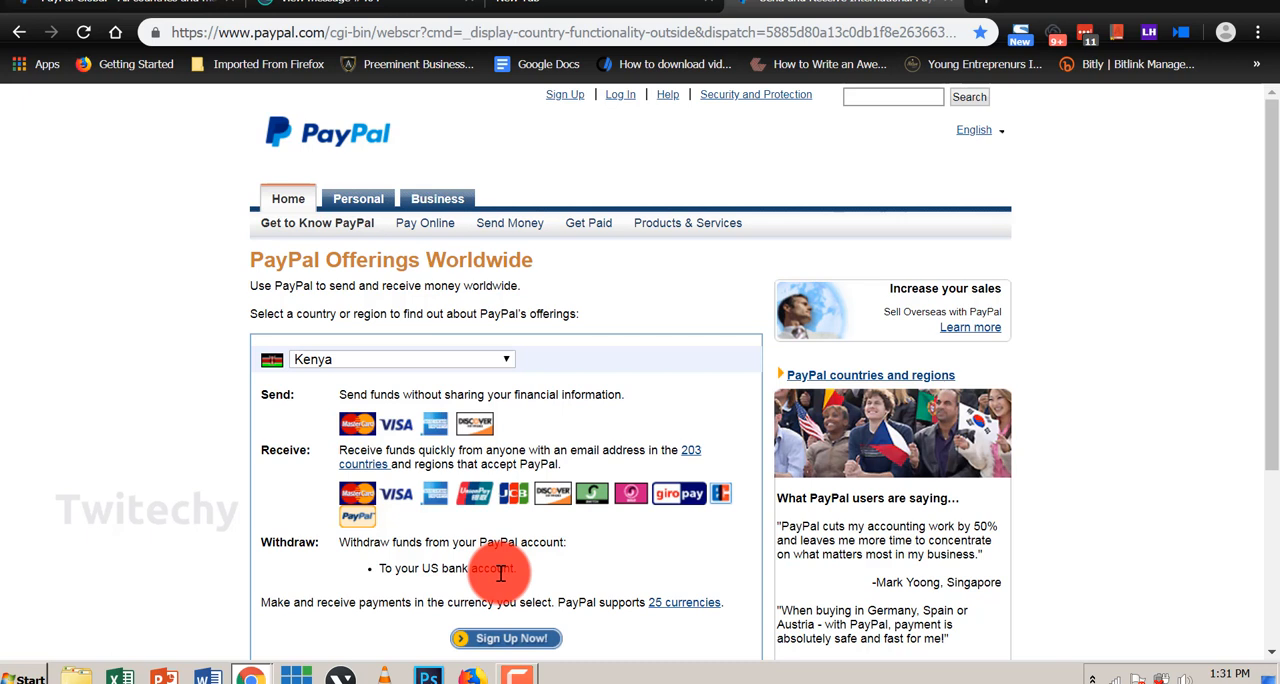
mouse_move(243, 510)
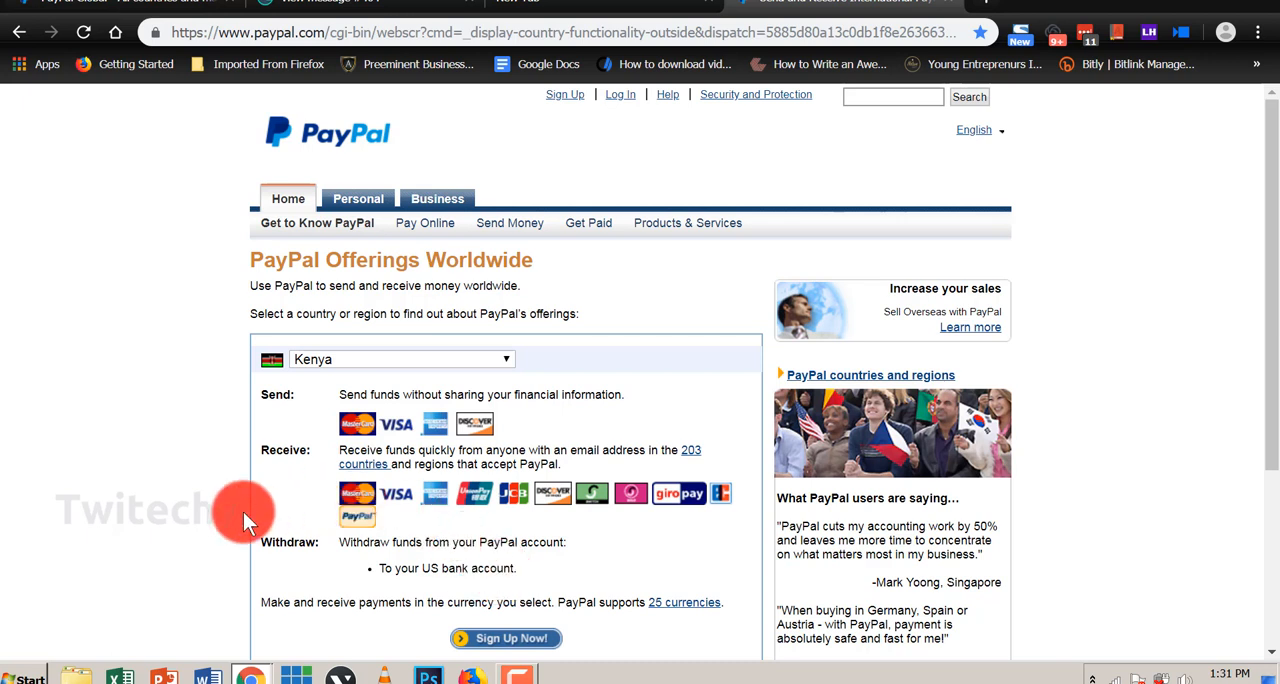
mouse_move(320, 558)
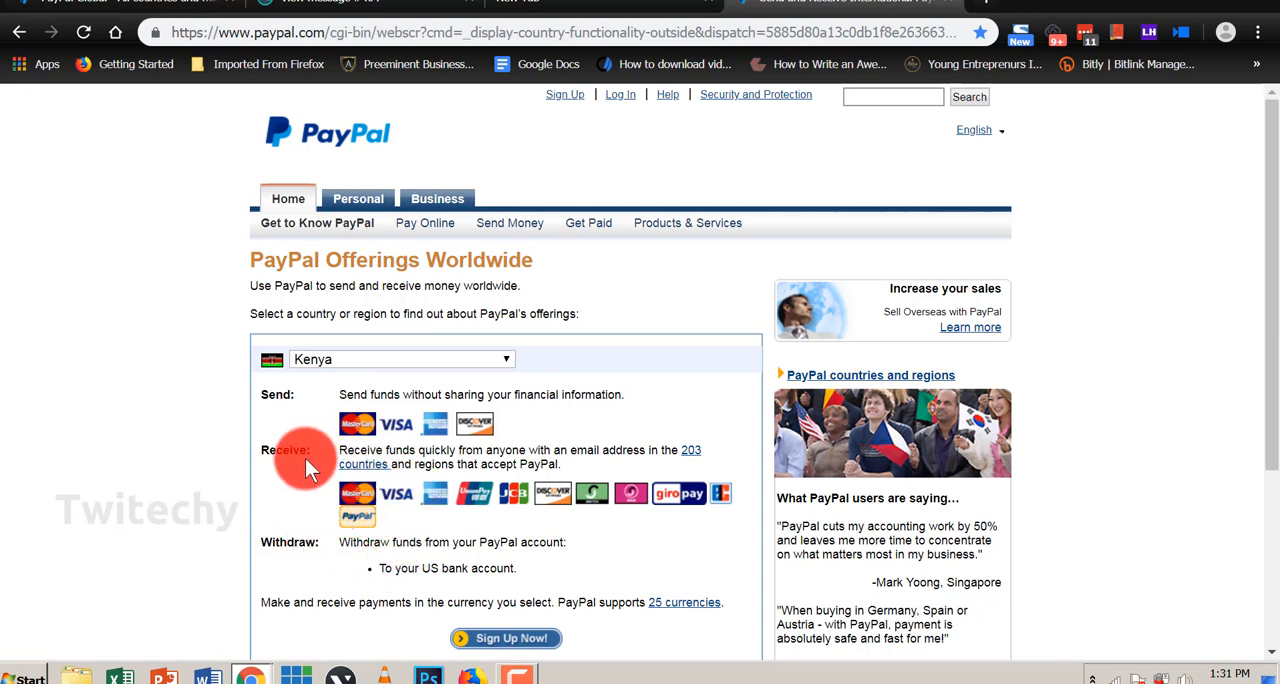
mouse_move(533, 517)
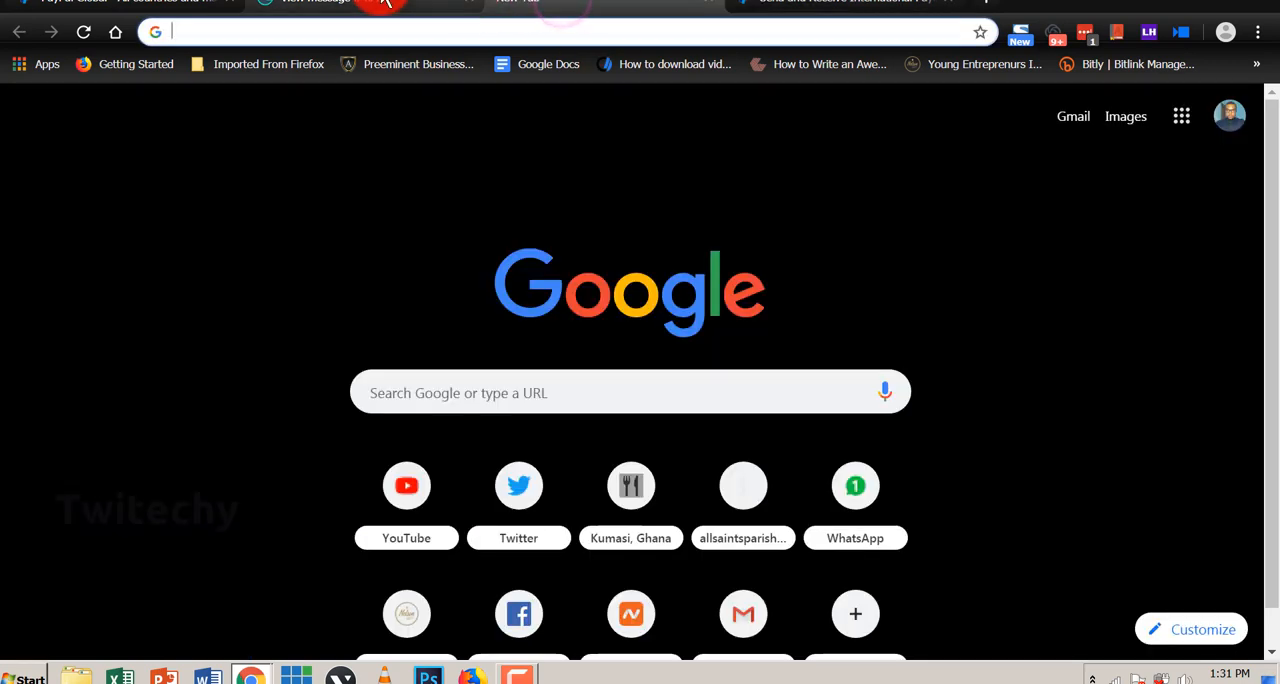
mouse_move(150, 5)
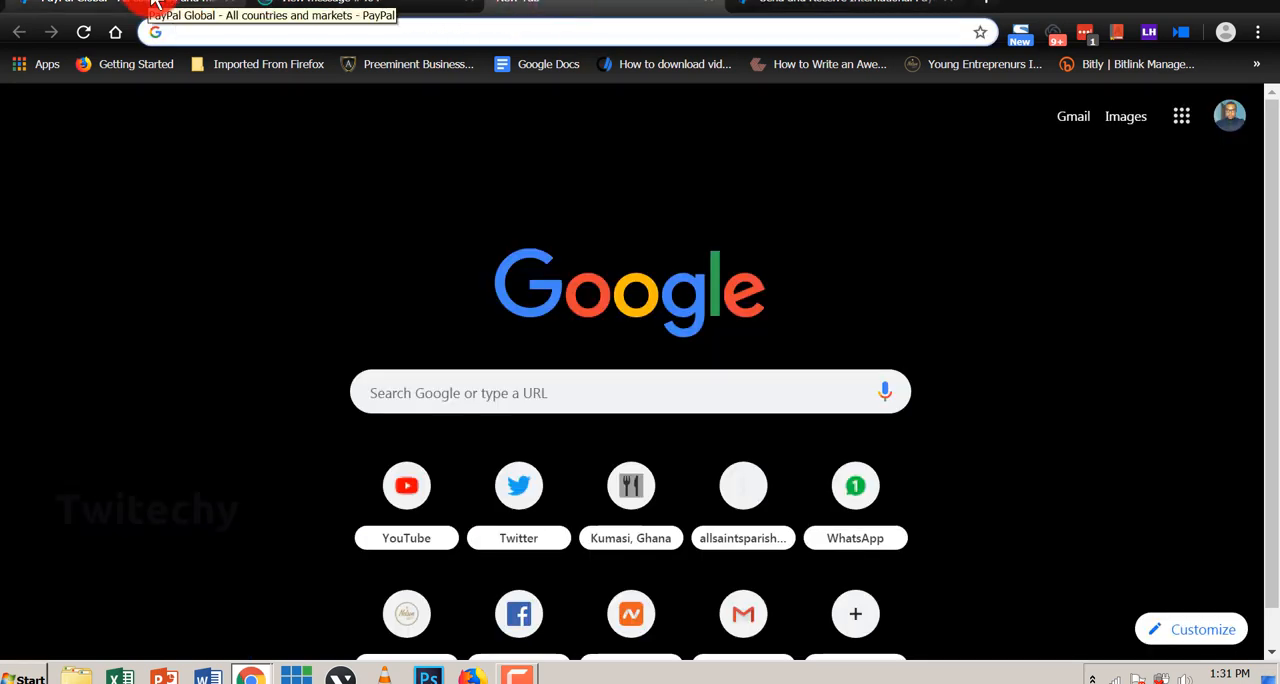
Return to the PayPal Global country list and open the Kenya site under Africa
left_click(60, 8)
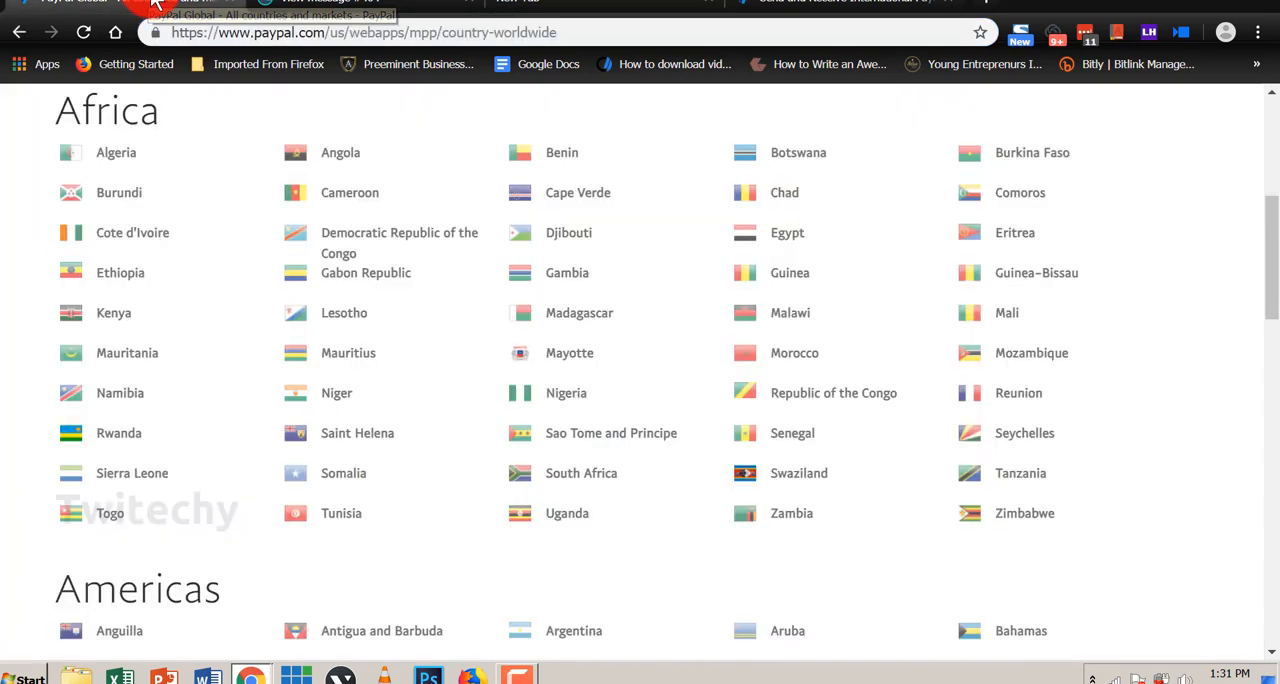
left_click(113, 312)
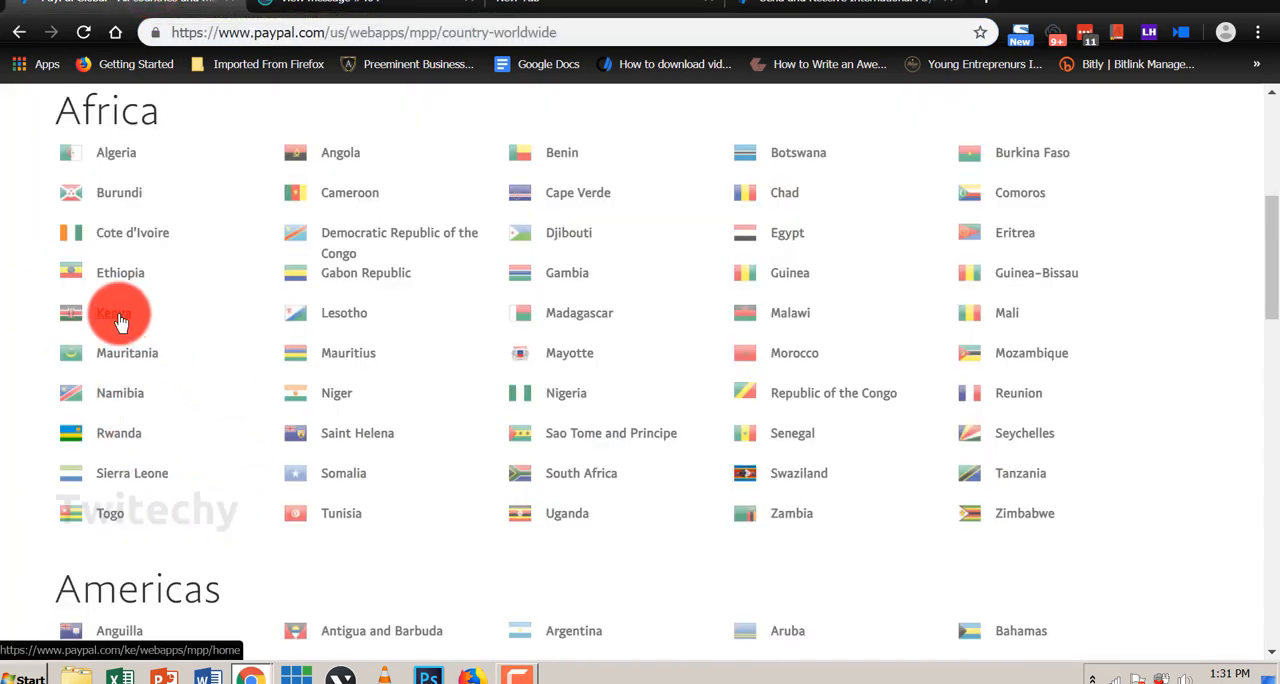
left_click(112, 312)
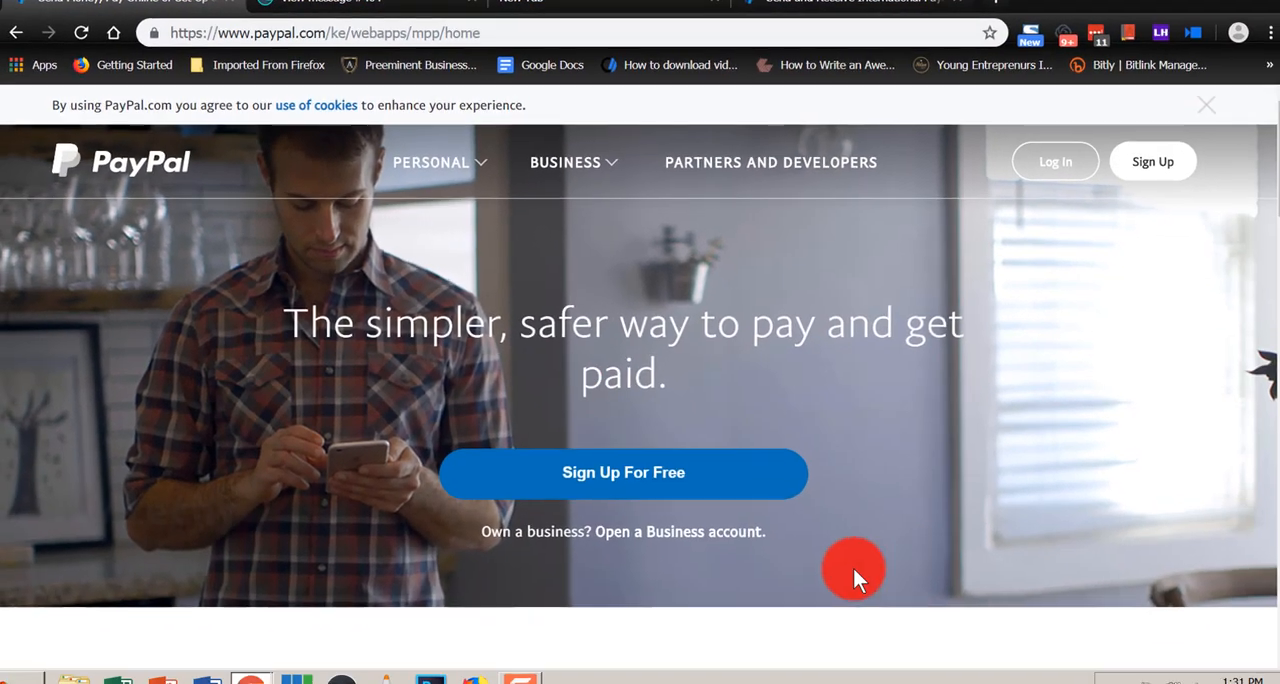
Switch the Kenya home page to For sellers steps and request Learn More about selling
scroll("down", 3)
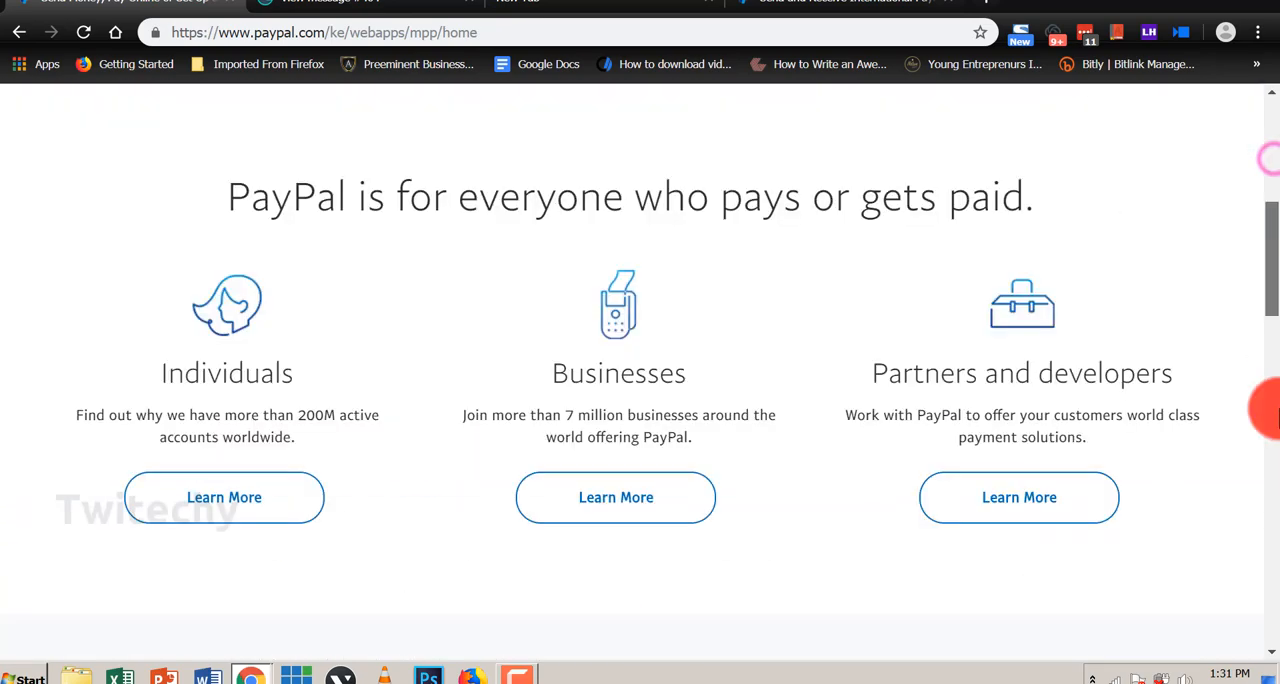
scroll("down", 3)
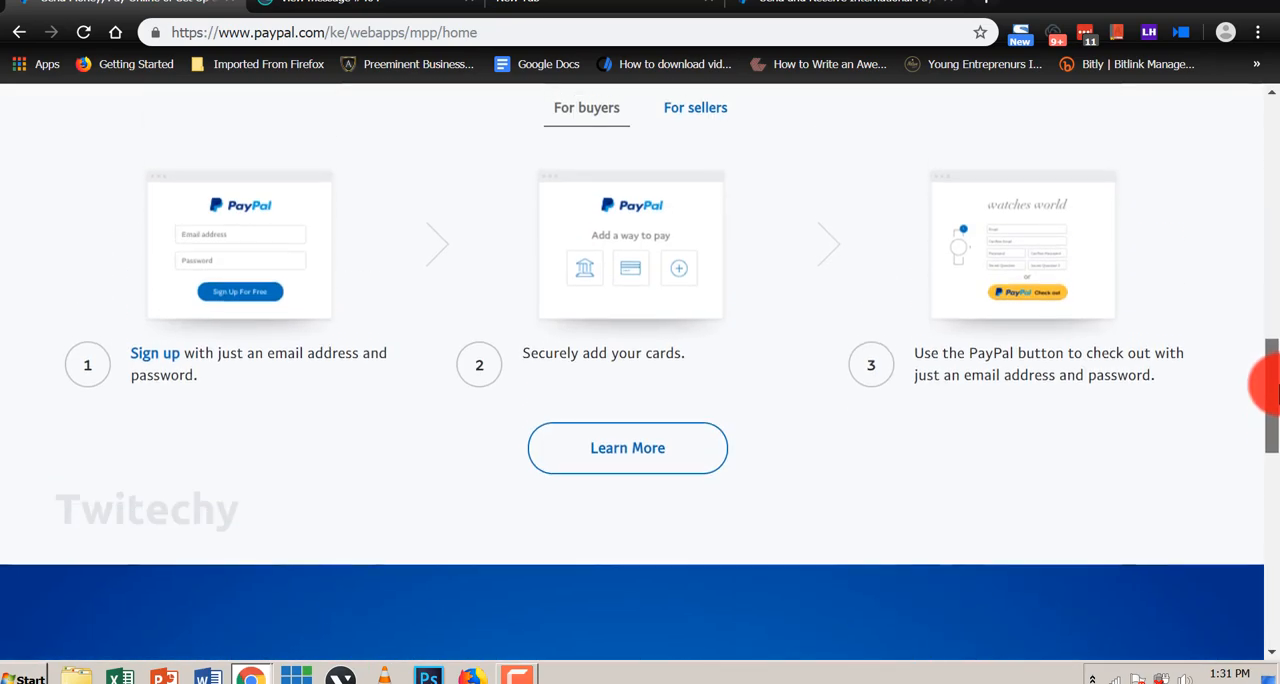
scroll("down", 3)
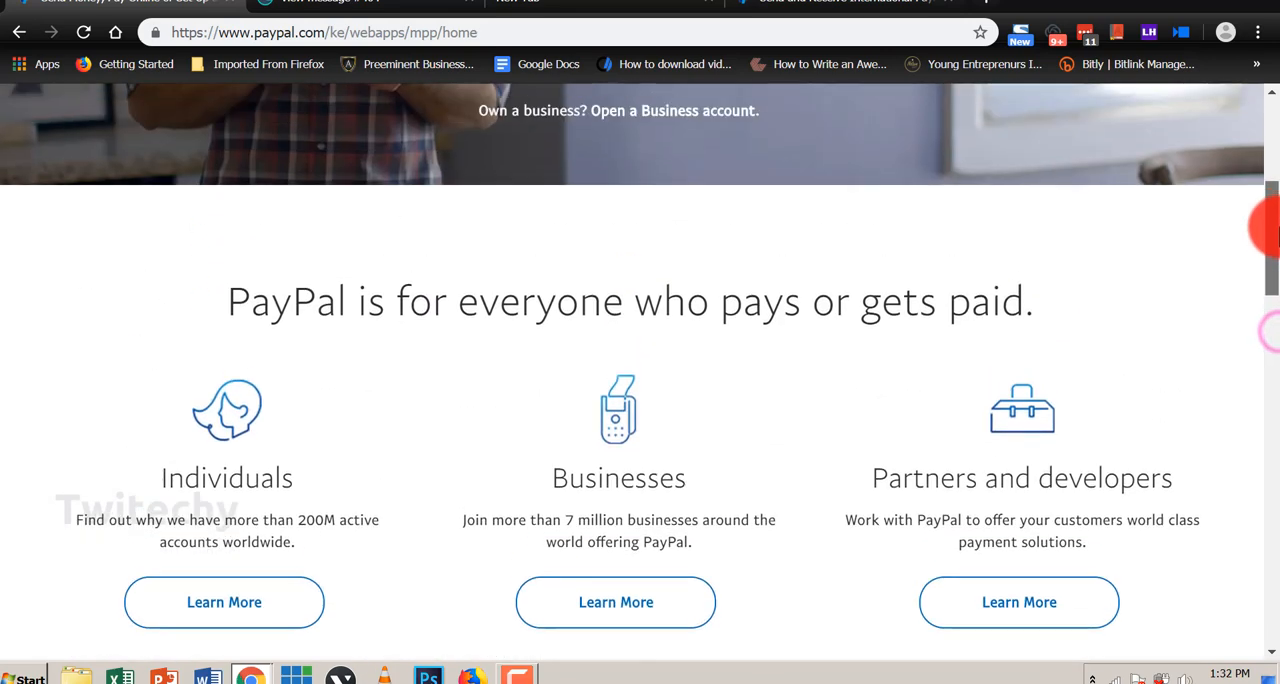
scroll("down", 3)
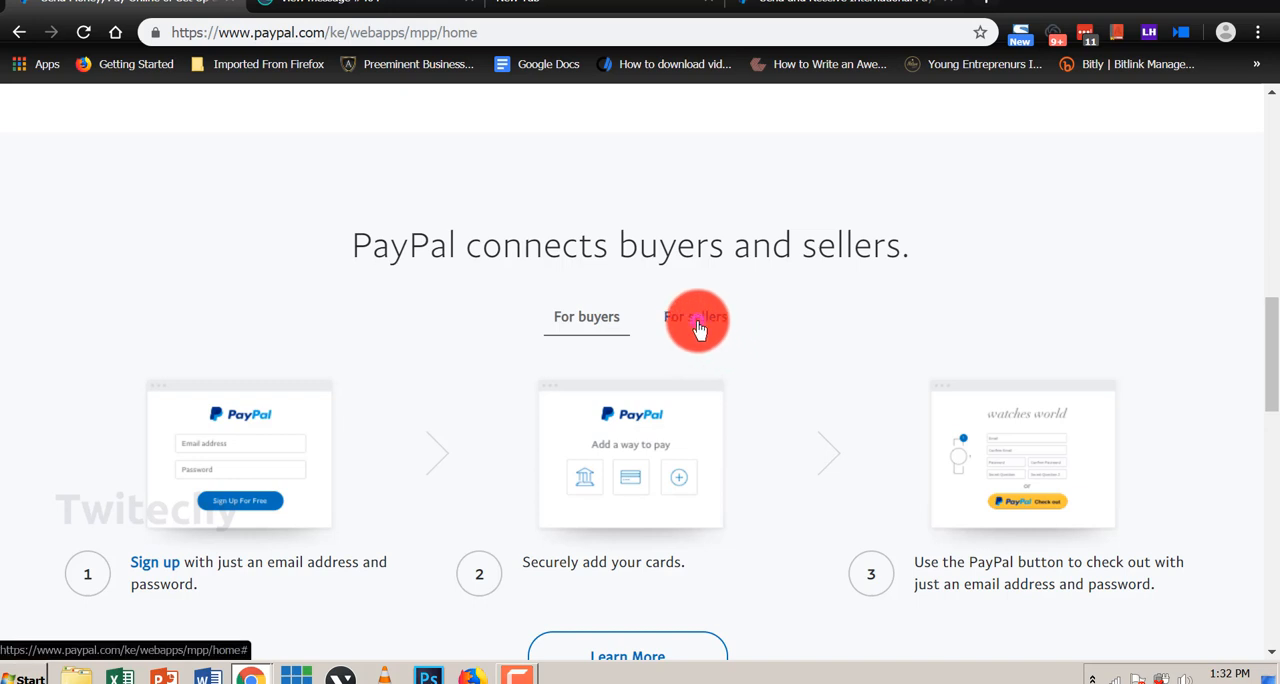
left_click(696, 317)
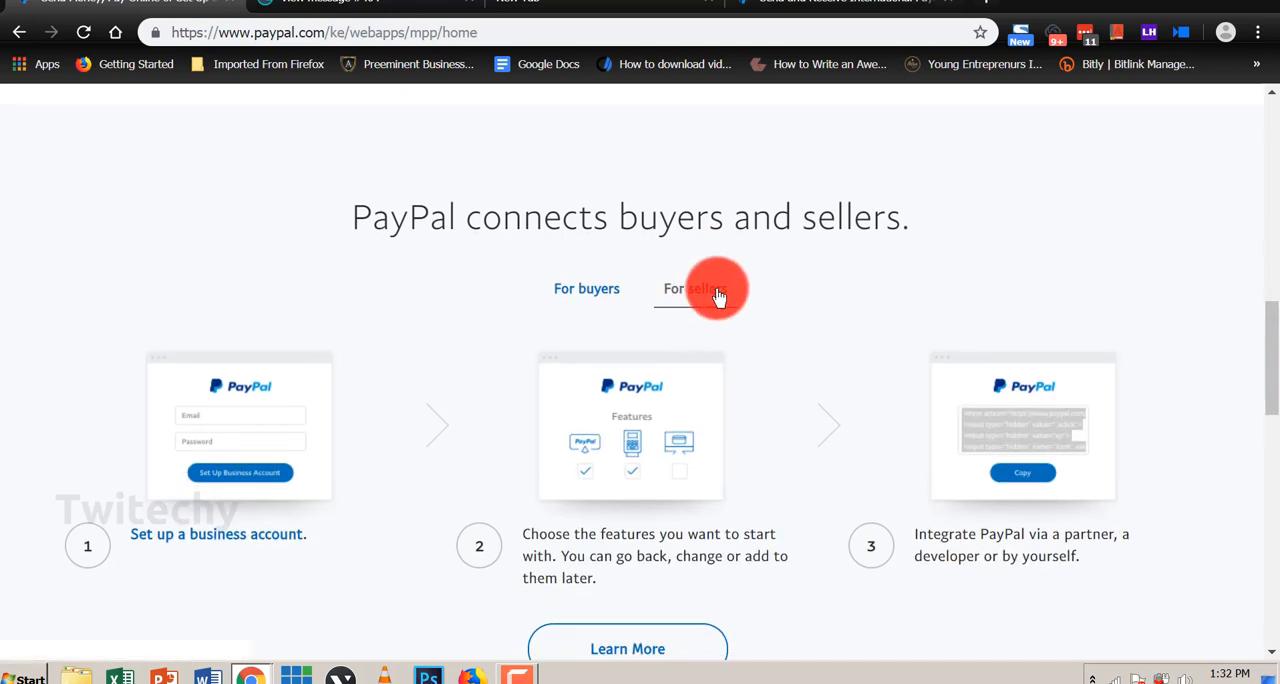
scroll("down", 3)
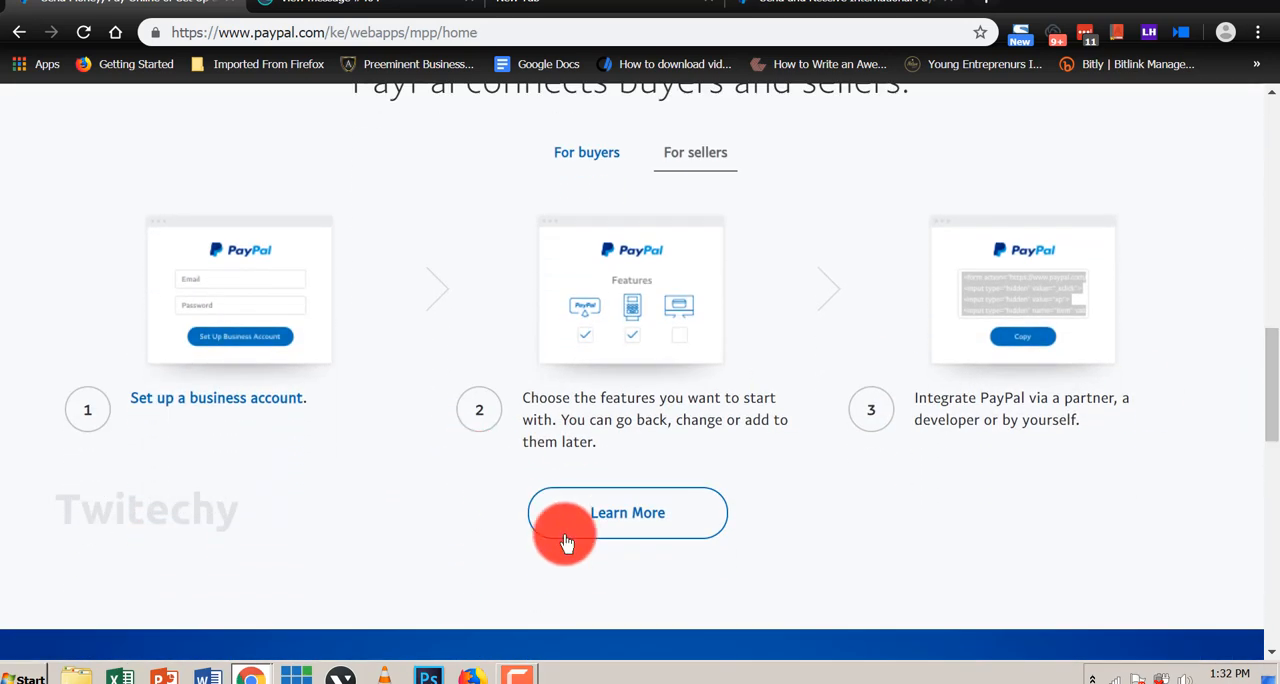
mouse_move(1272, 368)
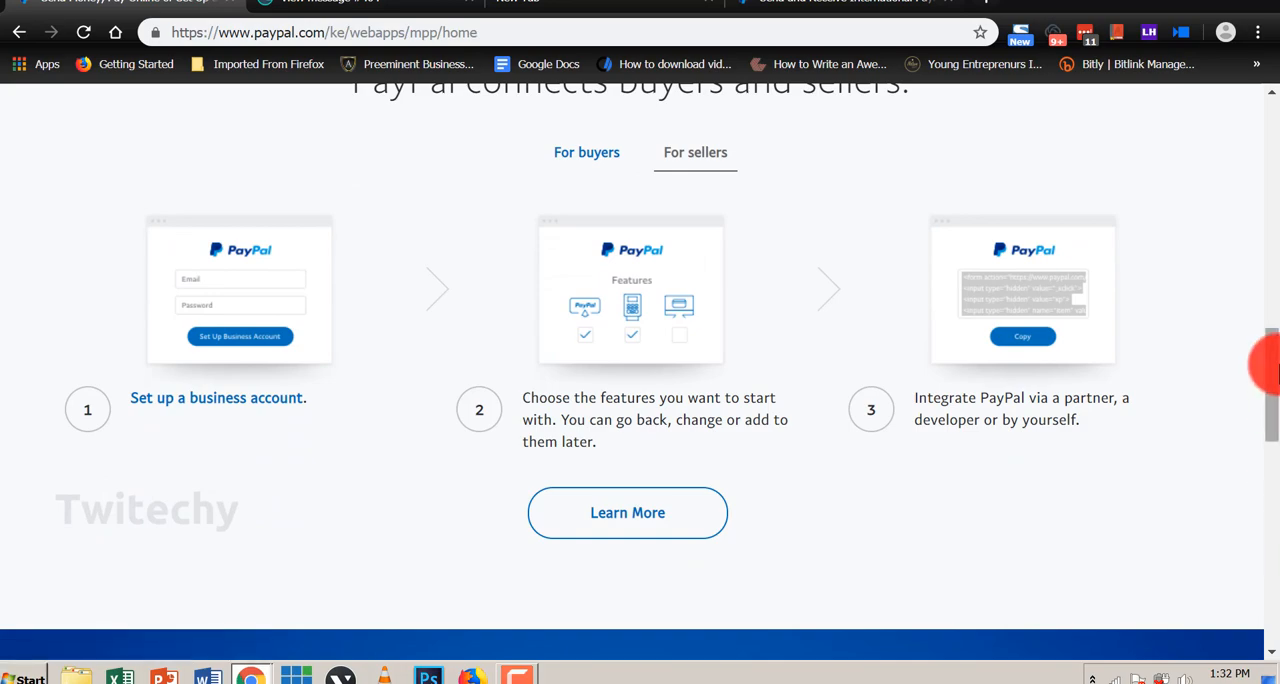
scroll("down", 3)
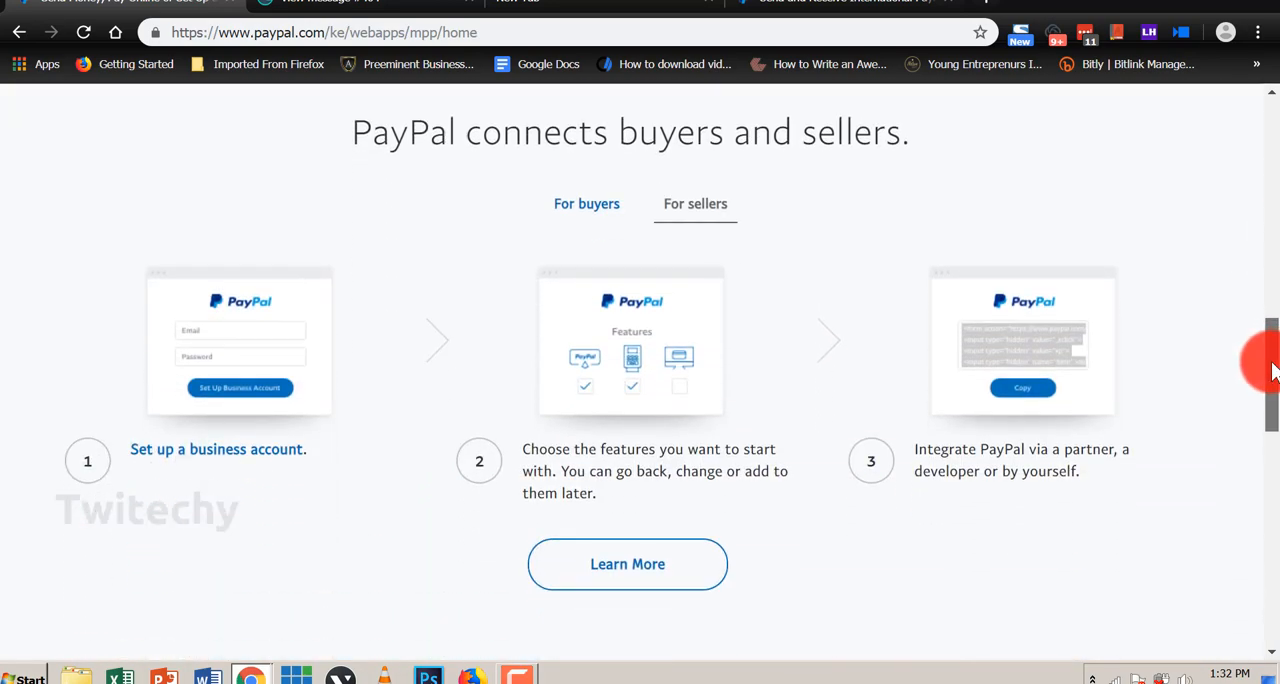
left_click(628, 519)
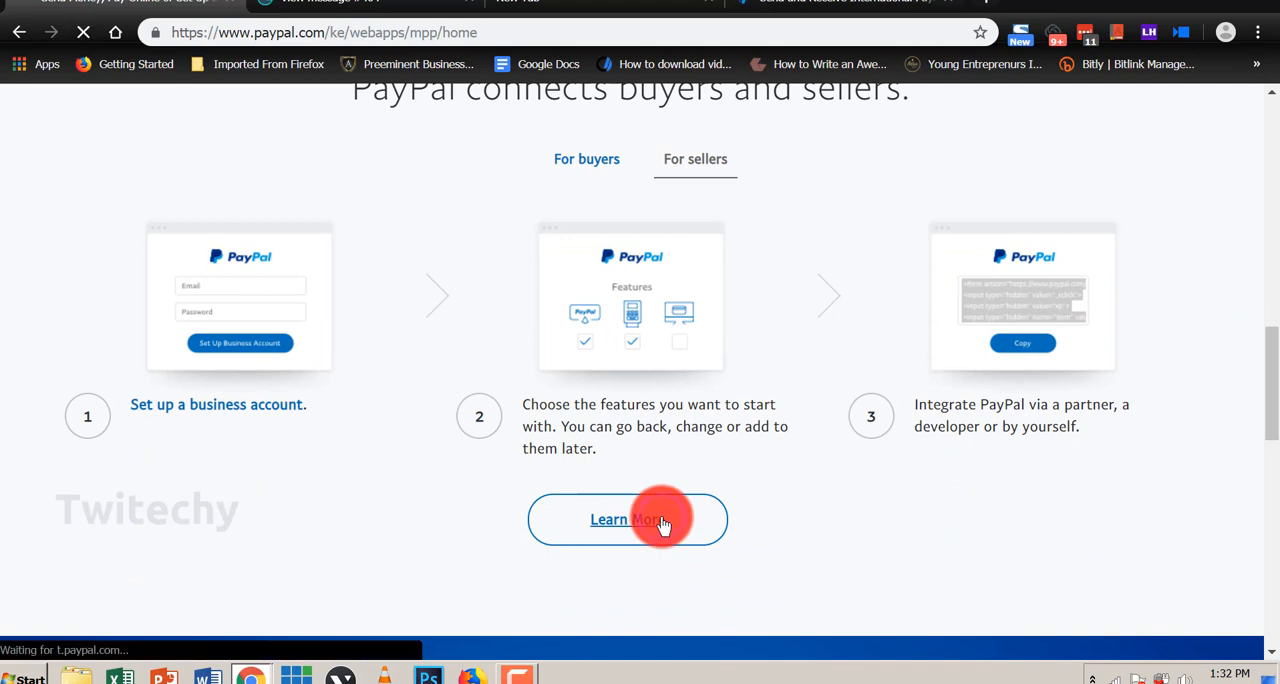
Get started from the business page to reach the Kenya business sign-up email form
left_click(627, 519)
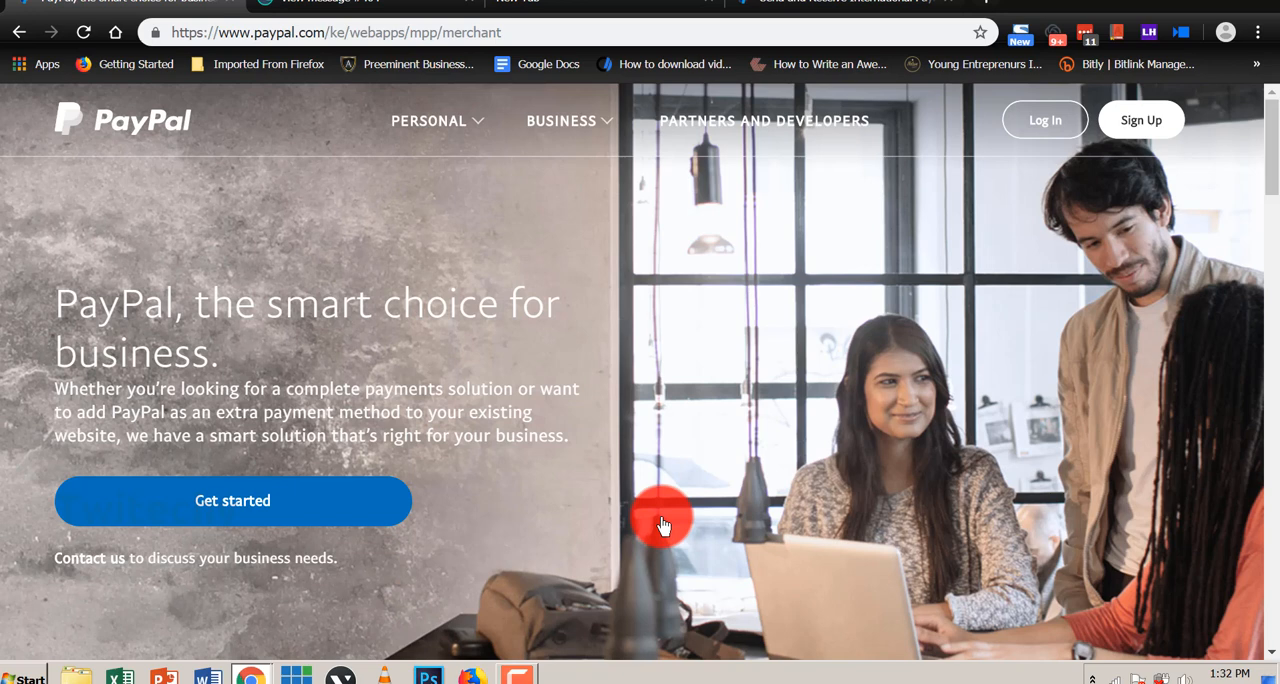
left_click(561, 120)
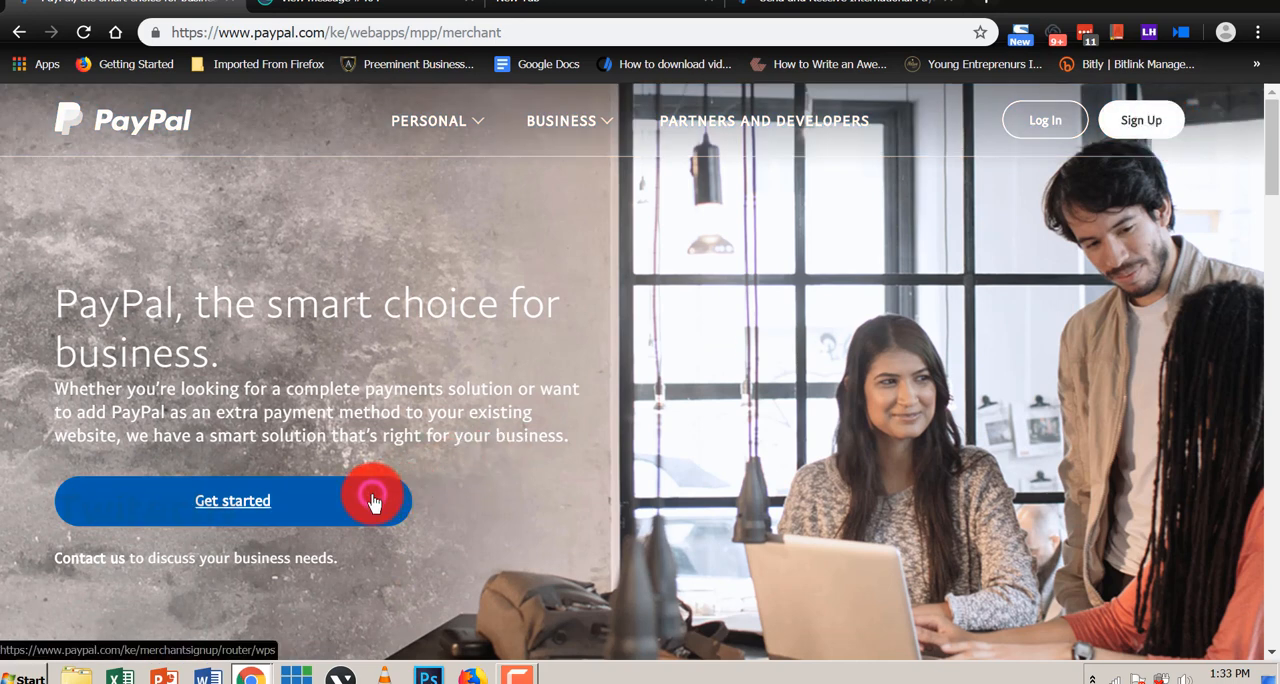
left_click(232, 500)
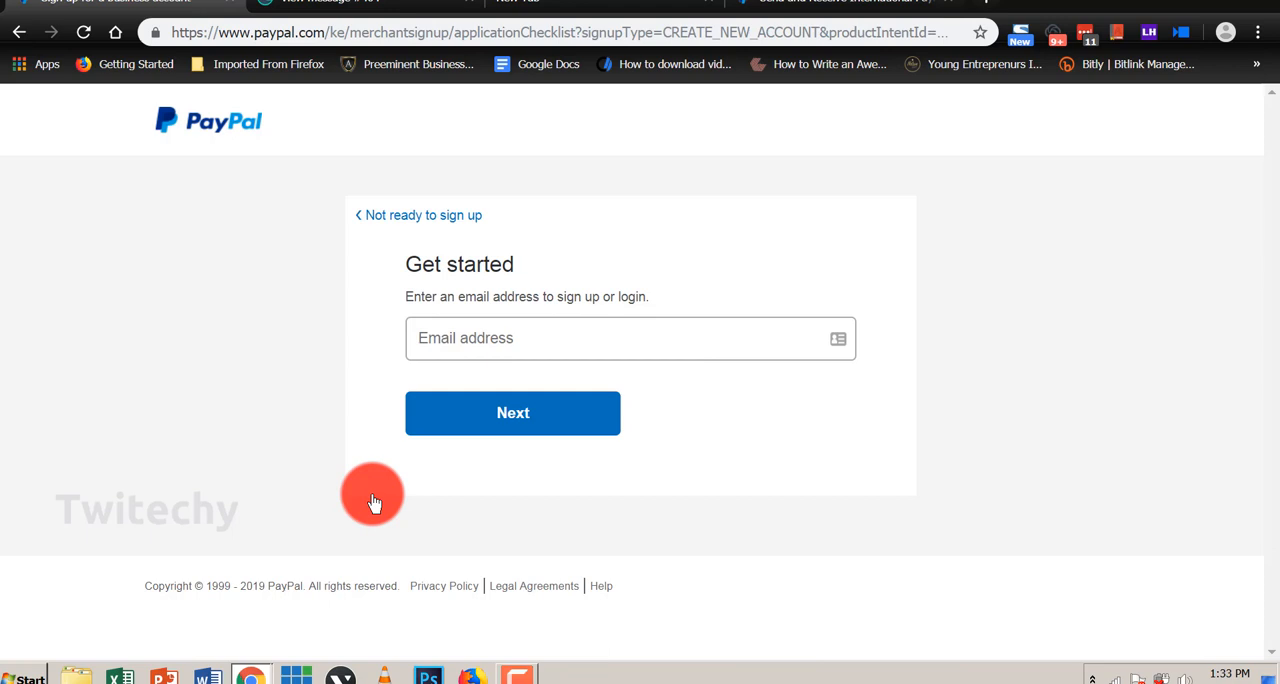
mouse_move(511, 280)
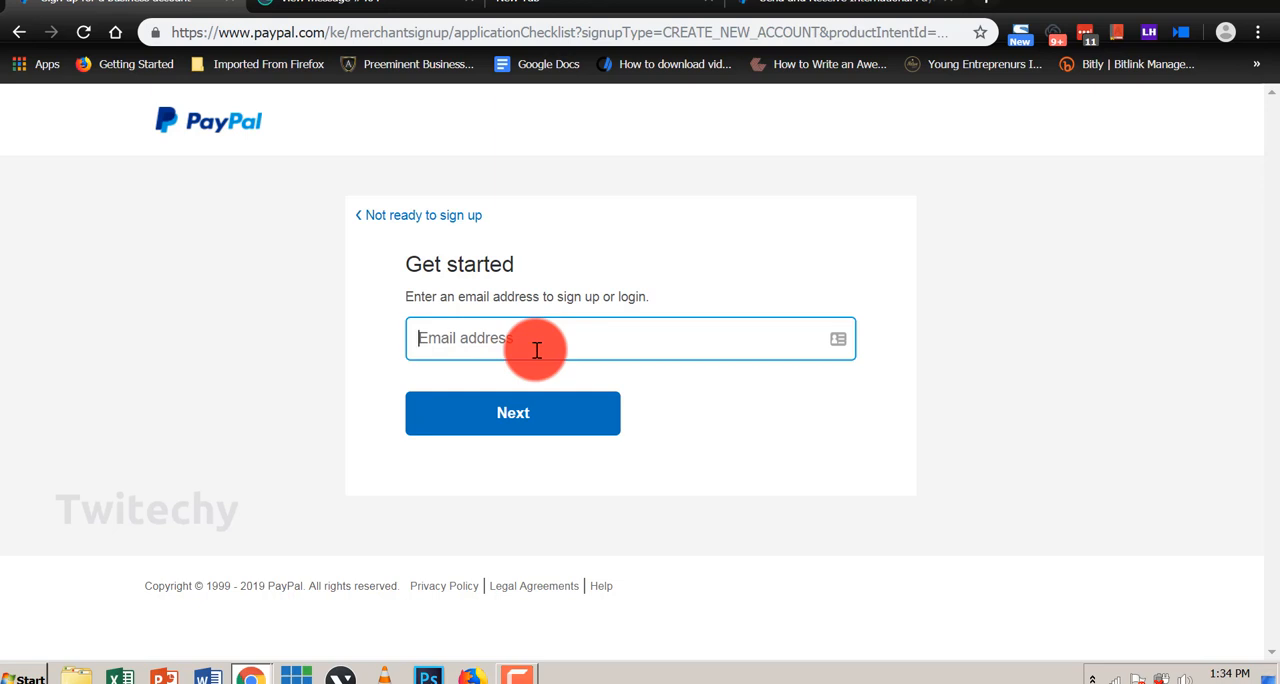
mouse_move(421, 167)
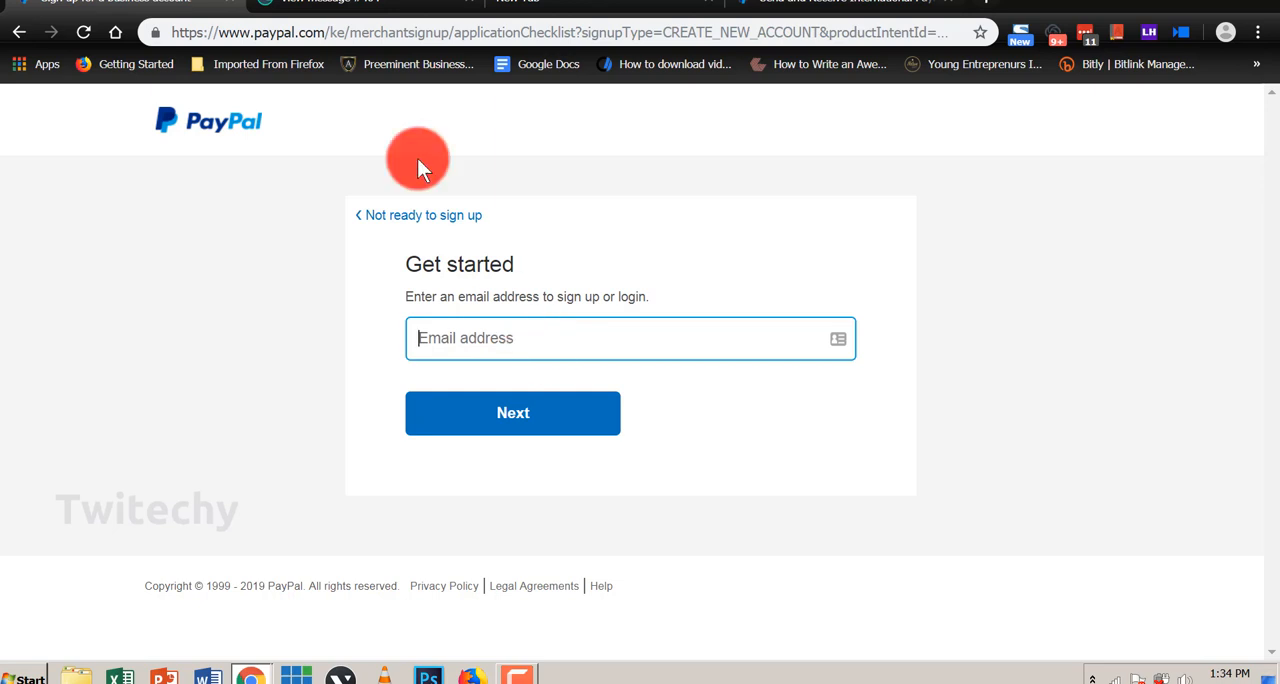
Copy the temporary email address to the clipboard from Temp Mail
left_click(350, 5)
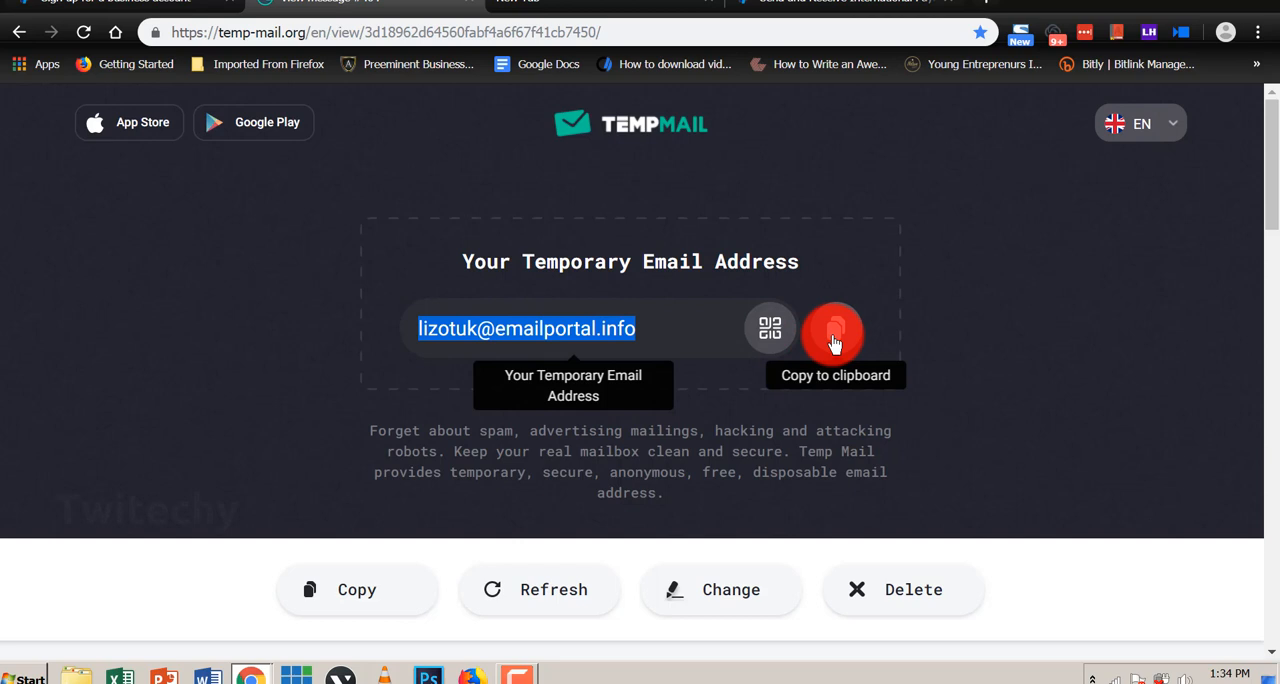
left_click(835, 328)
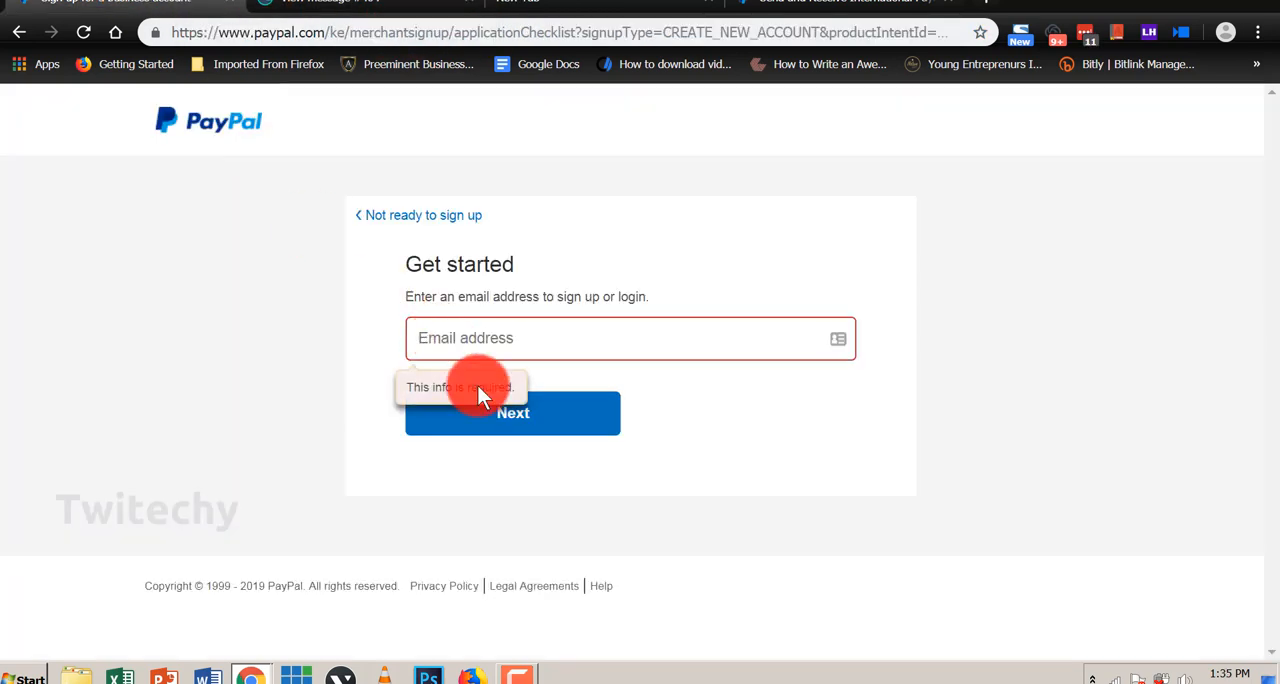
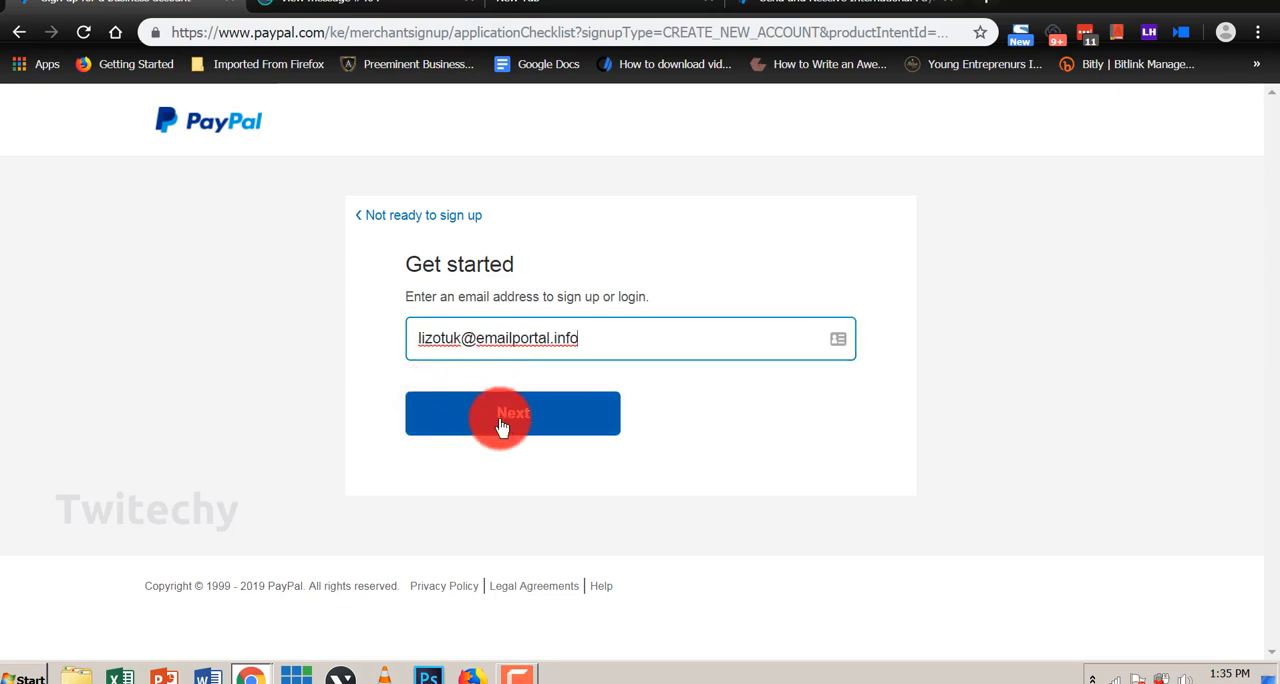
left_click(512, 413)
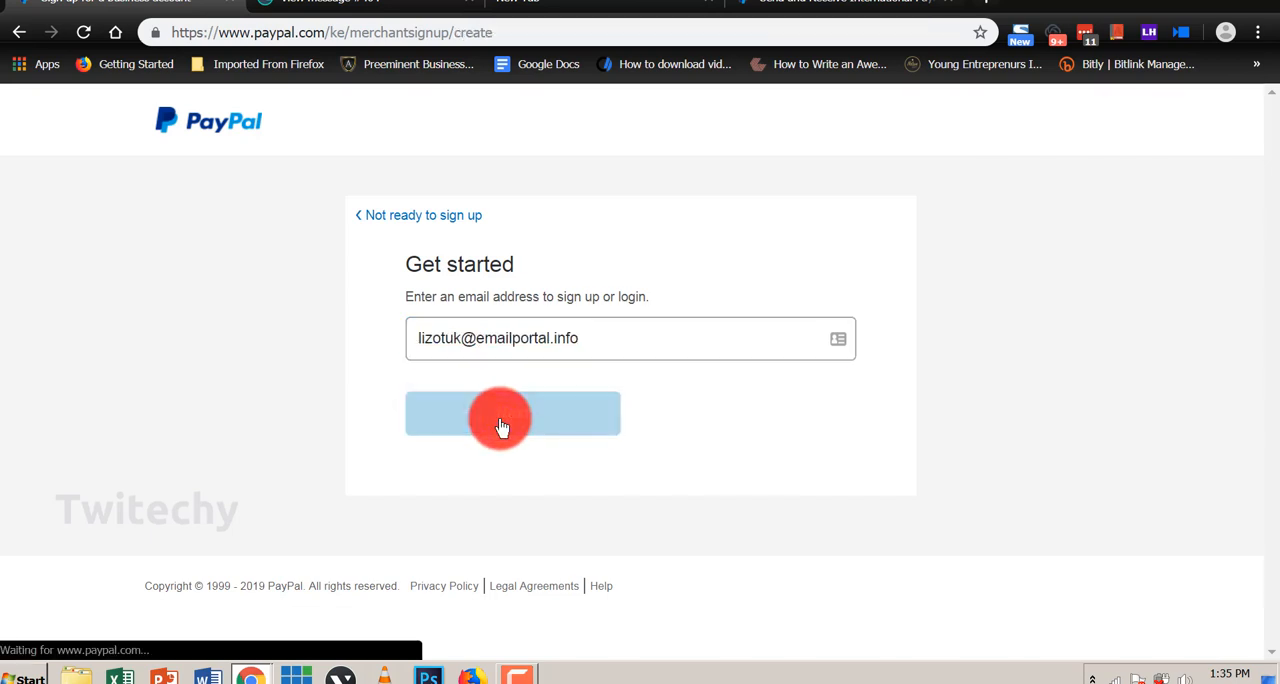
left_click(512, 413)
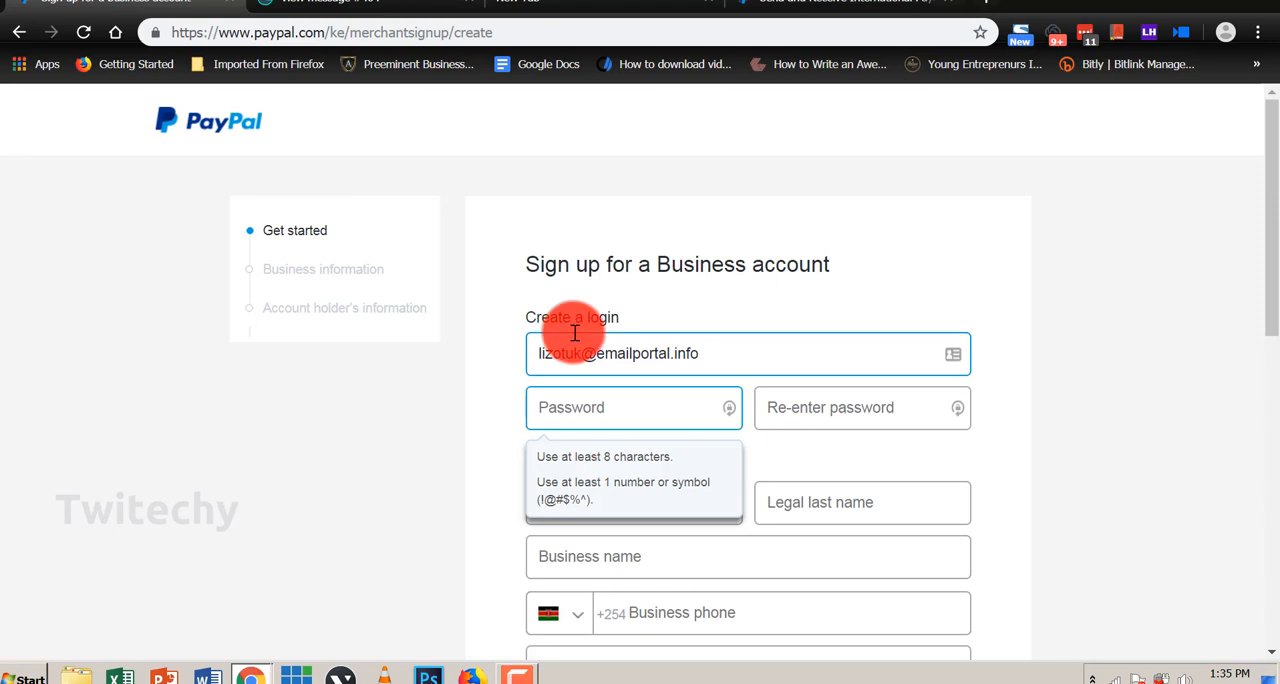
mouse_move(714, 357)
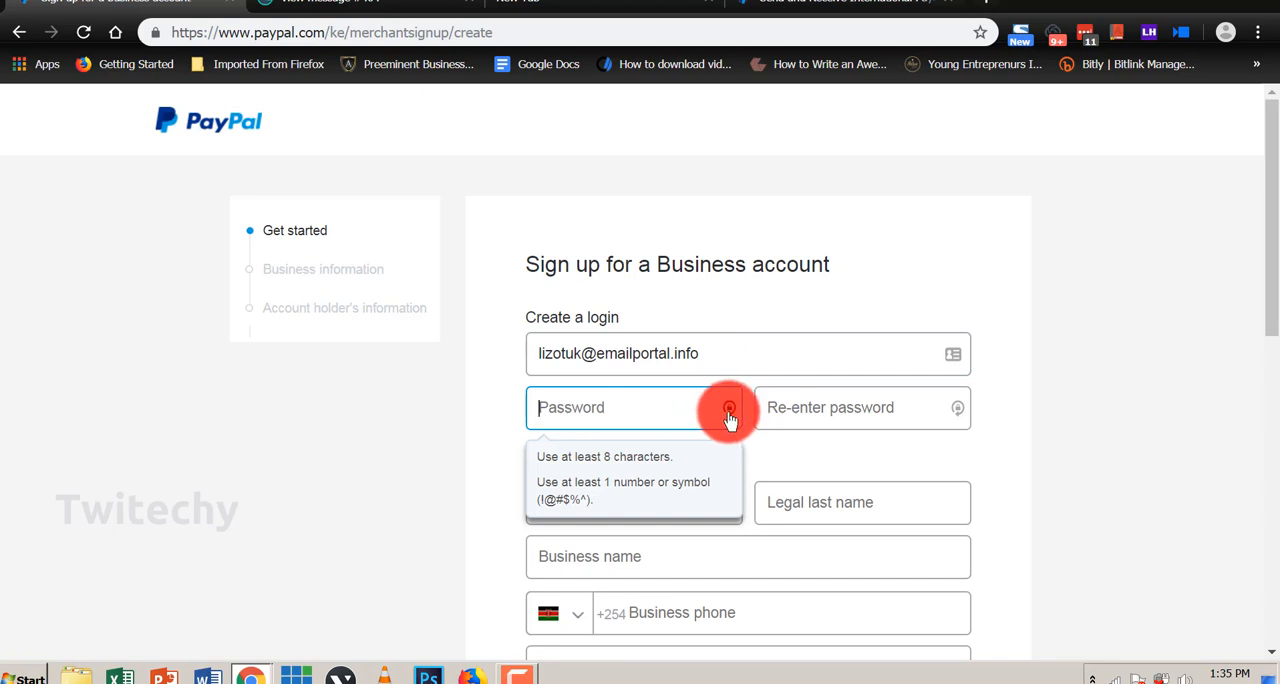
Fill both password fields with a LastPass-generated password and save the PayPal login
left_click(725, 408)
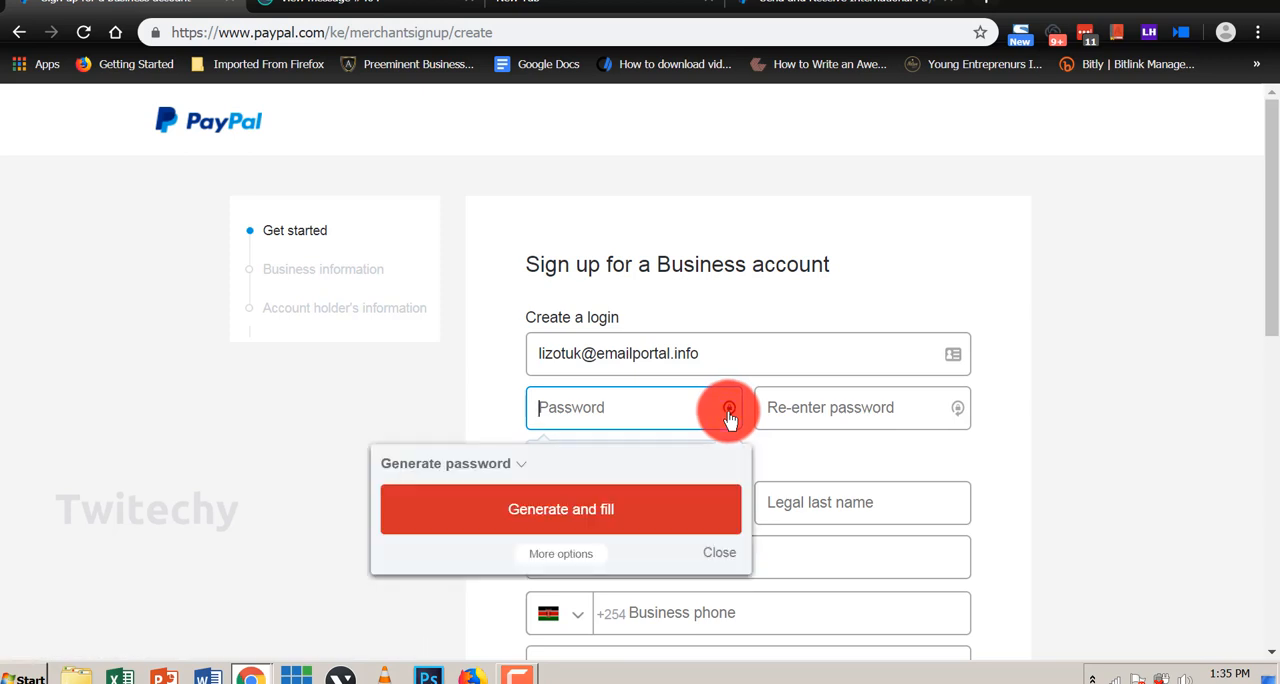
left_click(561, 509)
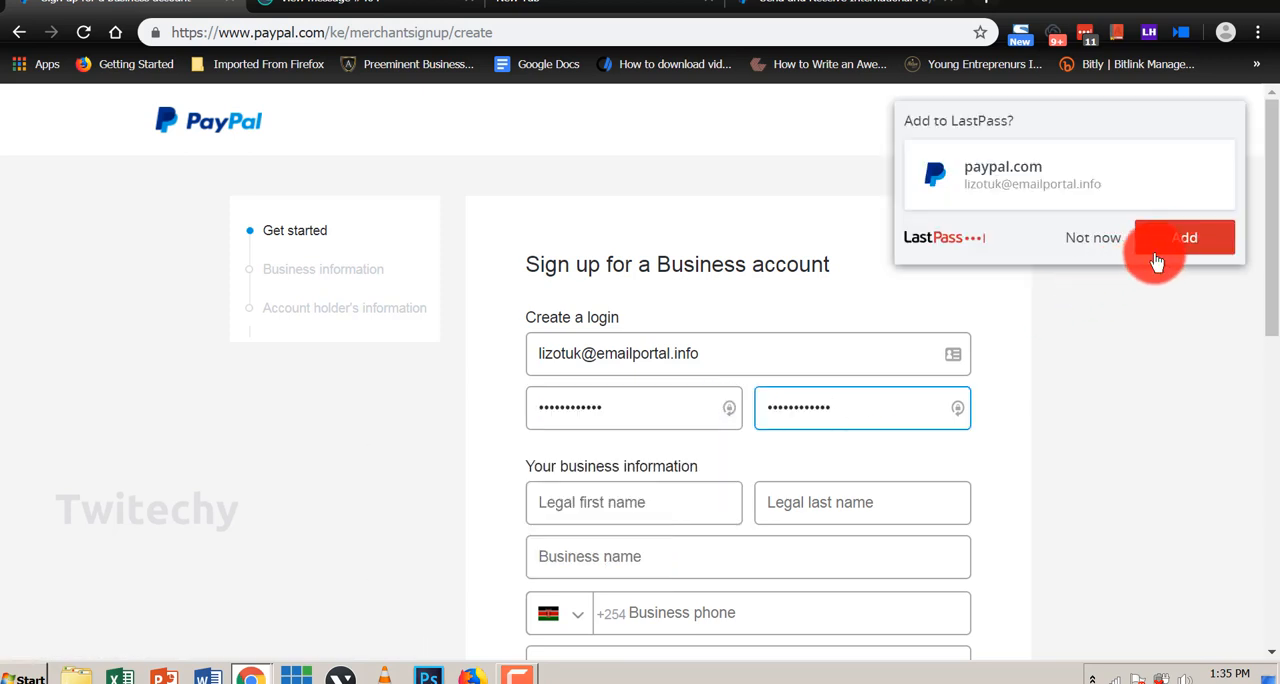
left_click(1194, 237)
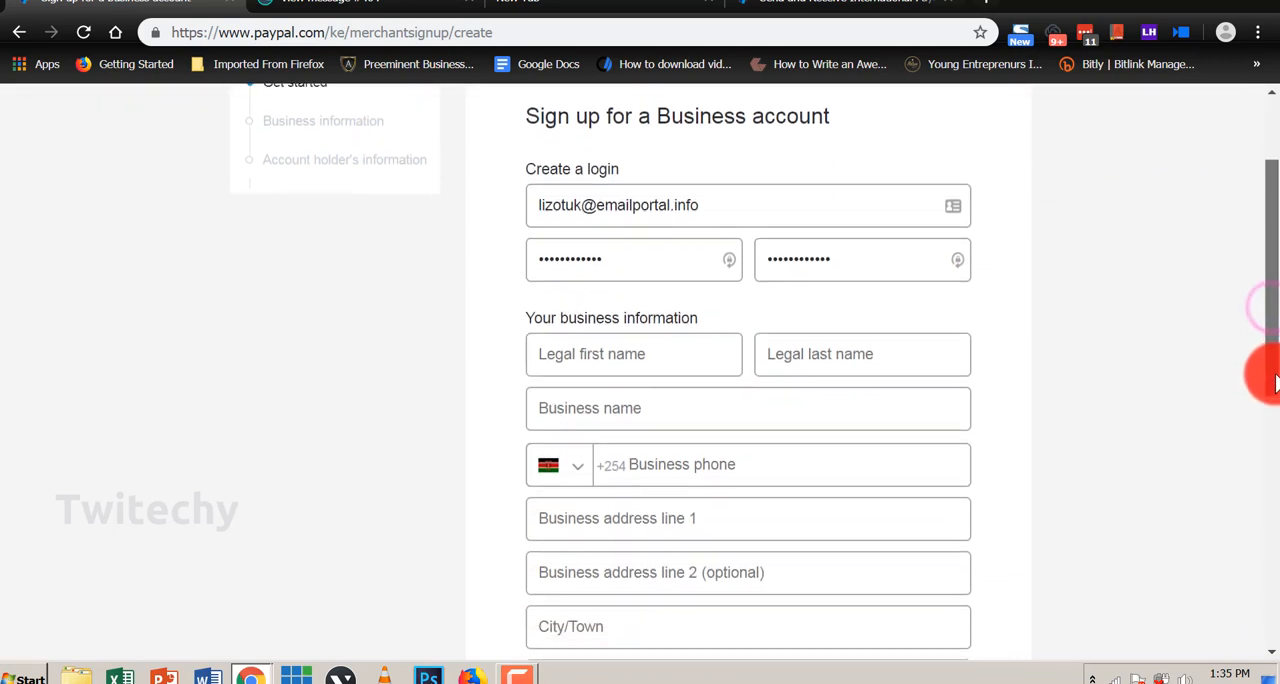
Enter legal names PayPal and Ghana and the business name PayPal Ghana
left_click(634, 325)
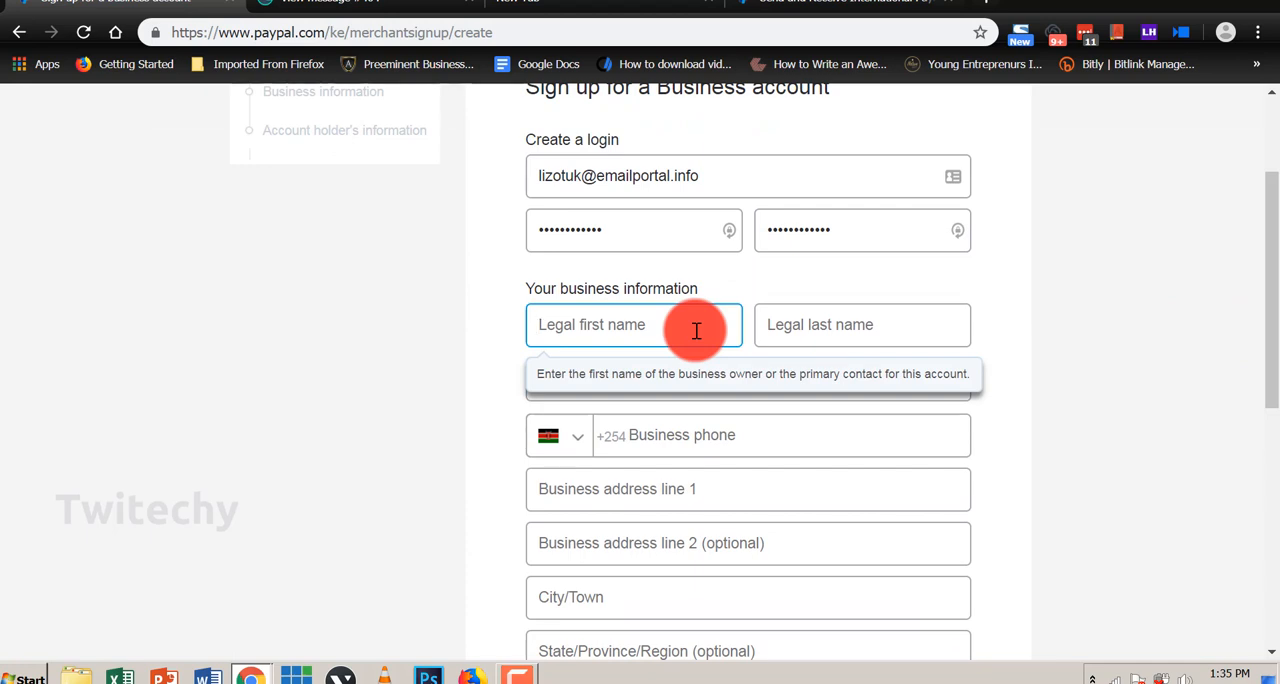
type("Li")
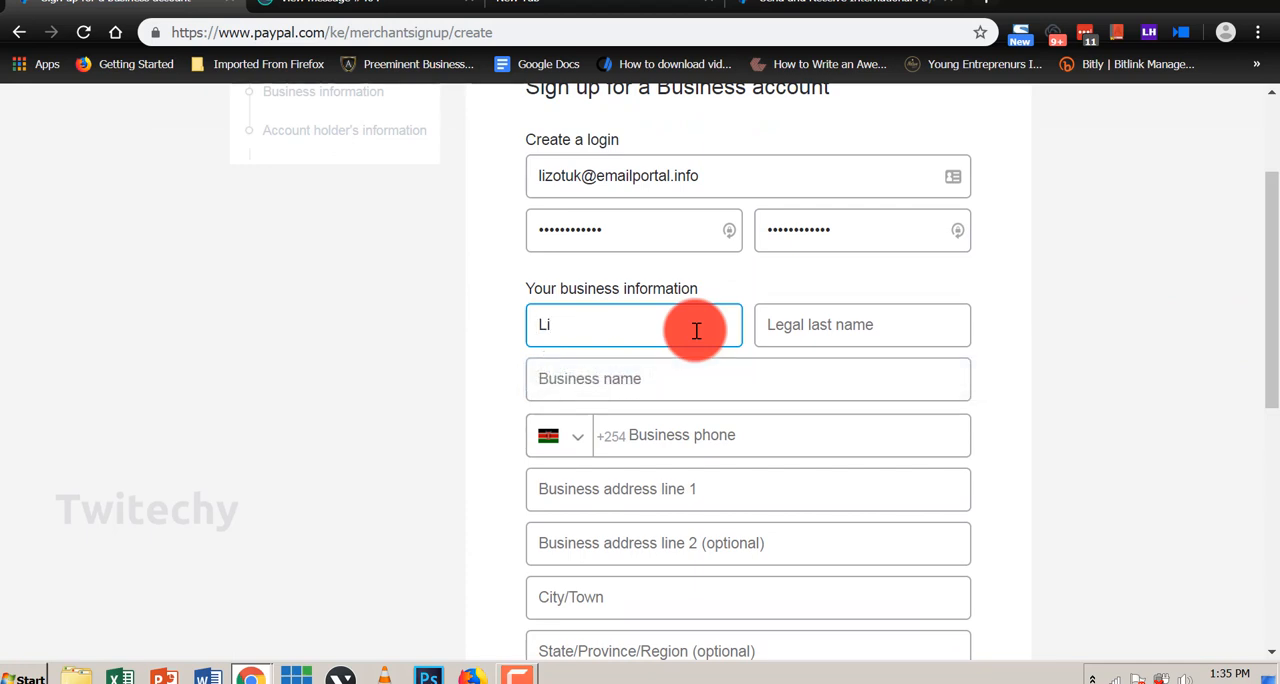
type("PayPal Ghana")
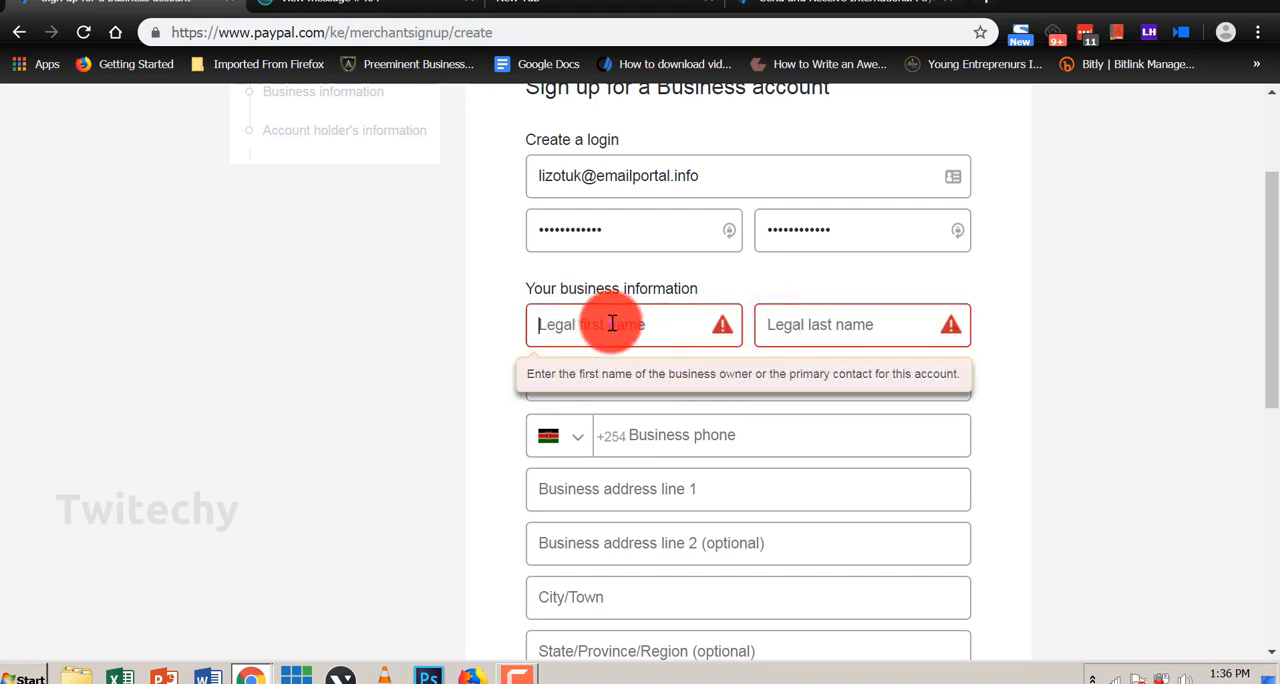
type("PayPl")
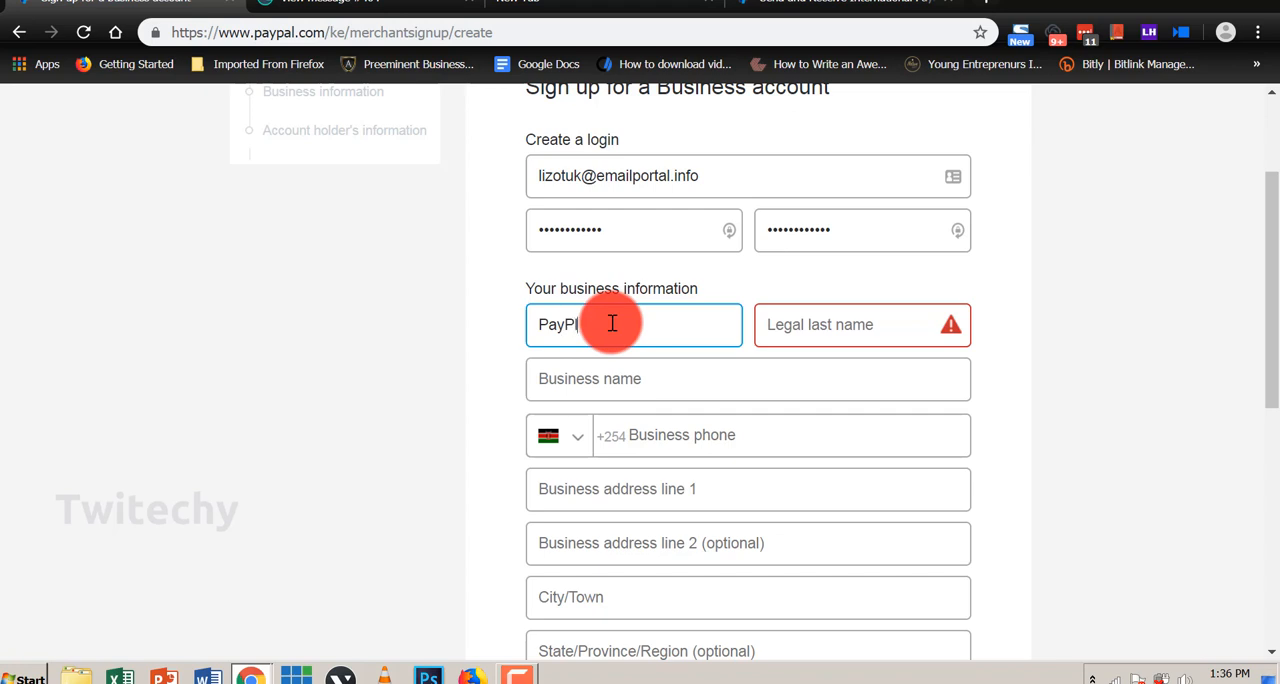
type("Ghana")
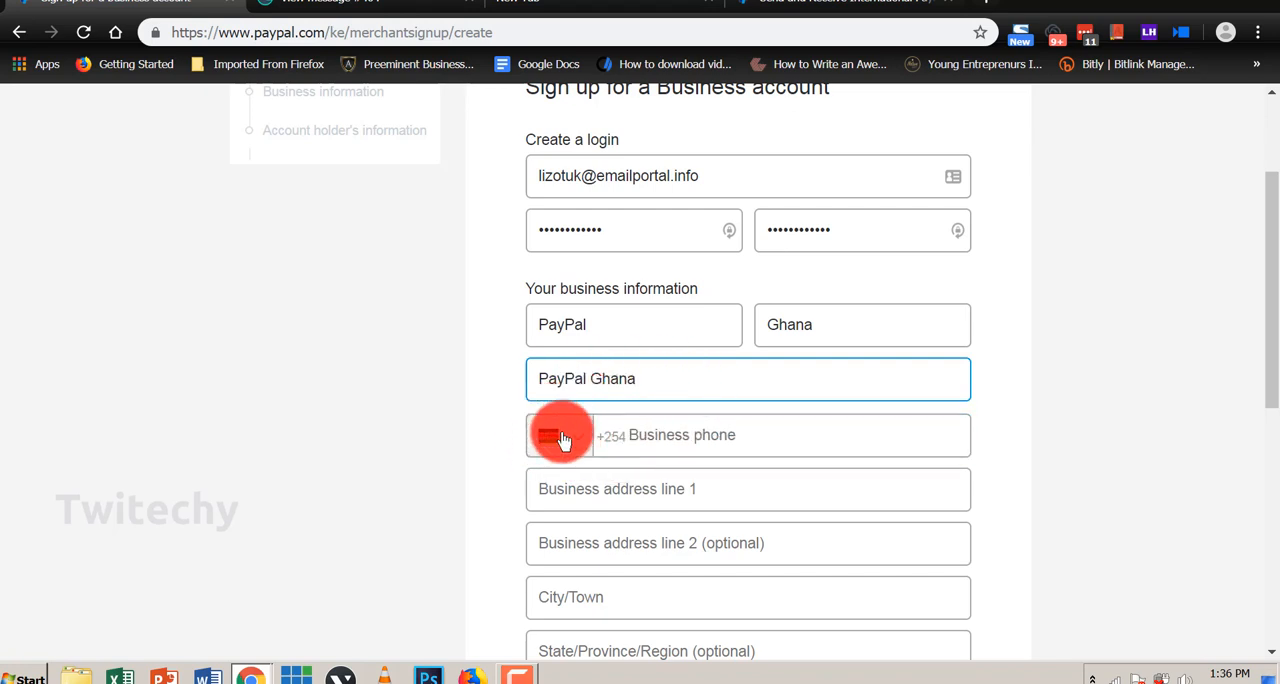
mouse_move(562, 441)
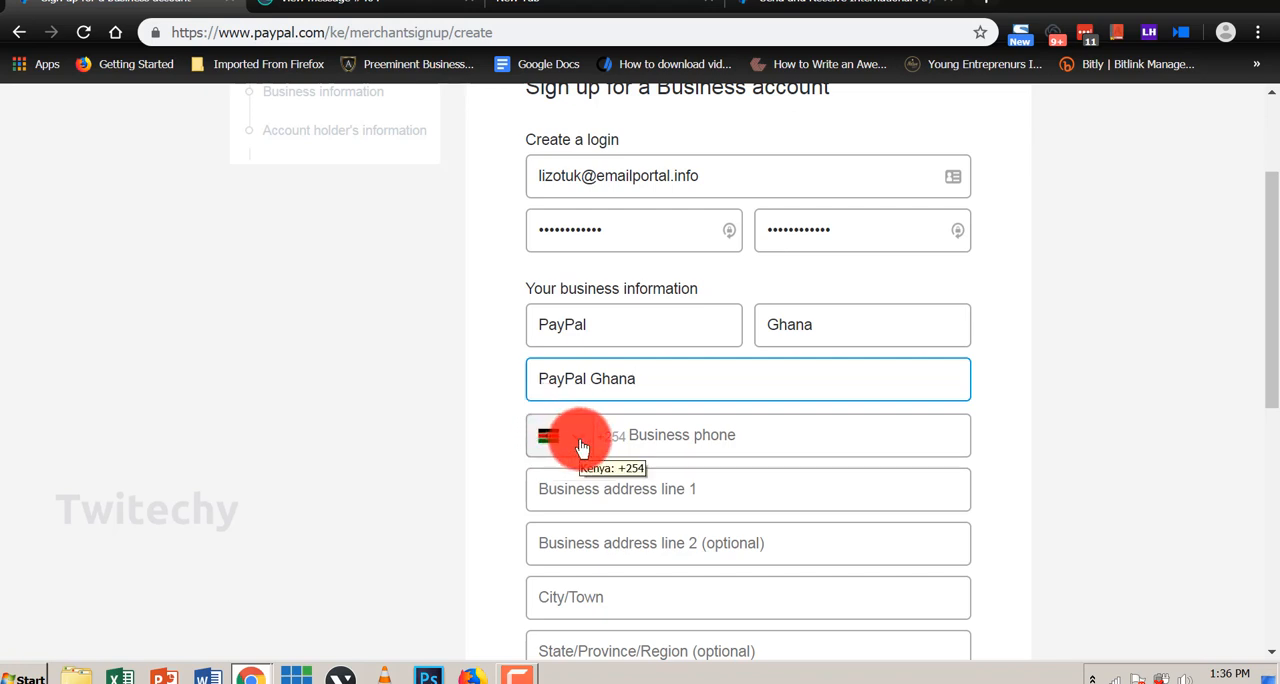
left_click(577, 441)
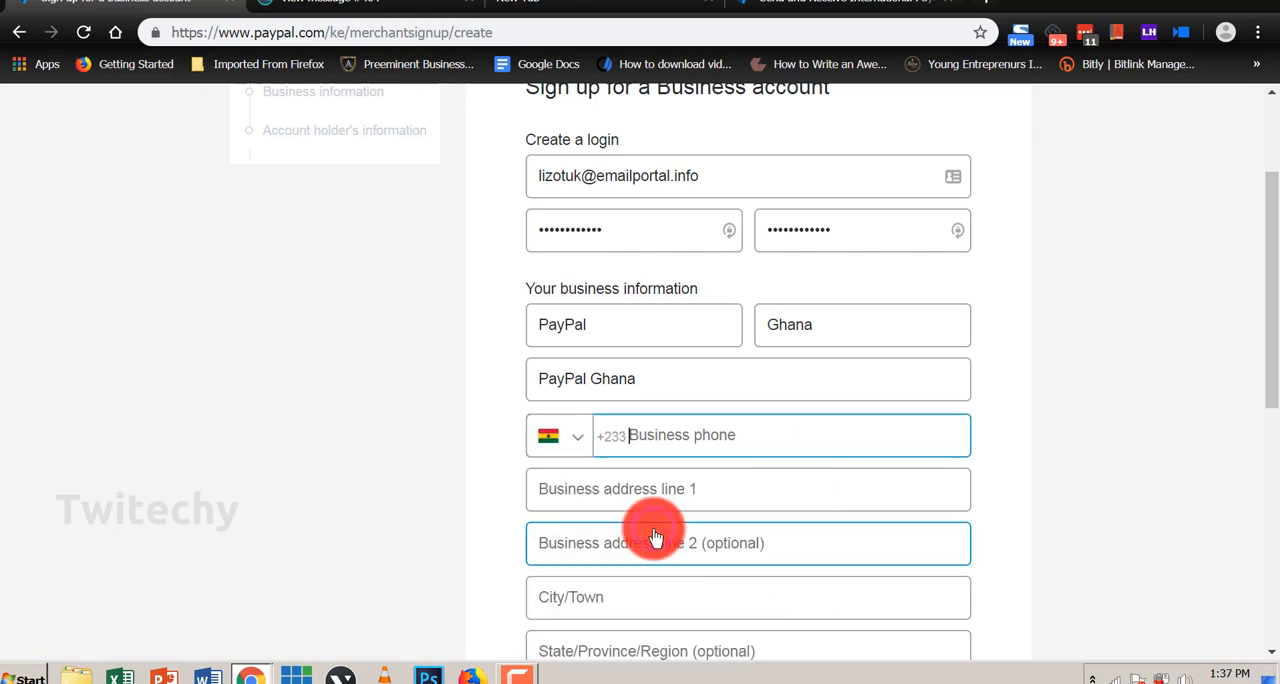
left_click(730, 489)
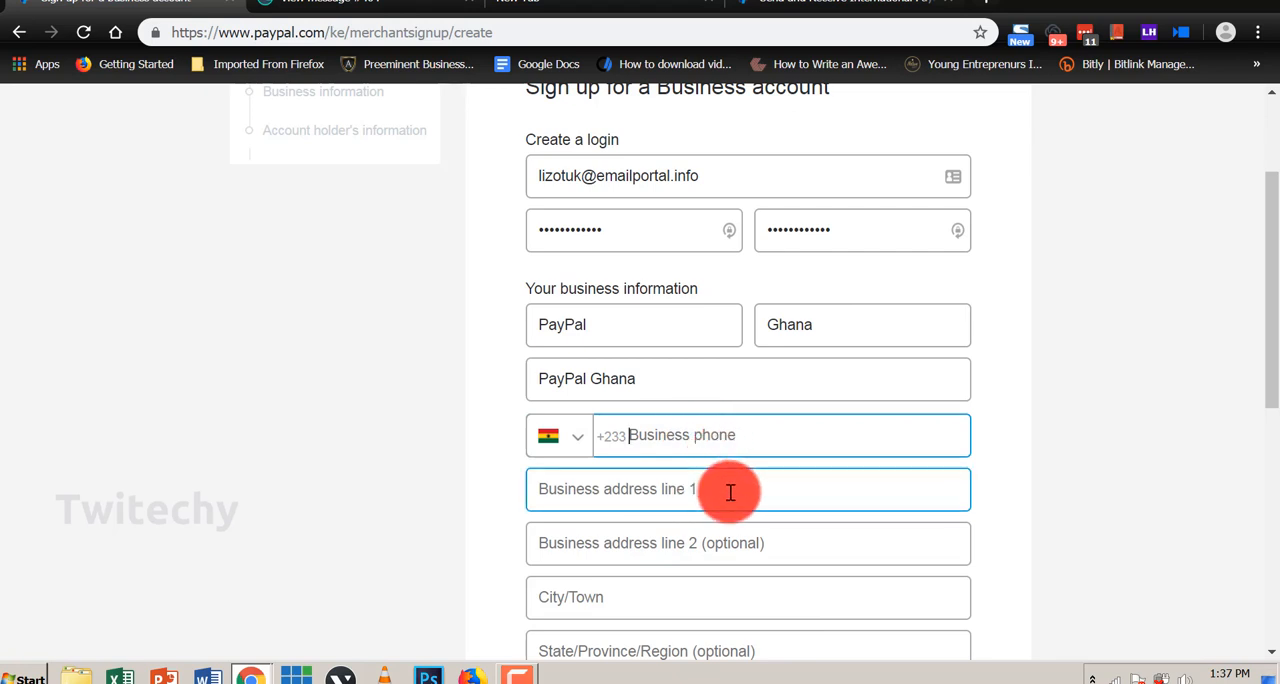
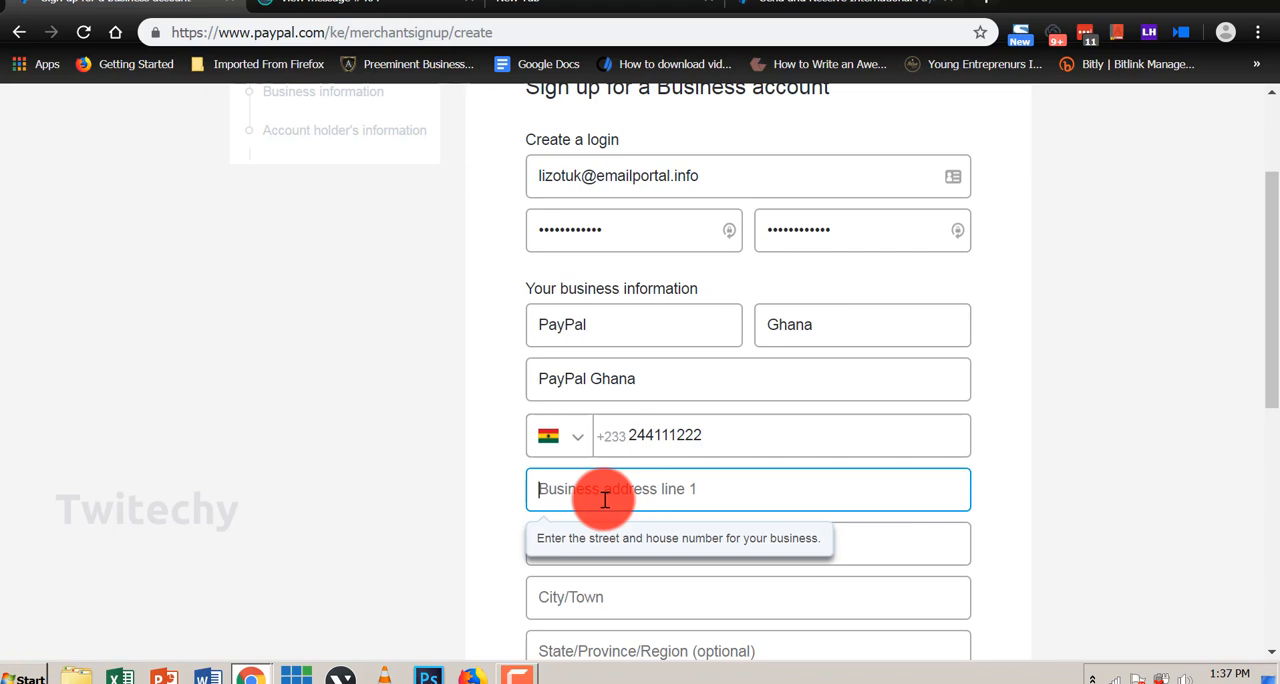
type("OPP")
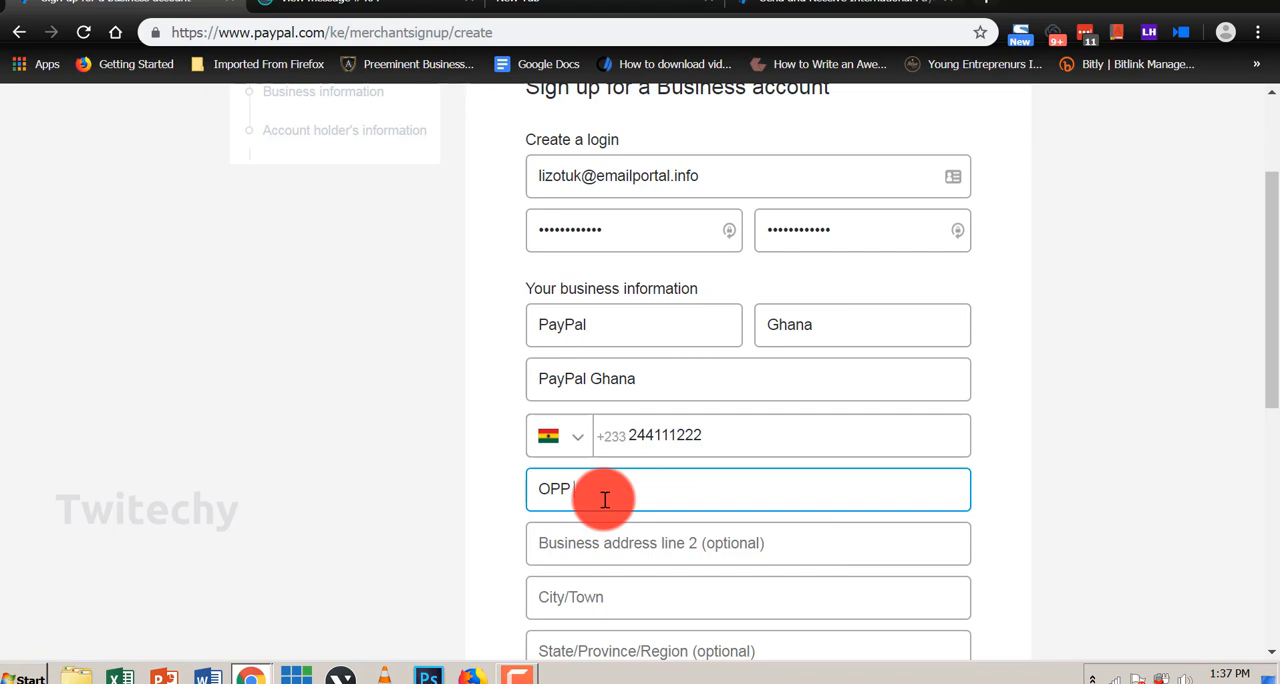
type("11th Street")
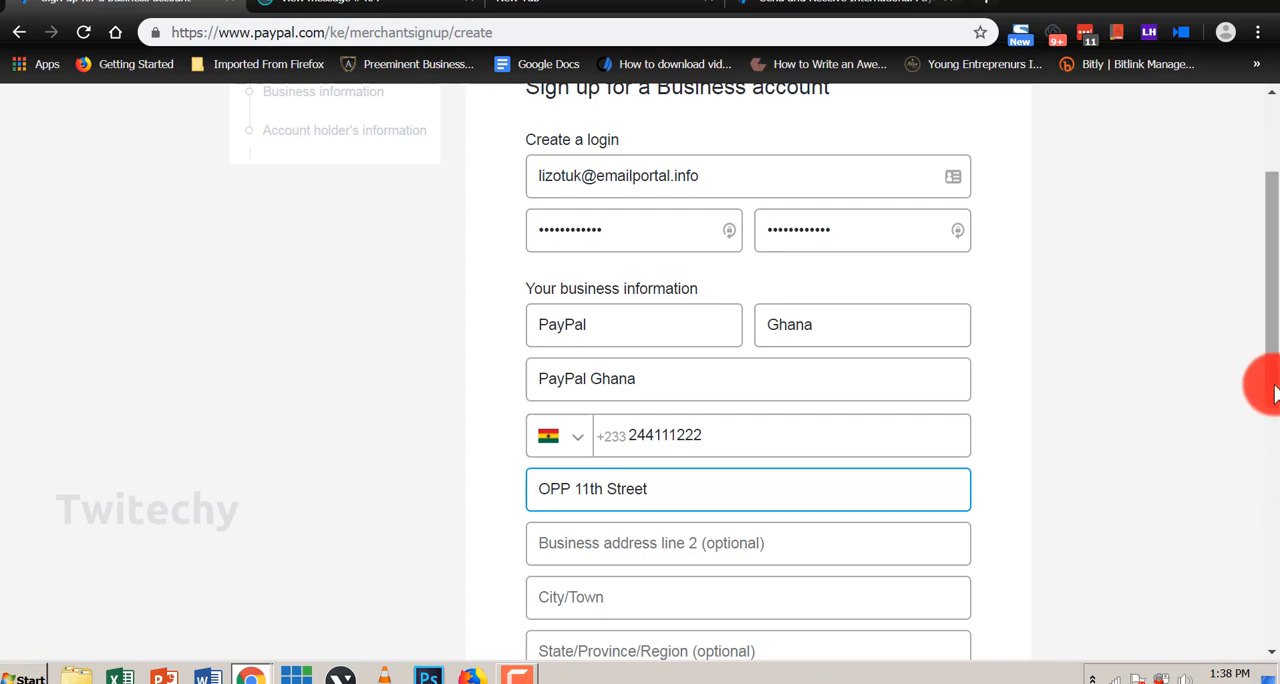
Enter Accra as both the city and the state/province/region
scroll("down", 3)
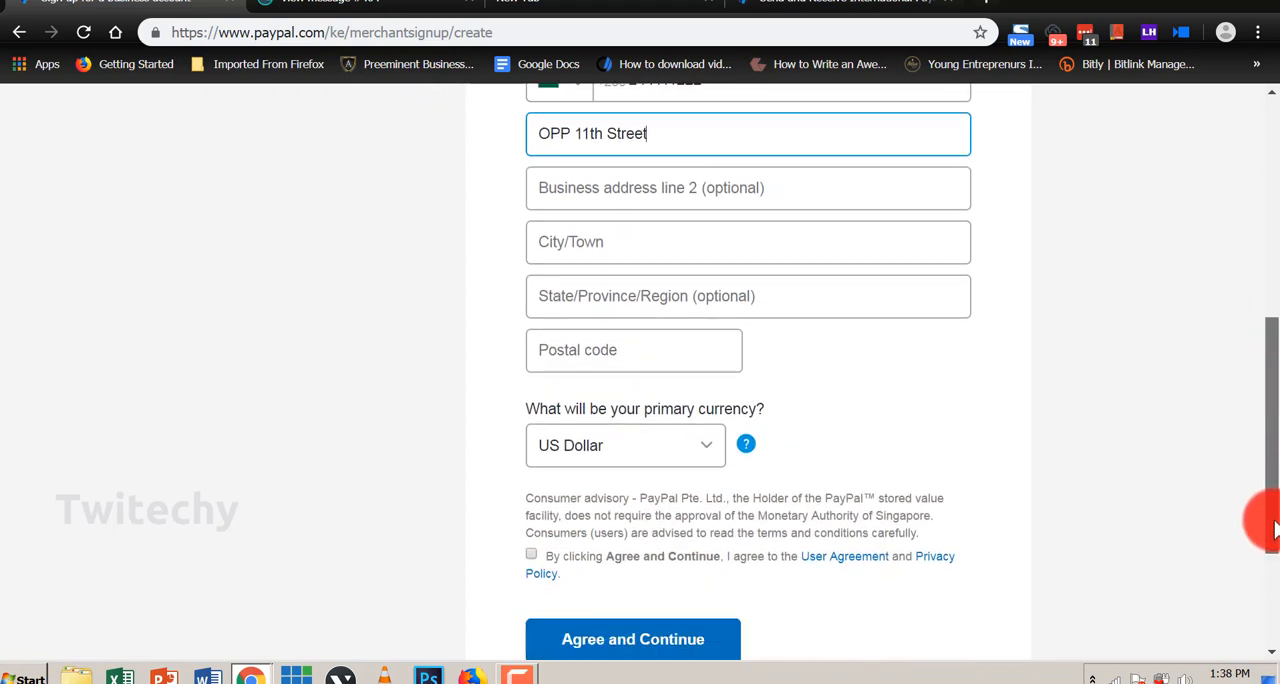
left_click(668, 248)
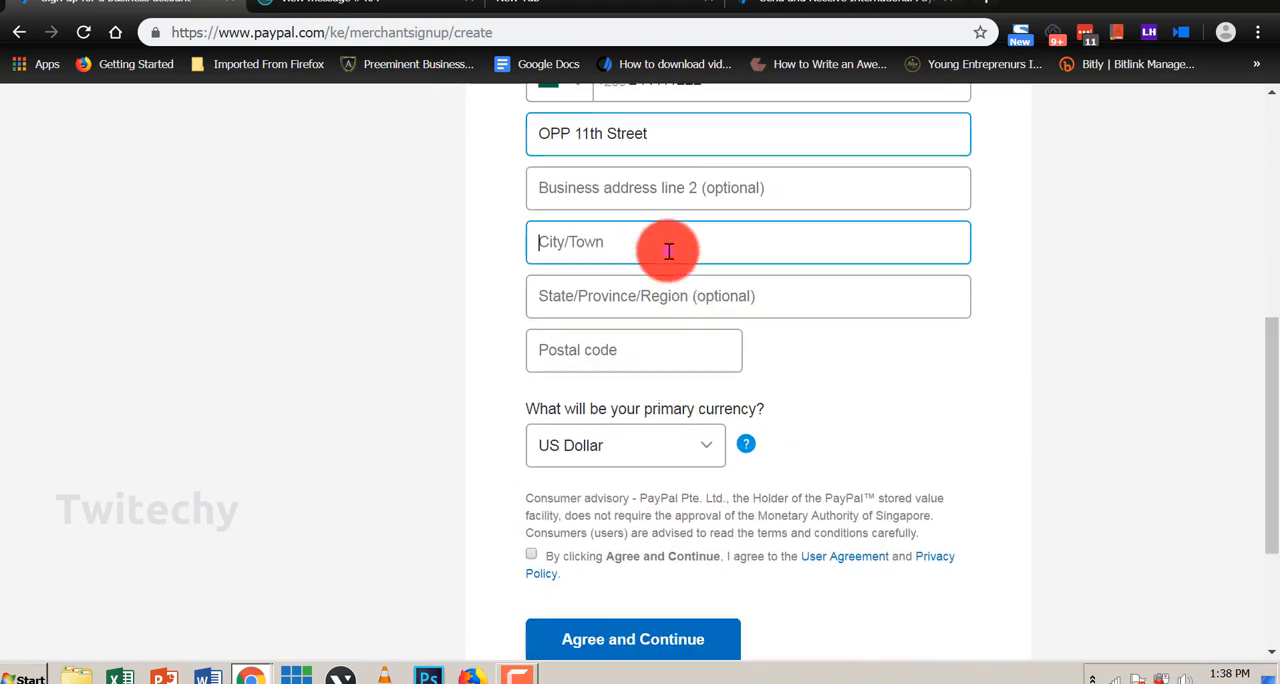
type("A")
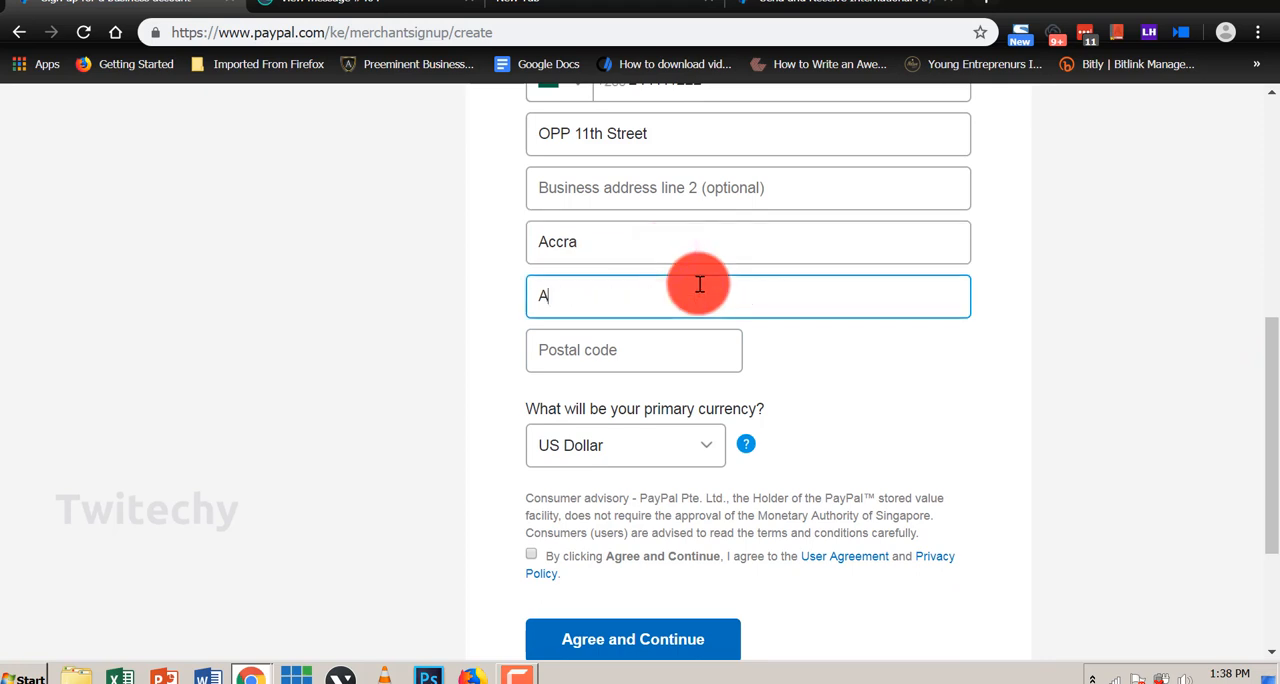
type("ccra")
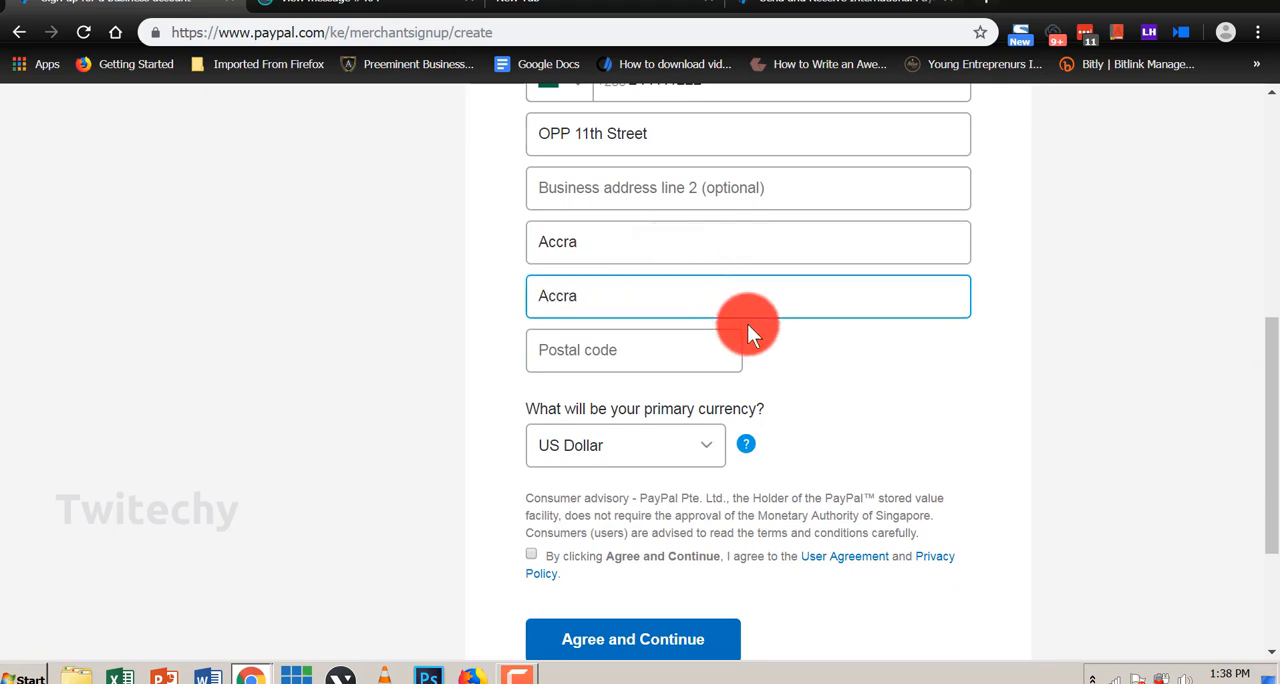
left_click(634, 350)
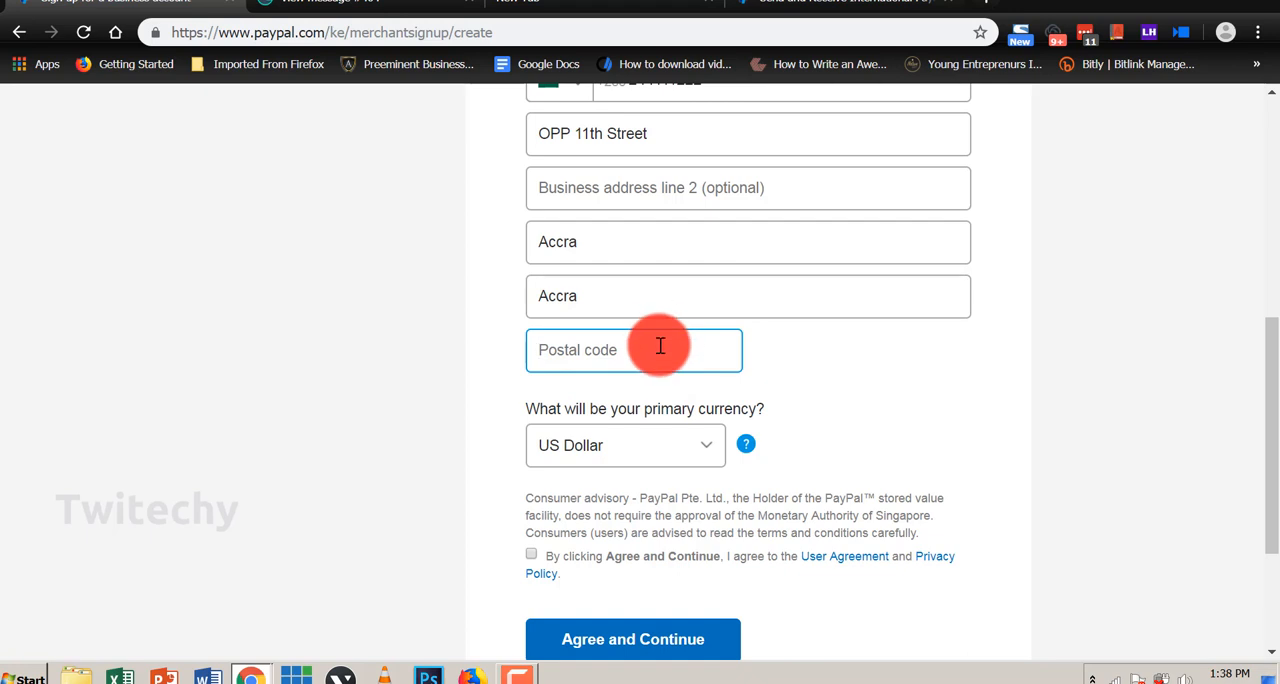
mouse_move(985, 8)
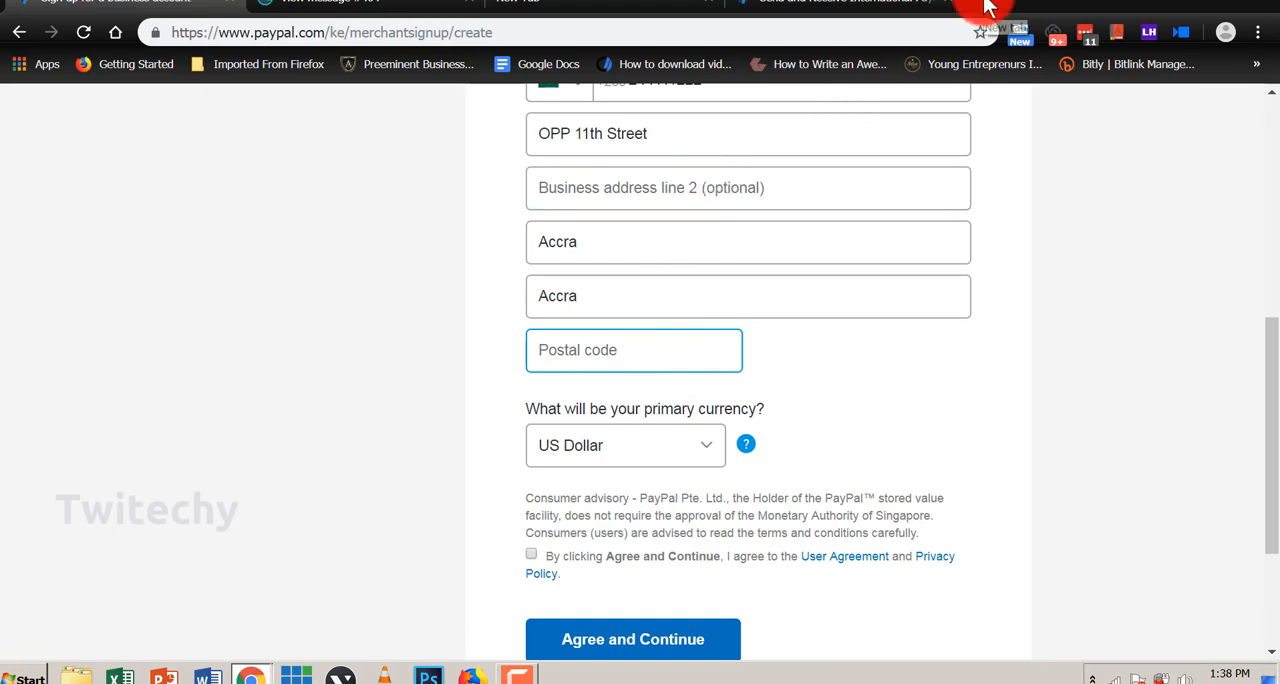
Look up the Ghana Post GPS head office digital address GA-228-6450 in the site footer
left_click(989, 8)
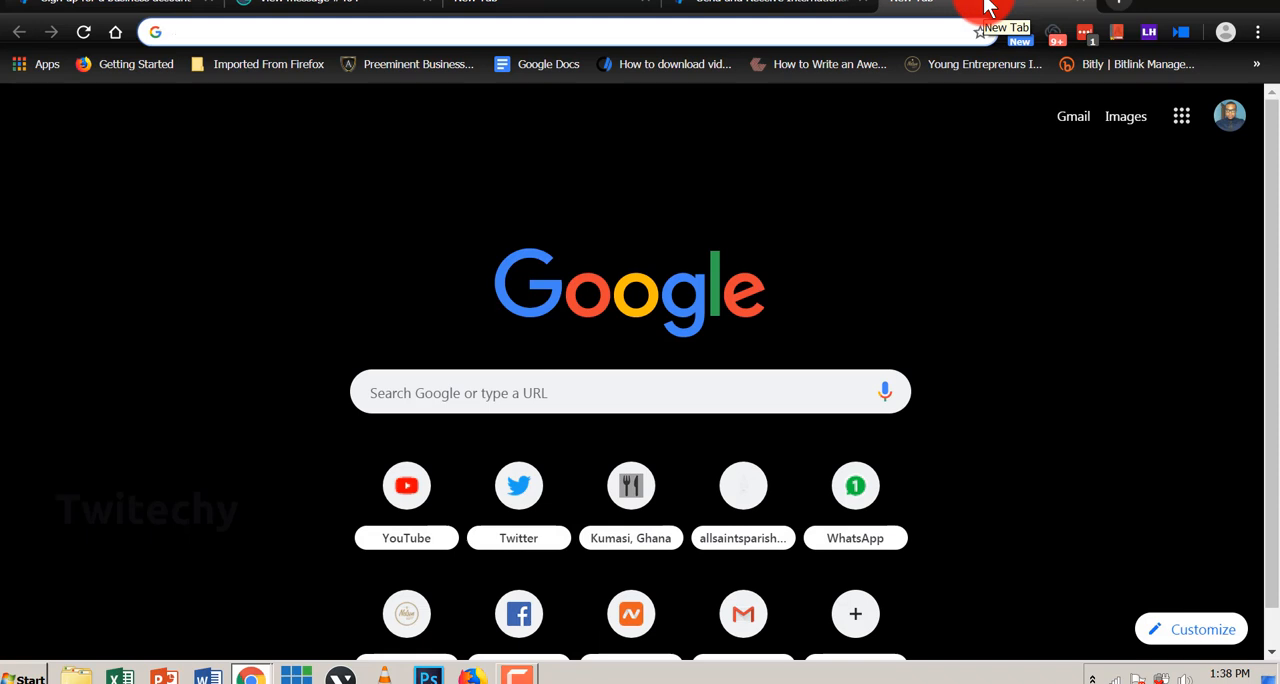
type("gps.com")
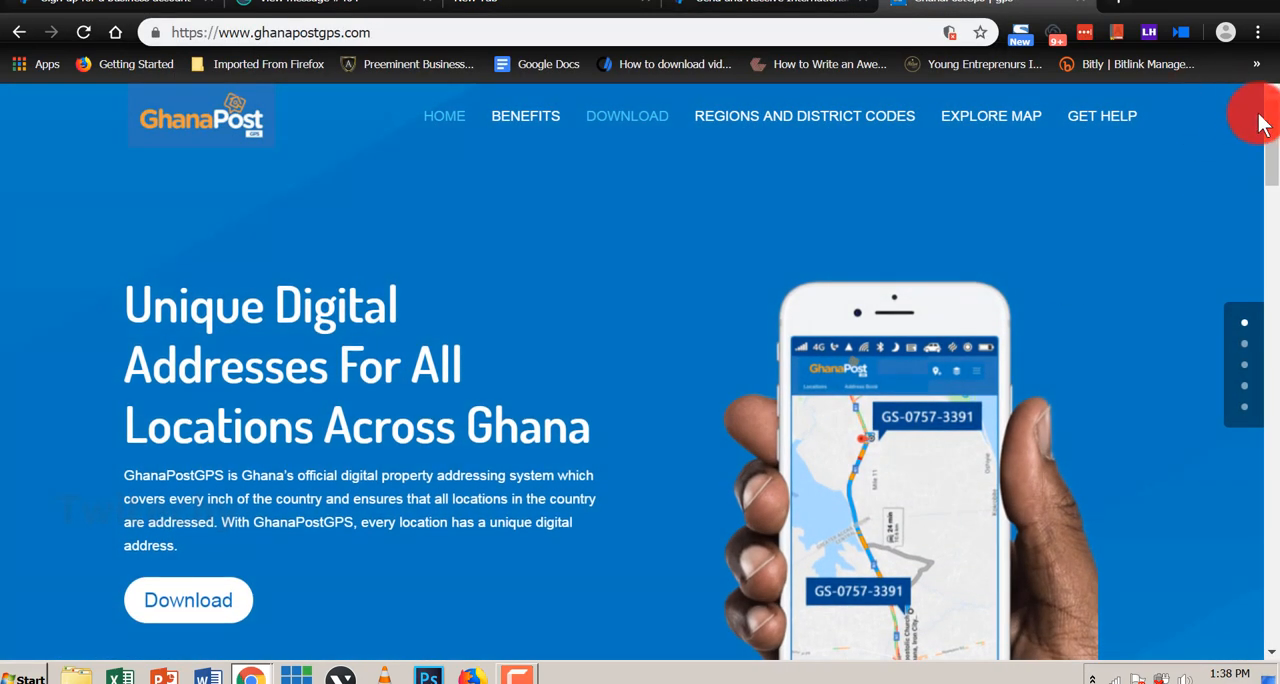
scroll("down", 3)
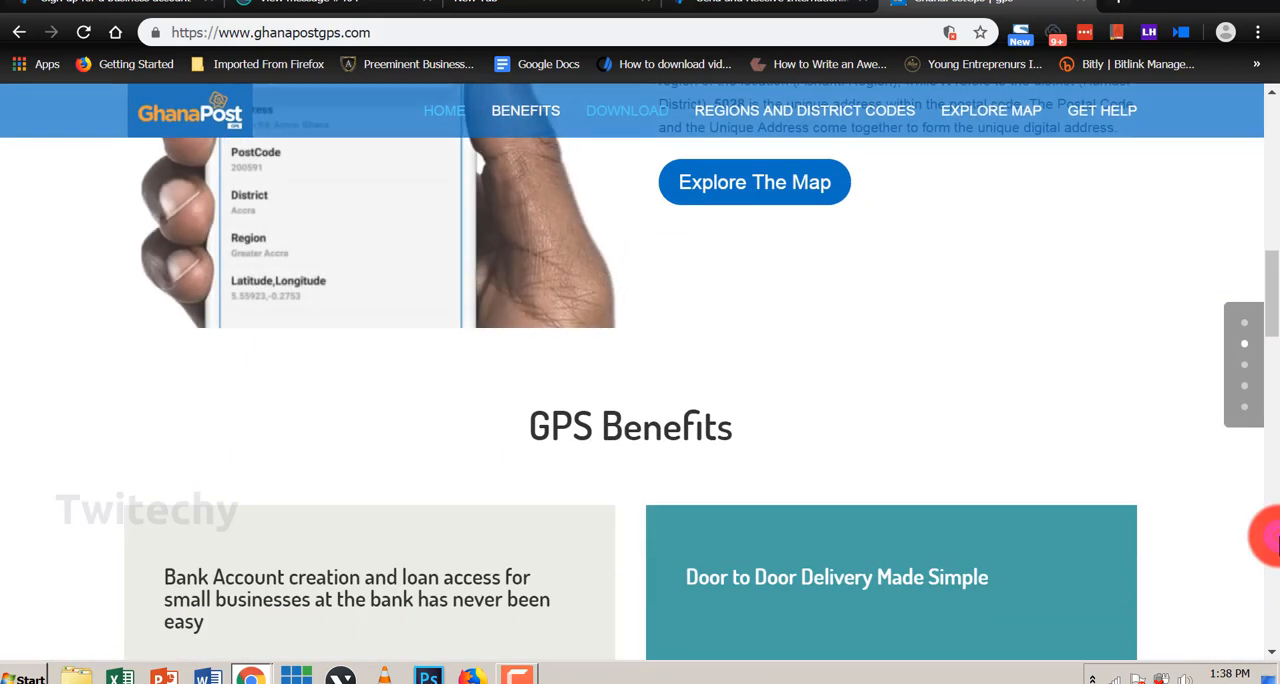
scroll("down", 3)
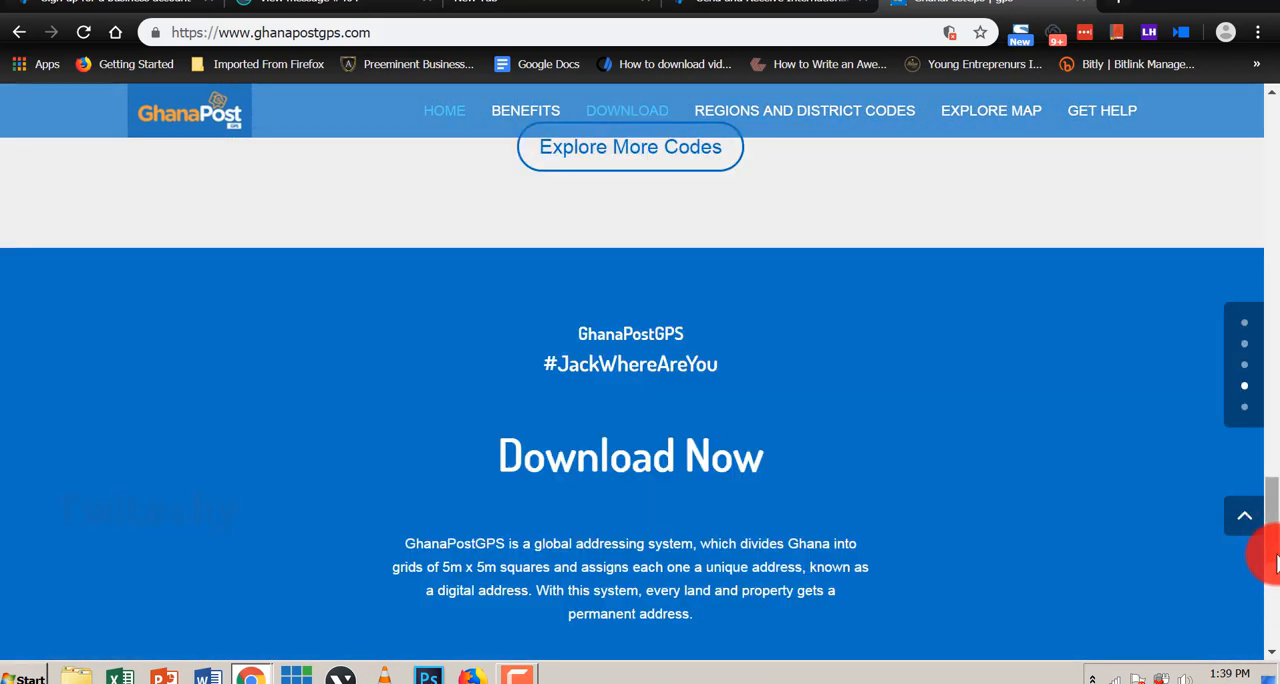
scroll("down", 3)
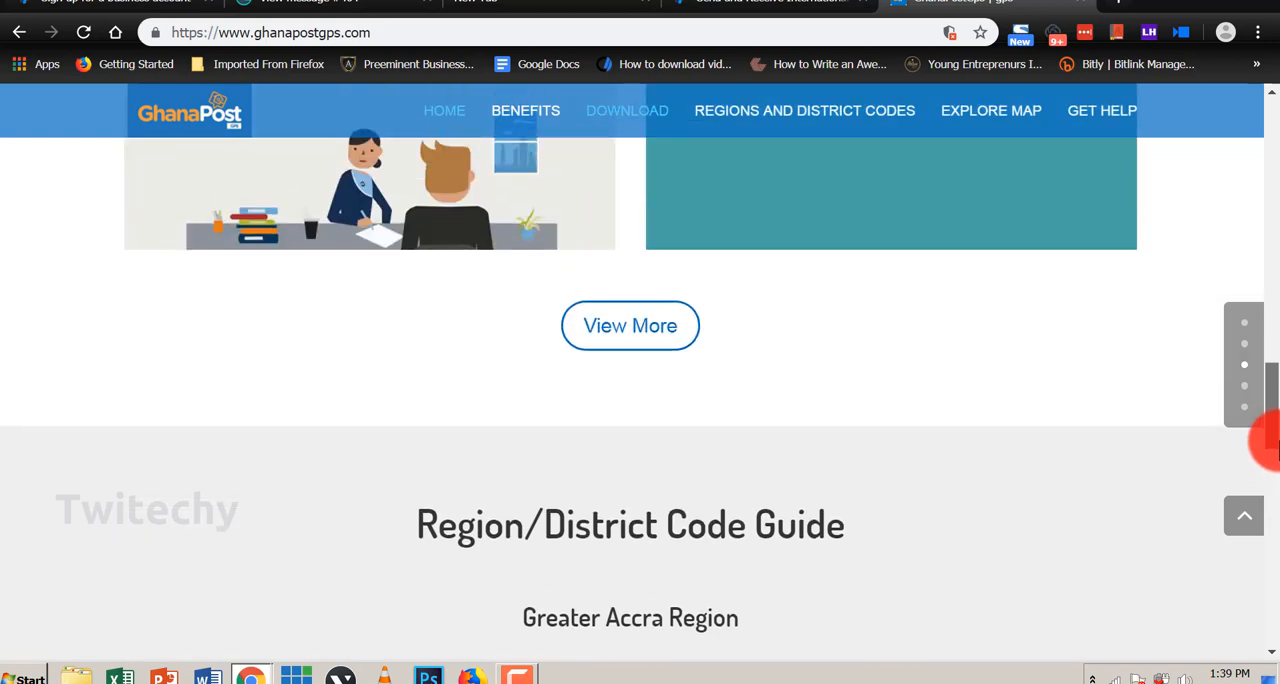
scroll("down", 3)
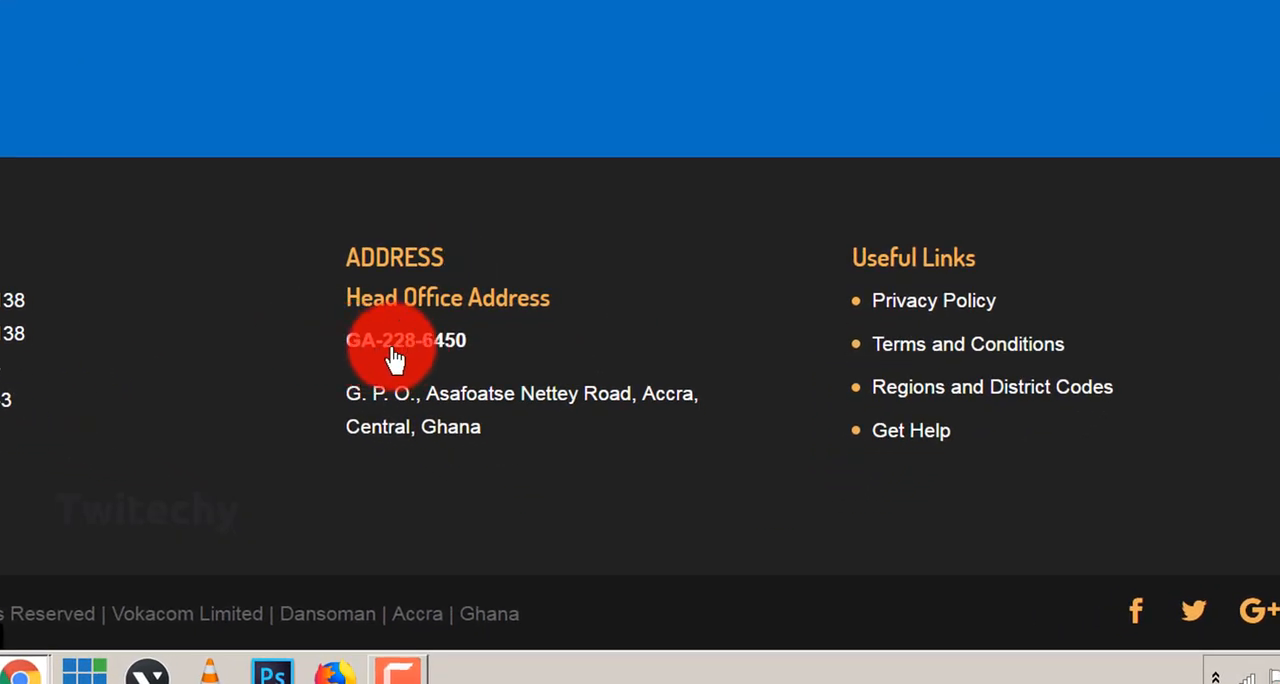
mouse_move(445, 360)
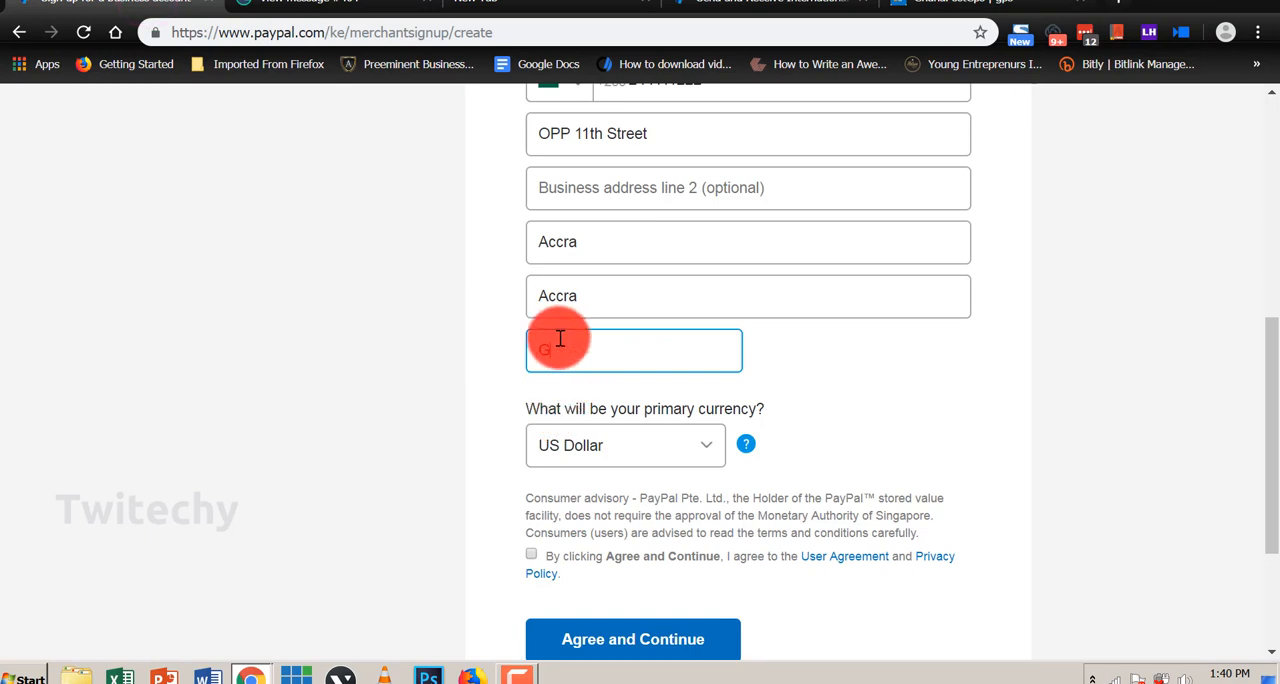
Enter postal code GA484, accept the User Agreement and Privacy Policy, and continue
type("GA48")
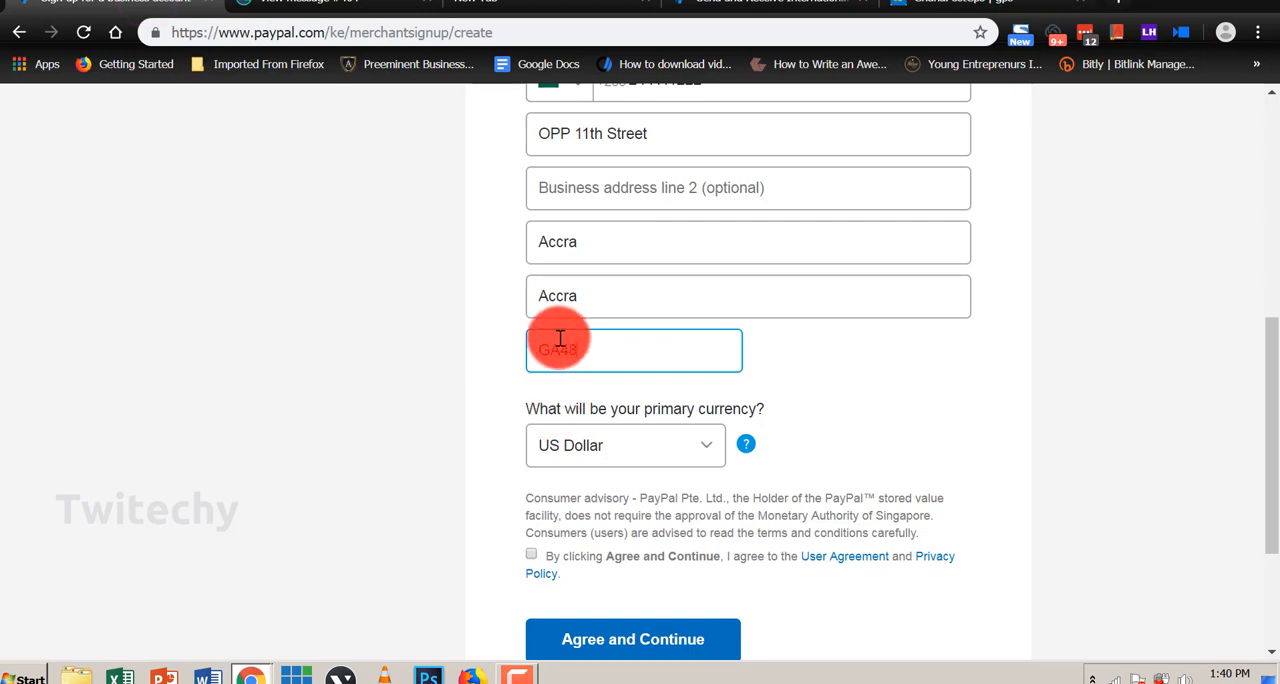
left_click(625, 445)
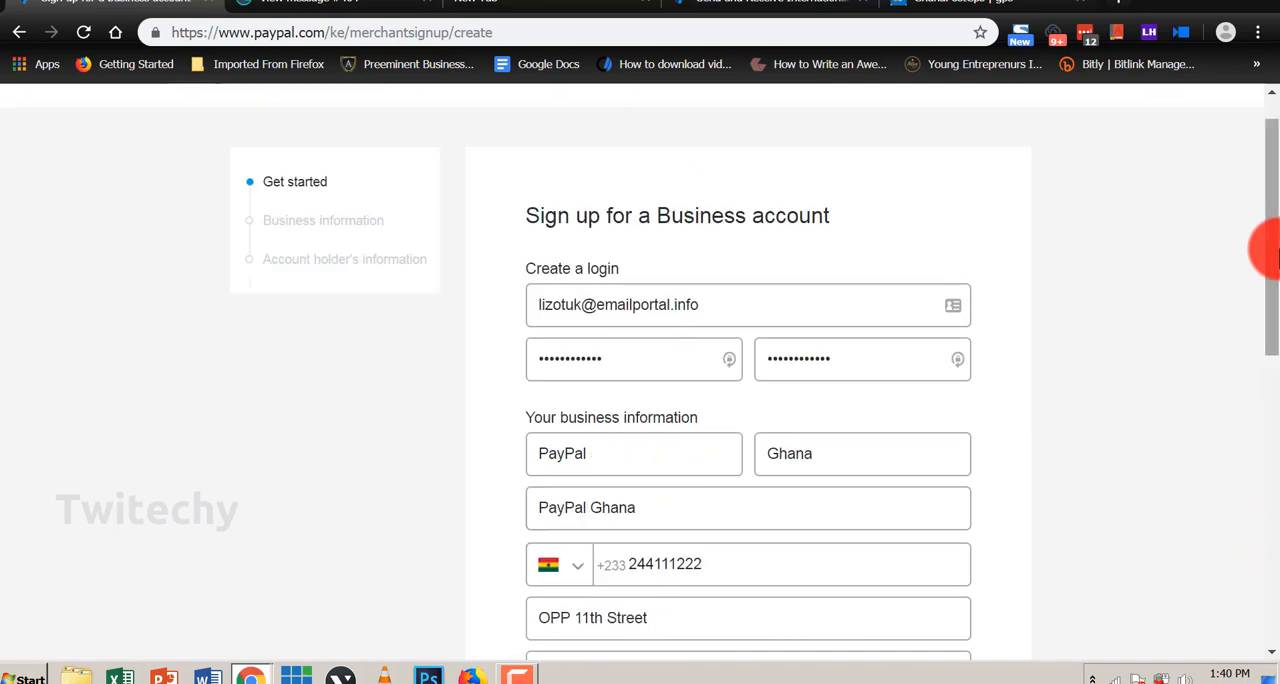
mouse_move(1124, 510)
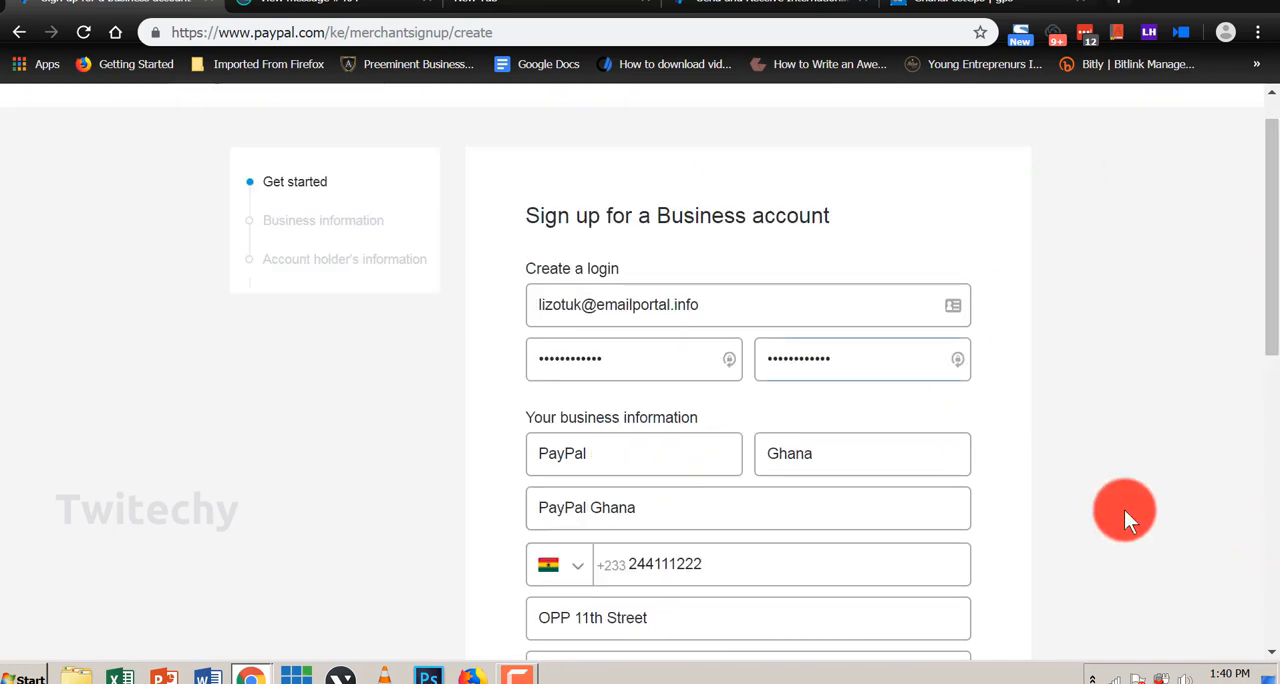
scroll("down", 3)
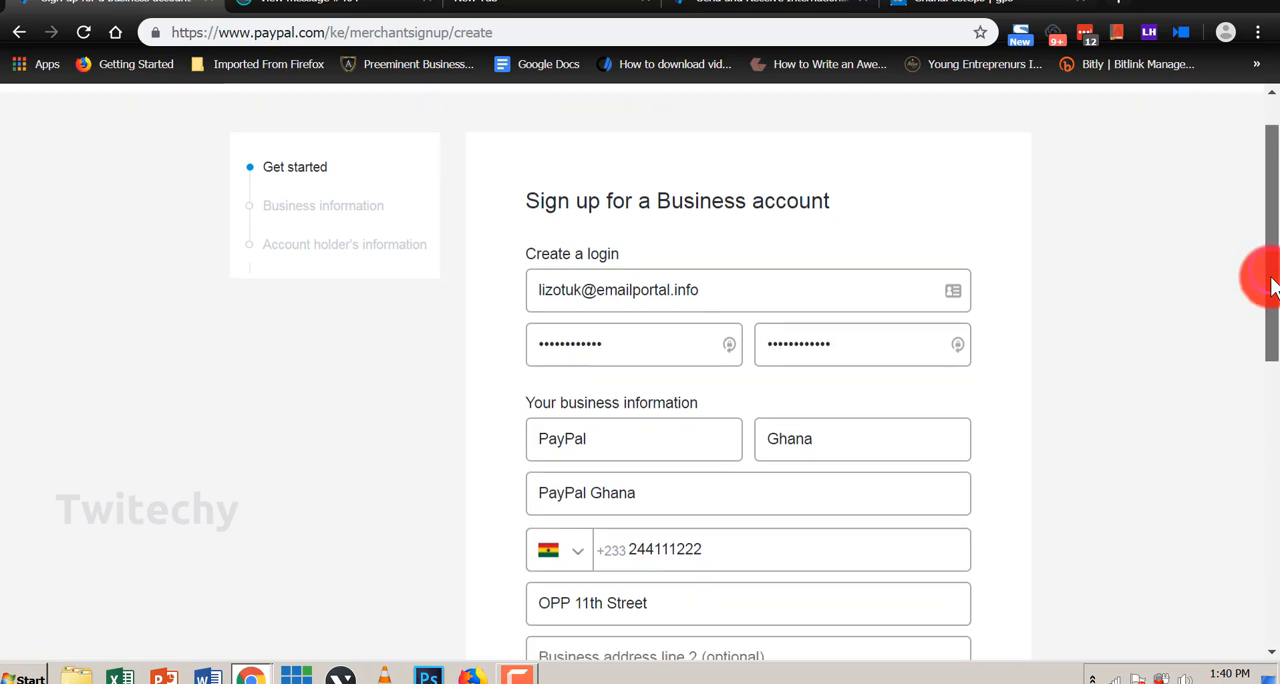
scroll("down", 3)
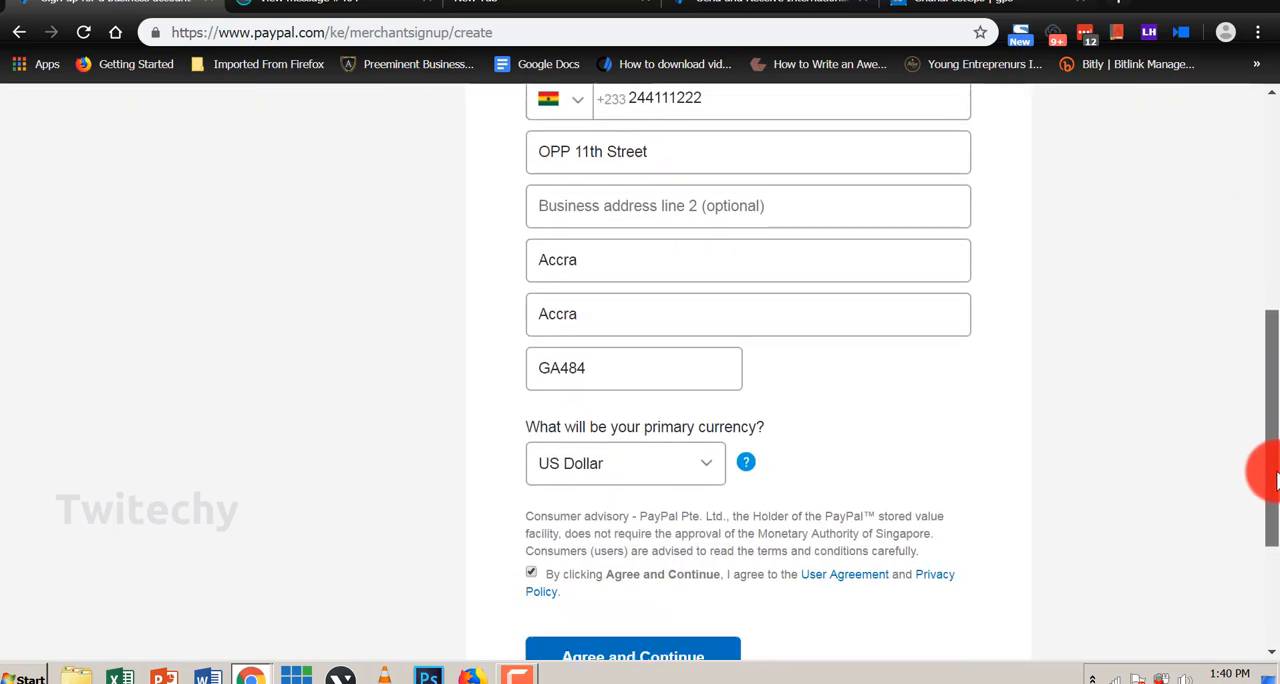
scroll("up", 3)
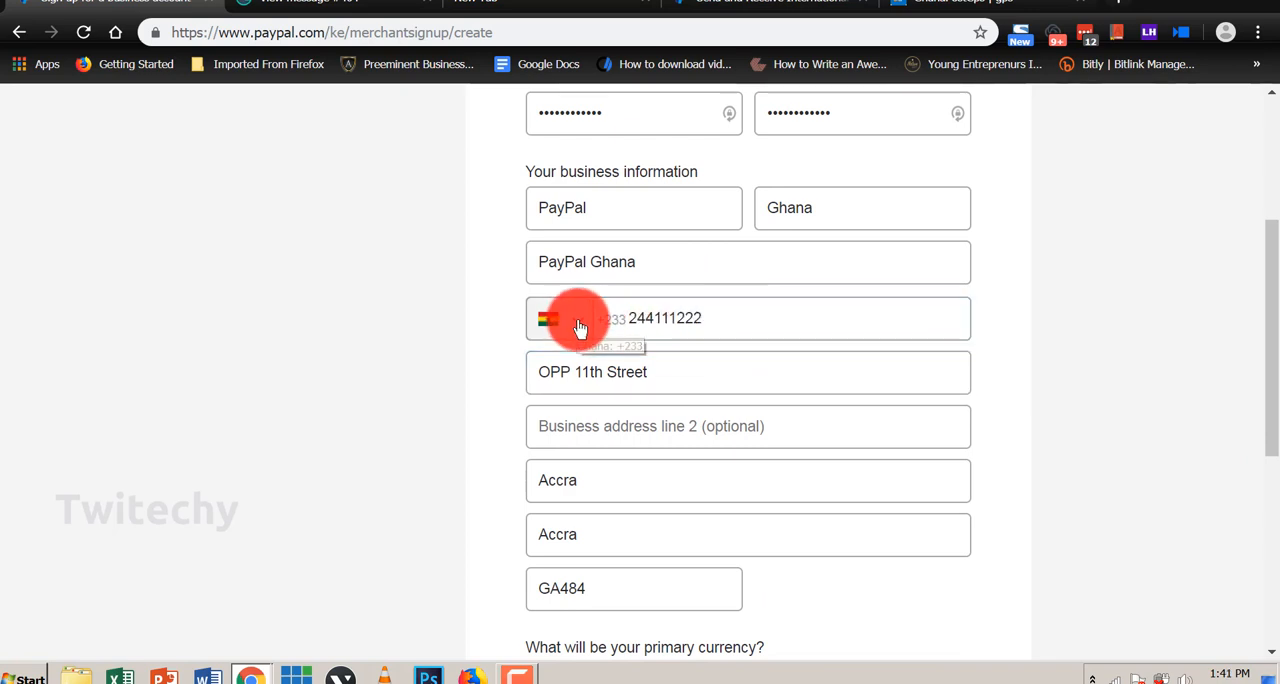
left_click(640, 320)
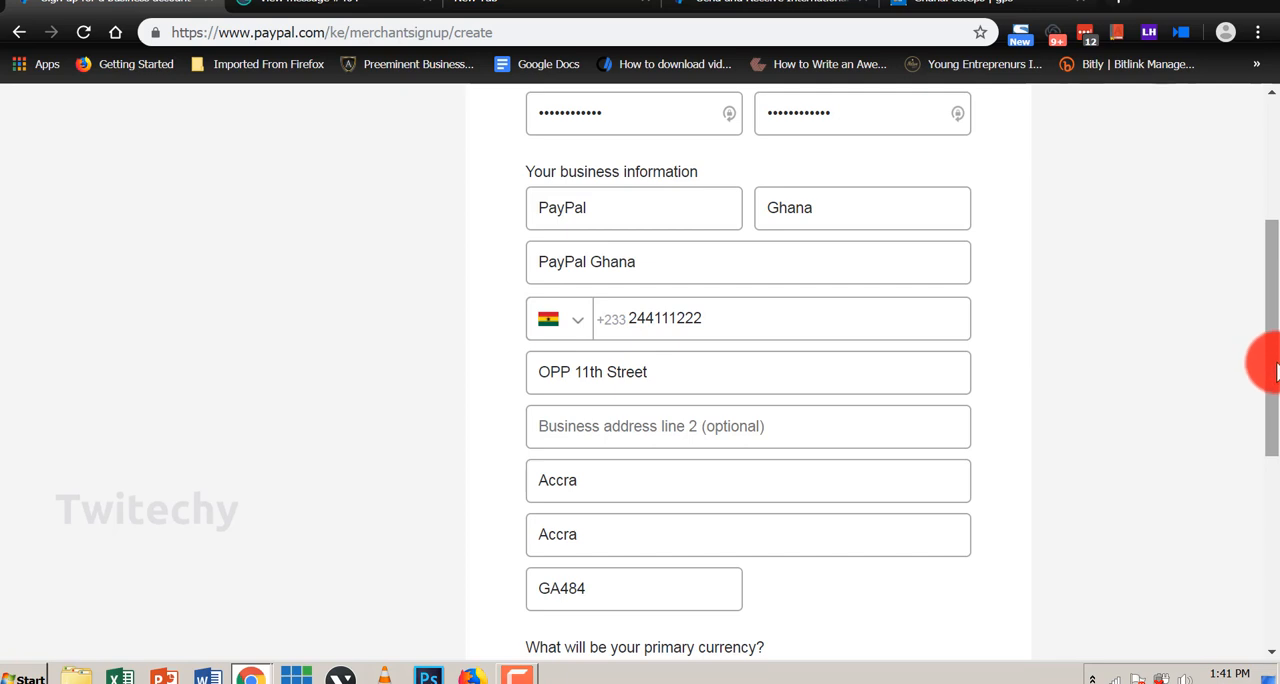
scroll("down", 3)
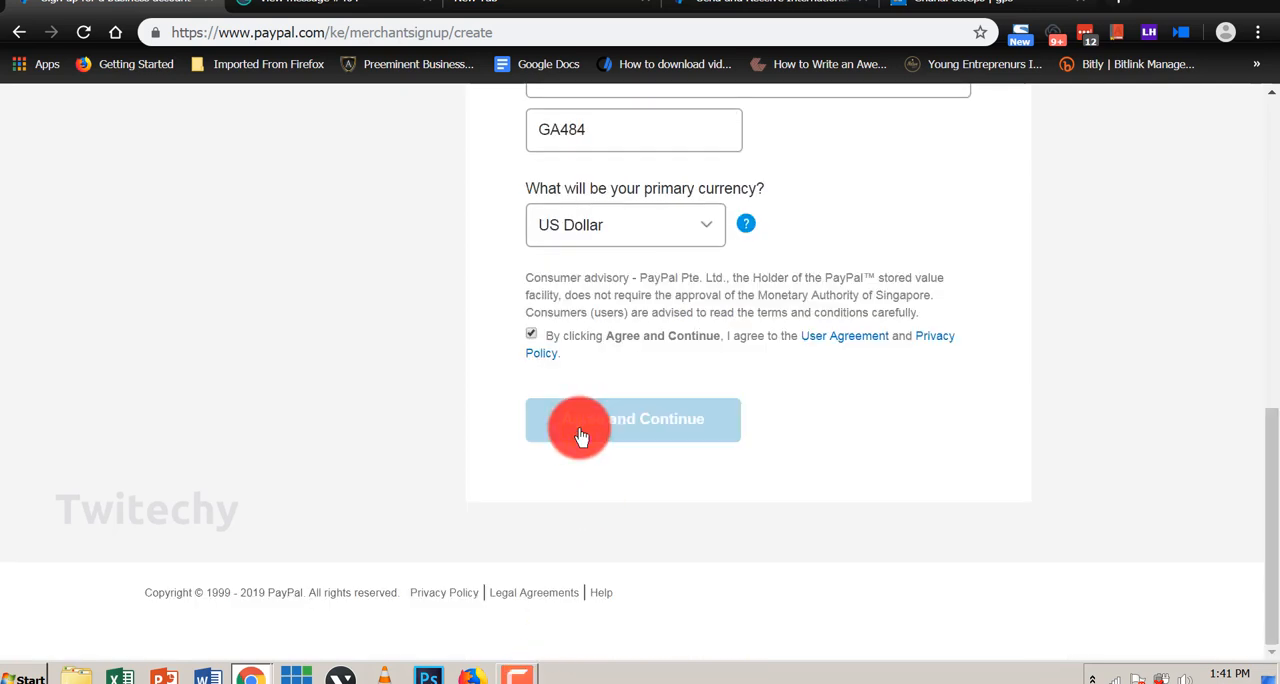
Choose business type Individual with product keyword Fast Food Restaurants
left_click(632, 419)
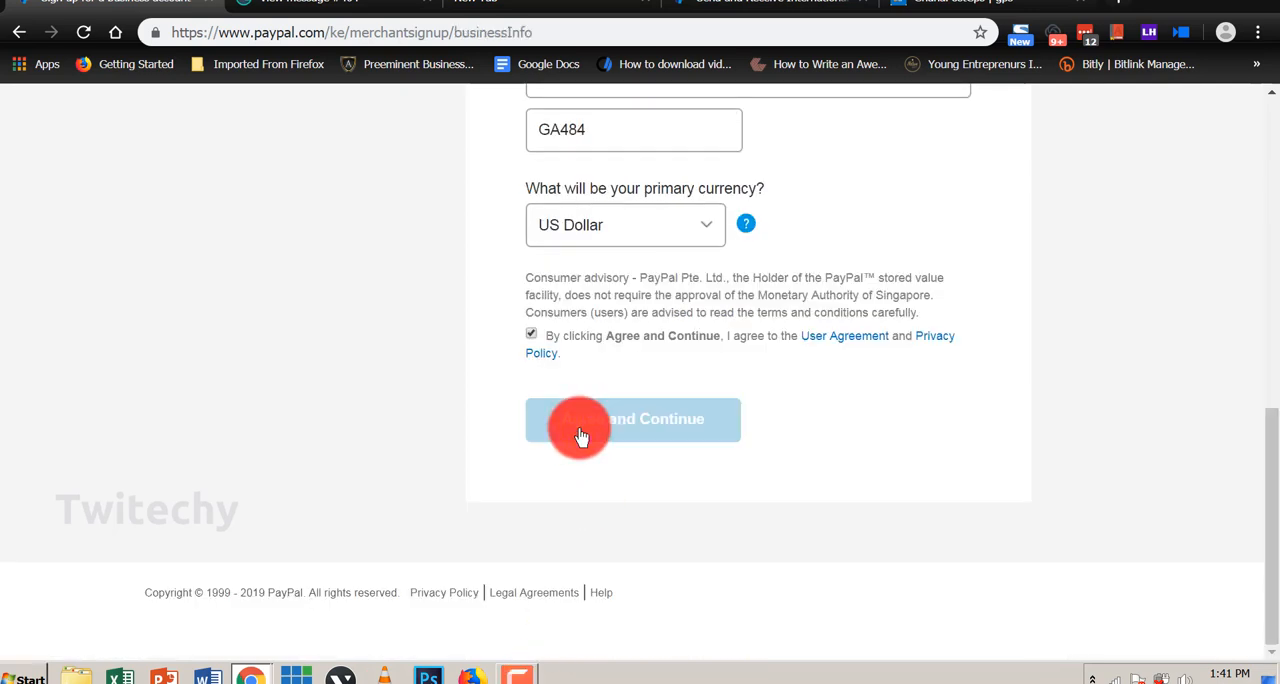
left_click(633, 419)
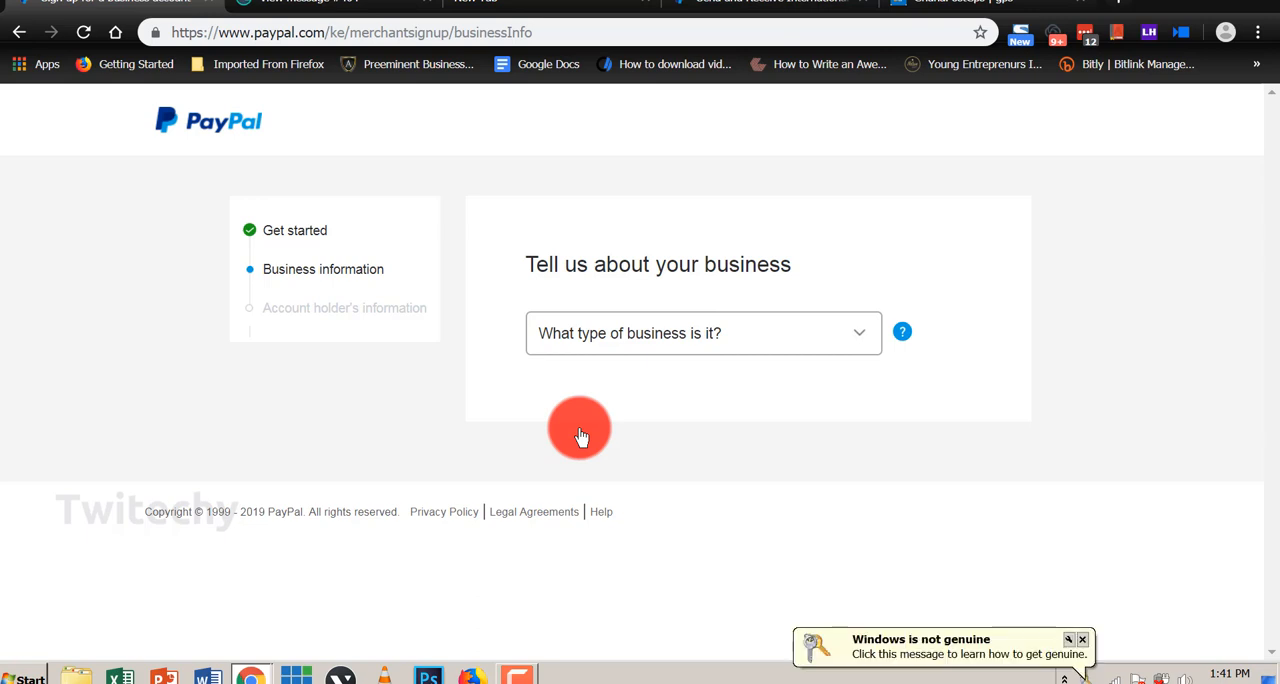
left_click(703, 333)
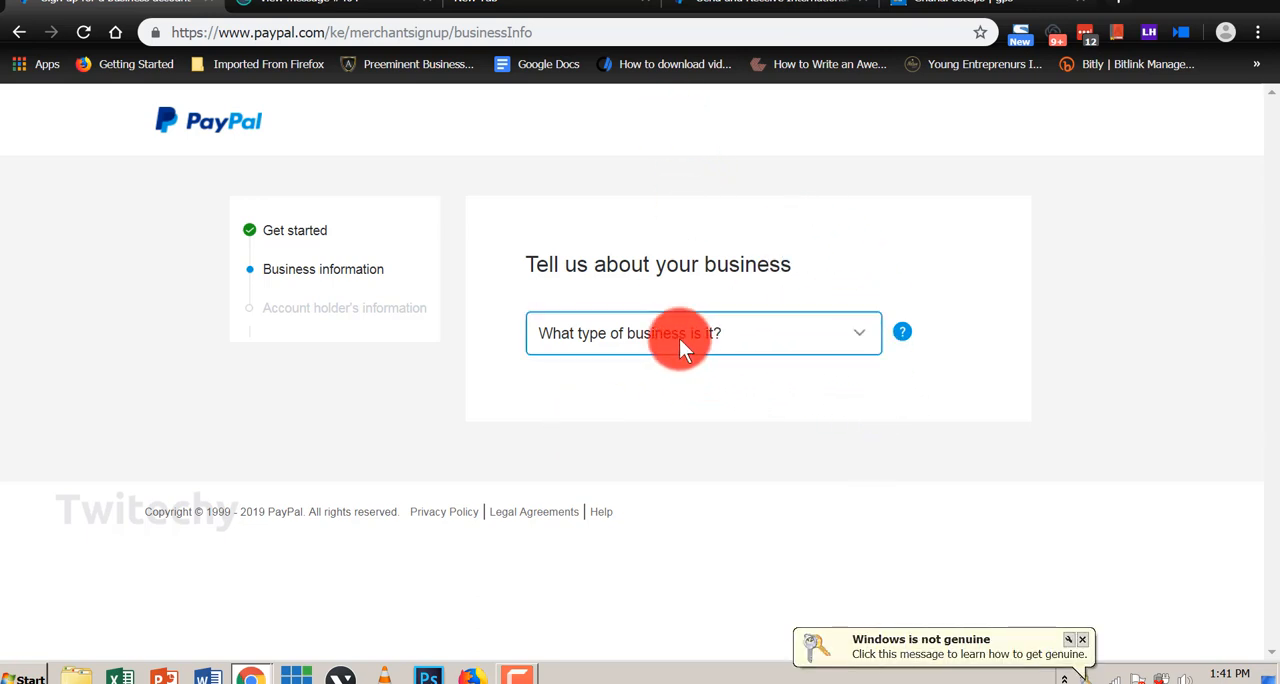
left_click(703, 333)
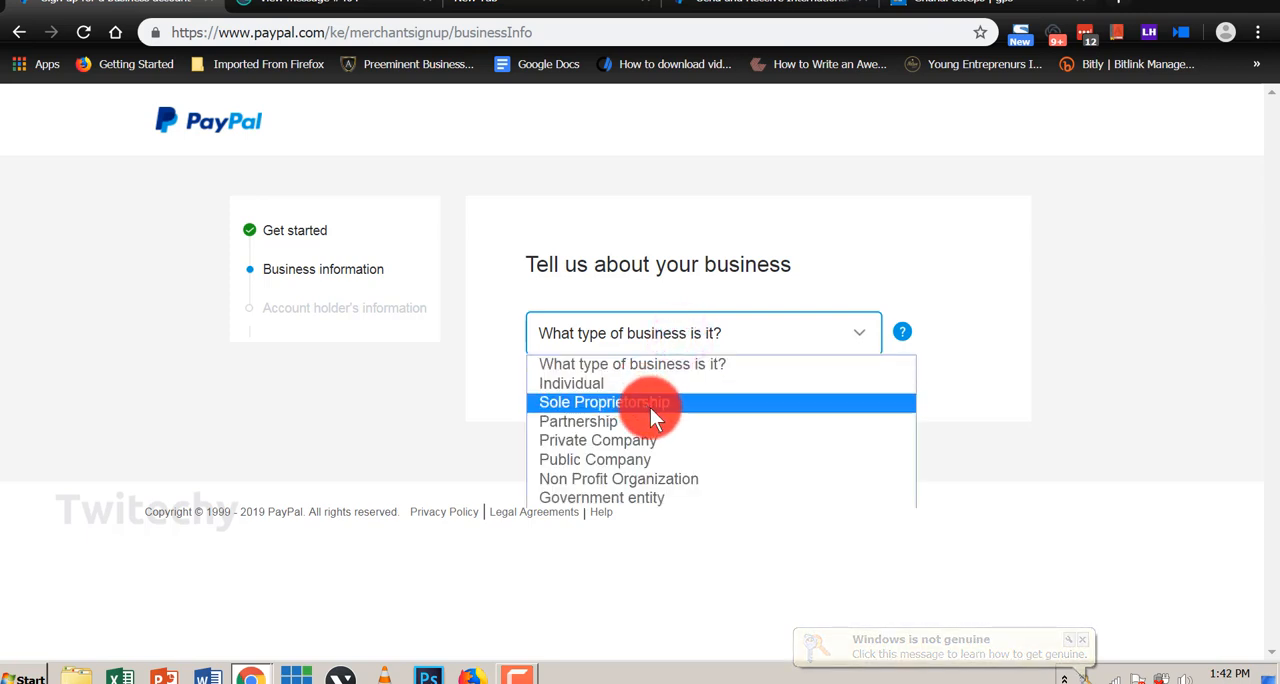
mouse_move(670, 474)
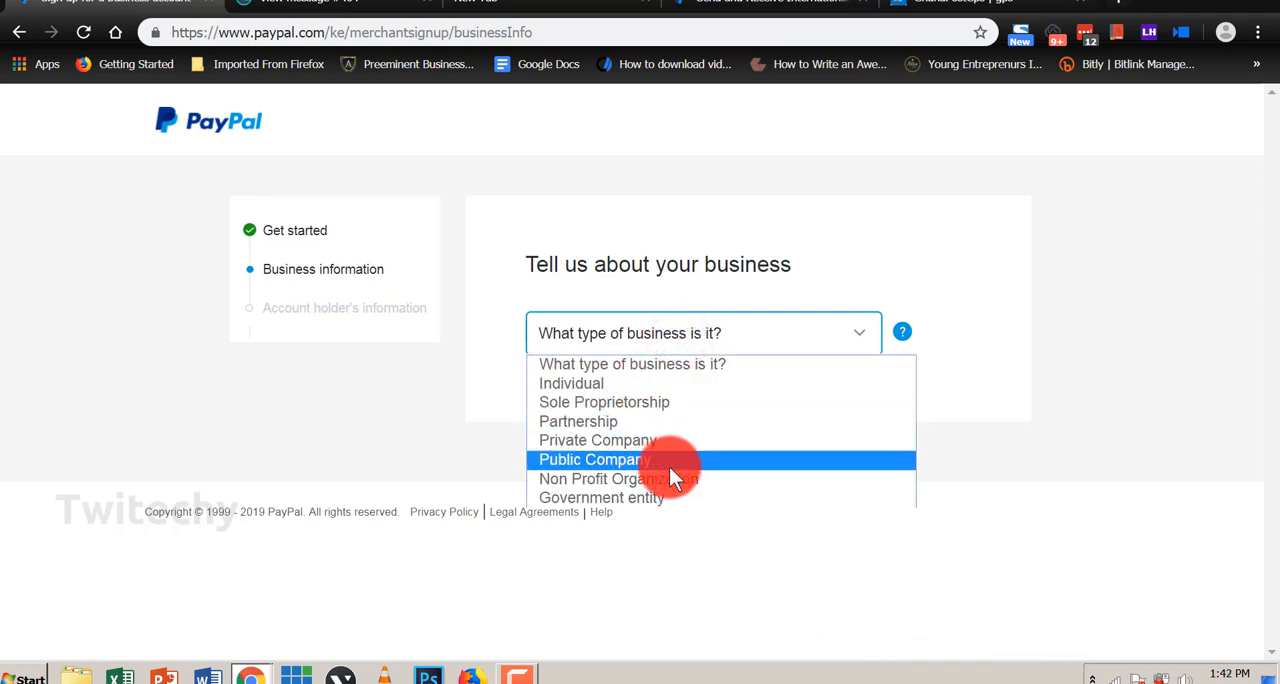
mouse_move(665, 430)
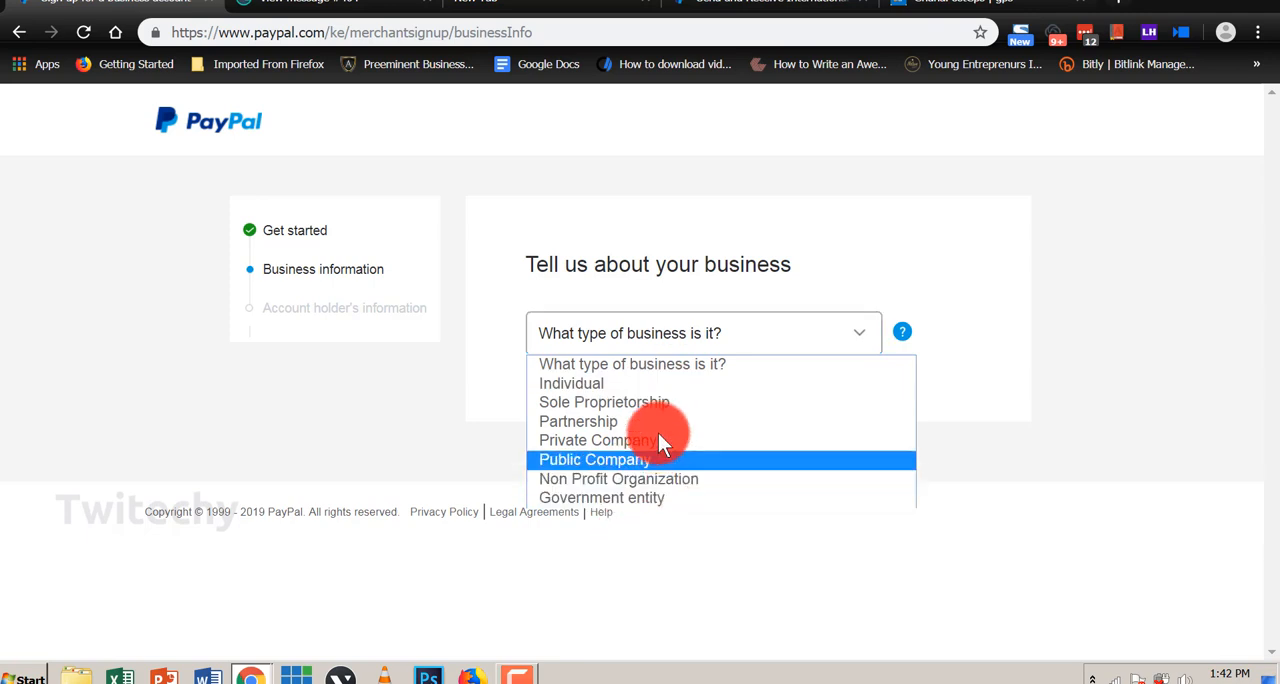
mouse_move(682, 464)
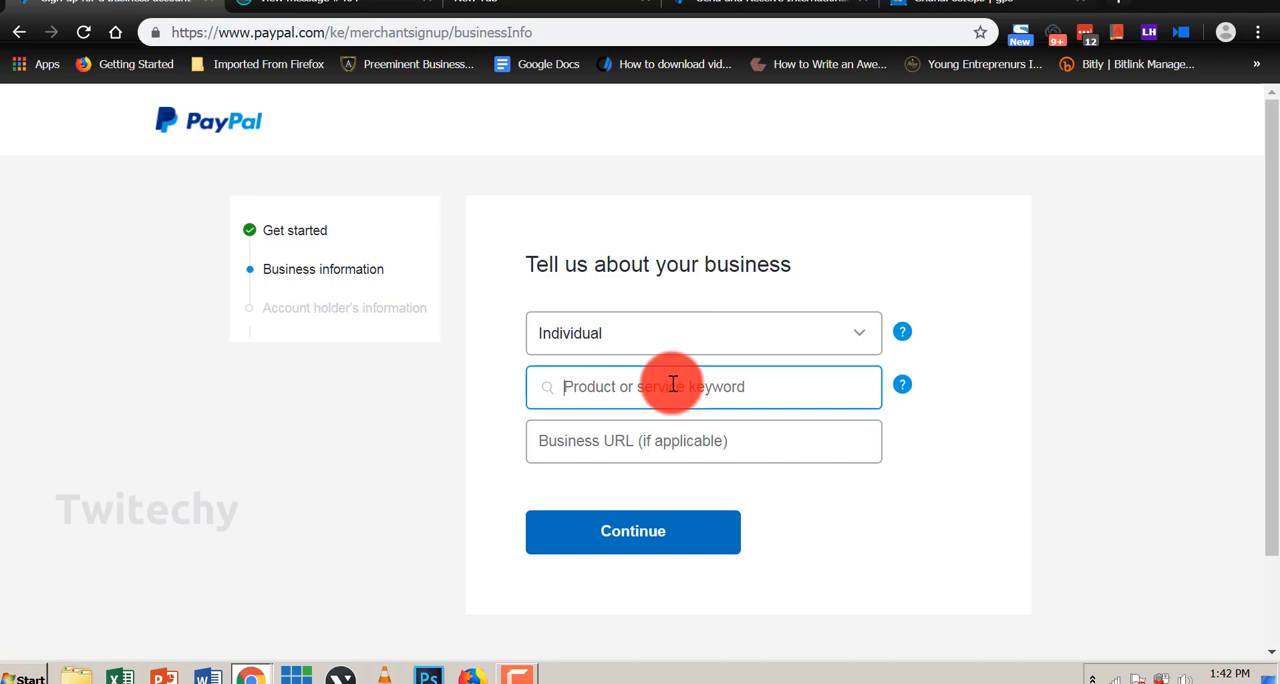
type("Fast Food Restaurants")
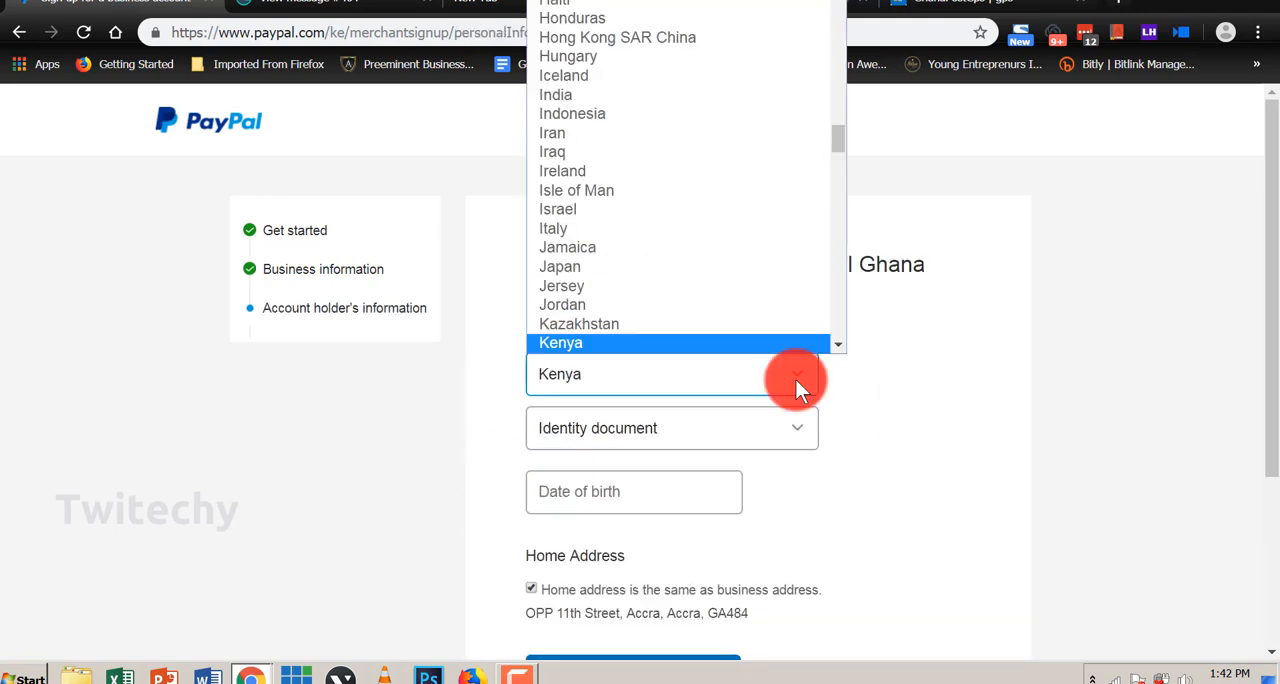
left_click(560, 342)
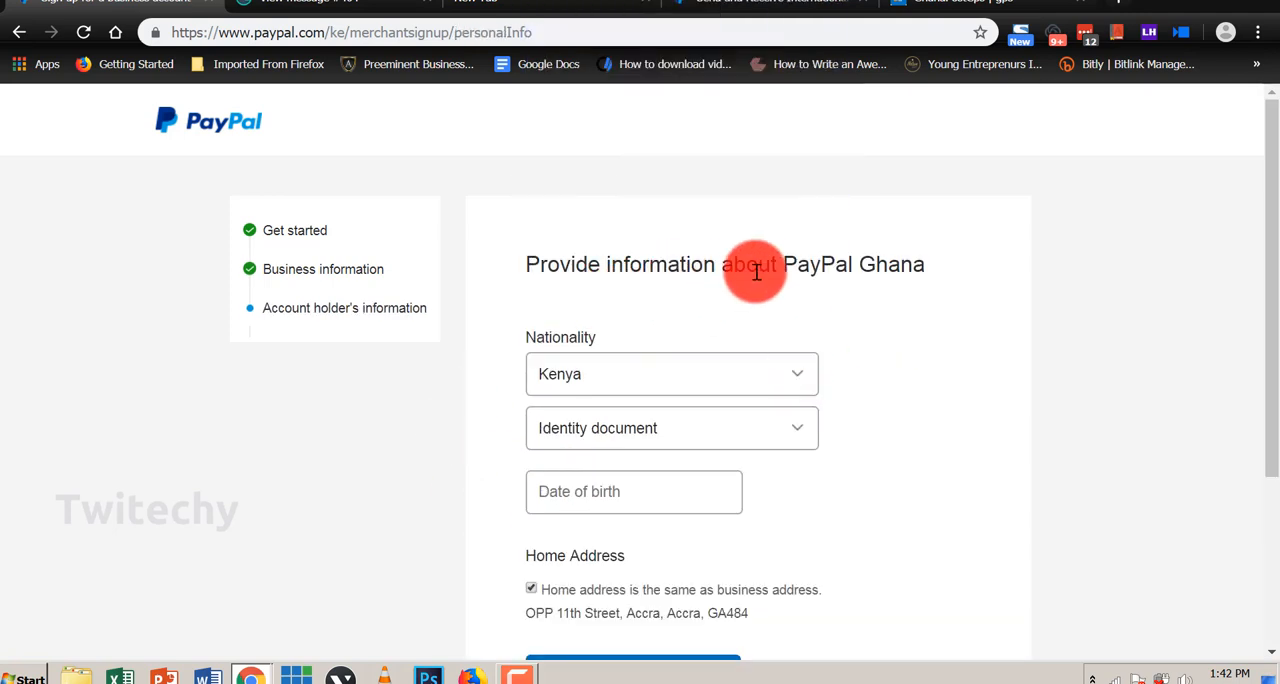
mouse_move(884, 204)
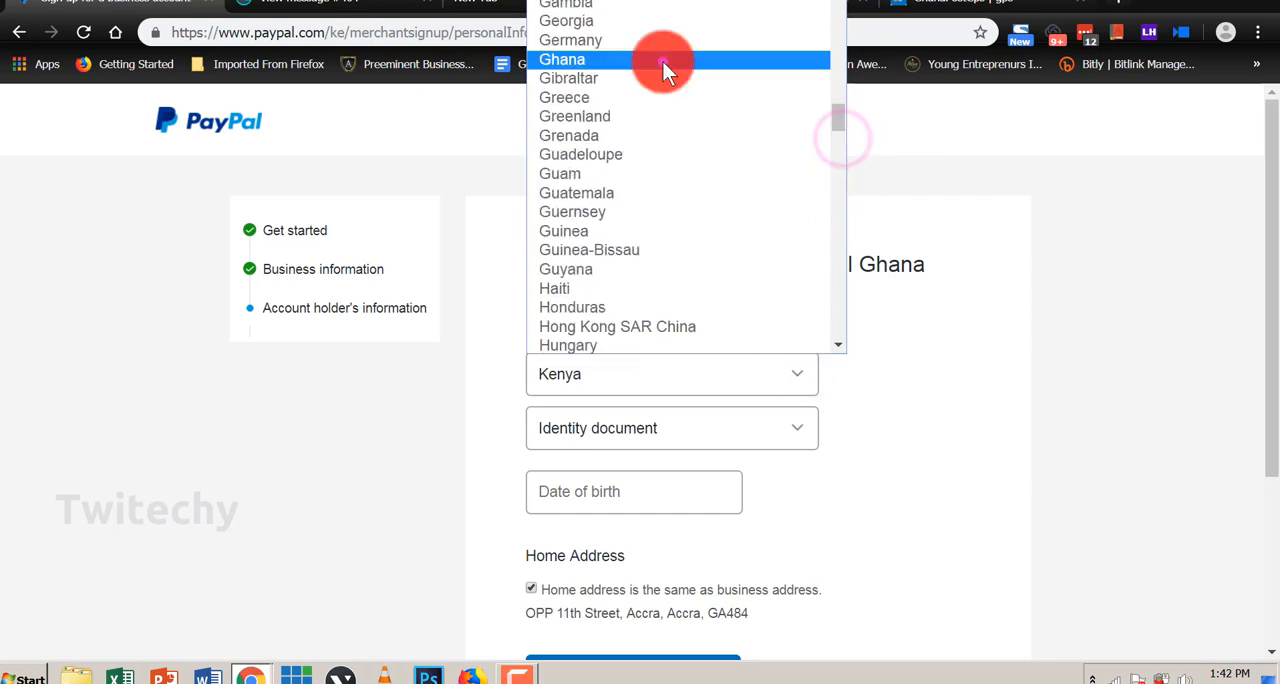
left_click(559, 59)
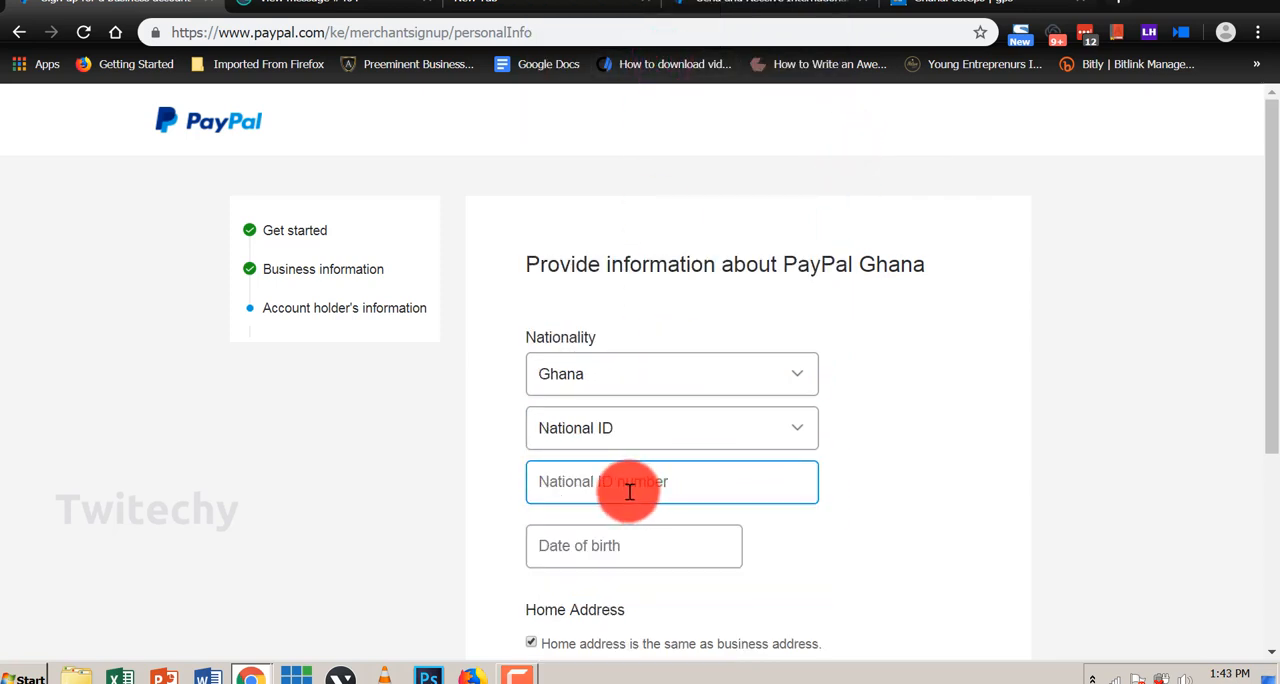
type("G")
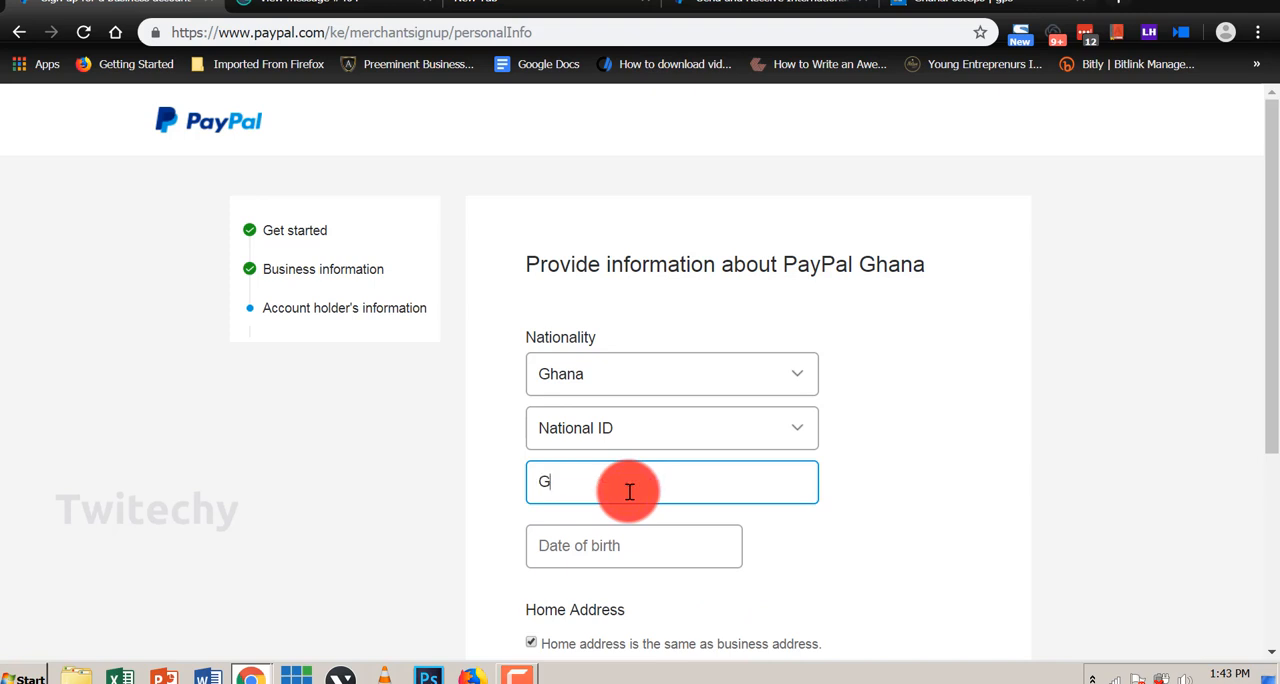
type("1")
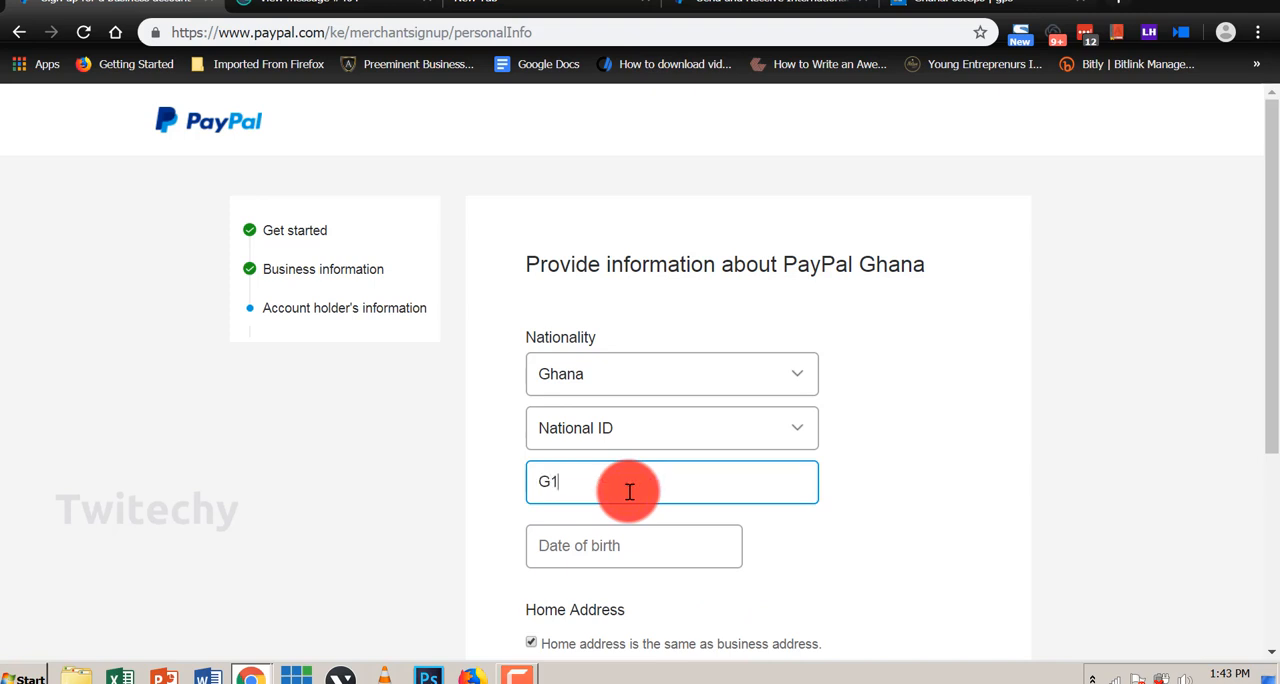
type("2312398")
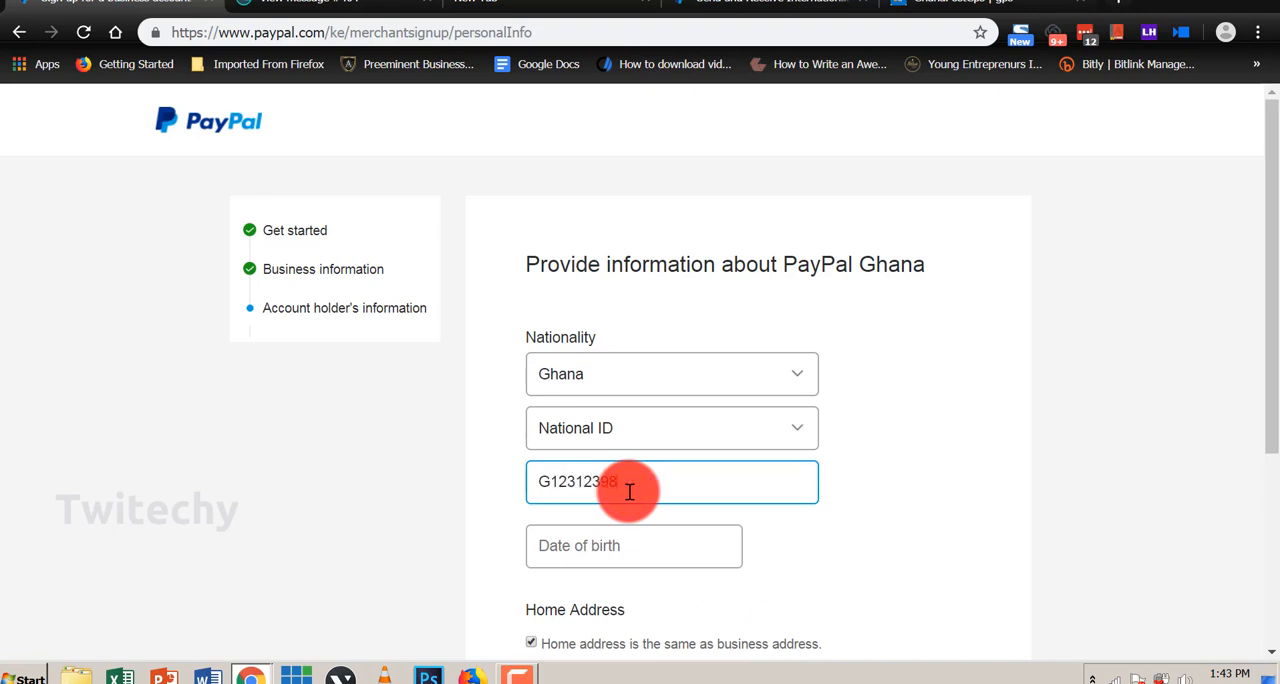
Enter date of birth 07/07/2007 and keep home address same as business address
left_click(633, 546)
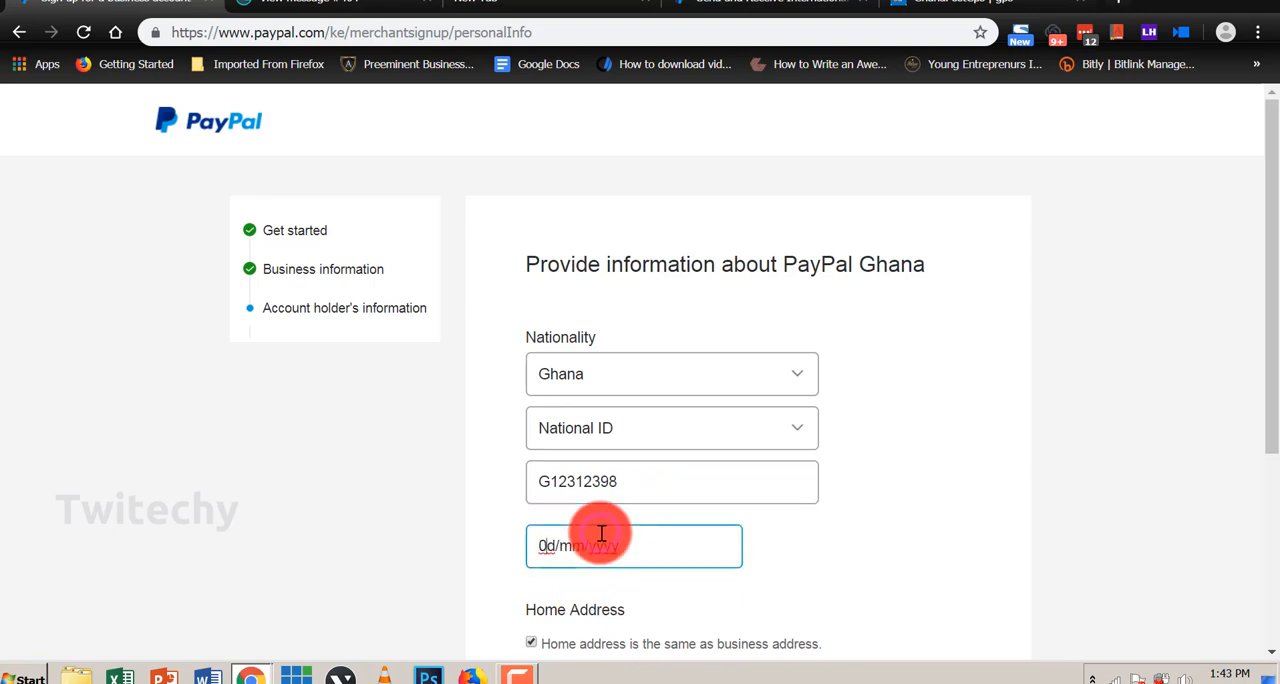
type("07")
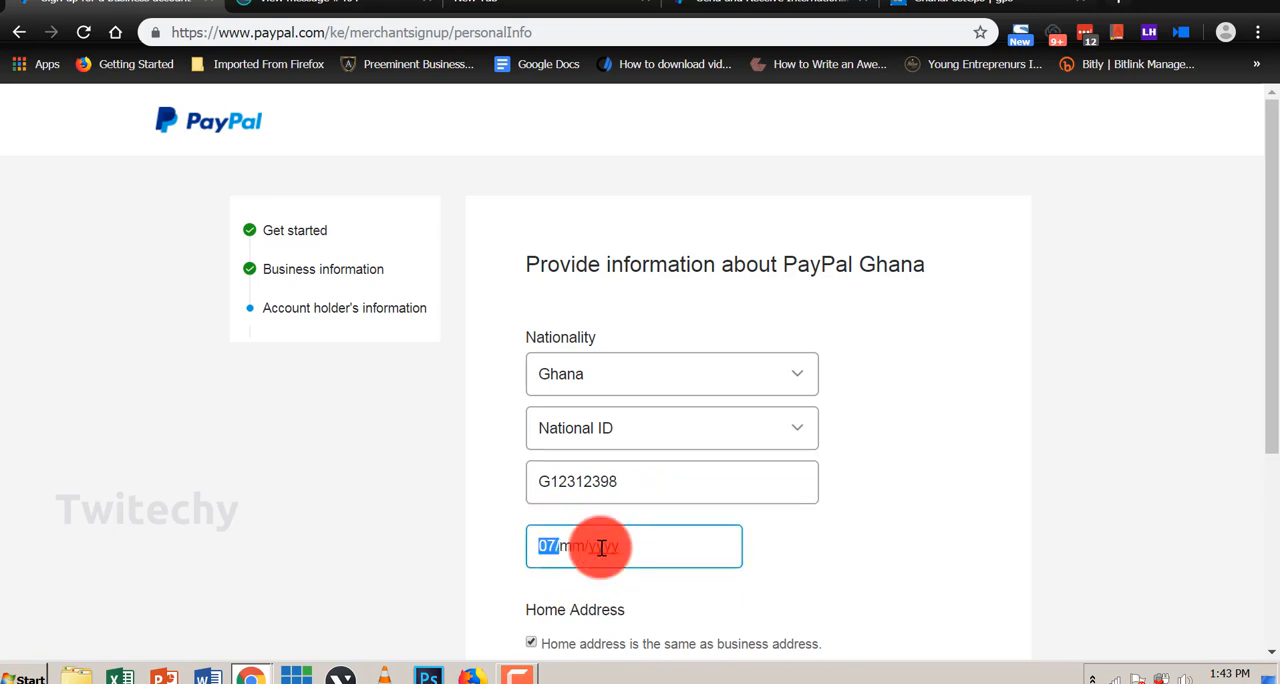
type("07/2007")
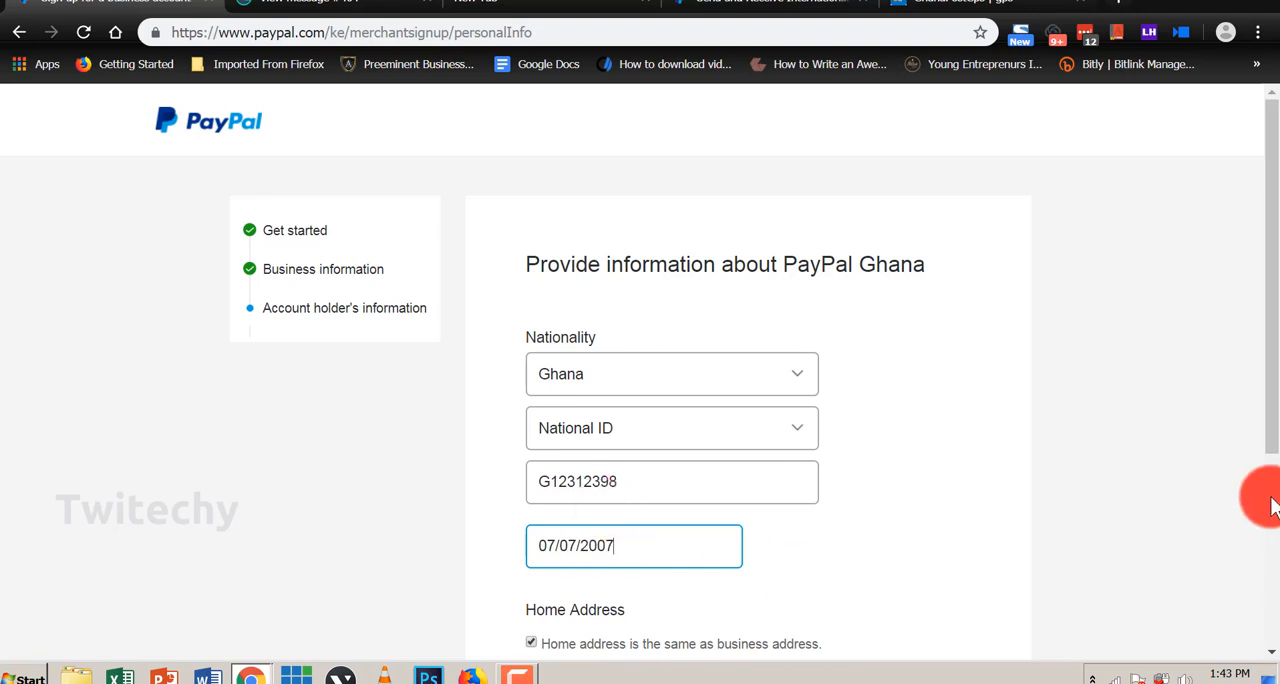
scroll("down", 3)
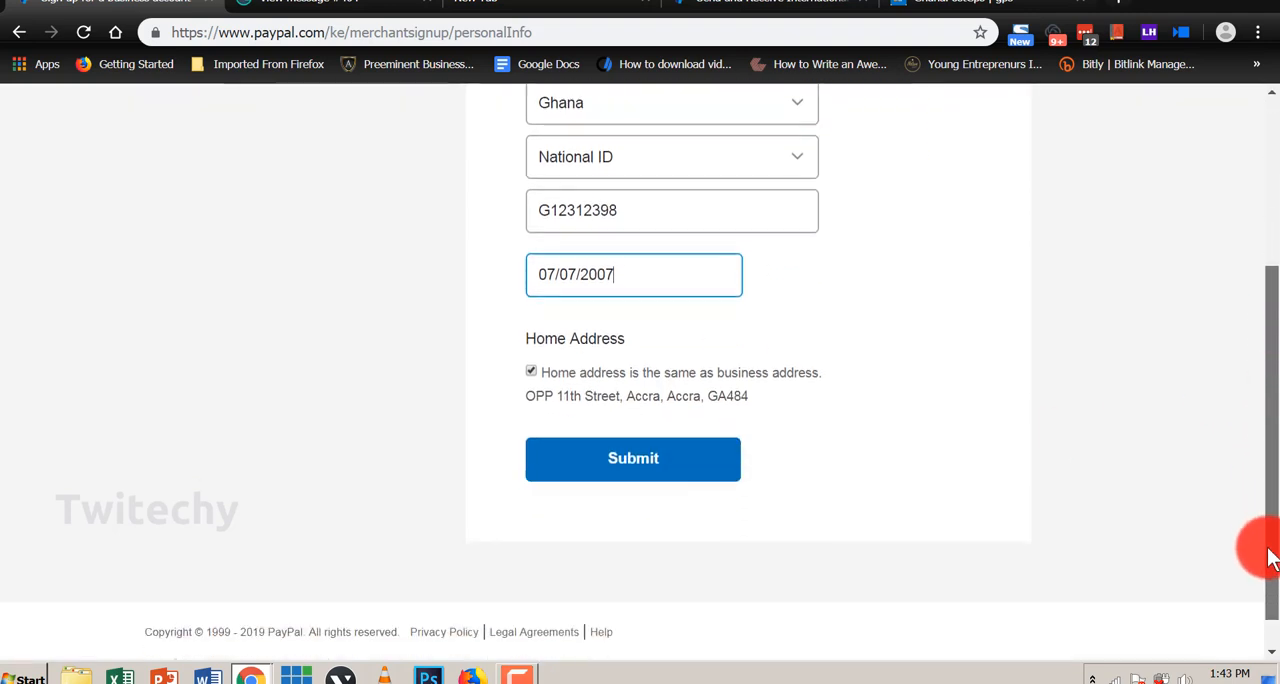
mouse_move(720, 425)
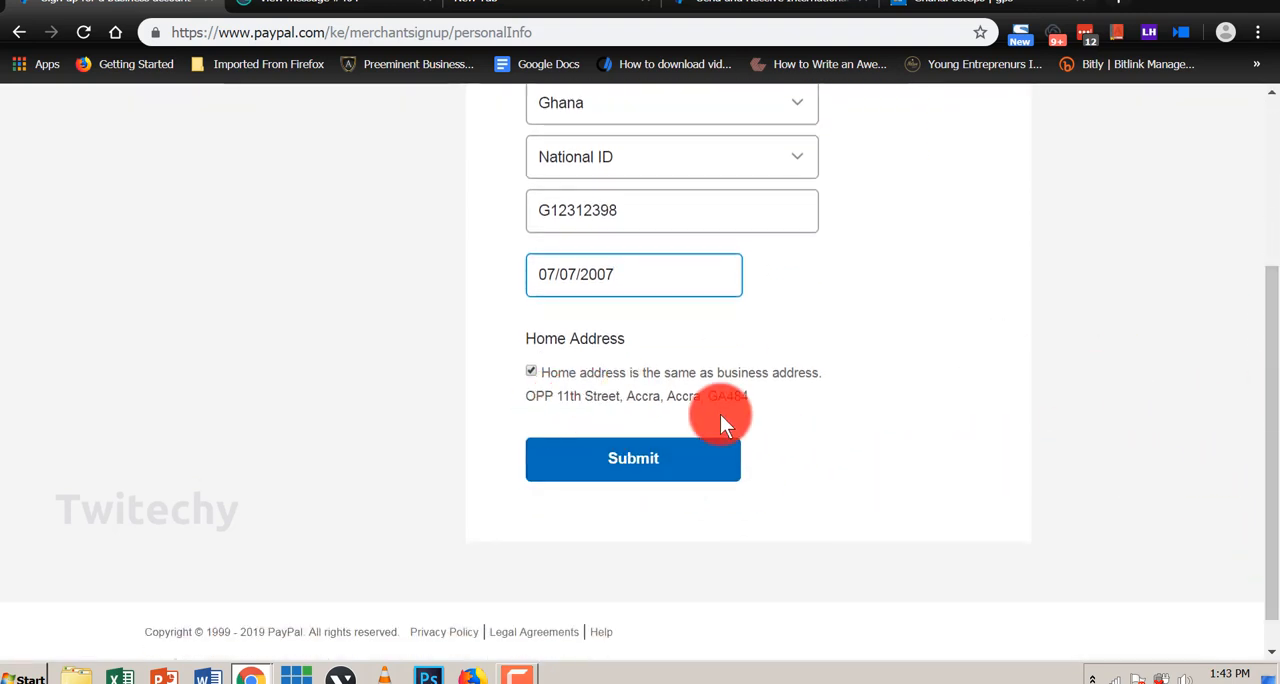
mouse_move(658, 420)
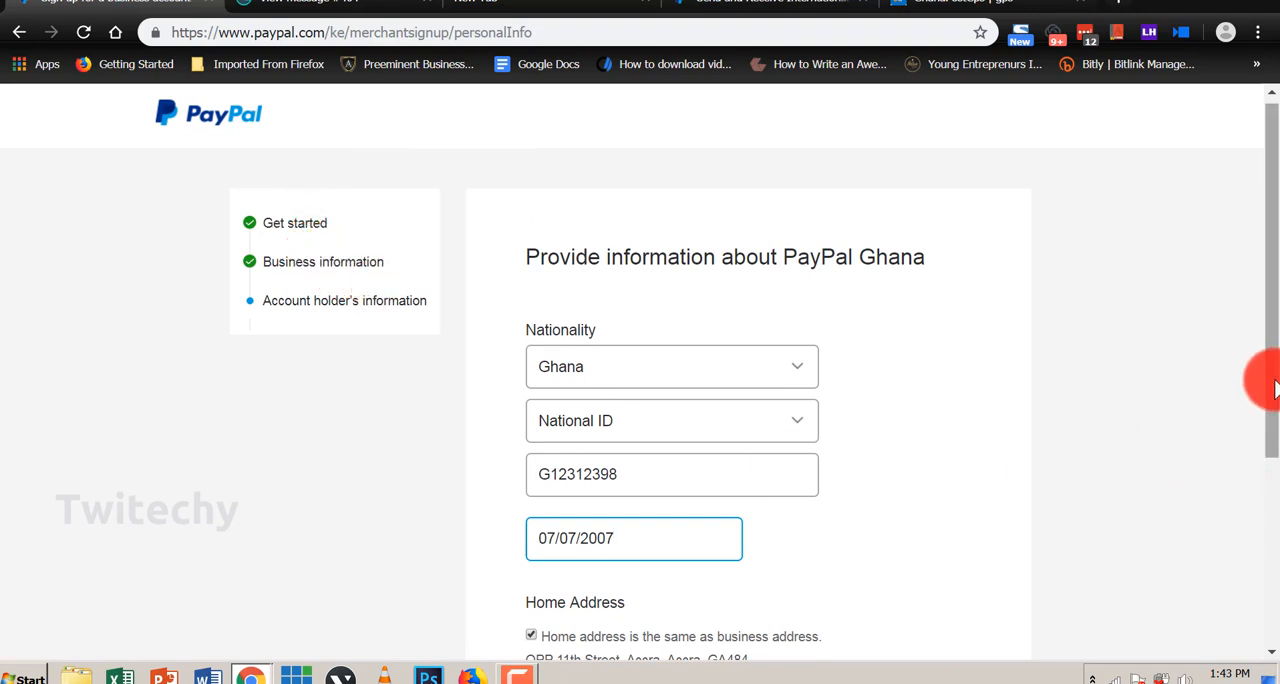
scroll("down", 3)
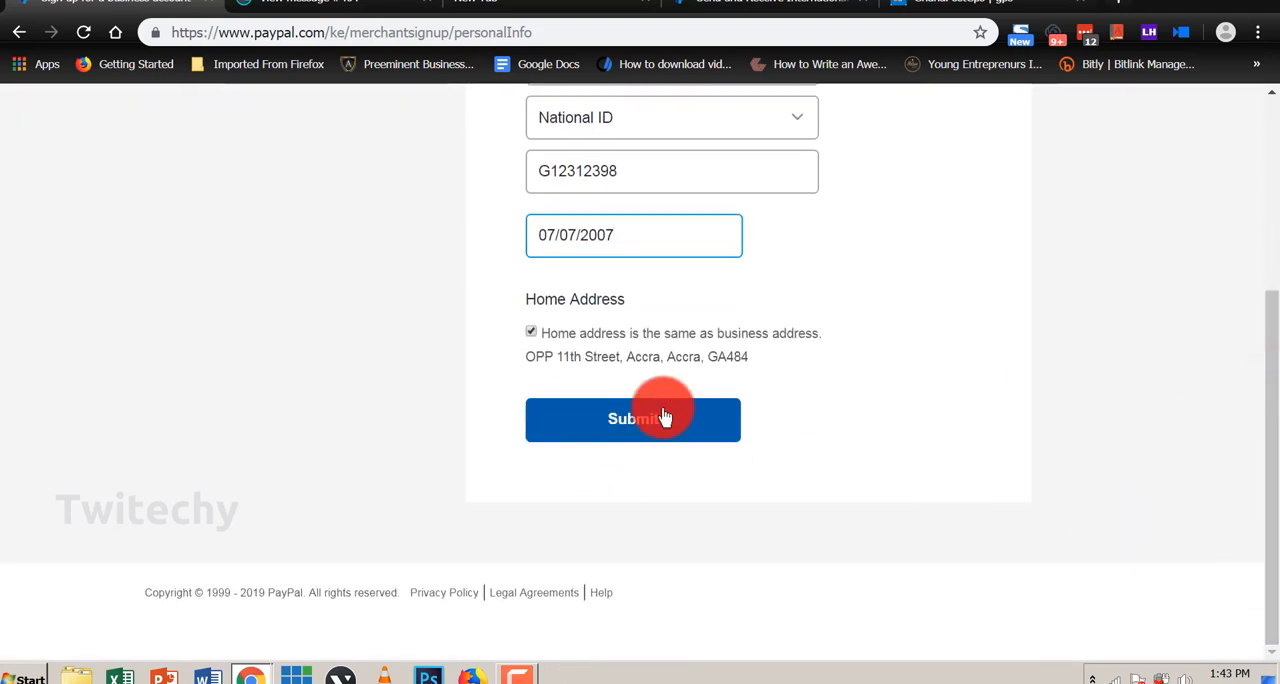
Correct the birth date to 07/07/2000 after the age error and submit the details
left_click(633, 419)
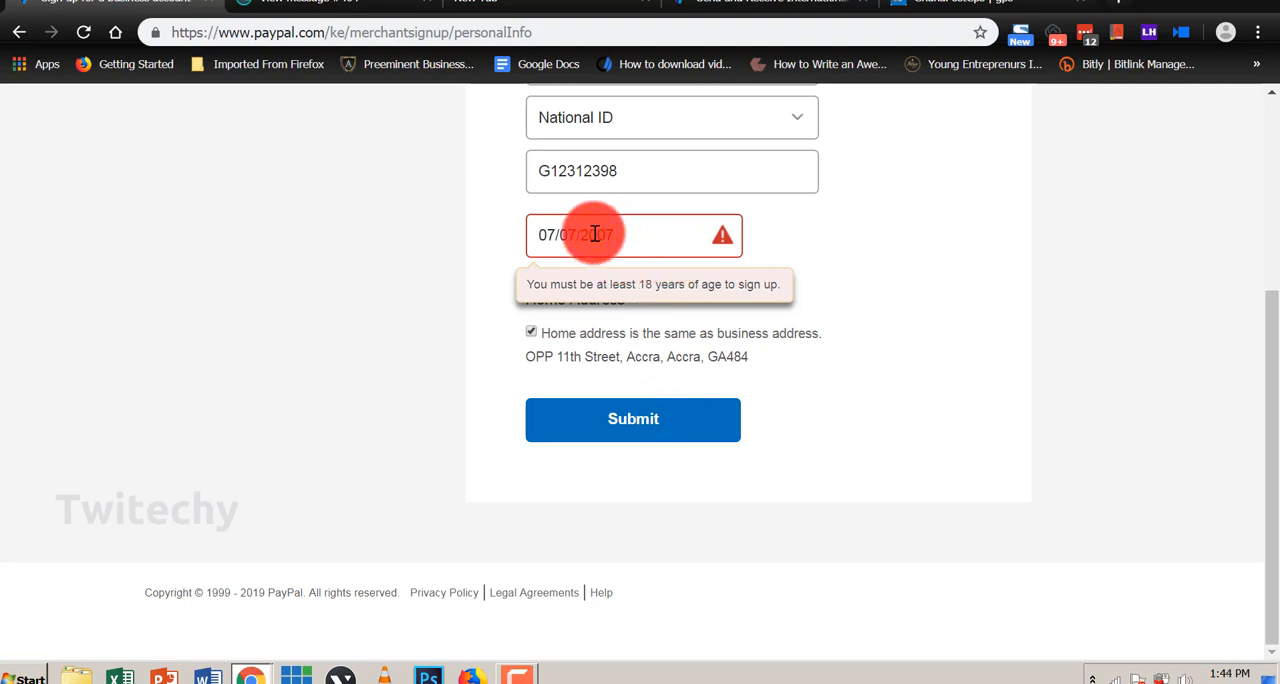
left_click(632, 420)
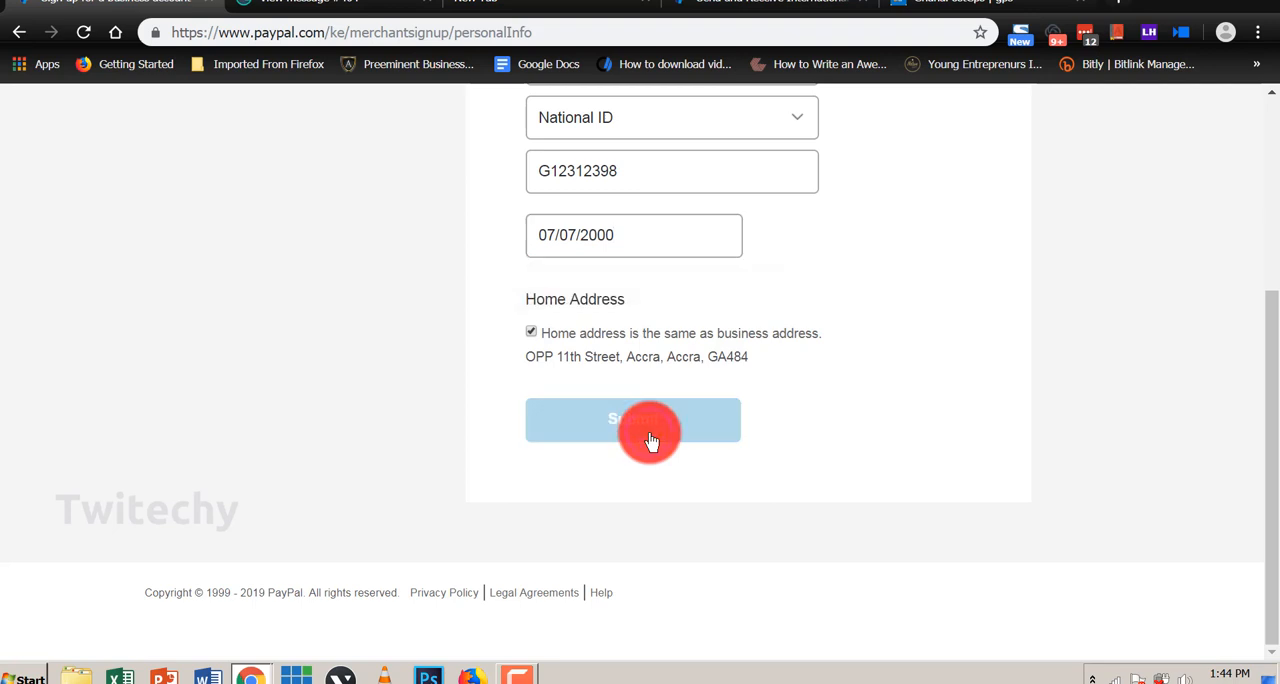
left_click(633, 420)
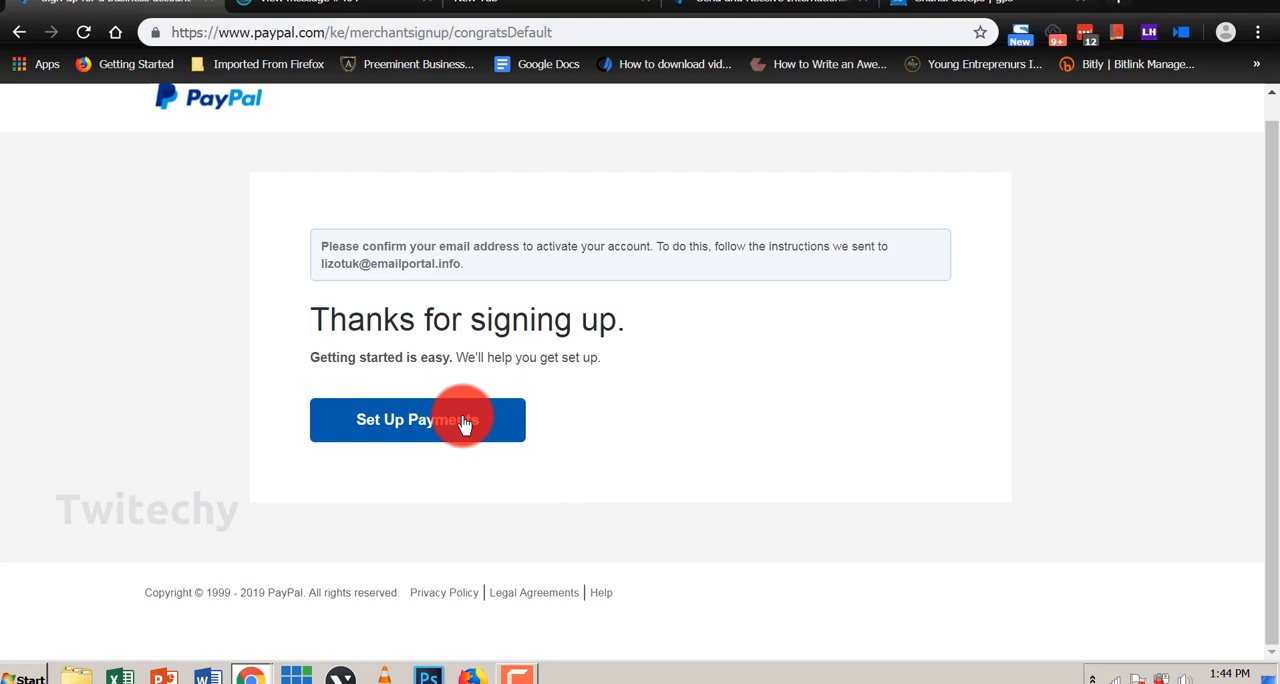
Choose Set Up Payments to reach the Business account setup checklist
left_click(417, 419)
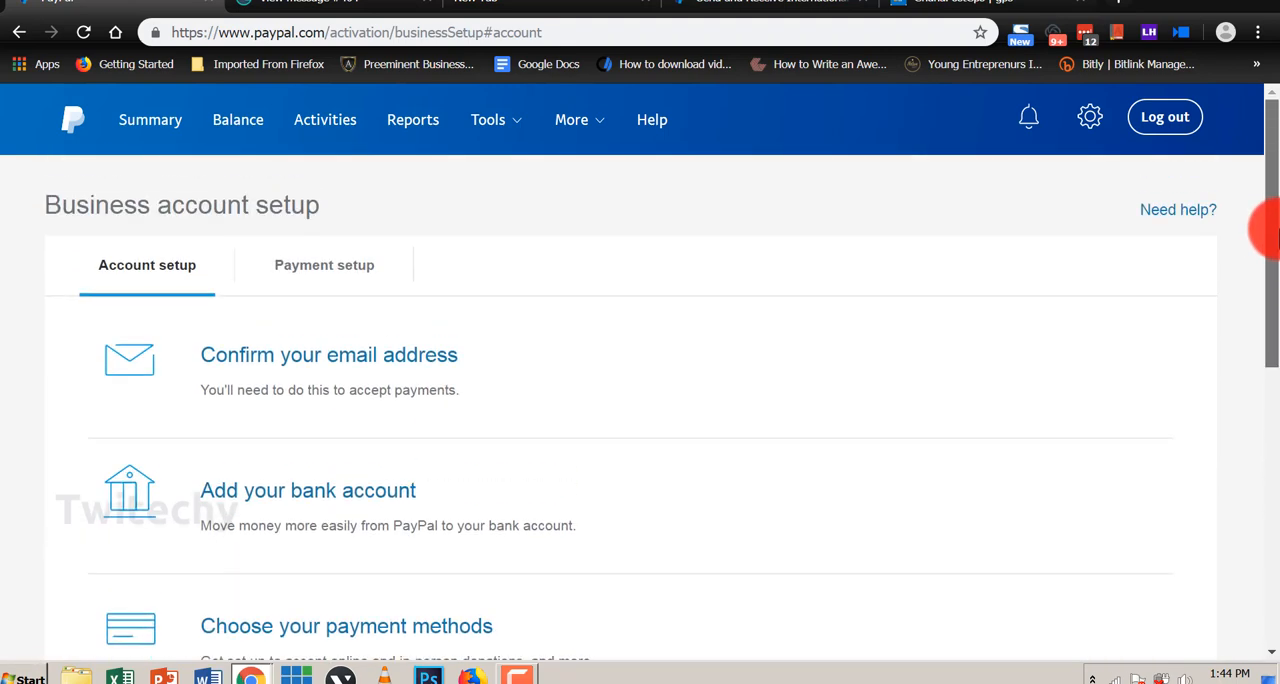
left_click(341, 367)
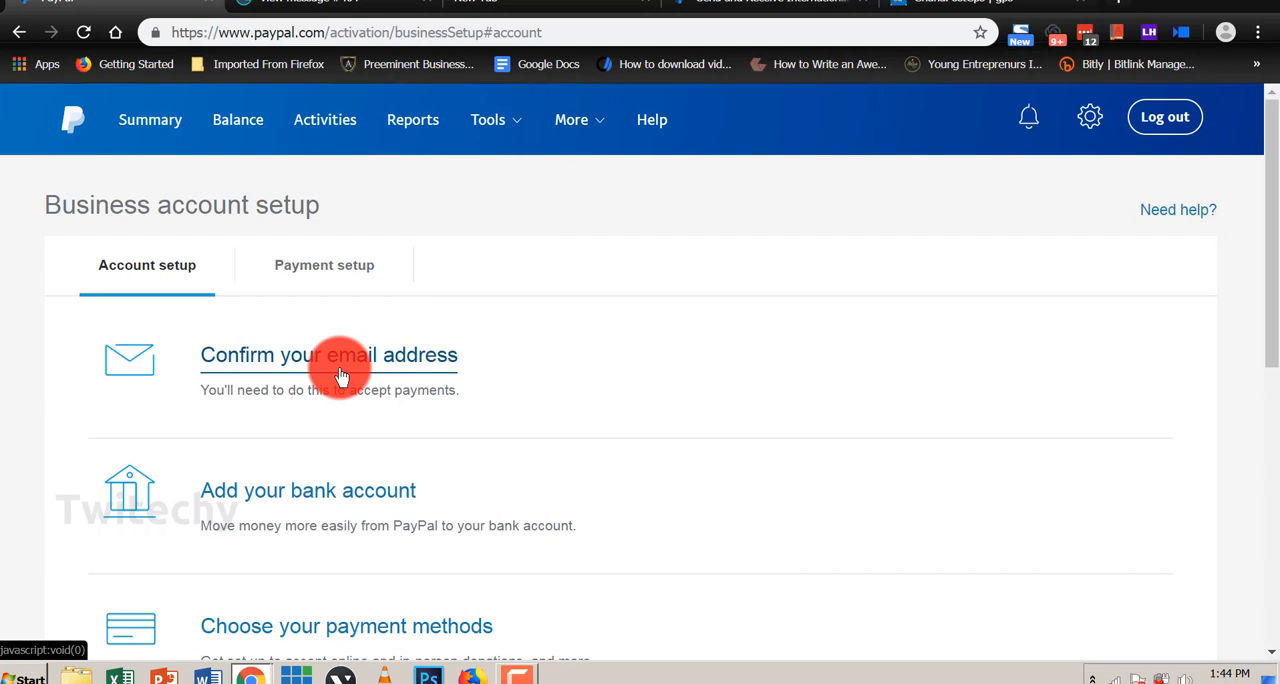
Start the 'Confirm your email address' task from the setup checklist
left_click(329, 355)
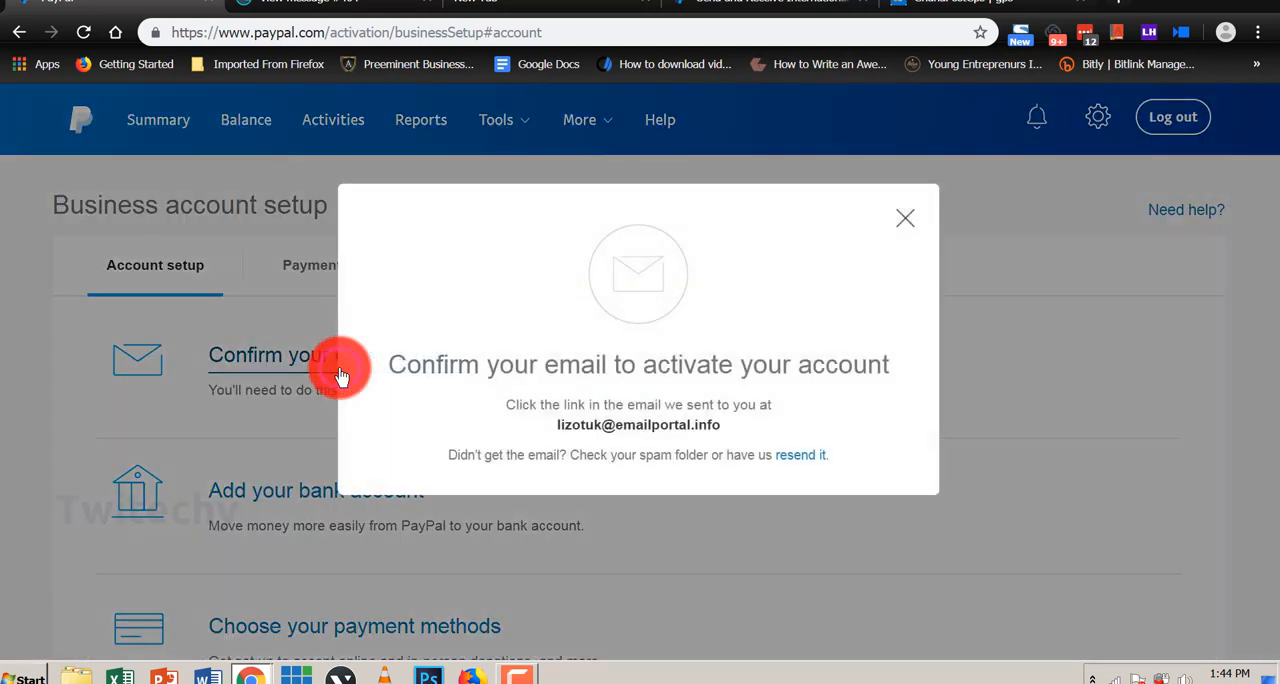
mouse_move(675, 340)
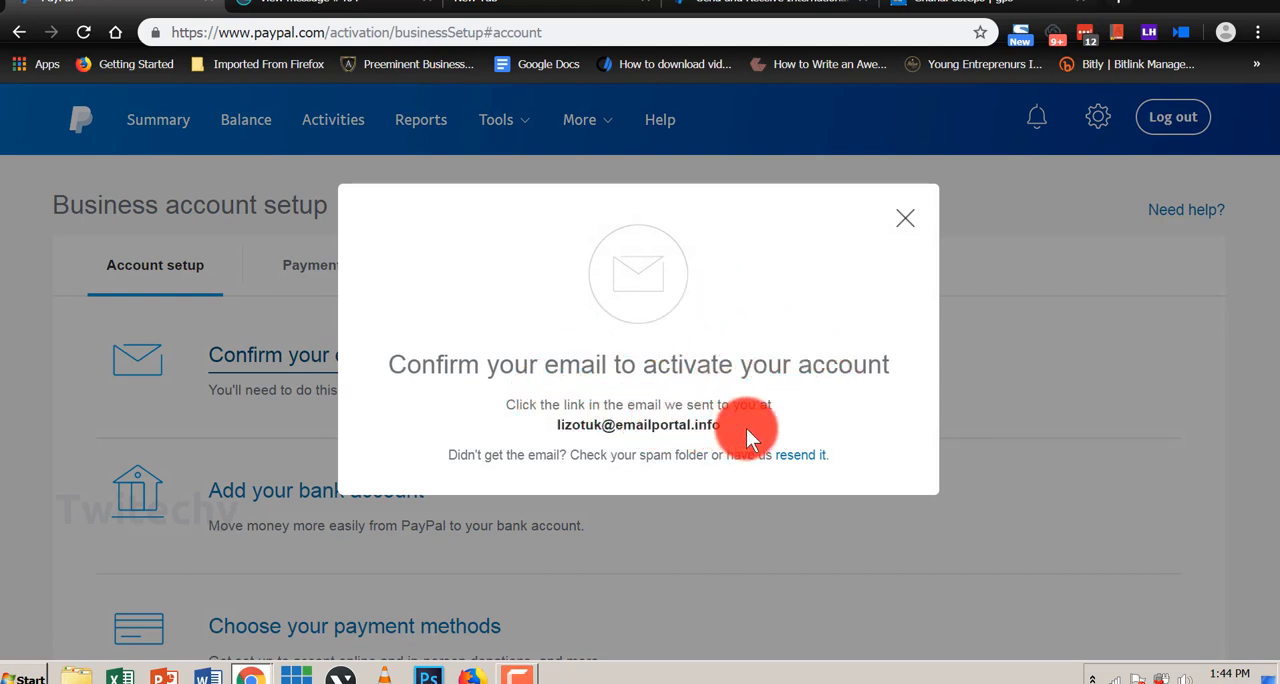
mouse_move(738, 432)
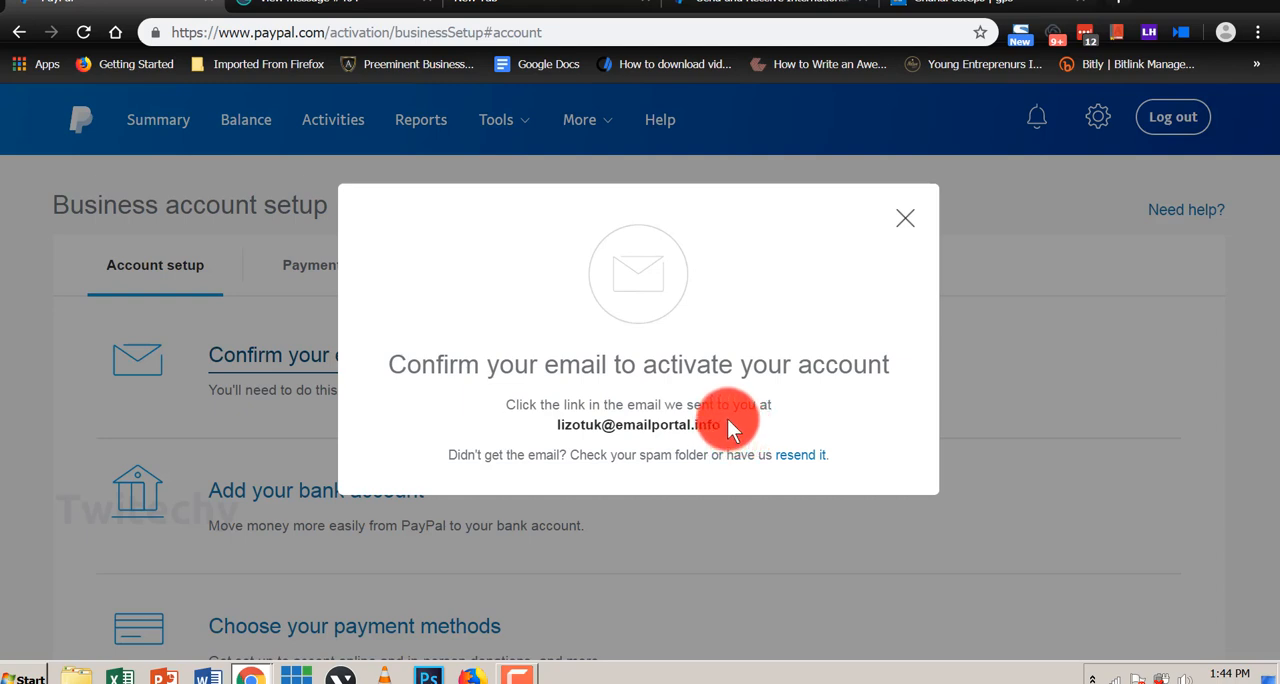
mouse_move(759, 454)
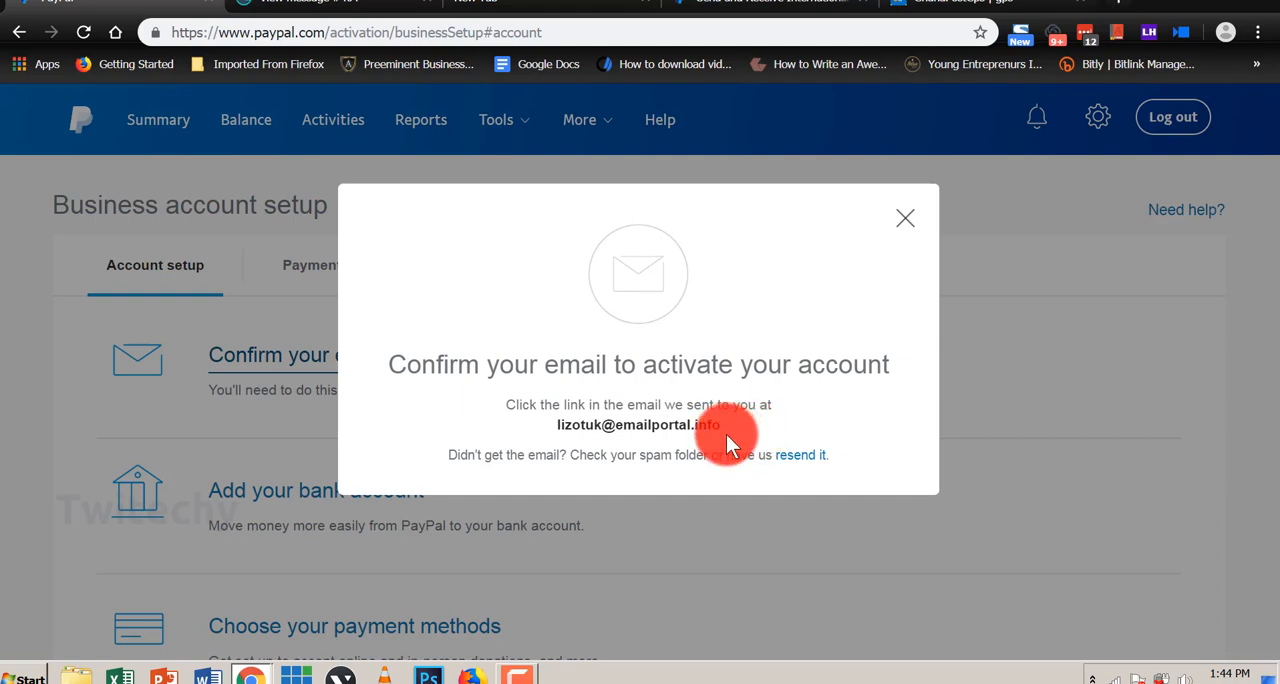
mouse_move(763, 480)
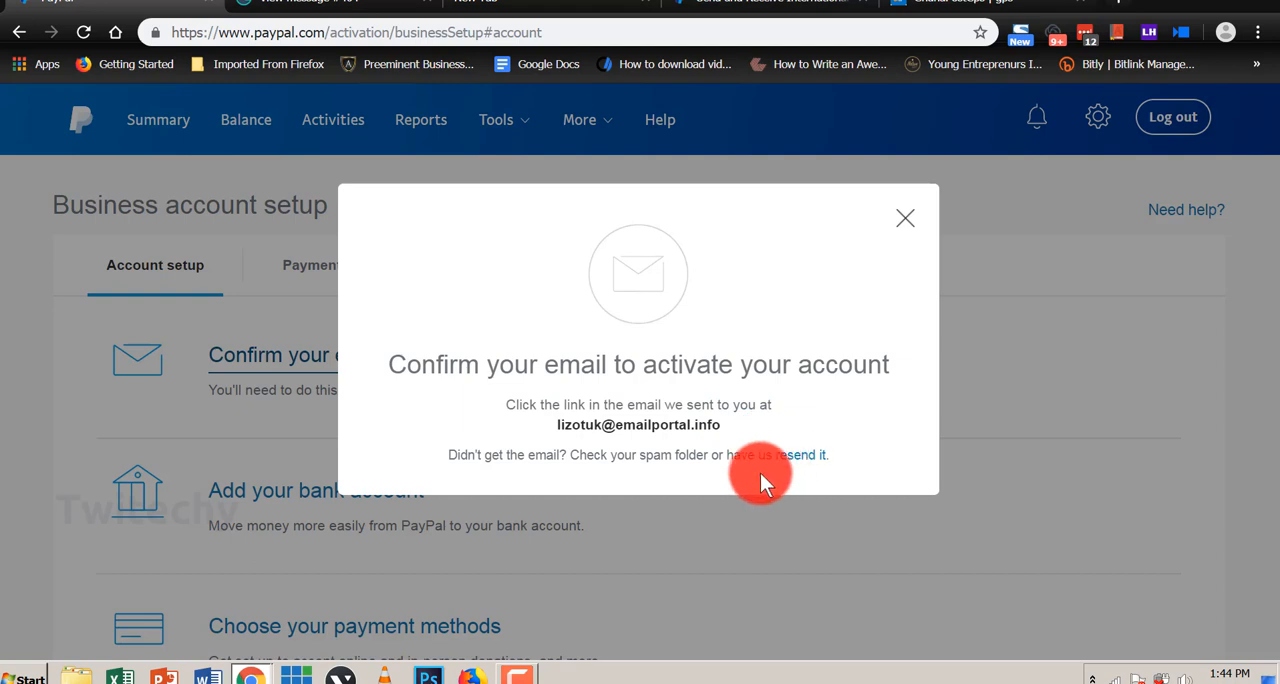
mouse_move(796, 455)
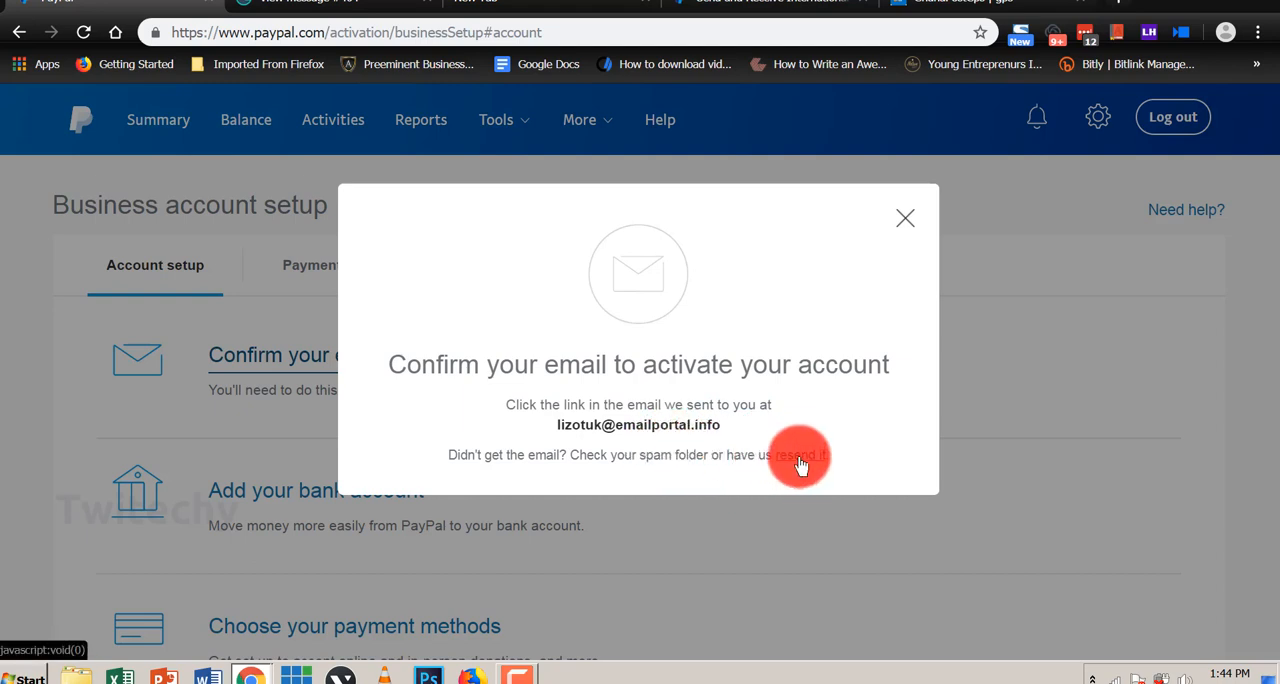
mouse_move(335, 15)
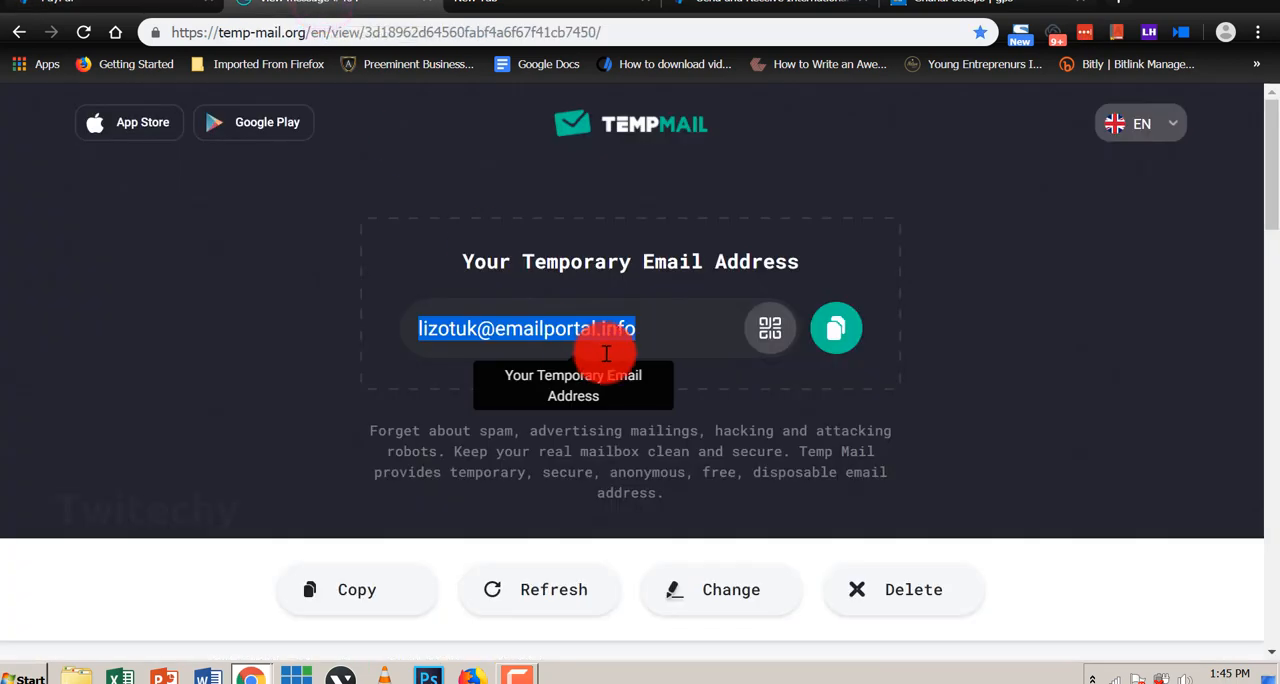
Refresh the Temp Mail inbox and confirm the email via PayPal's confirmation message
scroll("down", 3)
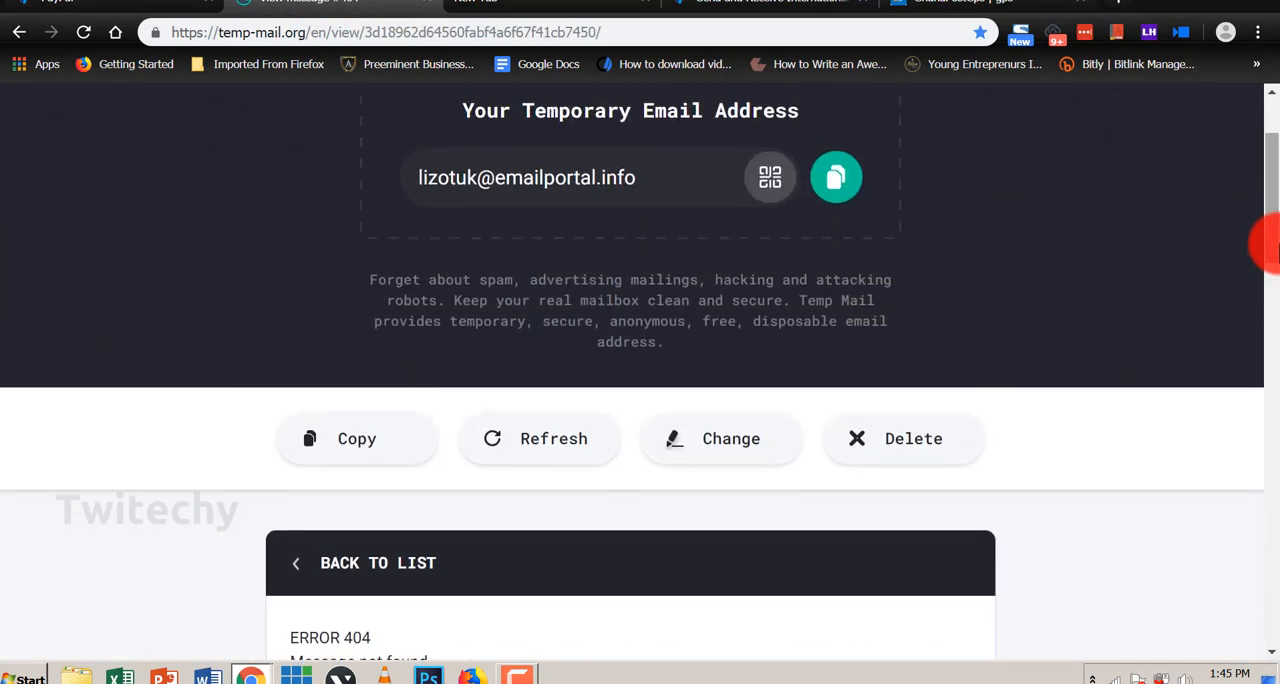
left_click(539, 438)
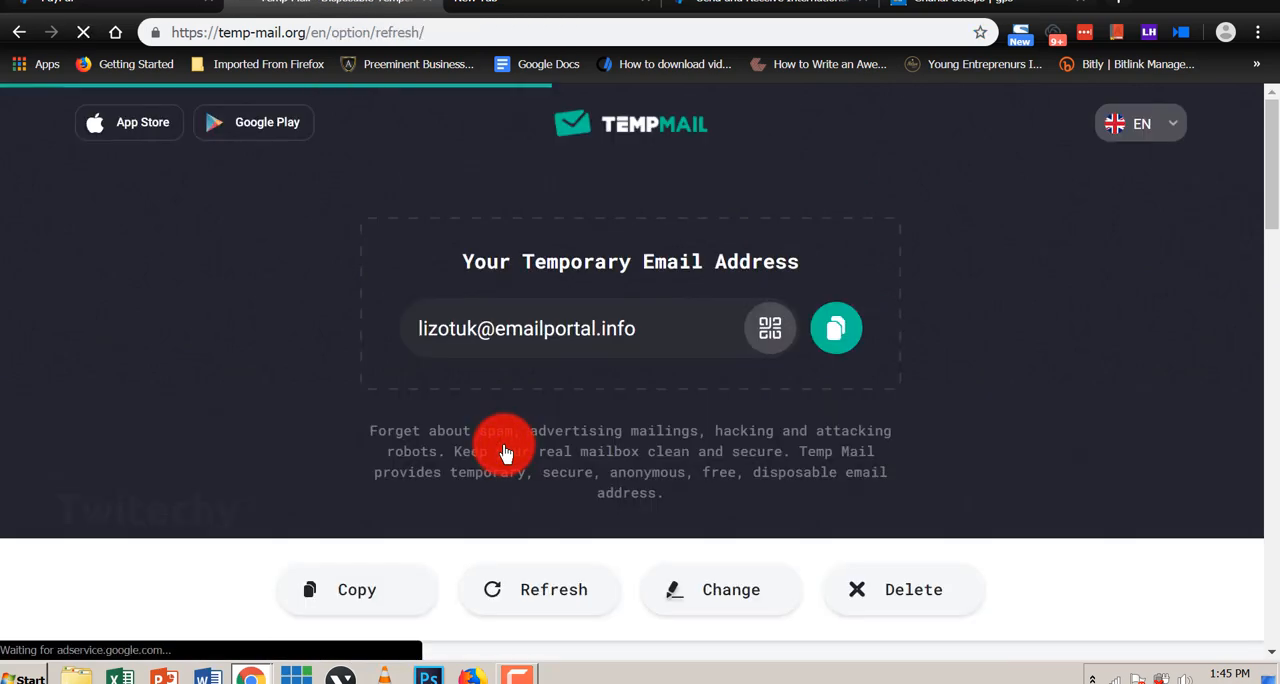
scroll("down", 3)
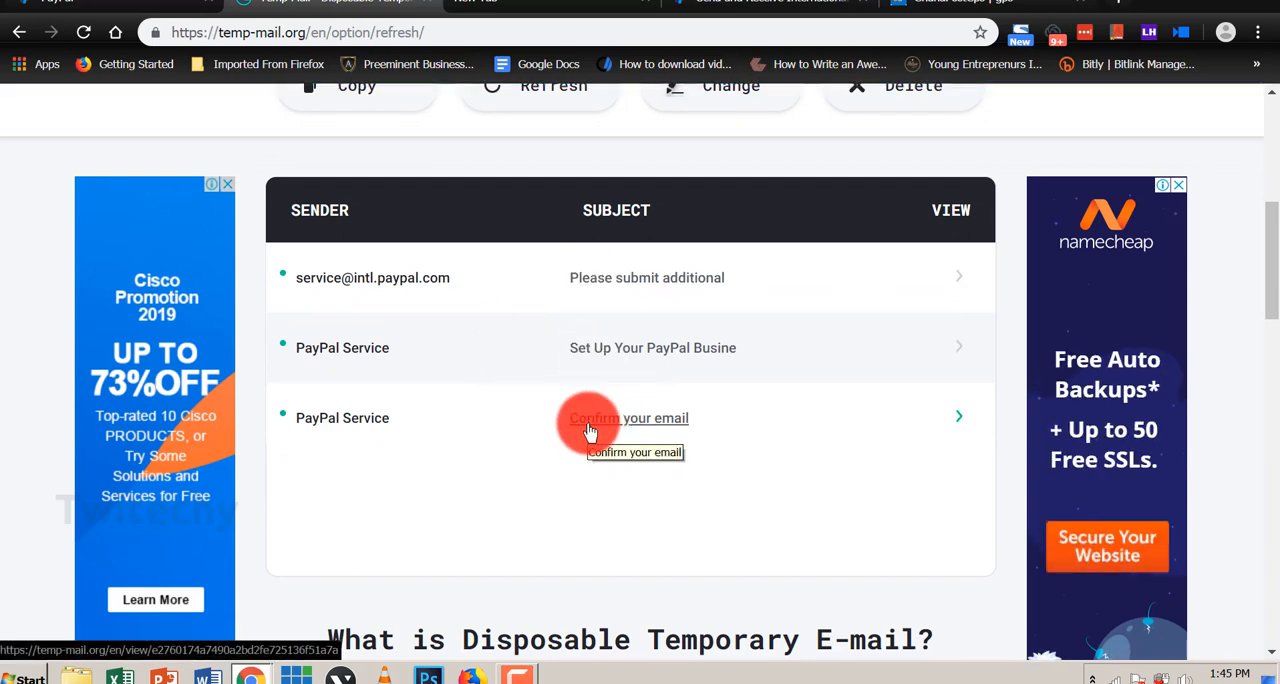
left_click(627, 418)
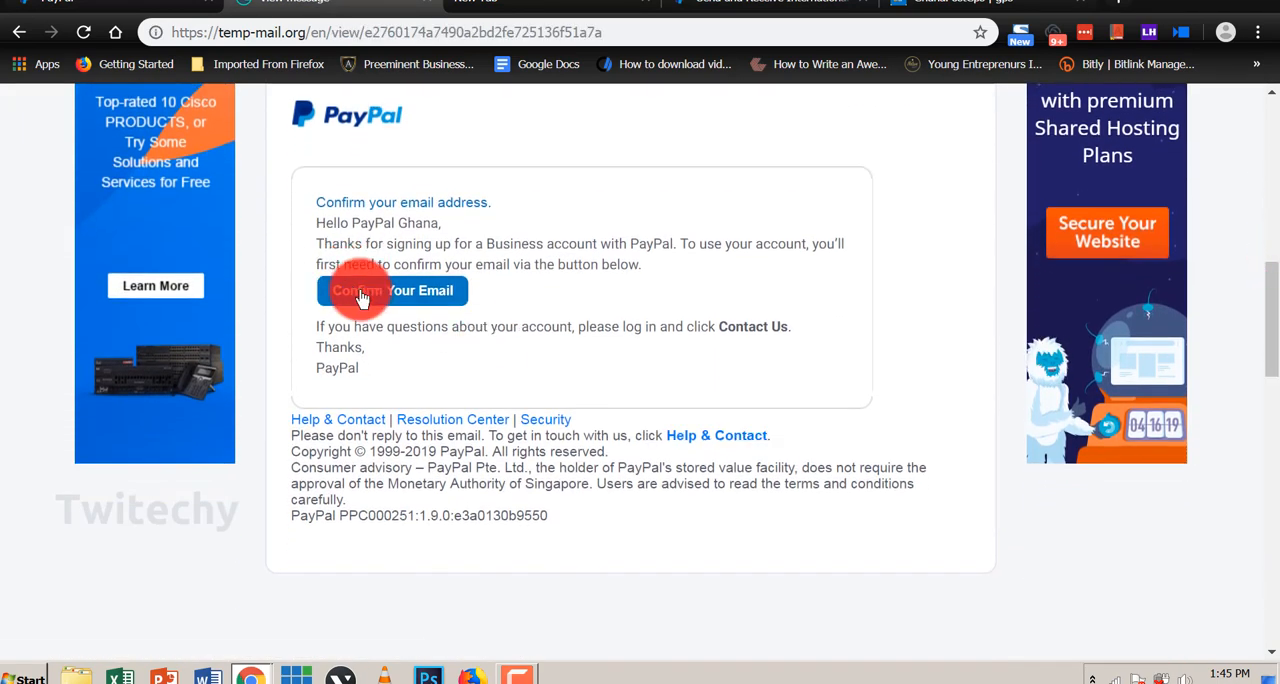
left_click(391, 290)
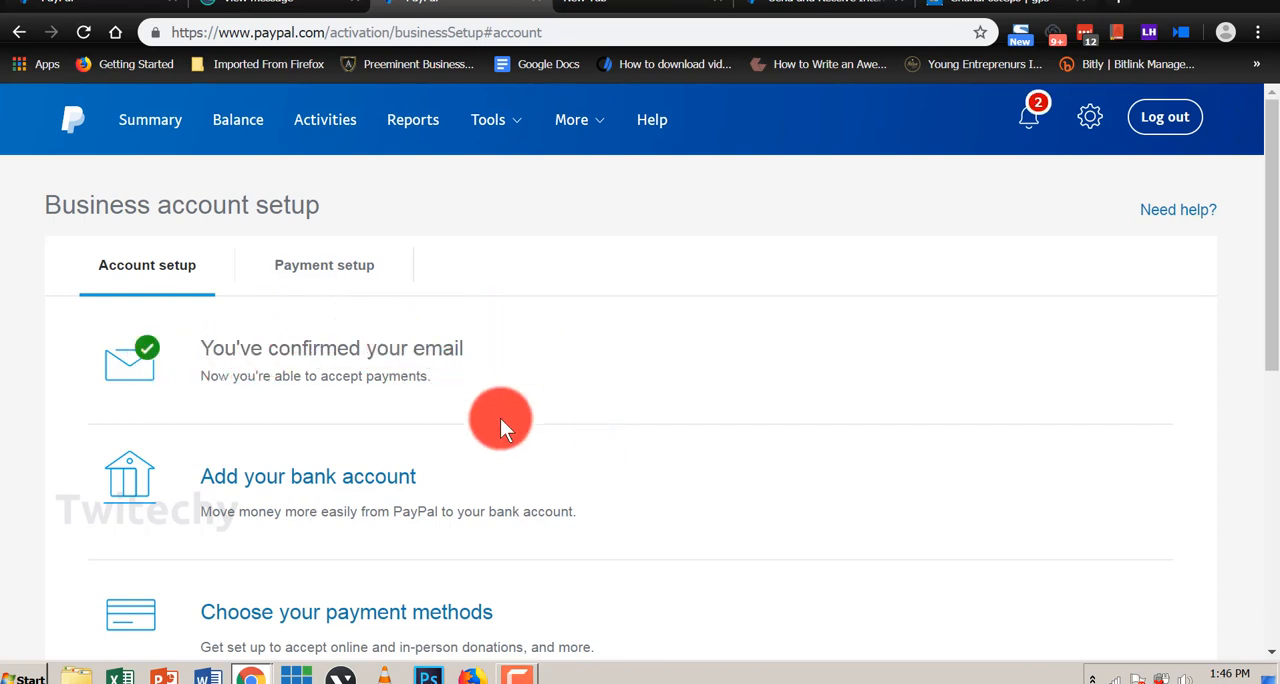
mouse_move(360, 486)
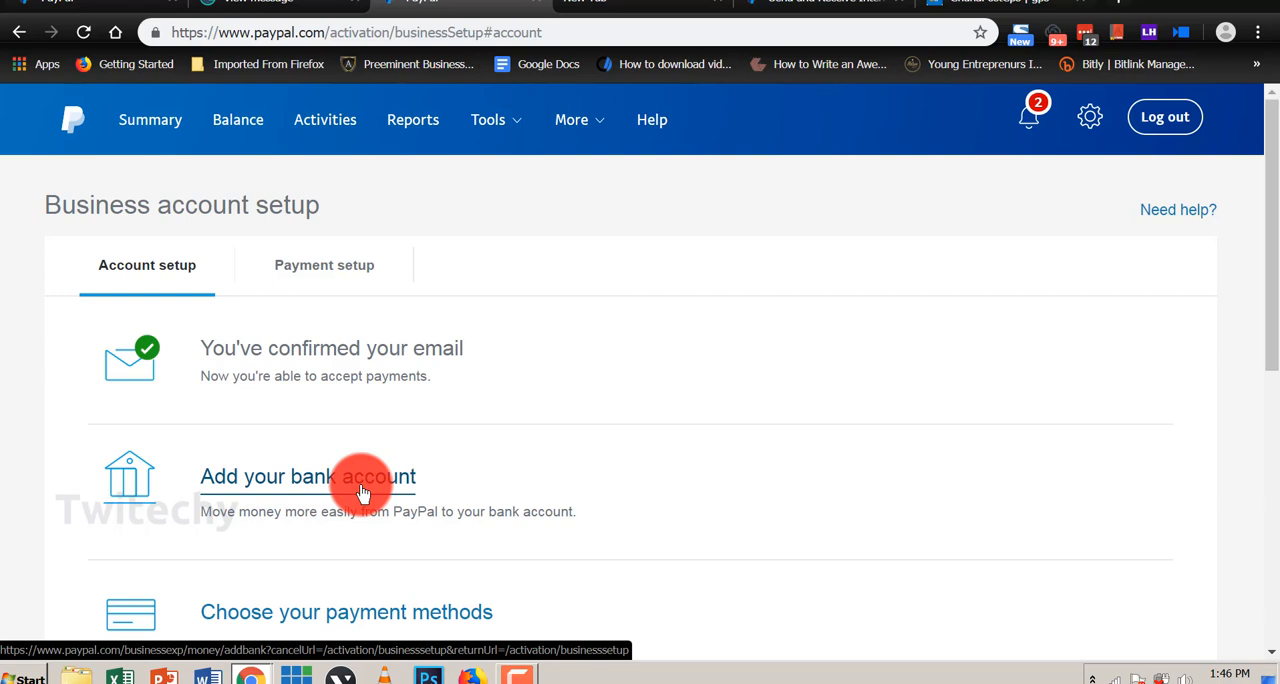
mouse_move(888, 40)
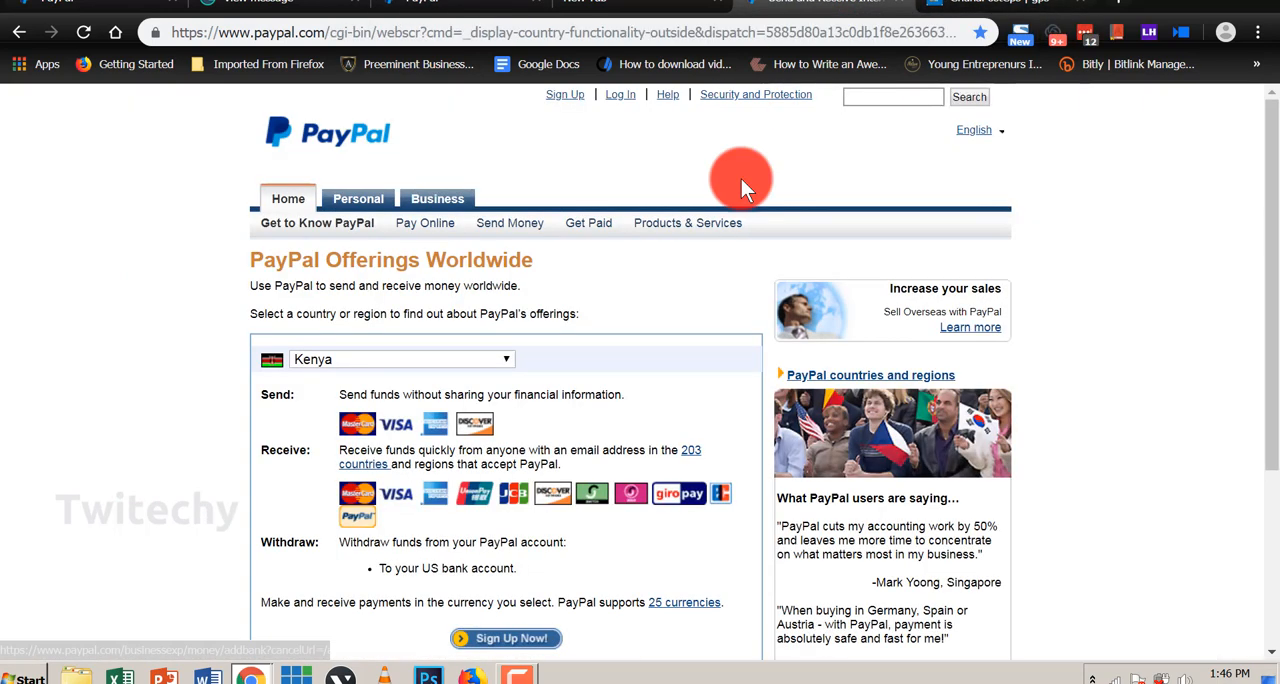
mouse_move(396, 552)
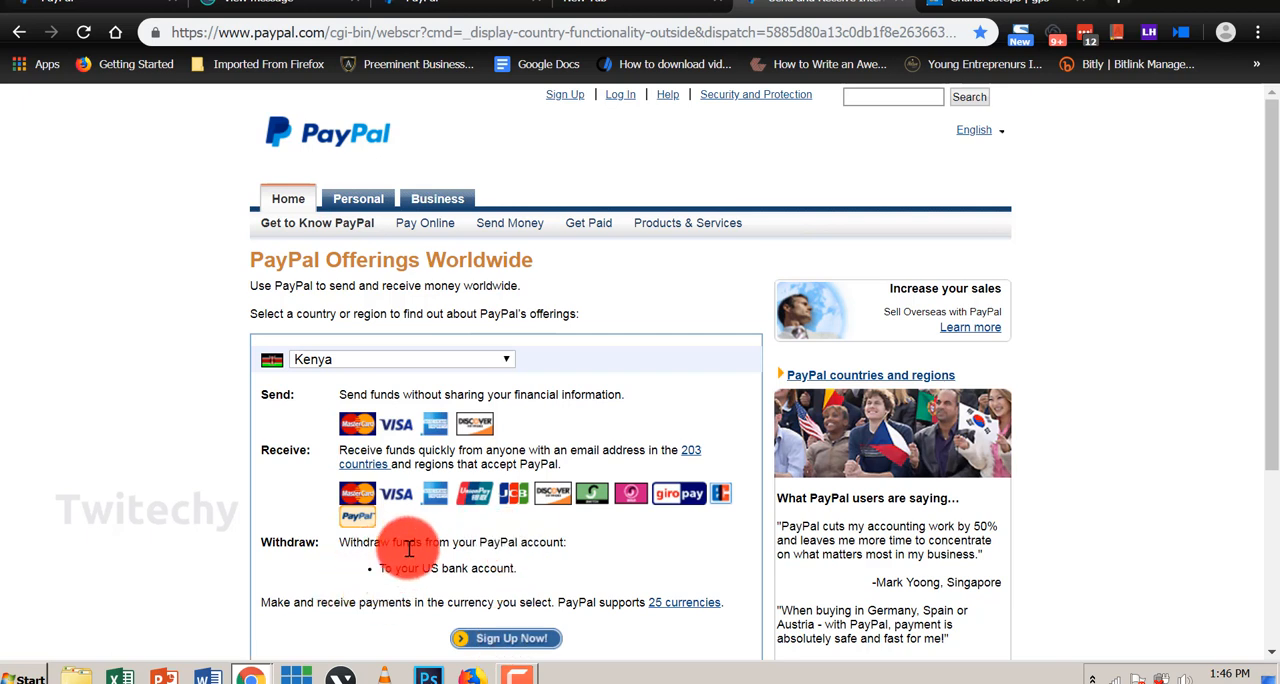
mouse_move(468, 542)
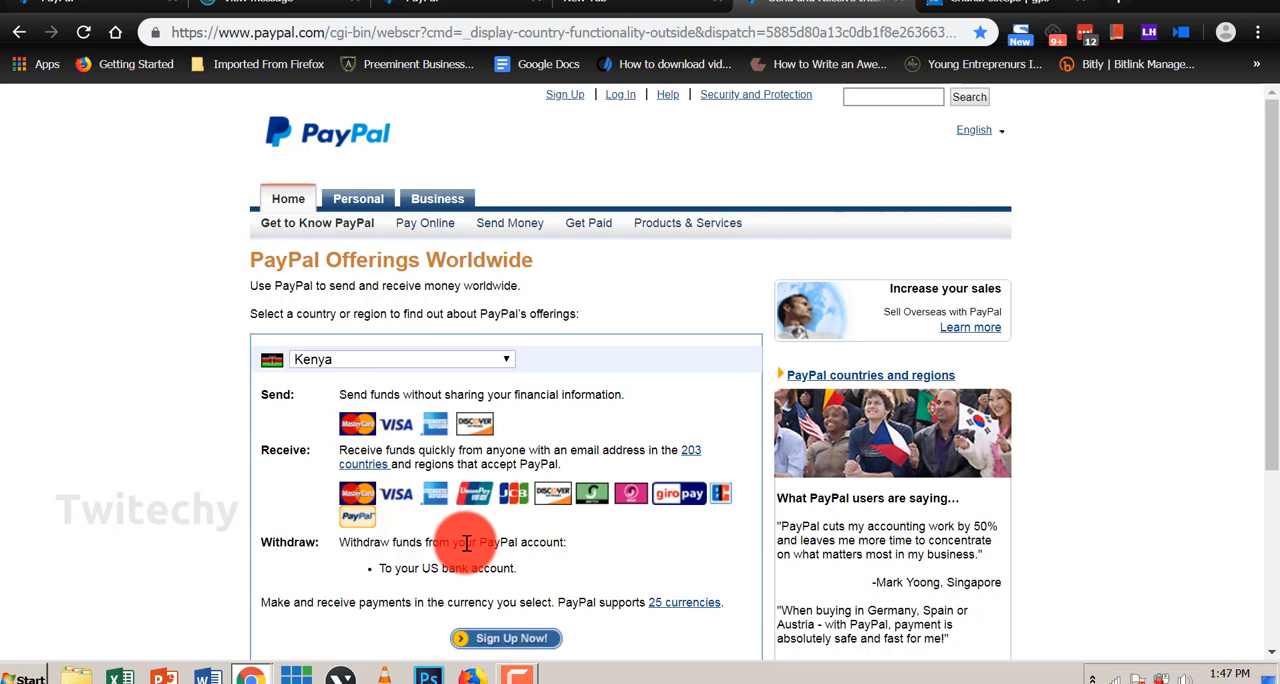
mouse_move(462, 541)
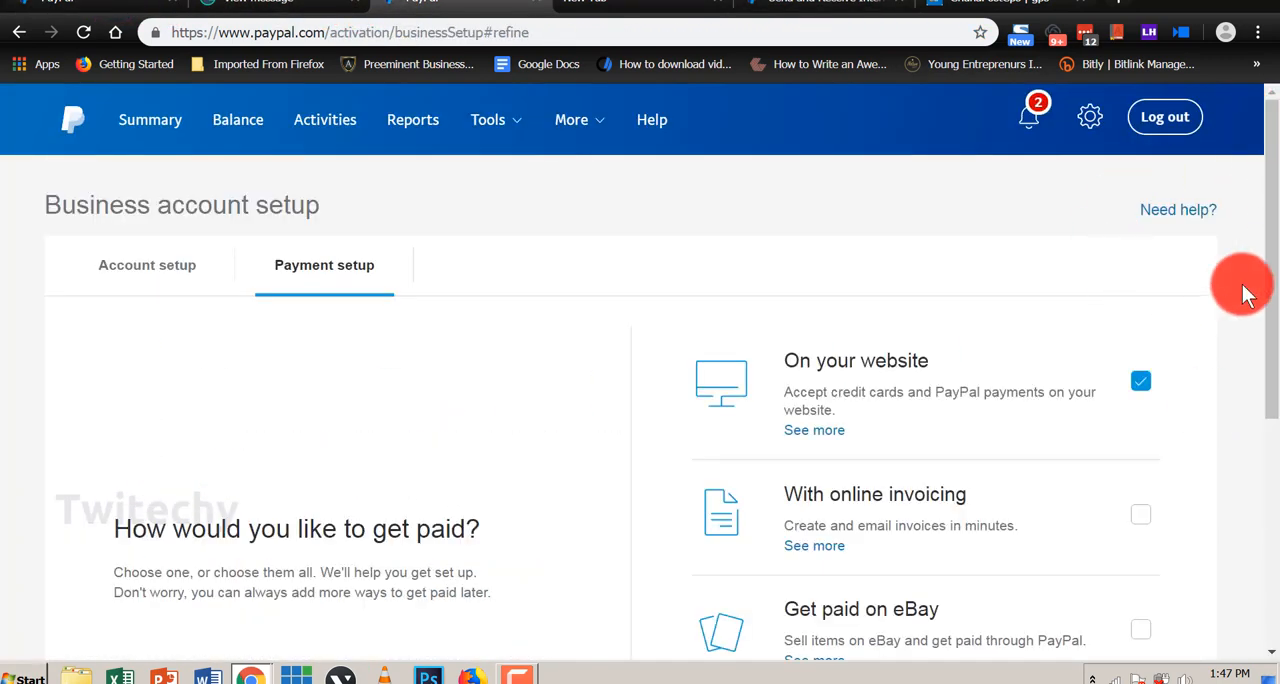
scroll("down", 3)
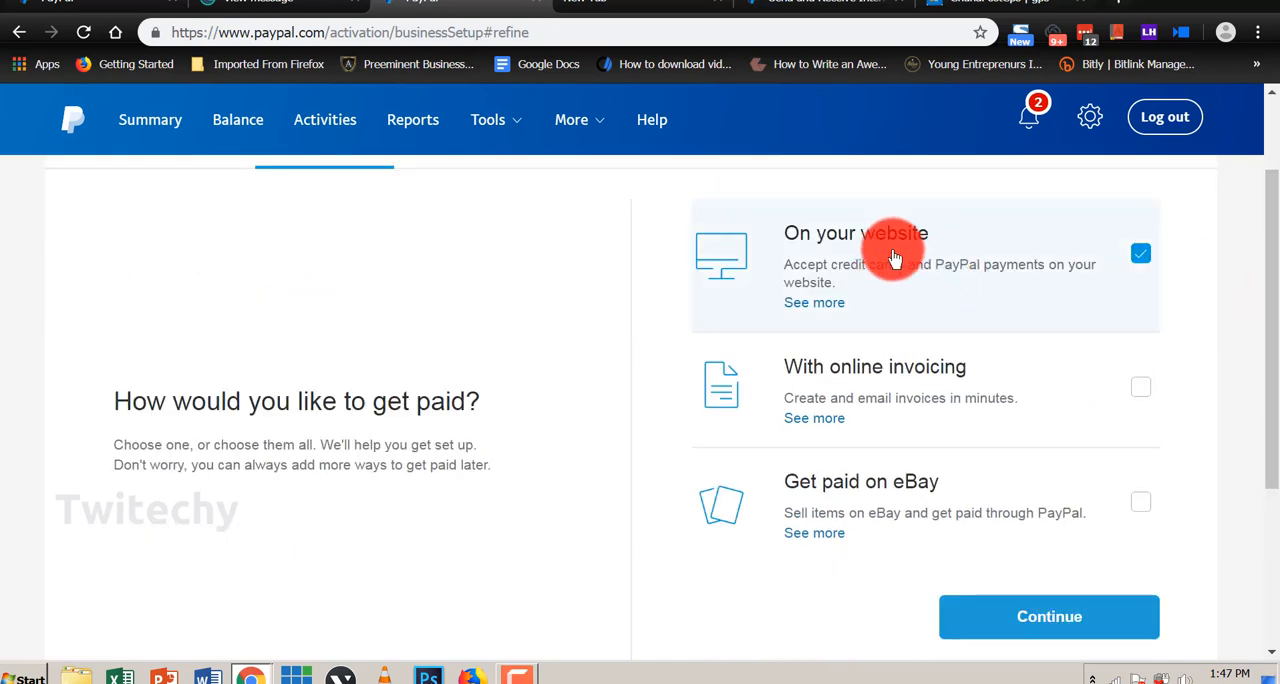
mouse_move(1003, 285)
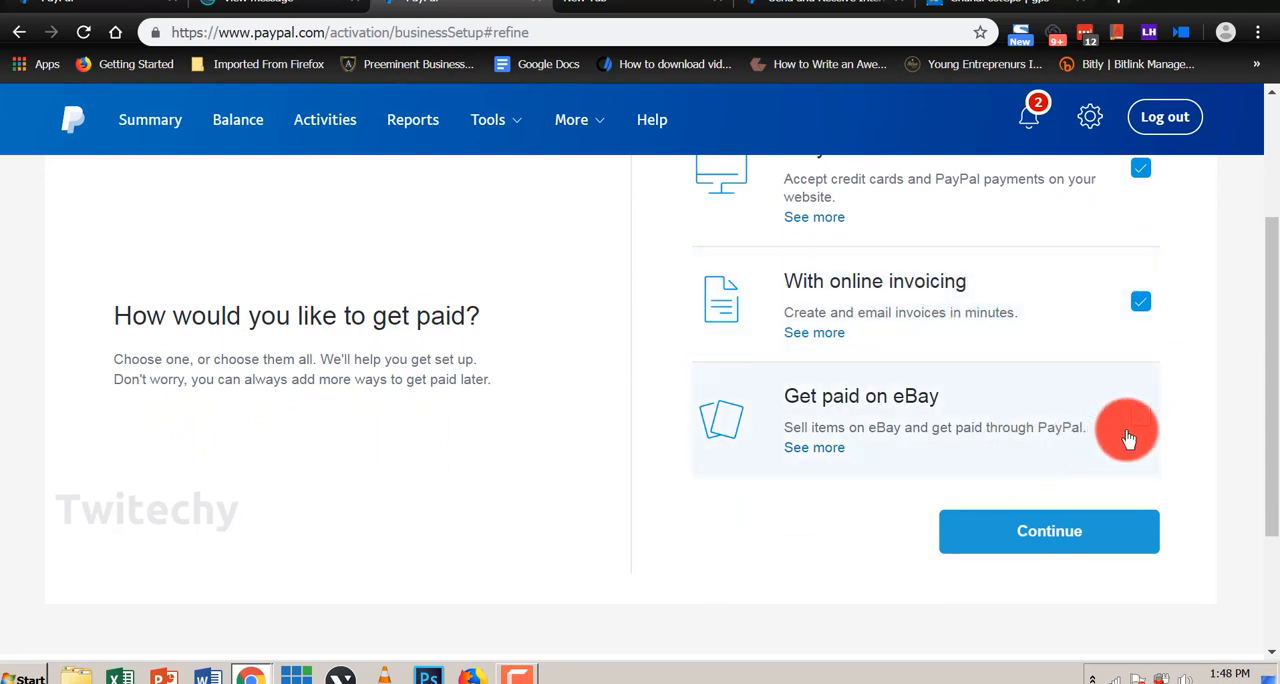
left_click(1140, 416)
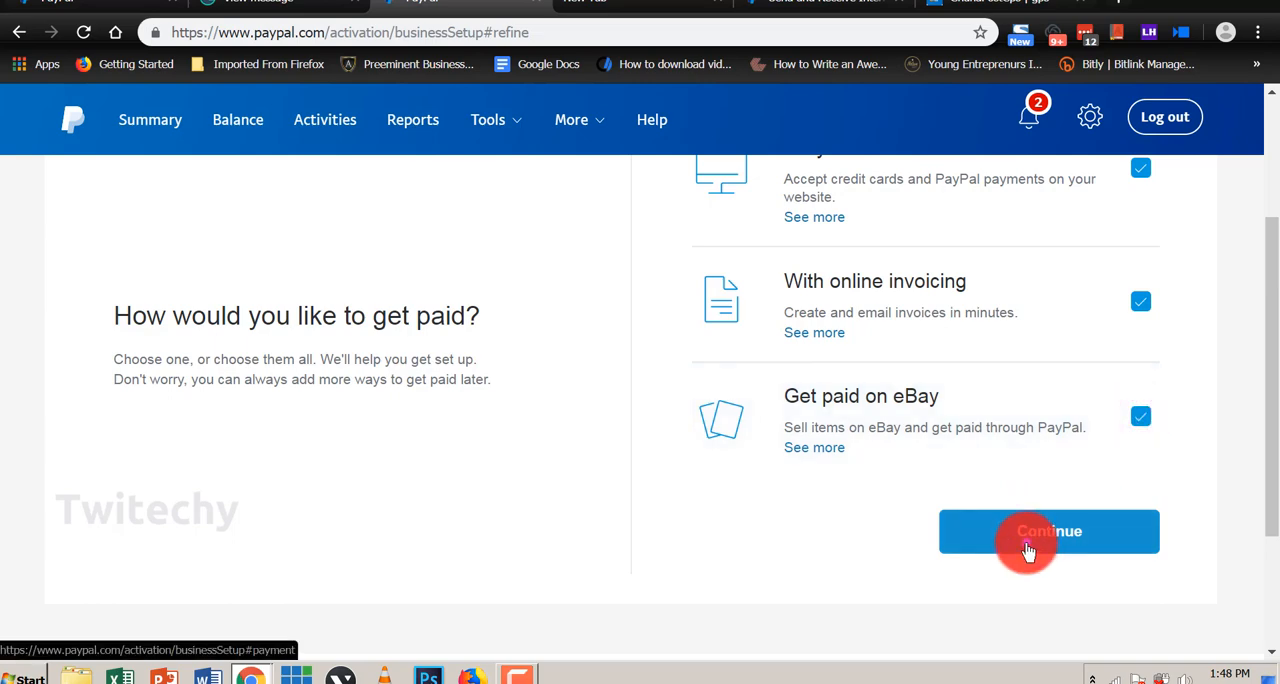
left_click(1049, 532)
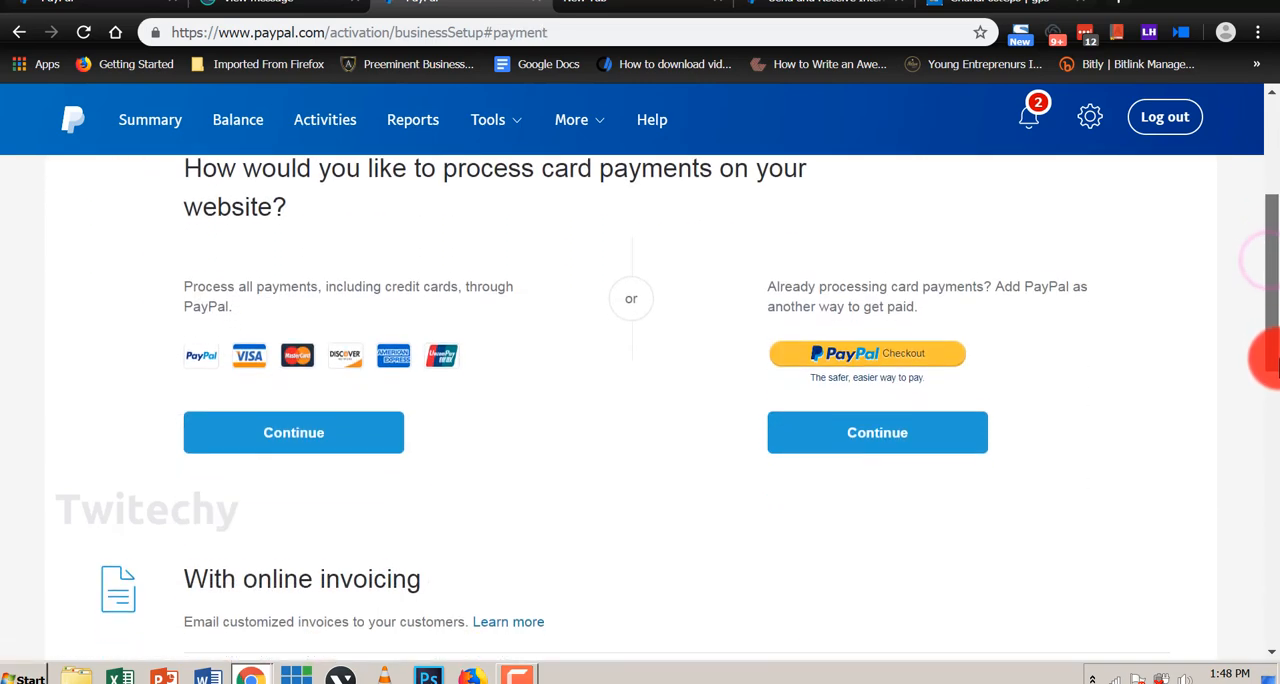
scroll("up", 3)
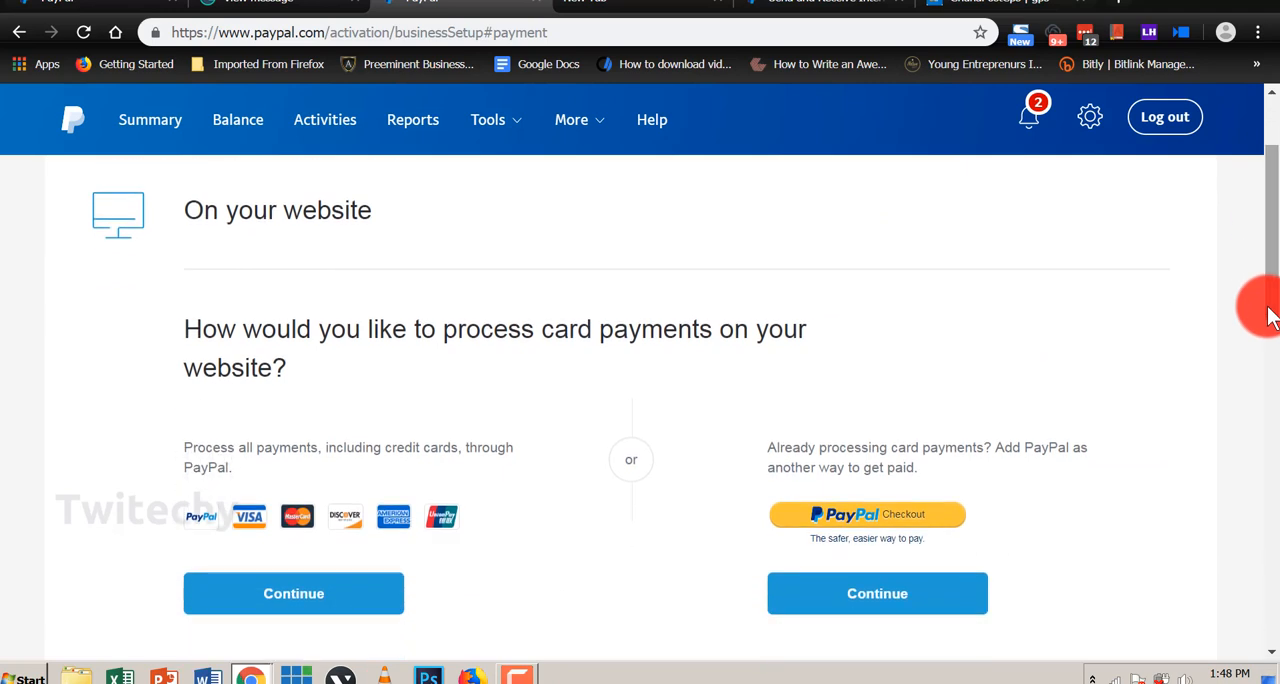
scroll("down", 3)
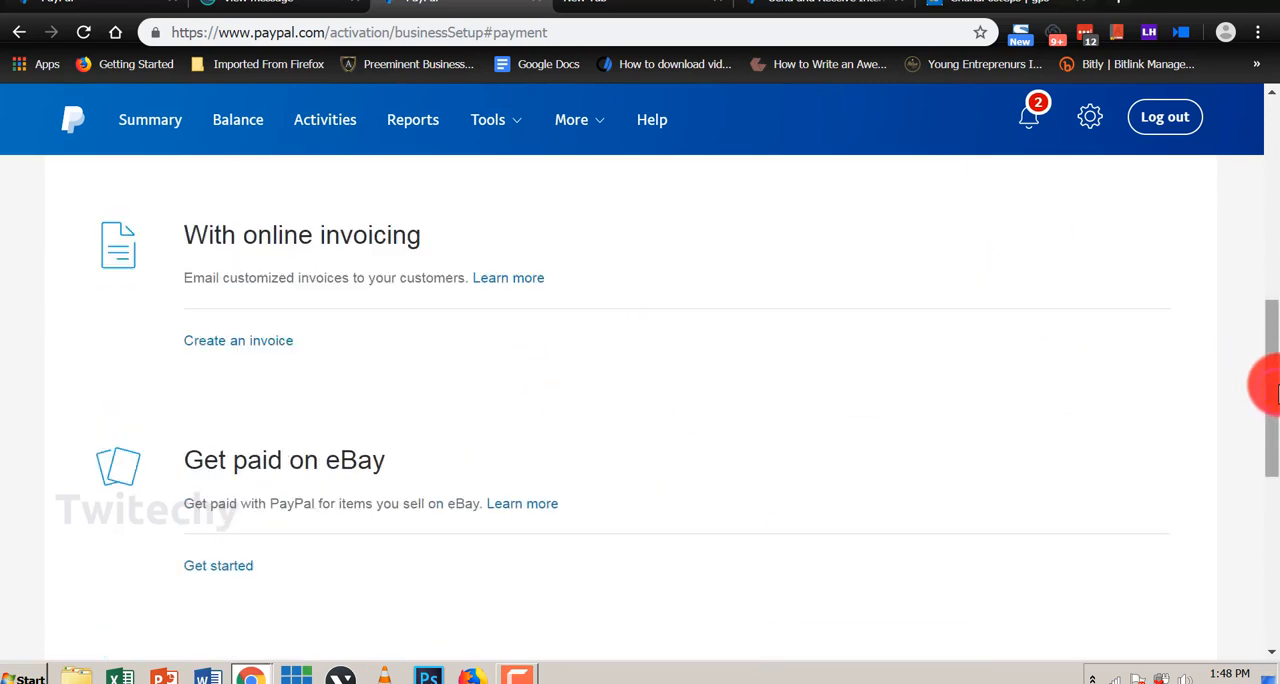
scroll("up", 3)
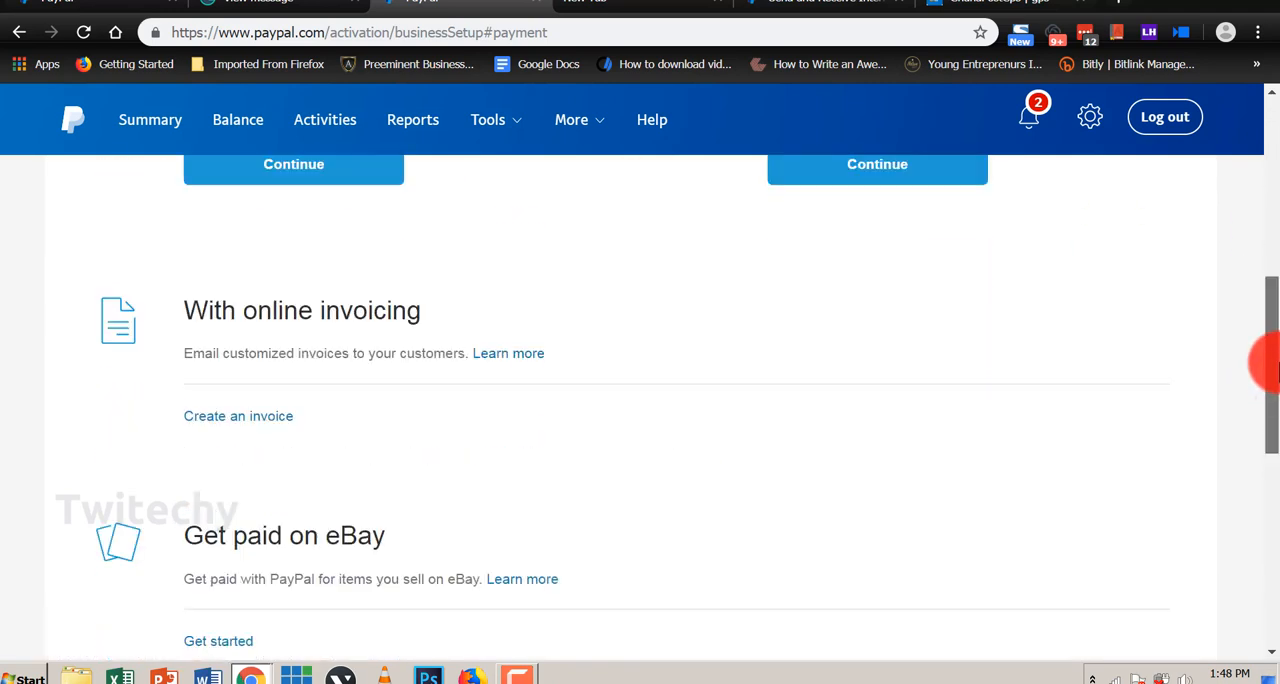
scroll("down", 3)
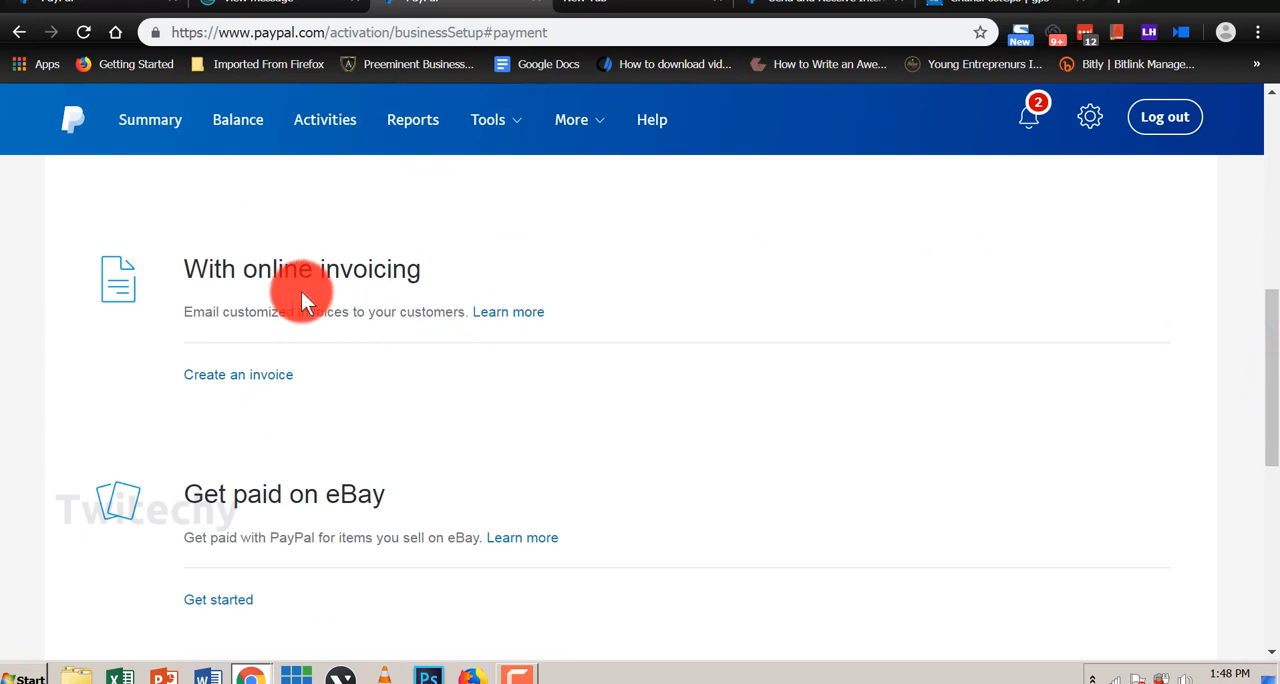
mouse_move(1190, 350)
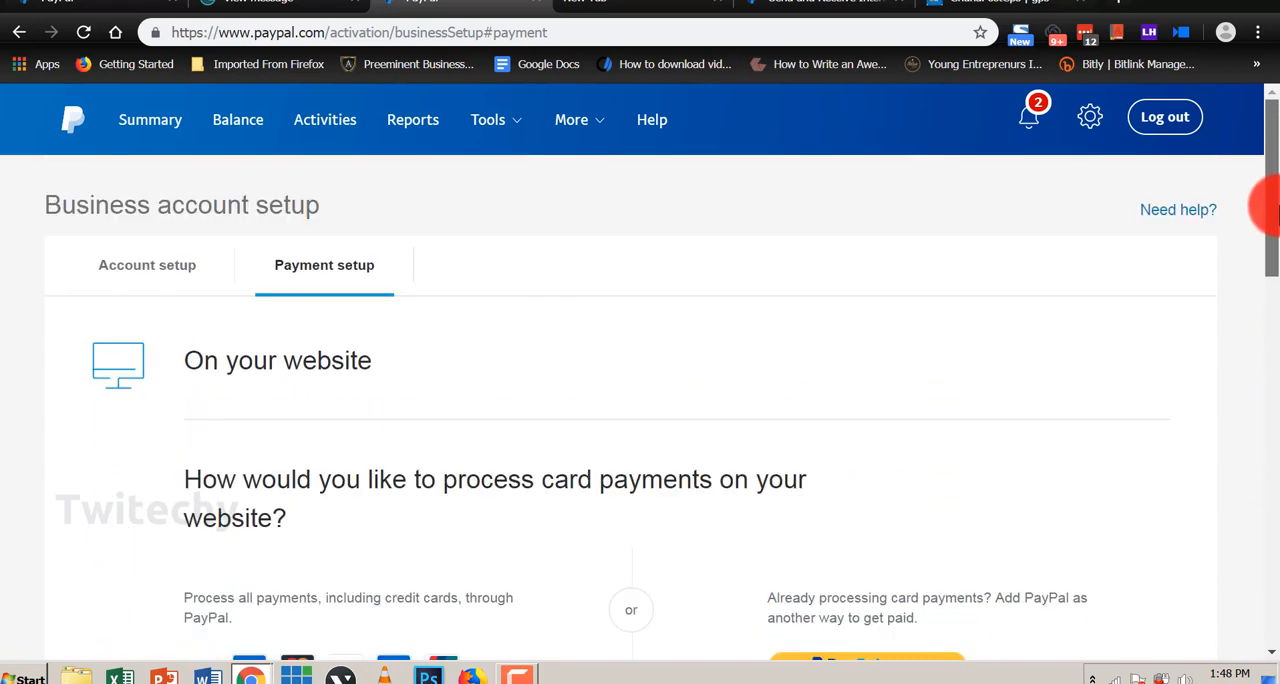
scroll("down", 3)
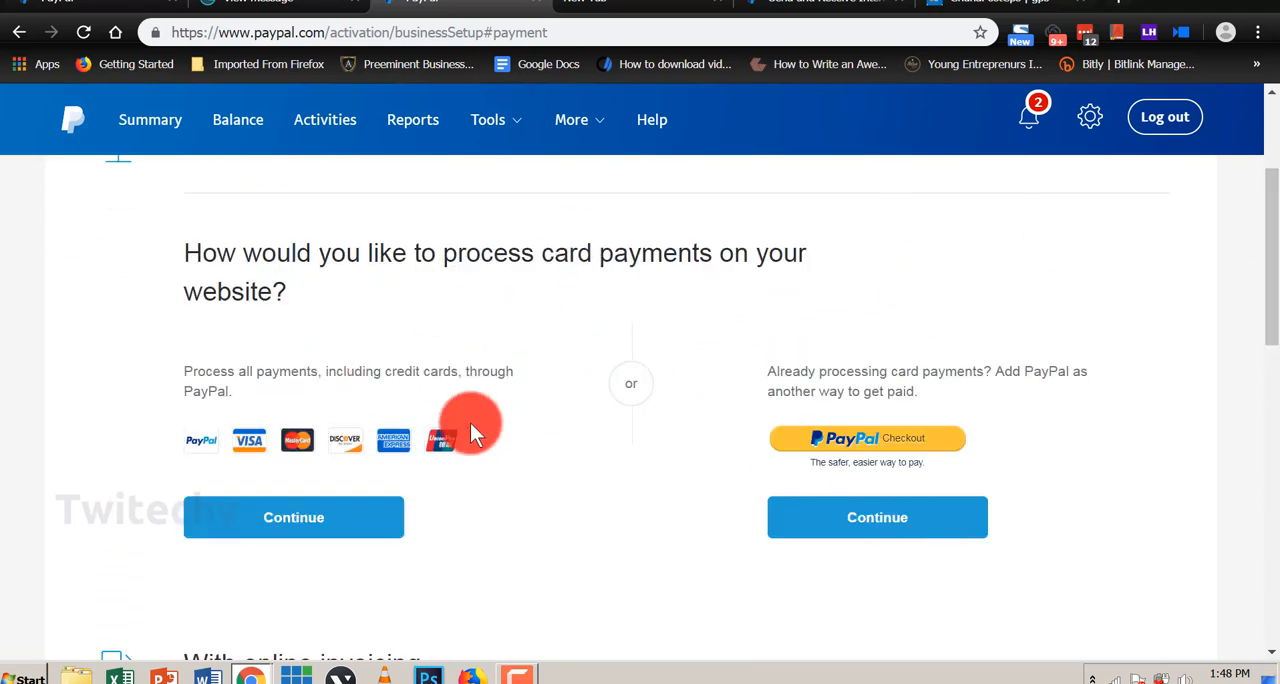
mouse_move(780, 160)
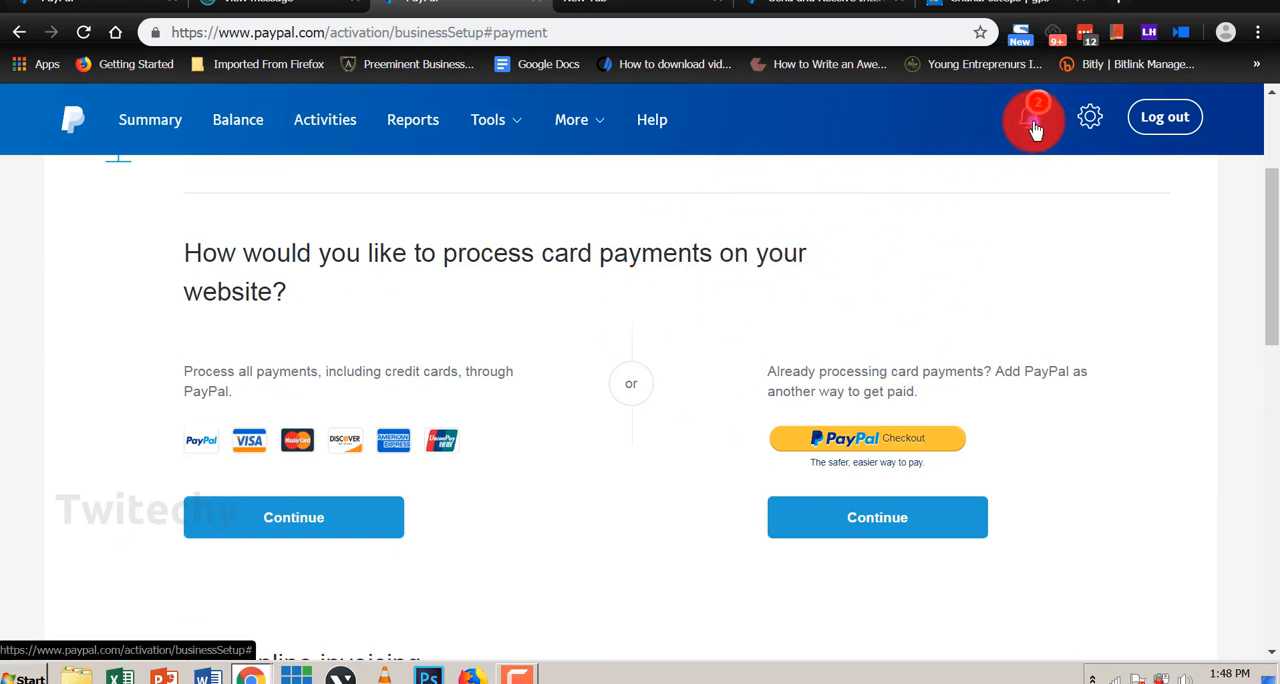
From notifications choose Link and confirm a card, then reach the Balance page showing $0.00 USD
left_click(1034, 118)
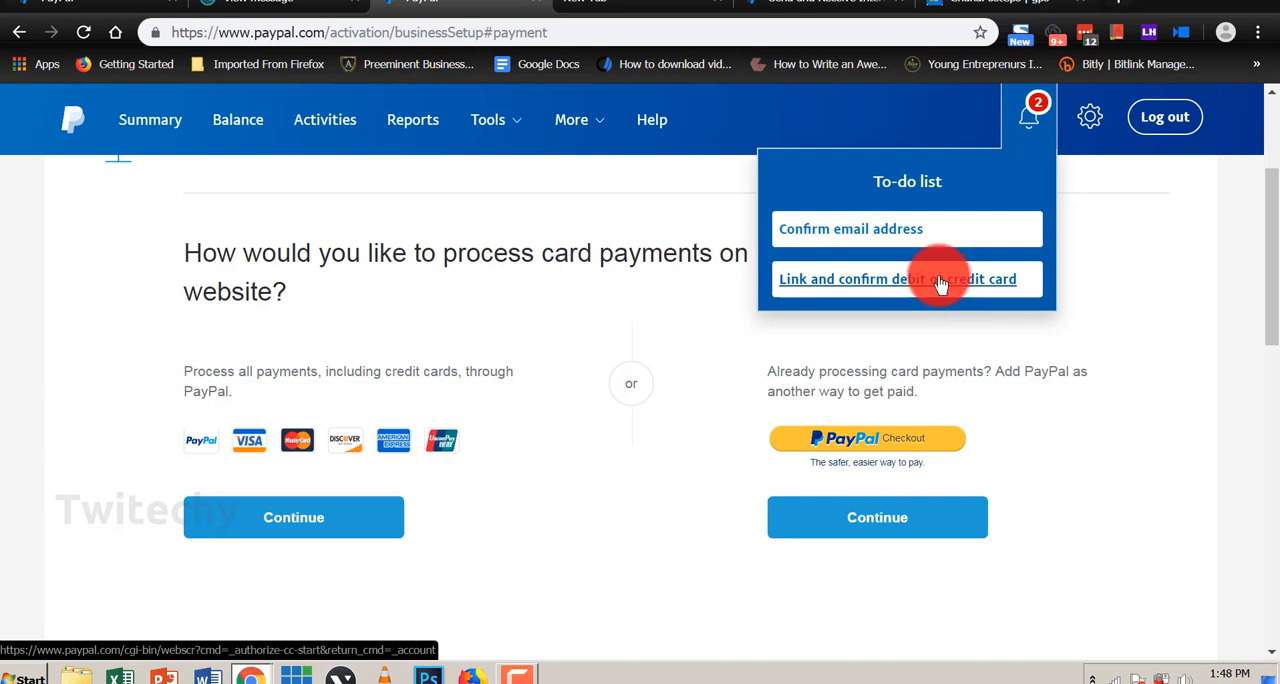
left_click(916, 279)
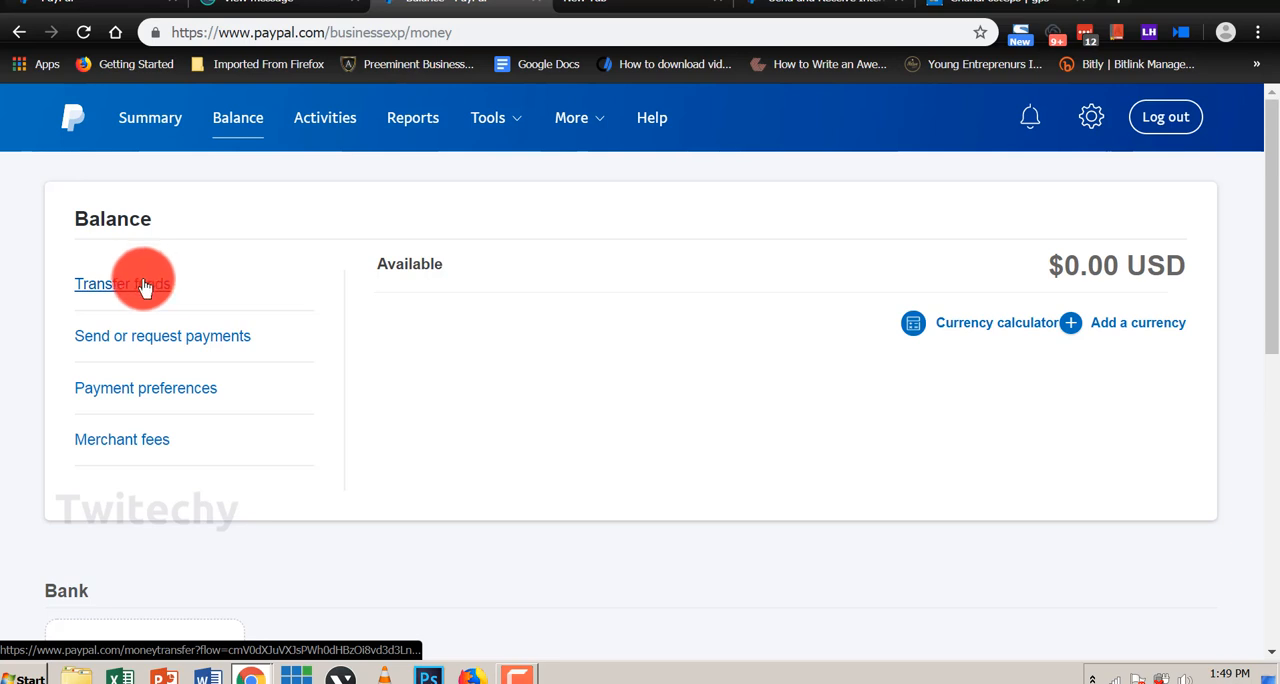
mouse_move(190, 345)
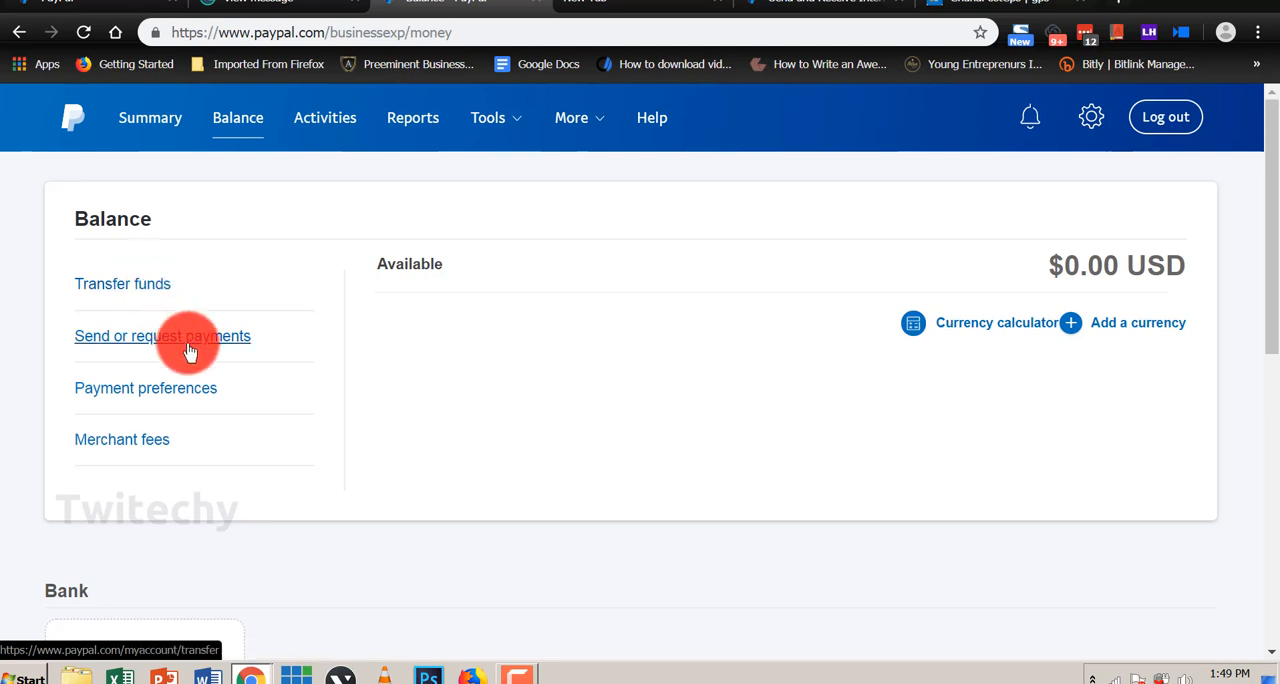
mouse_move(140, 460)
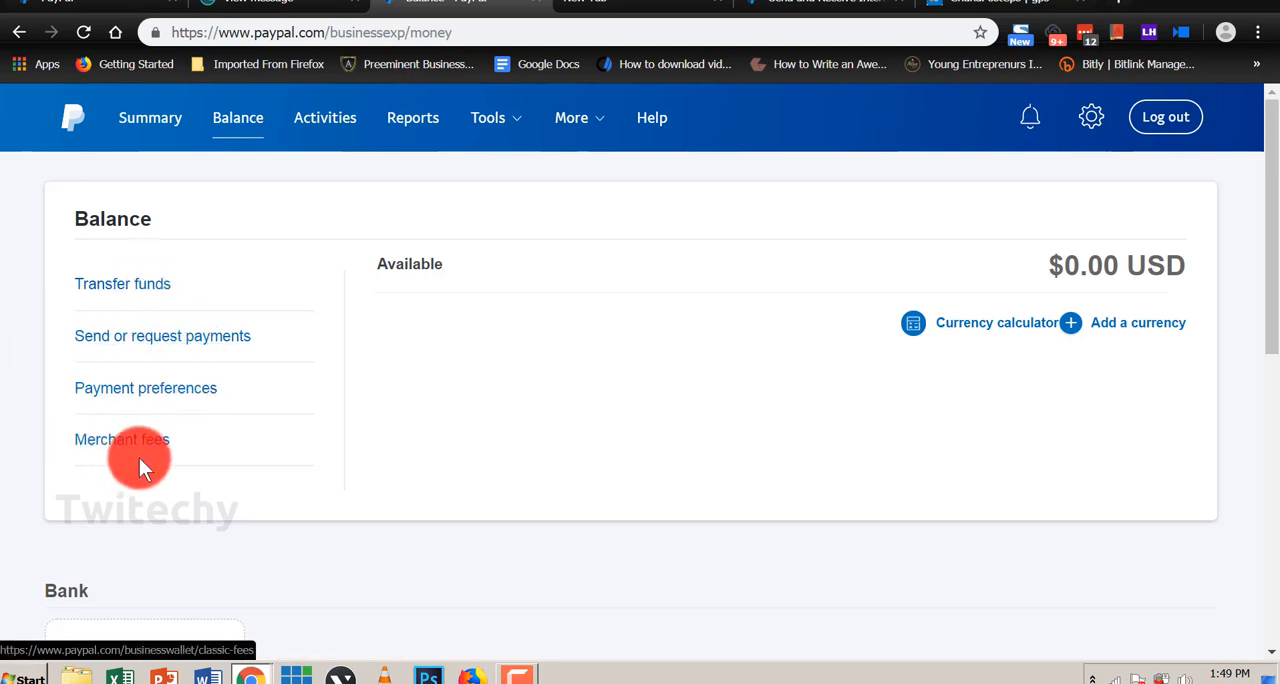
mouse_move(337, 323)
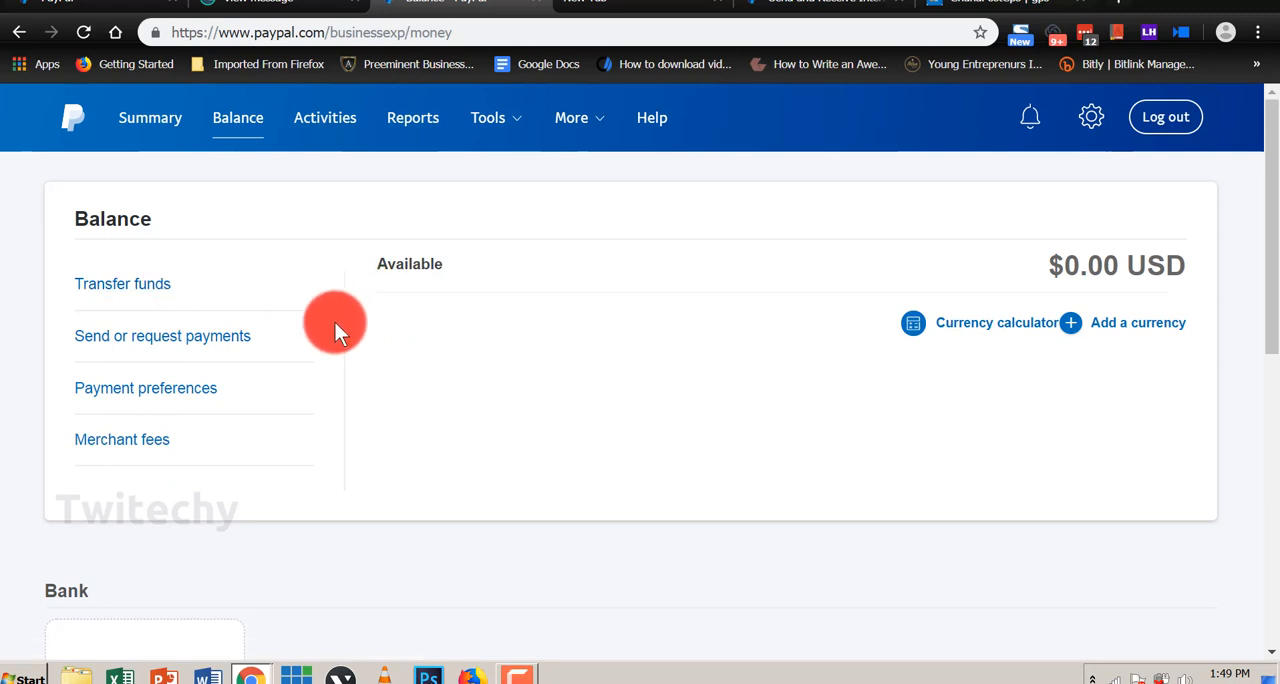
mouse_move(165, 295)
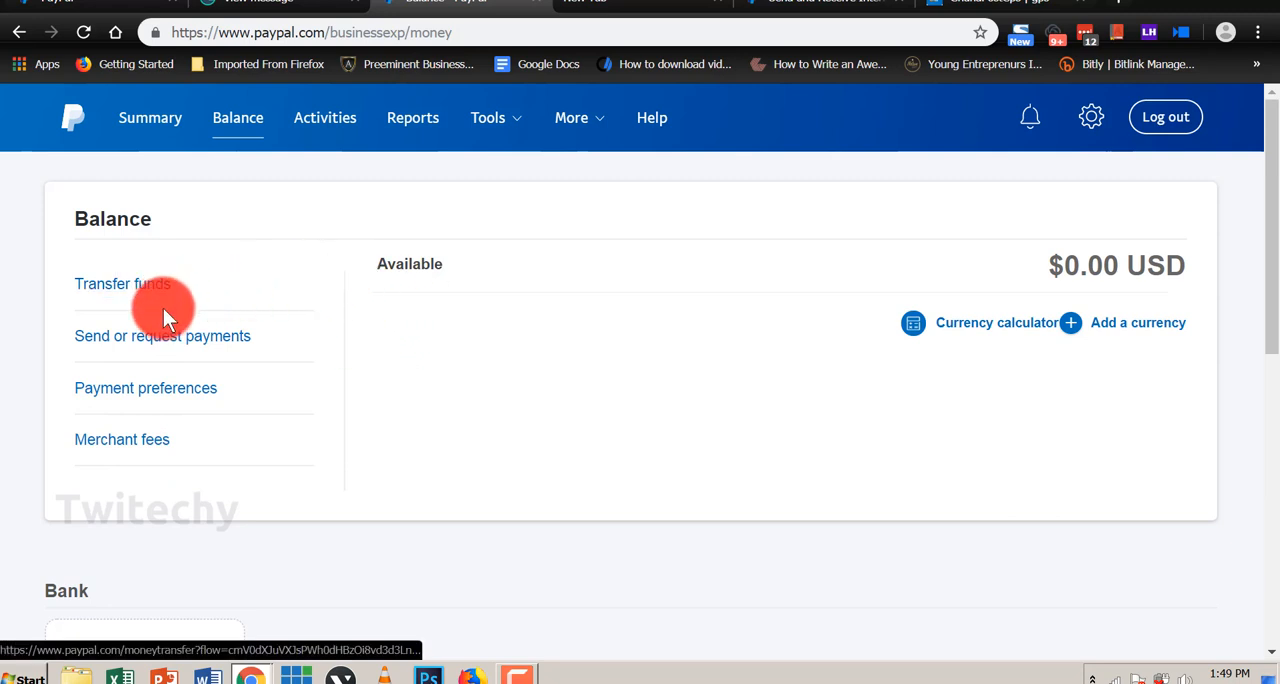
left_click(162, 336)
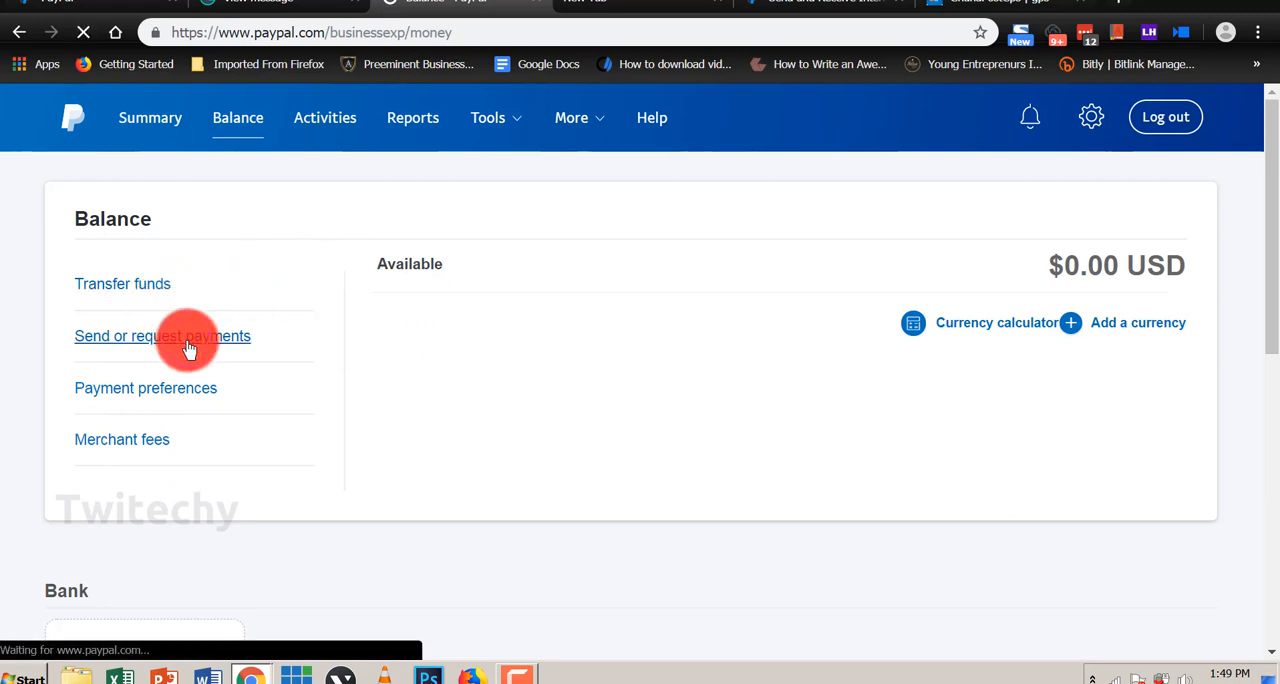
Choose Request from customers to reach the Request a payment page
left_click(162, 336)
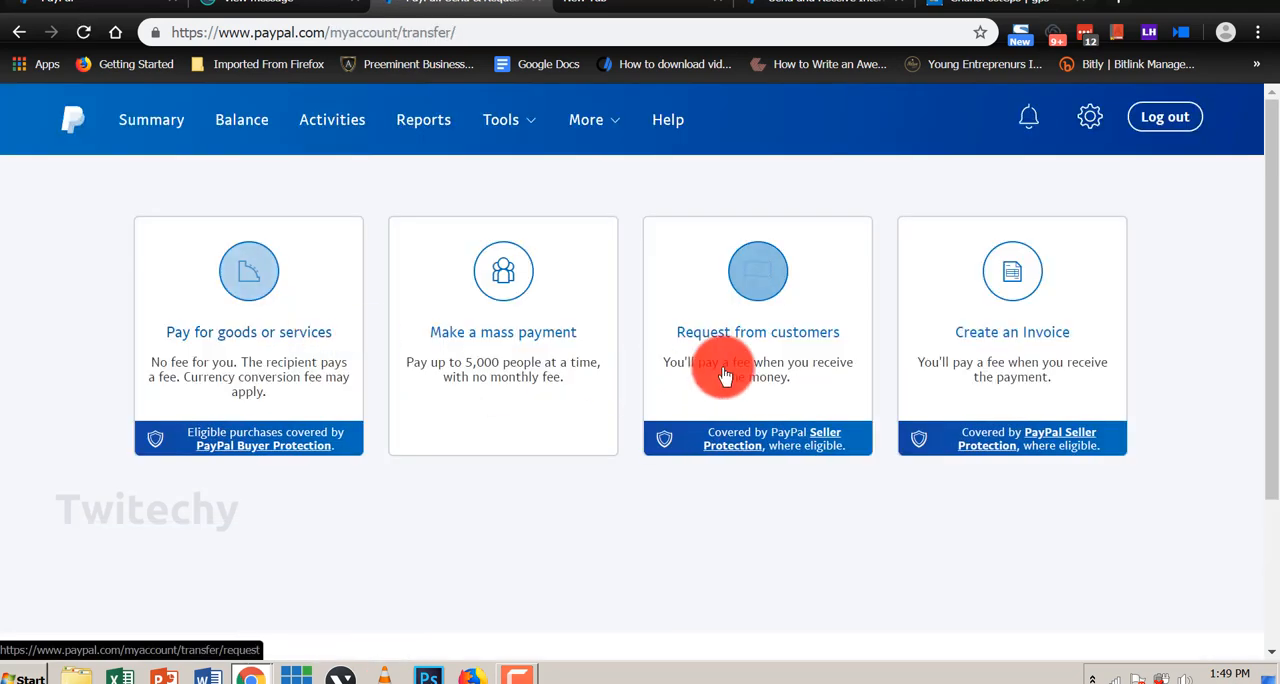
mouse_move(315, 381)
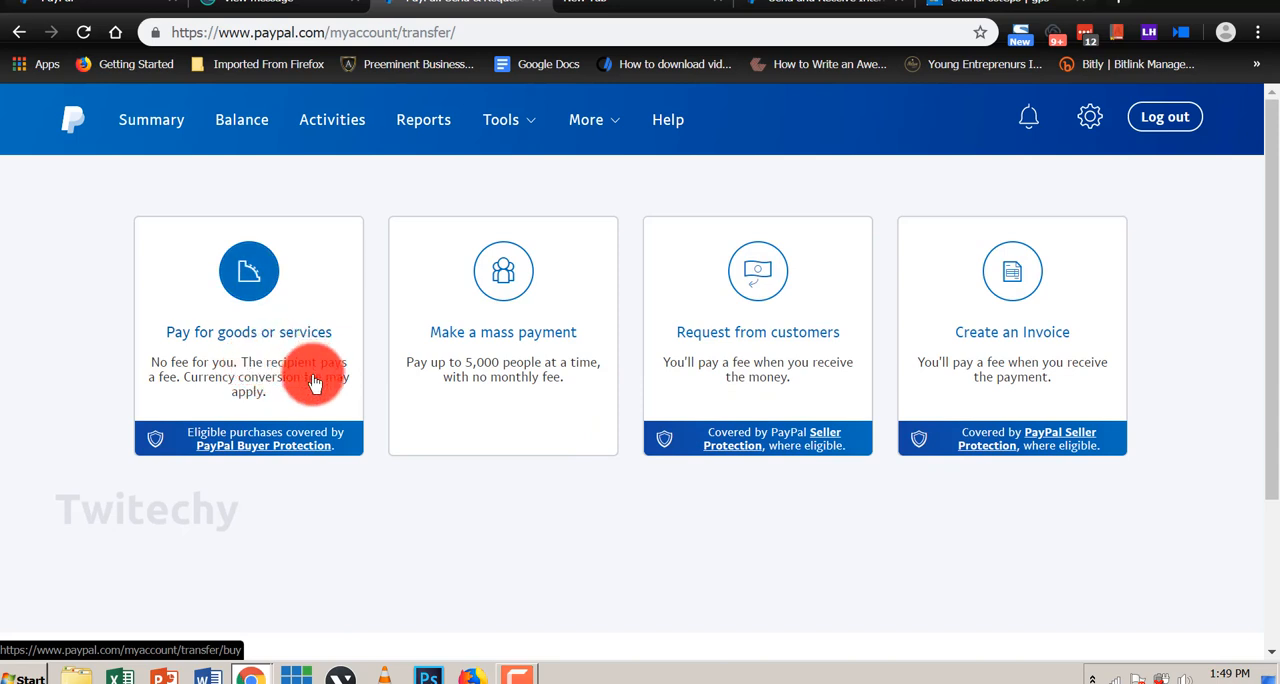
mouse_move(493, 342)
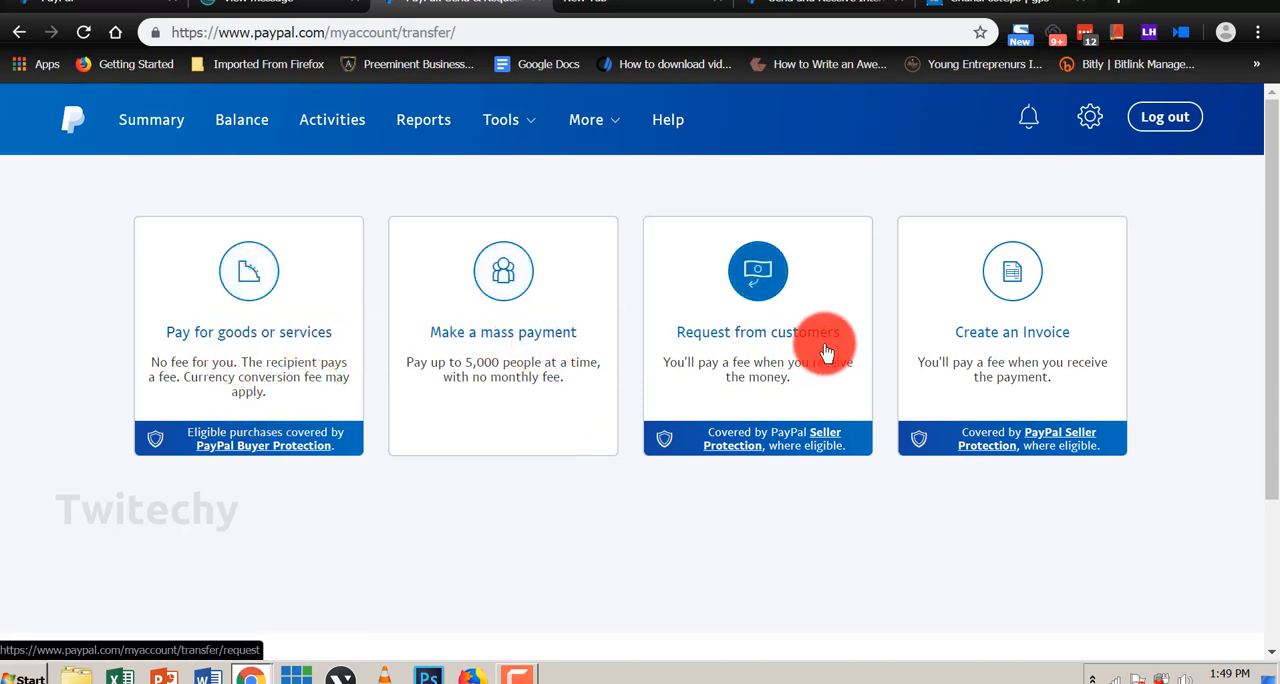
mouse_move(967, 337)
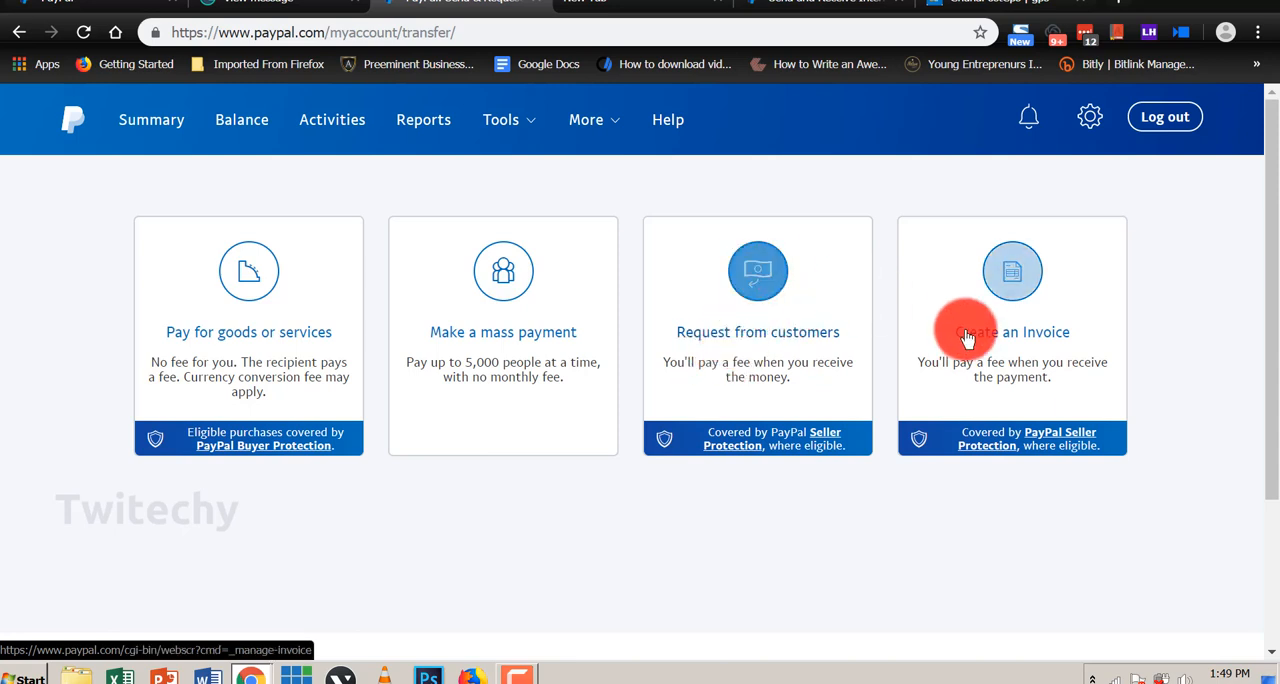
mouse_move(756, 271)
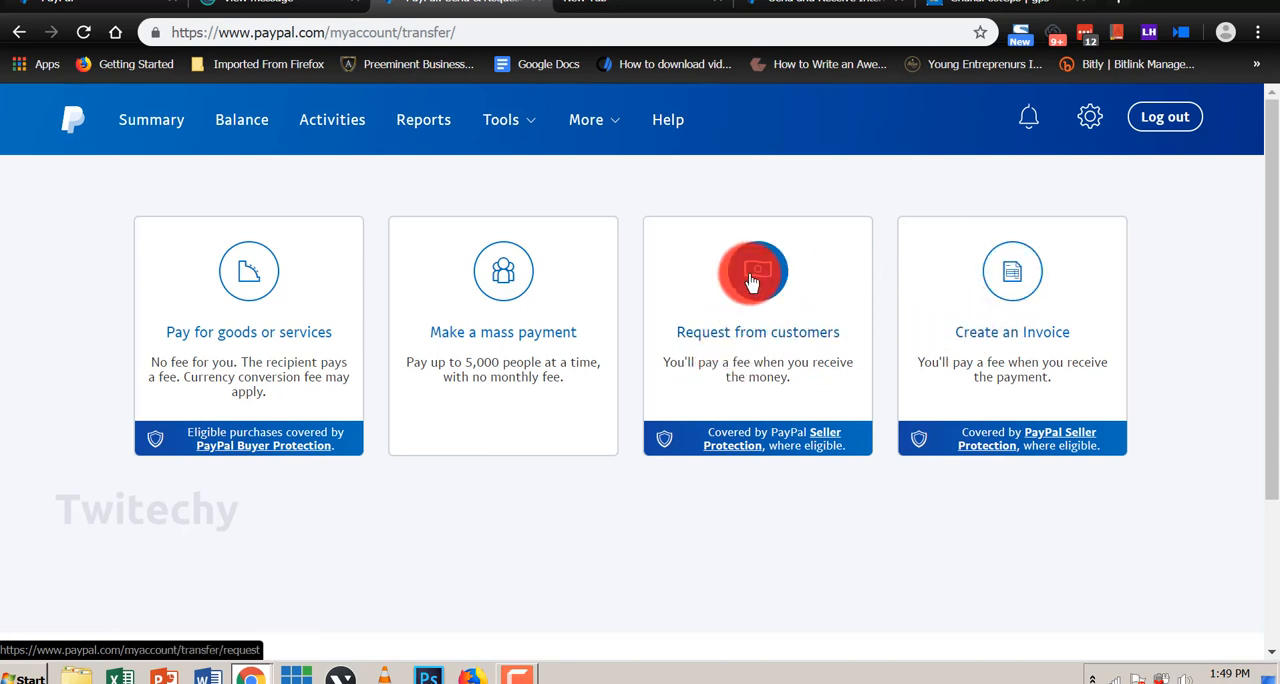
left_click(752, 280)
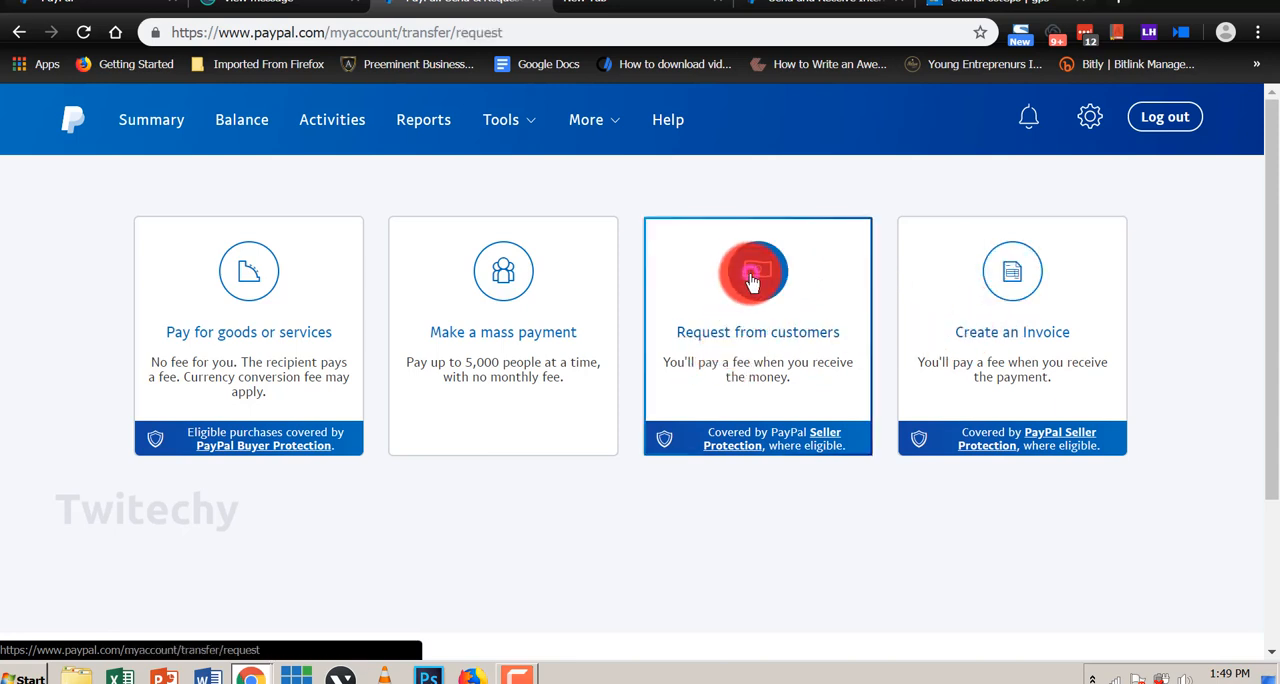
left_click(755, 276)
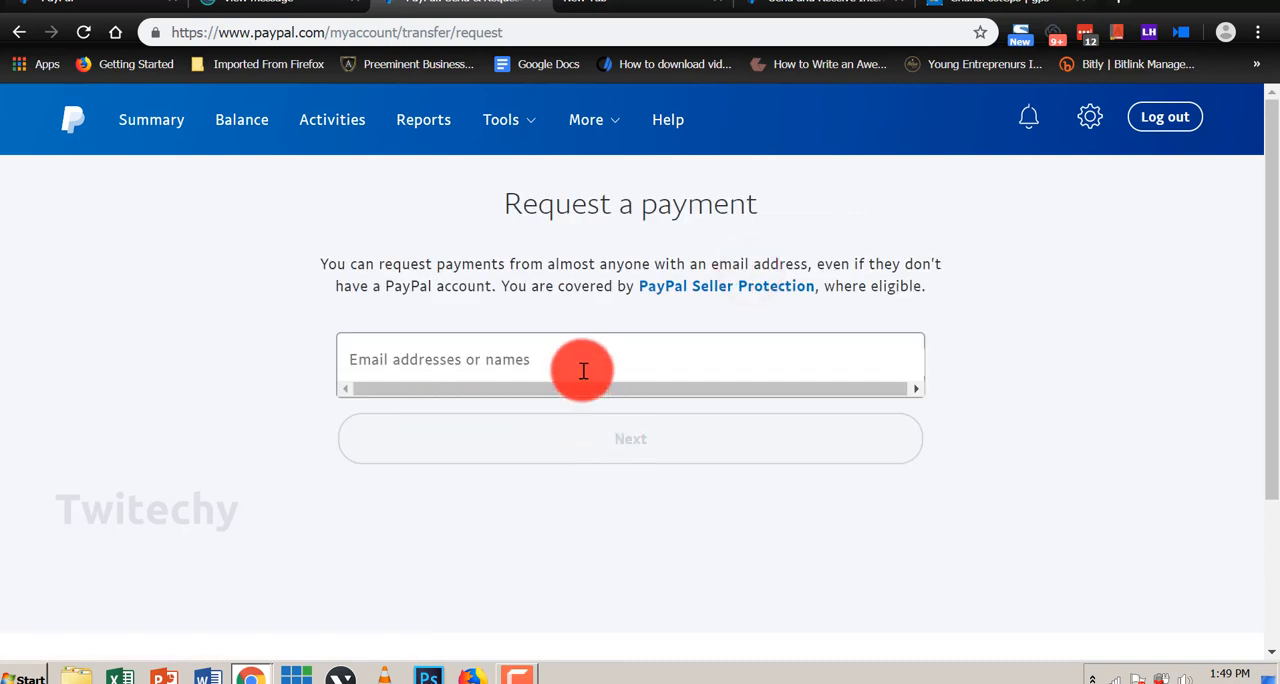
mouse_move(607, 459)
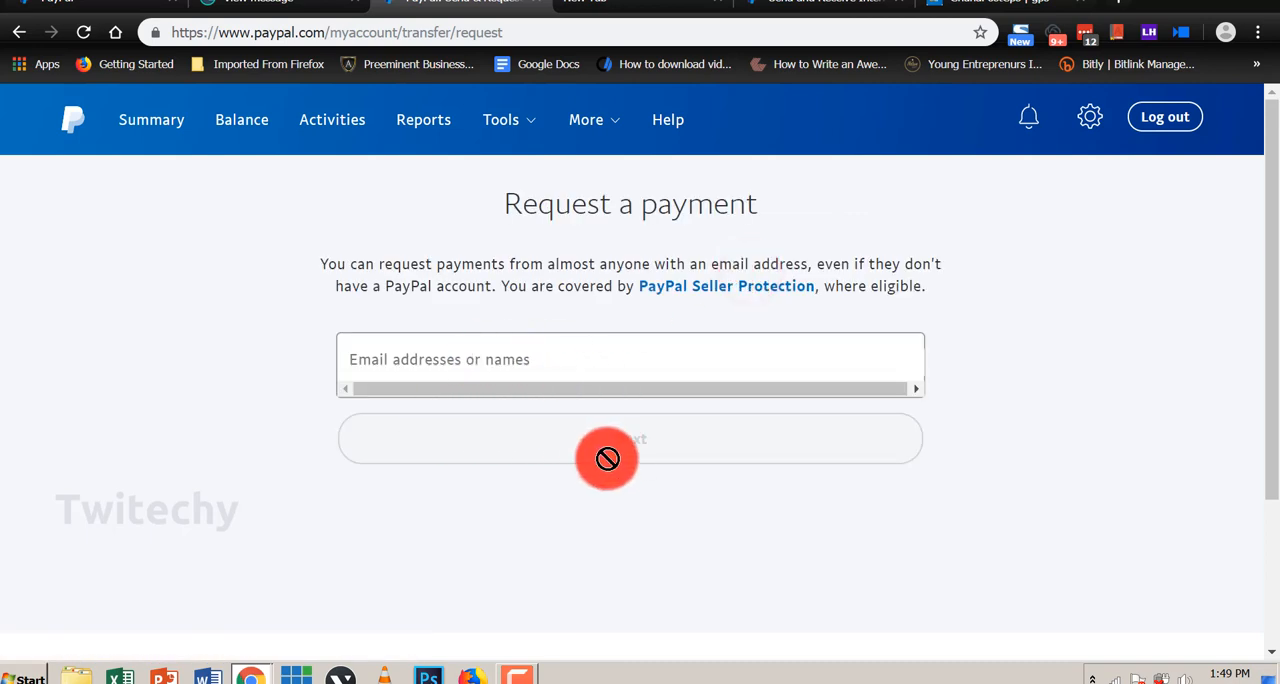
mouse_move(651, 443)
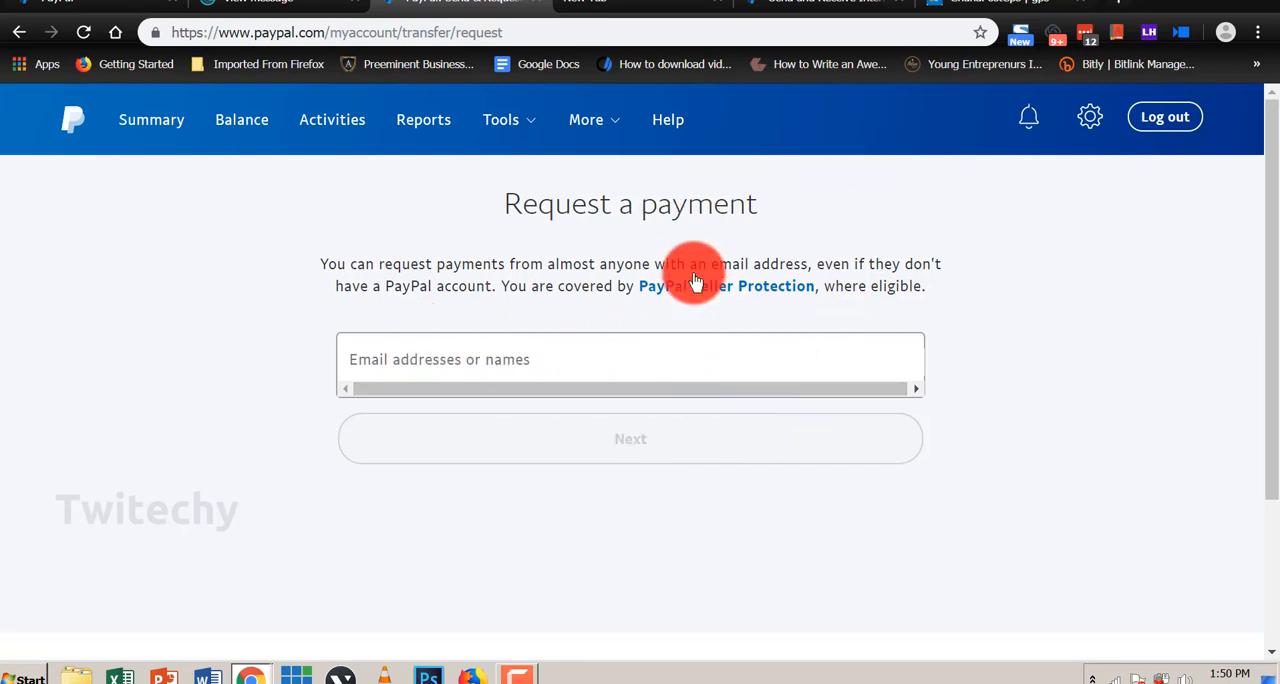
mouse_move(612, 320)
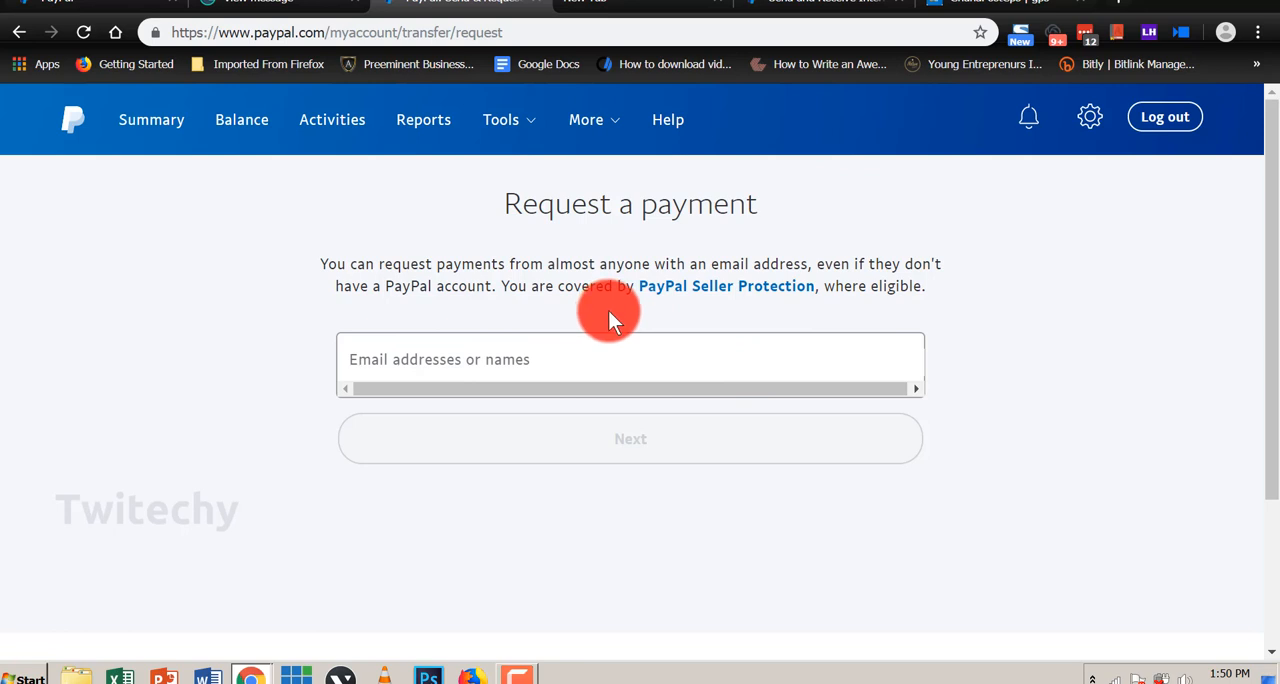
mouse_move(698, 298)
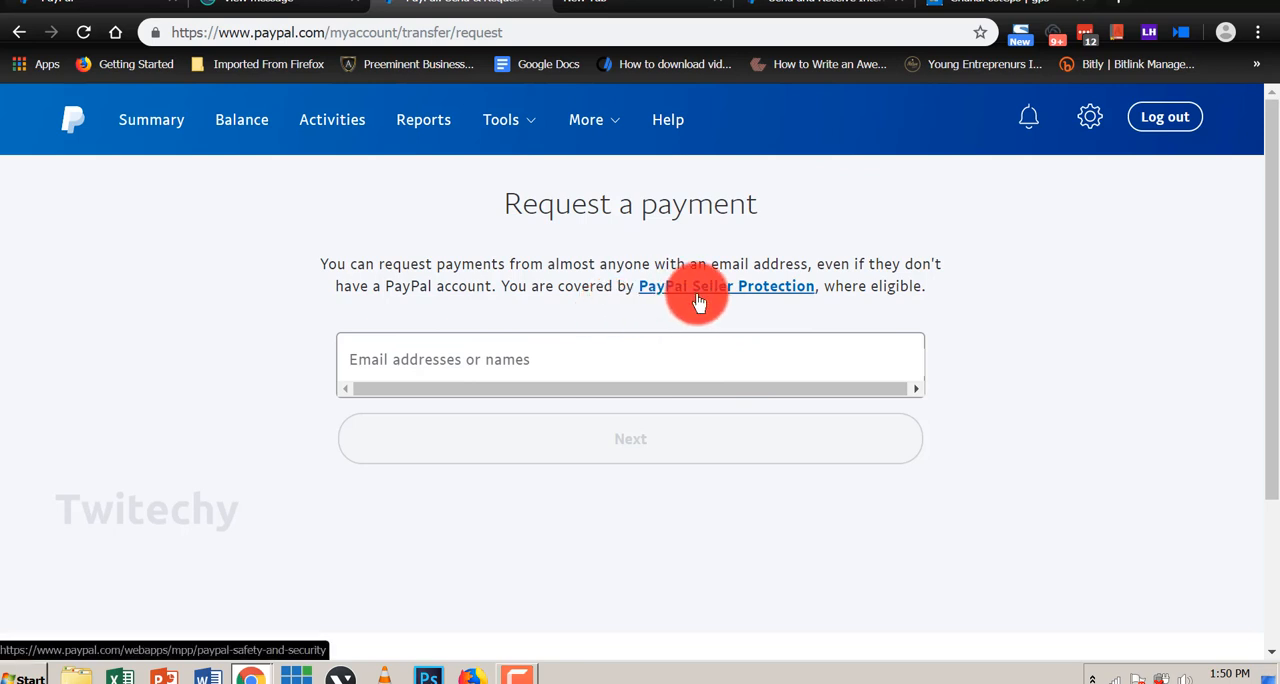